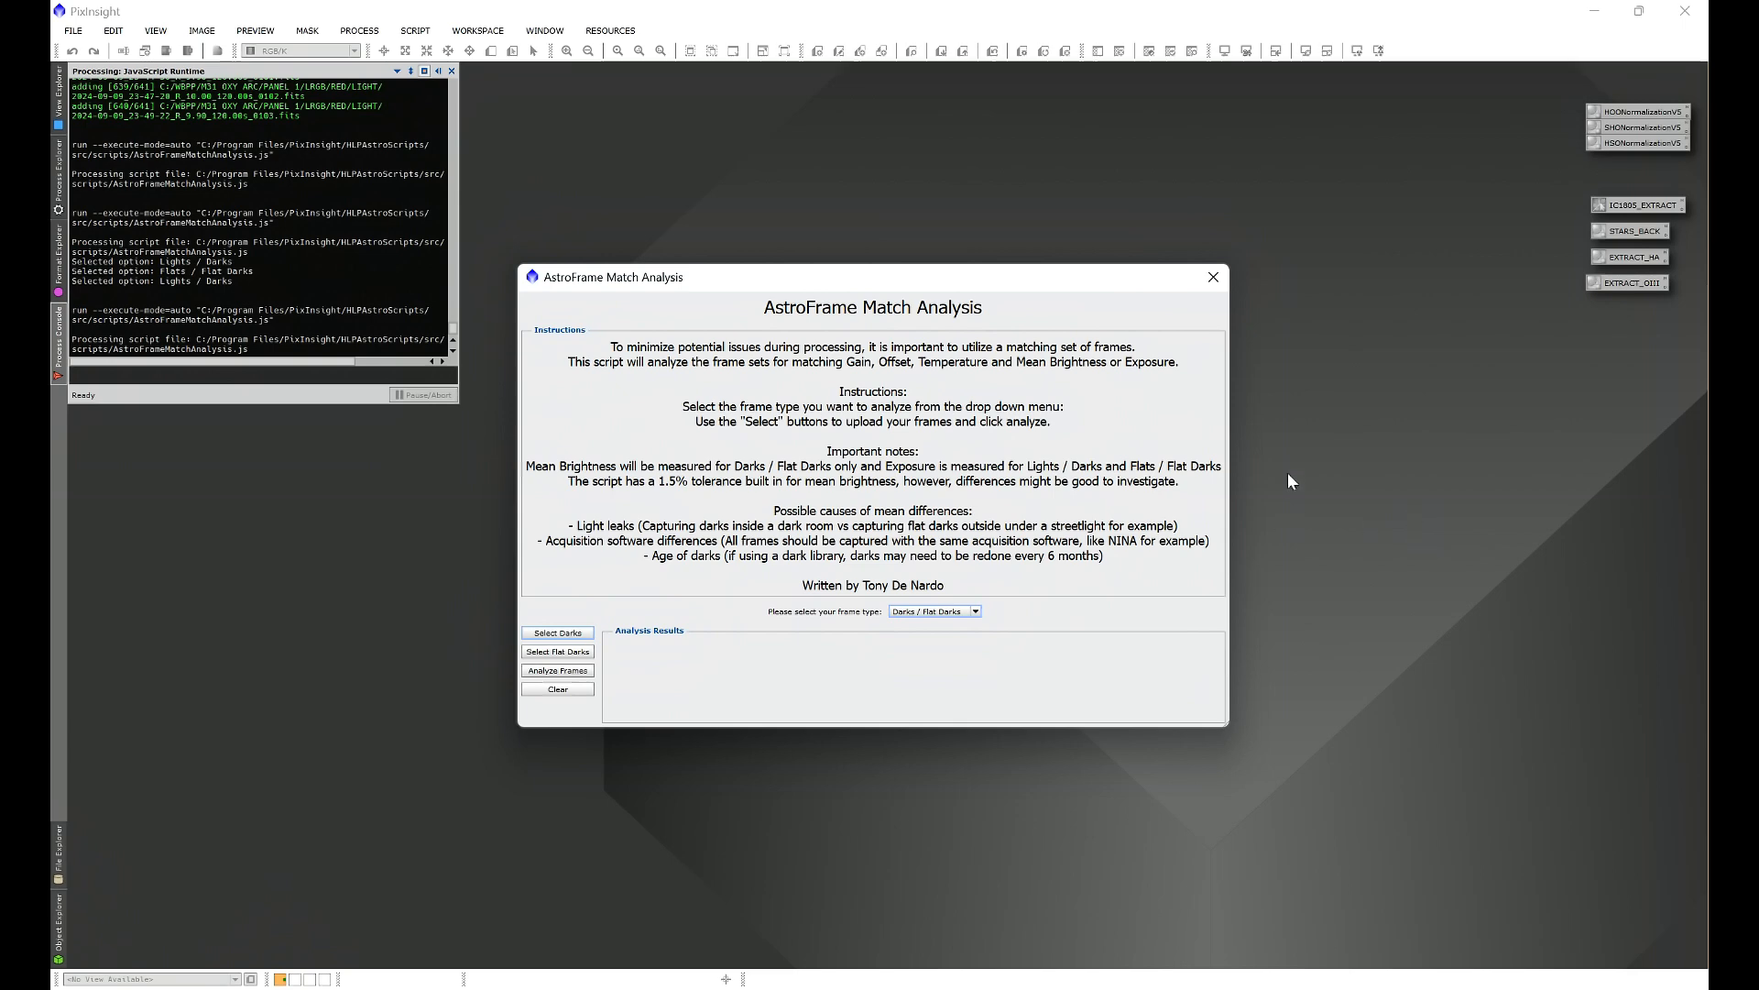
# Step: Close the AstroFrame Match Analysis script and Process Console, then launch FITSHeader from All Processes
pyautogui.click(1212, 276)
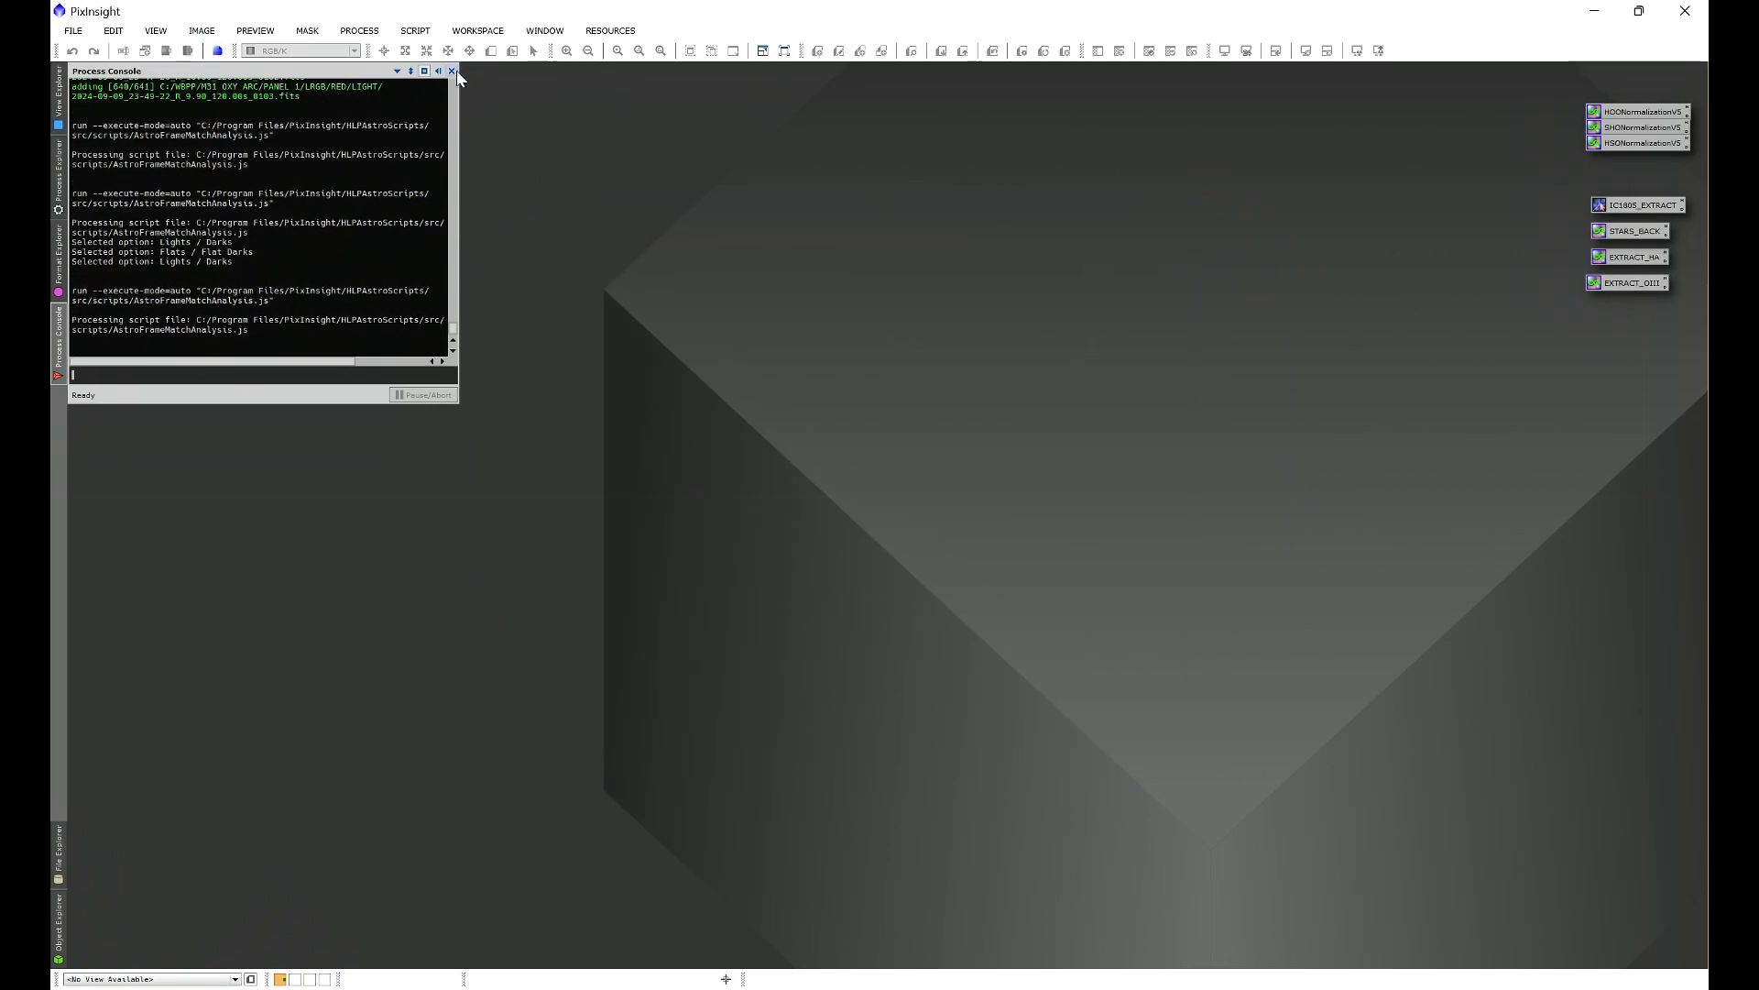
pyautogui.click(358, 30)
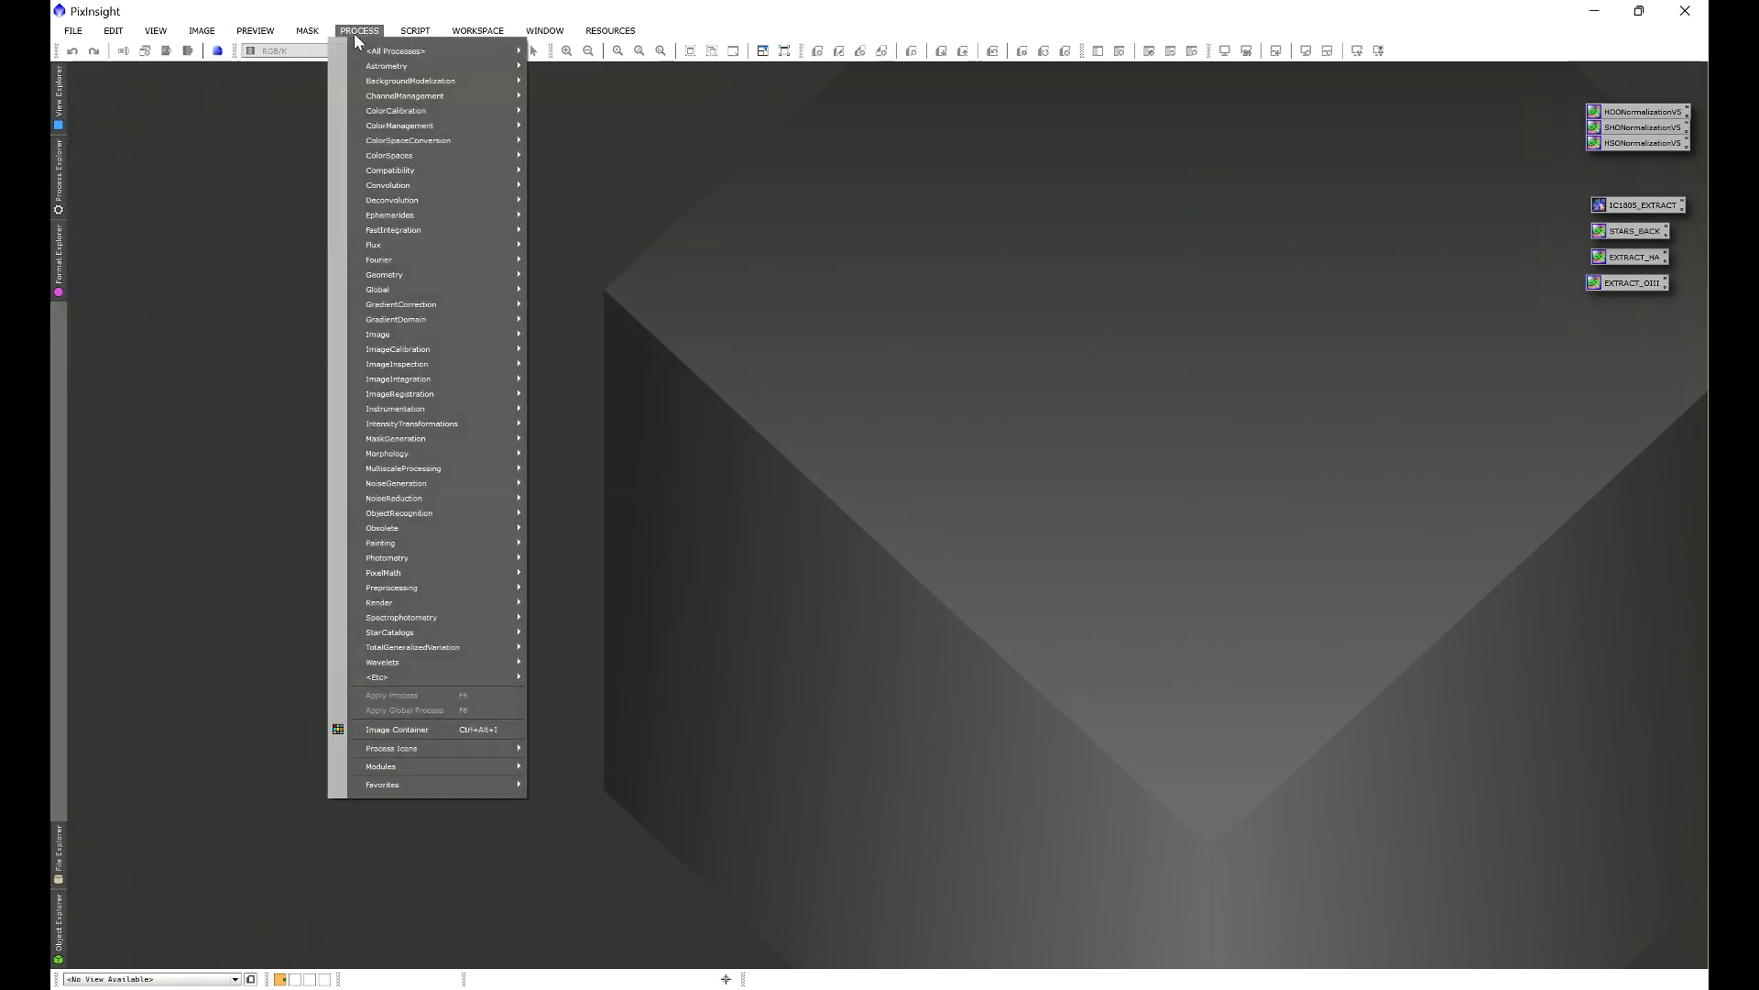
pyautogui.click(395, 50)
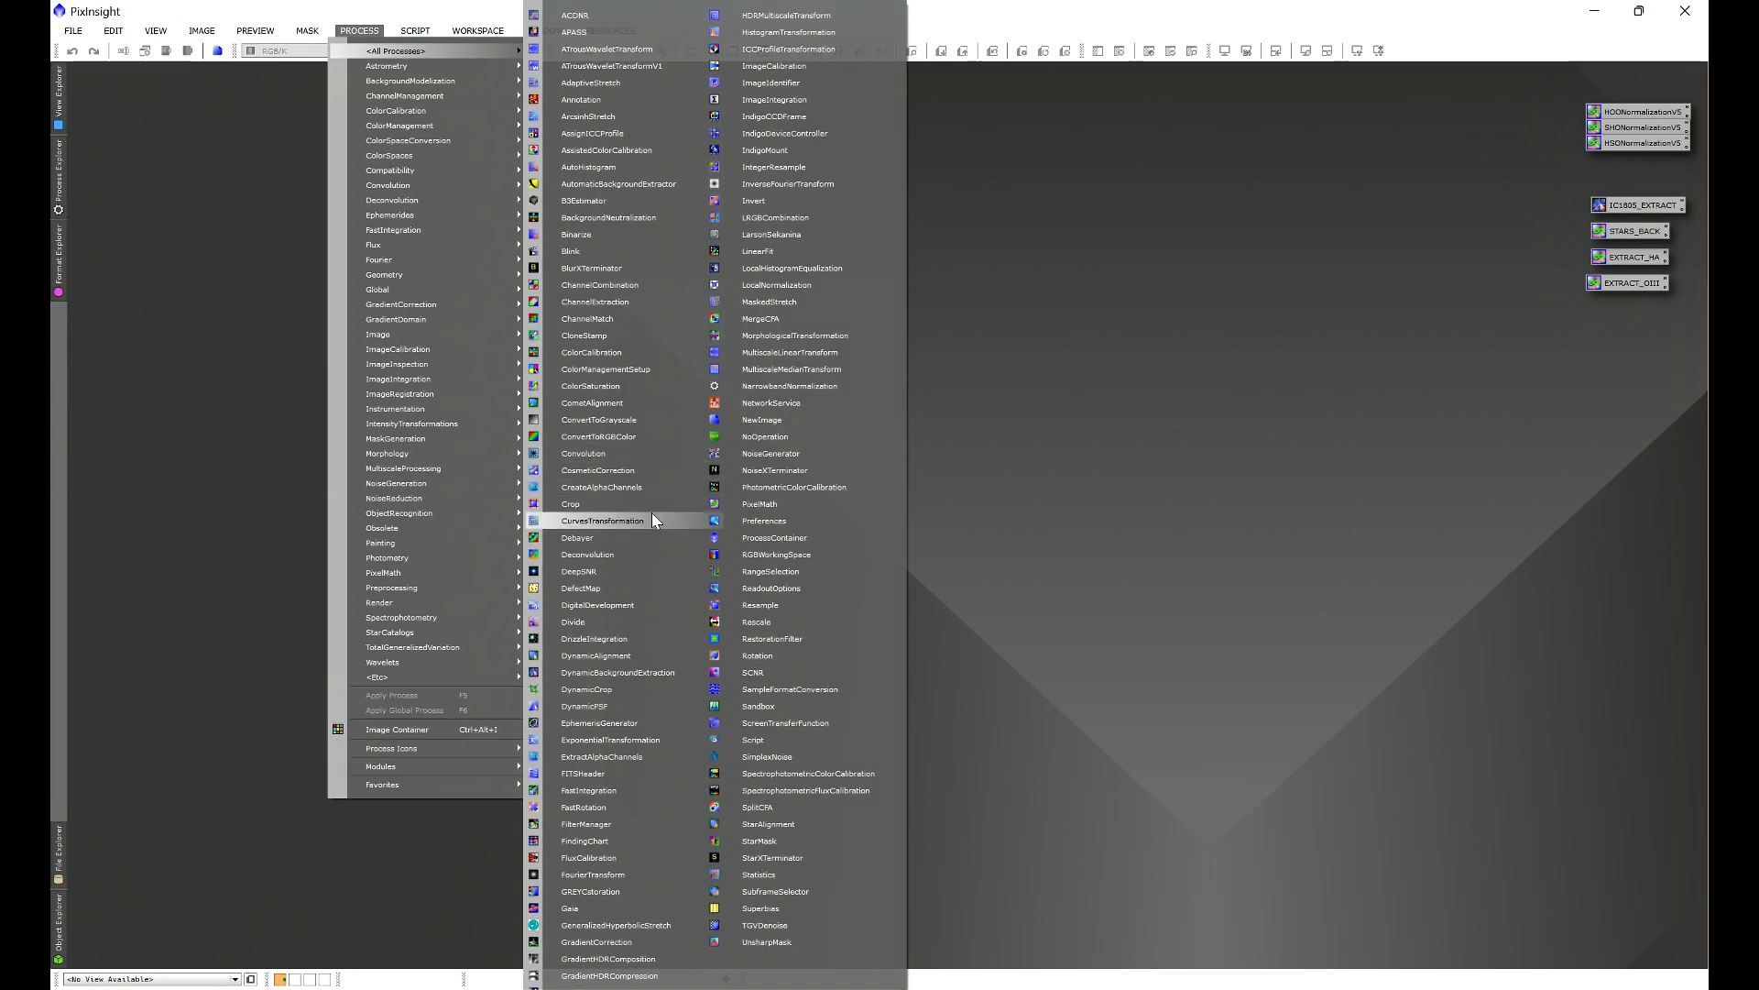
pyautogui.click(583, 774)
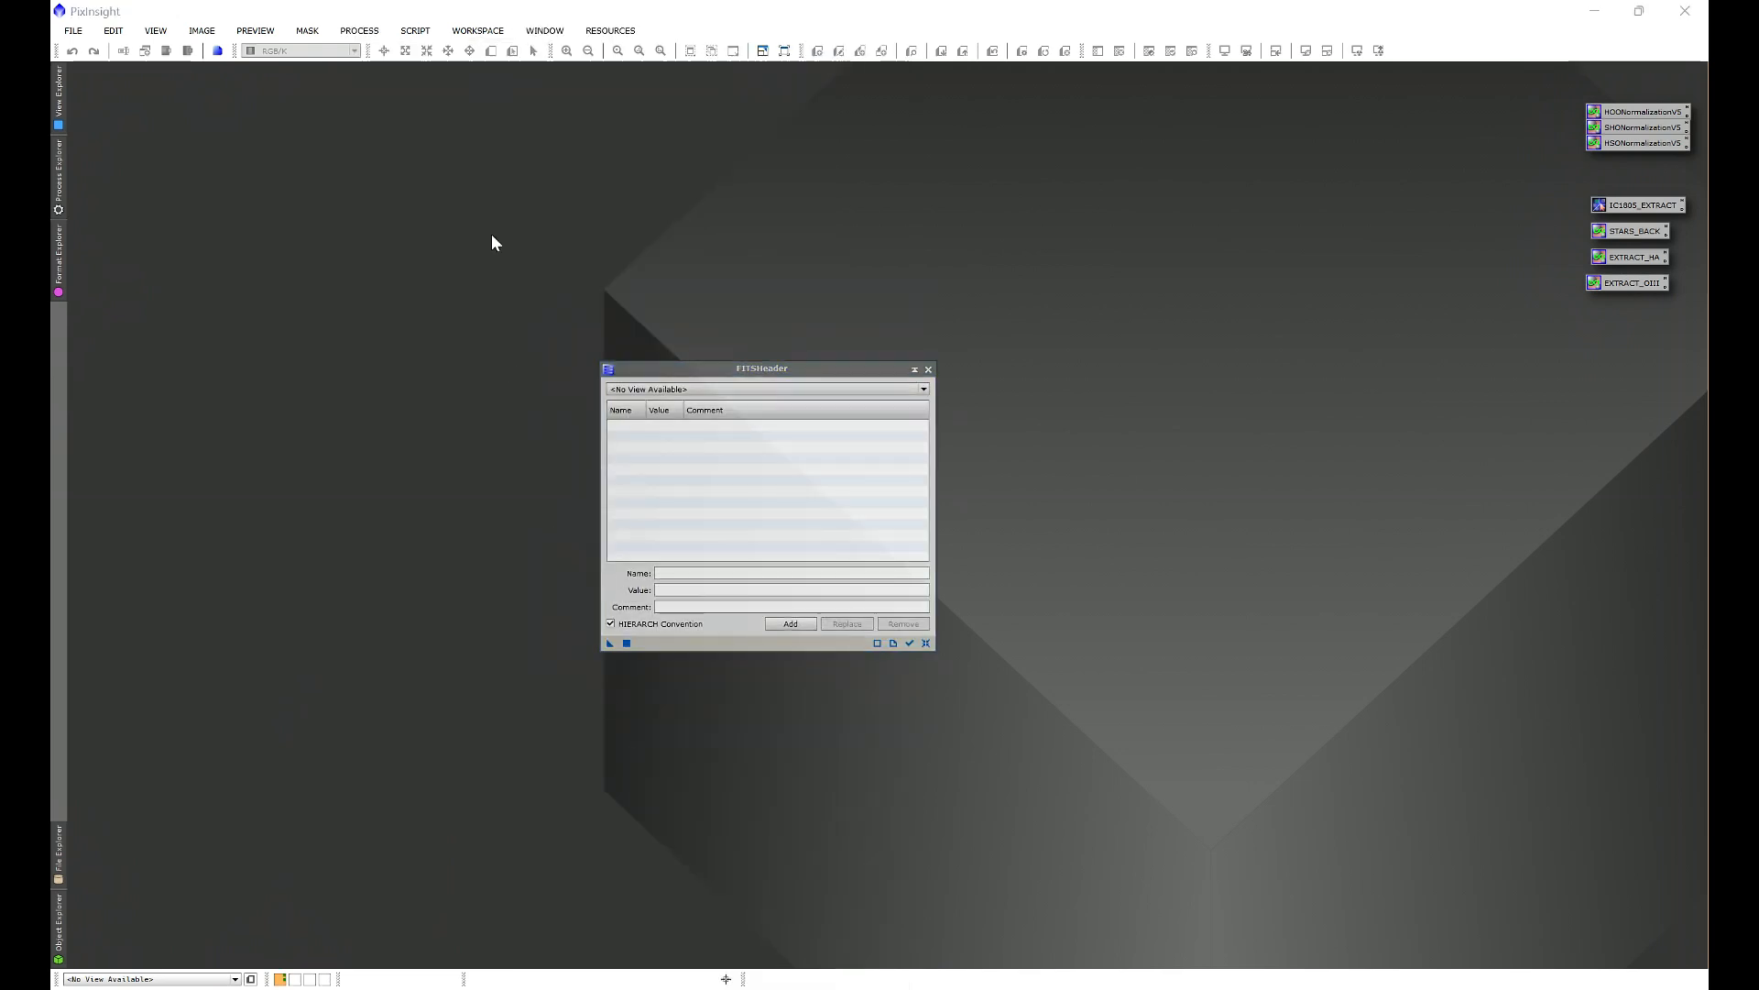
pyautogui.click(358, 30)
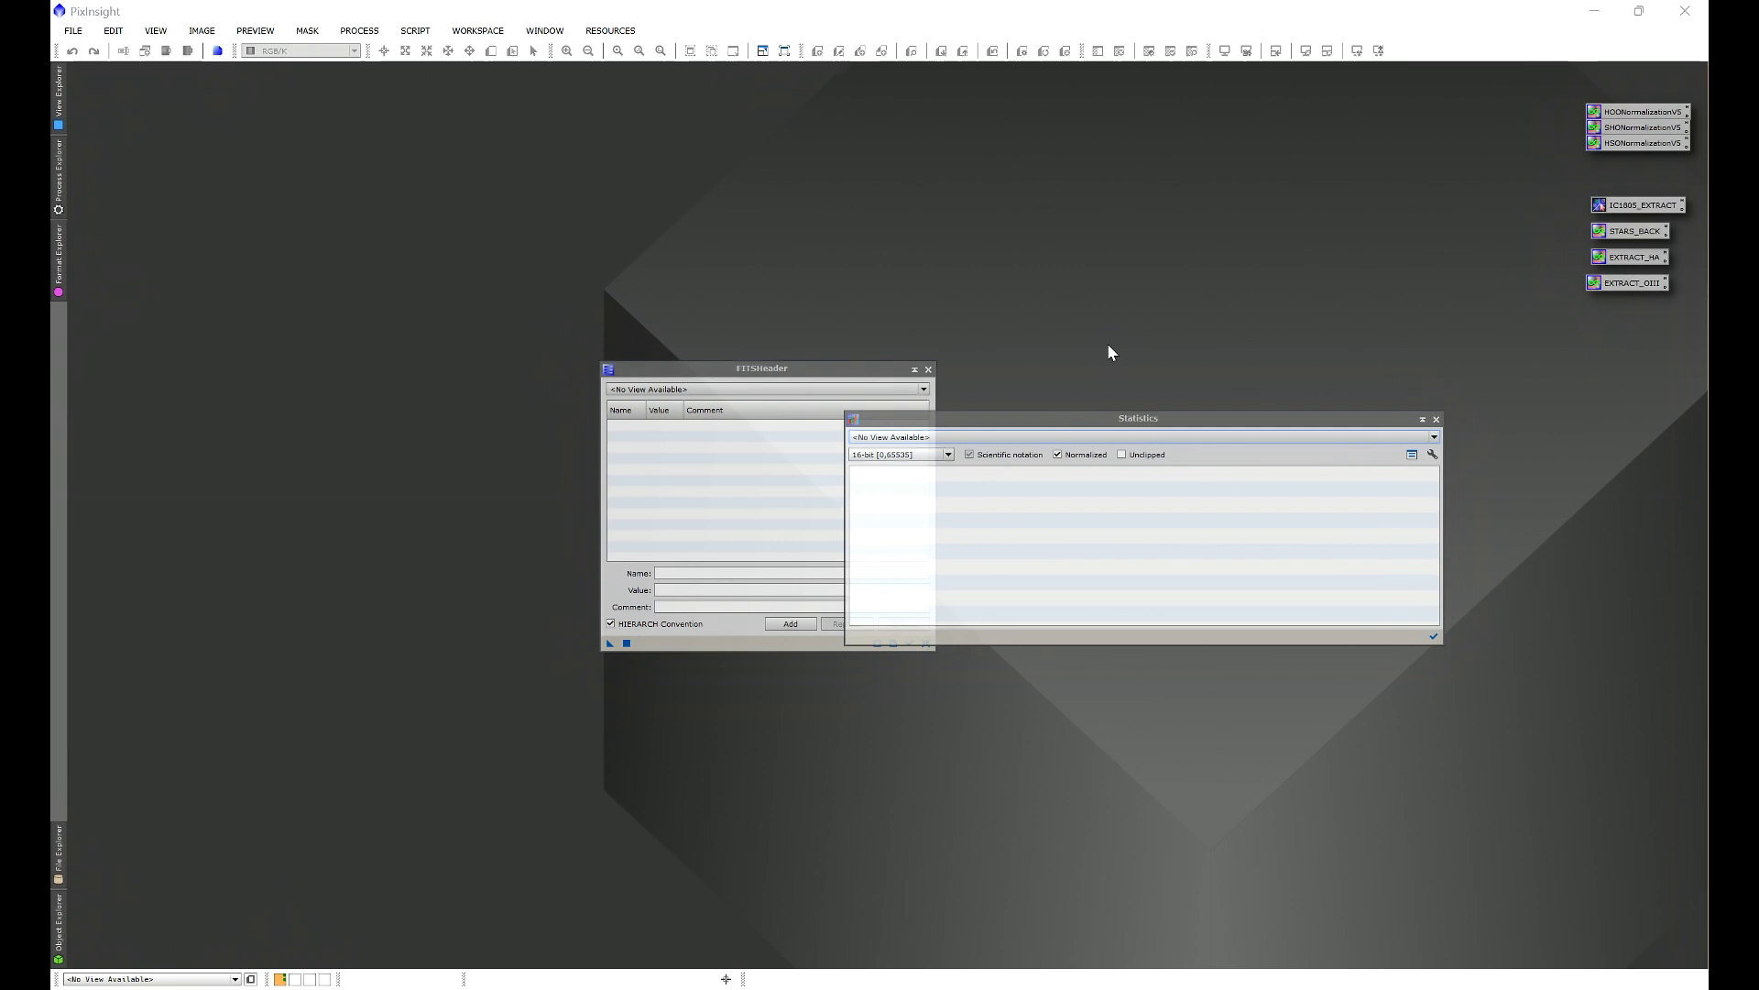
pyautogui.moveTo(1424, 407)
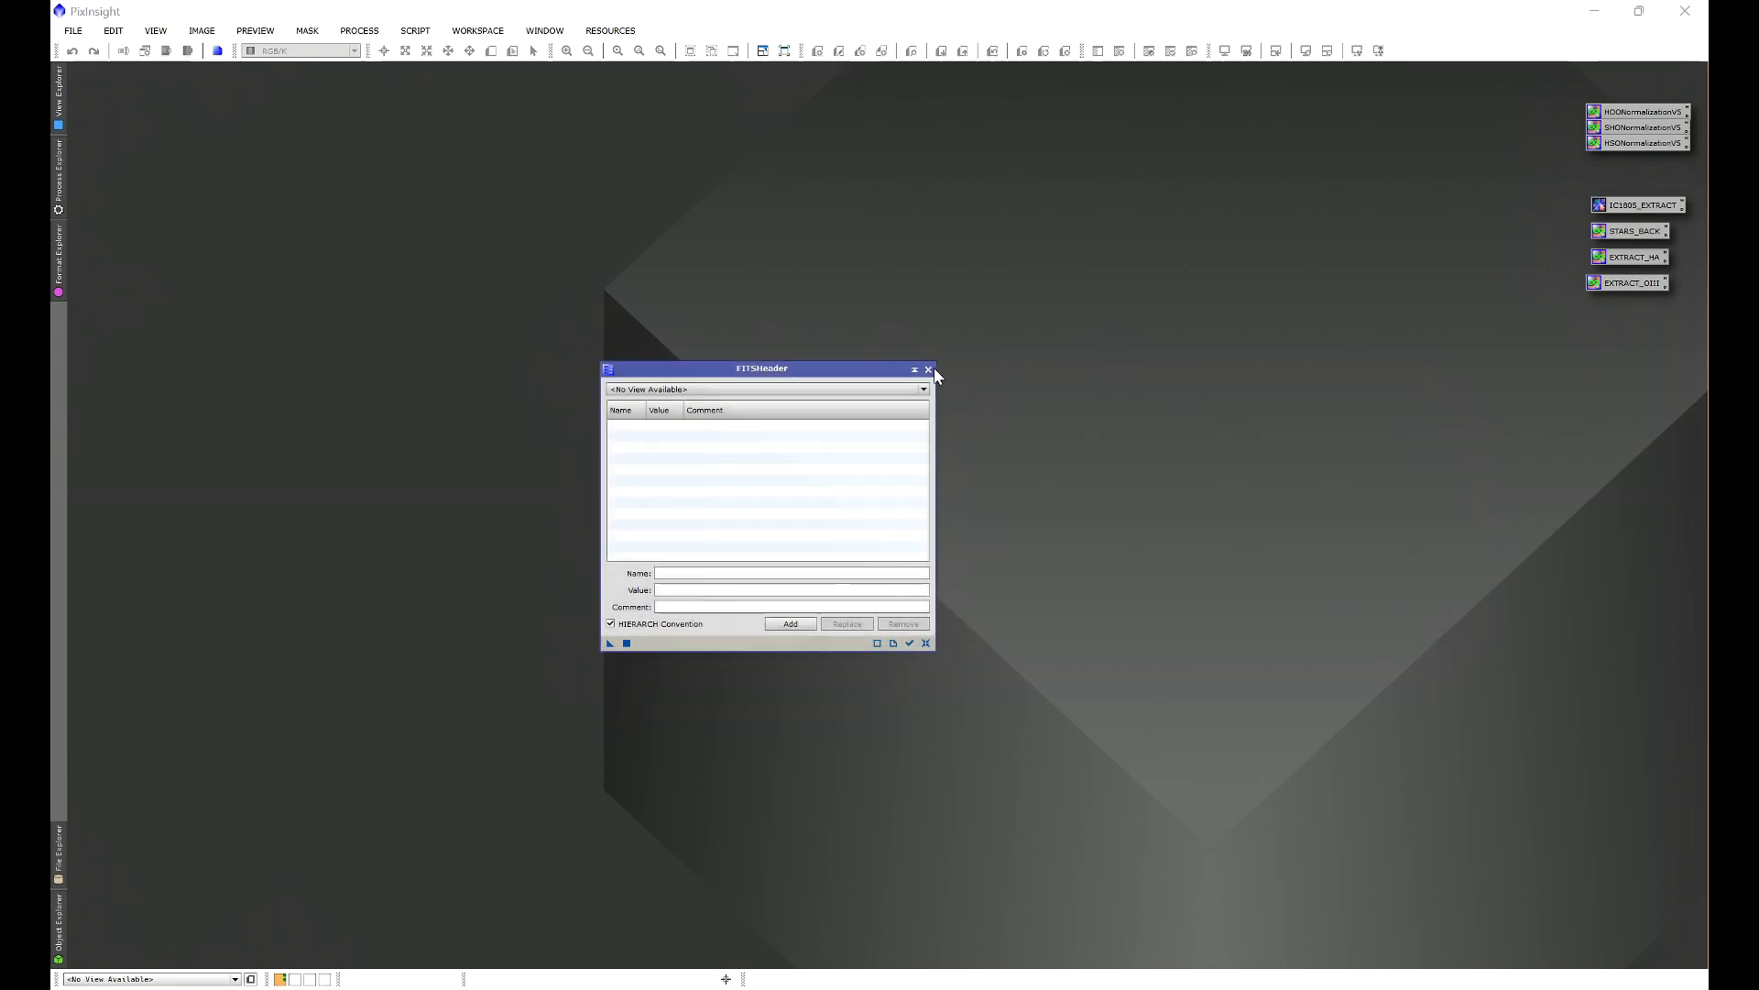
# Step: Close the FITSHeader window and glance through the Script menu
pyautogui.click(930, 369)
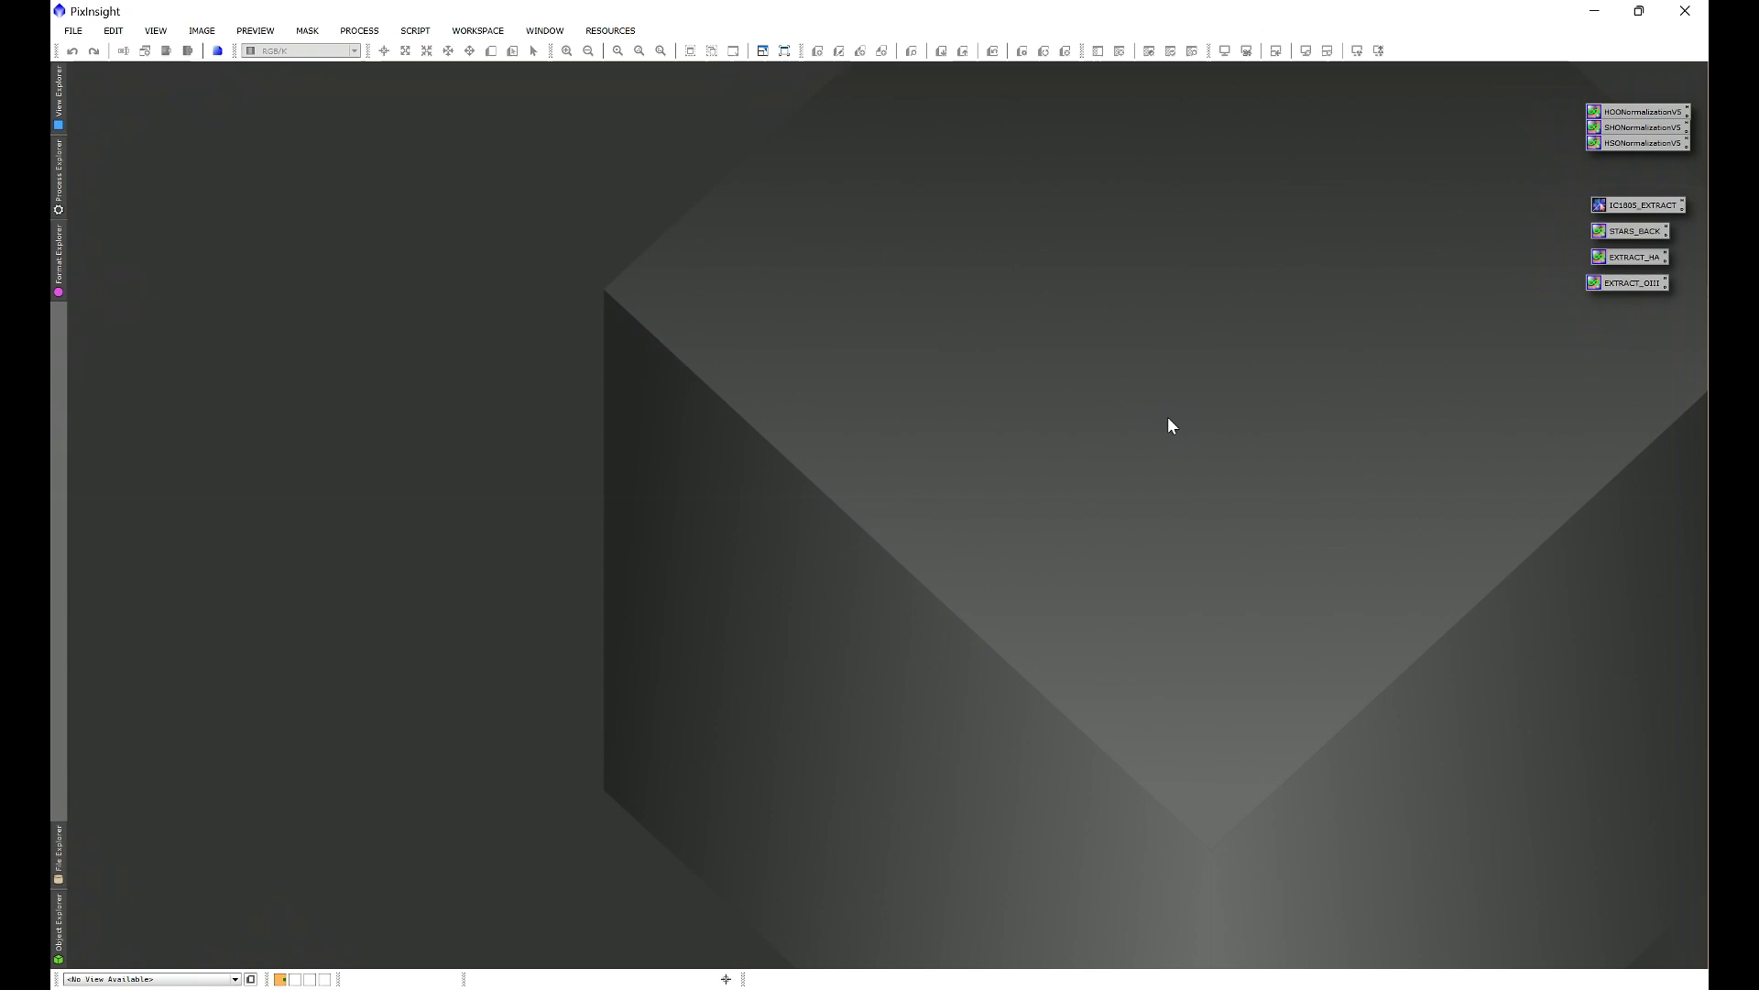
pyautogui.click(414, 30)
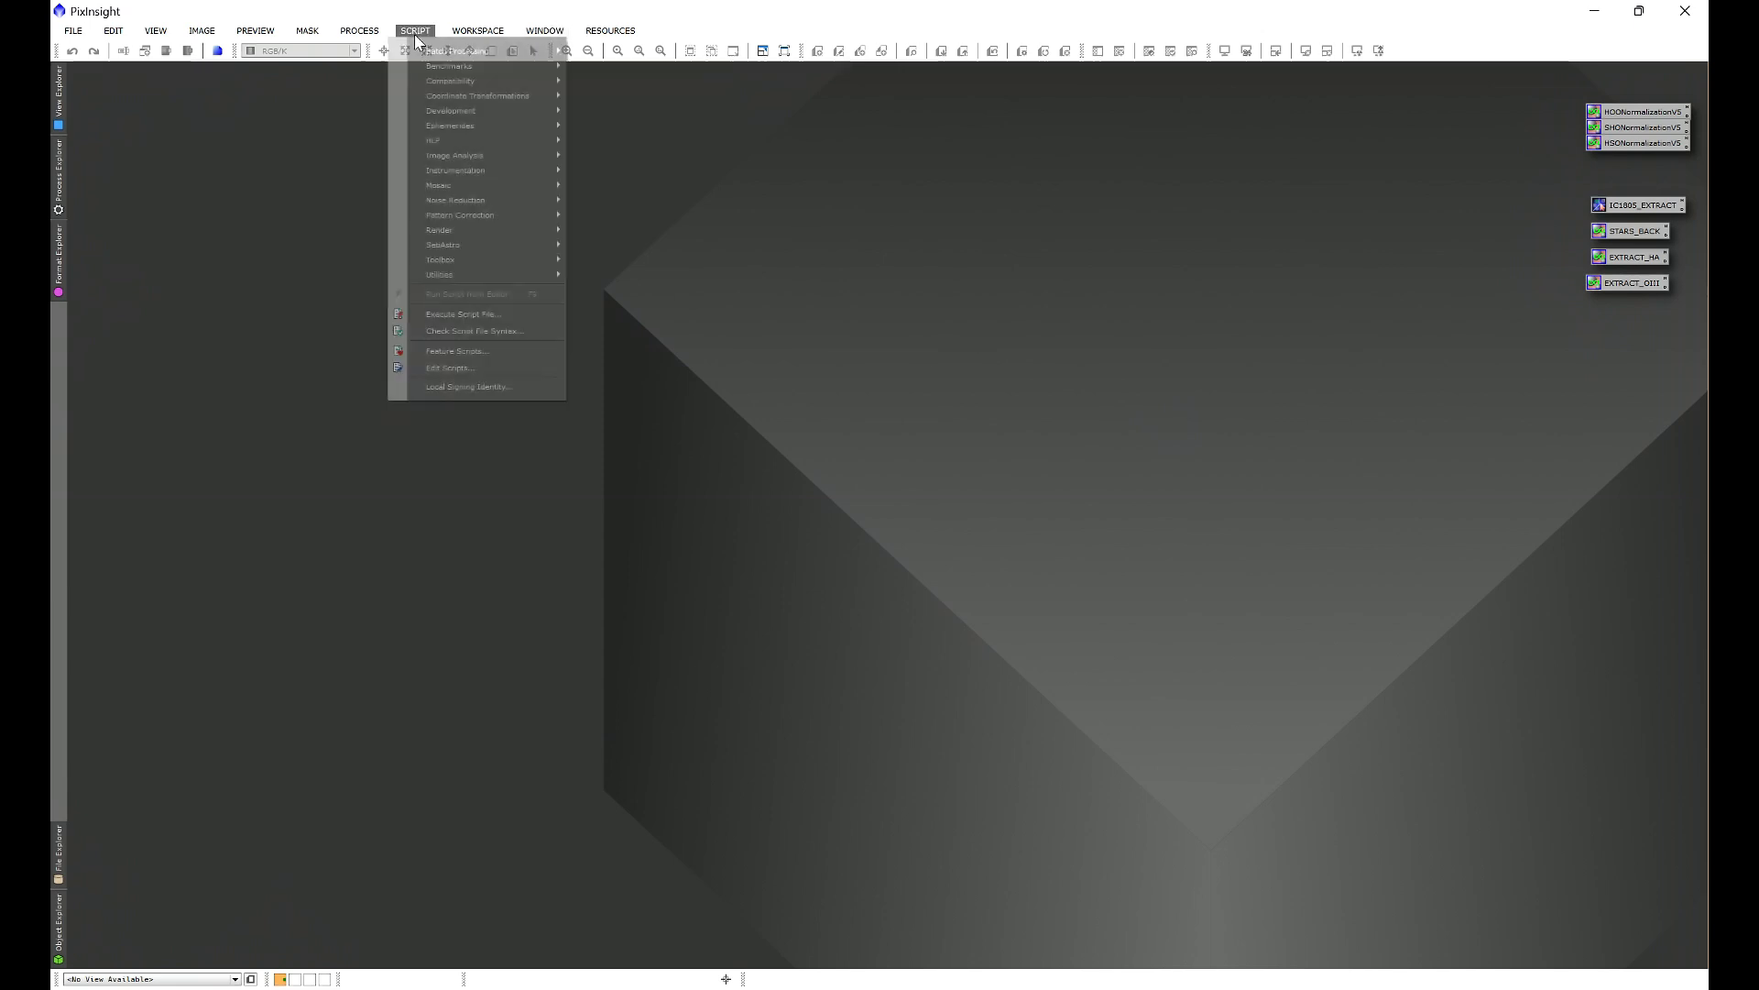
pyautogui.moveTo(483, 139)
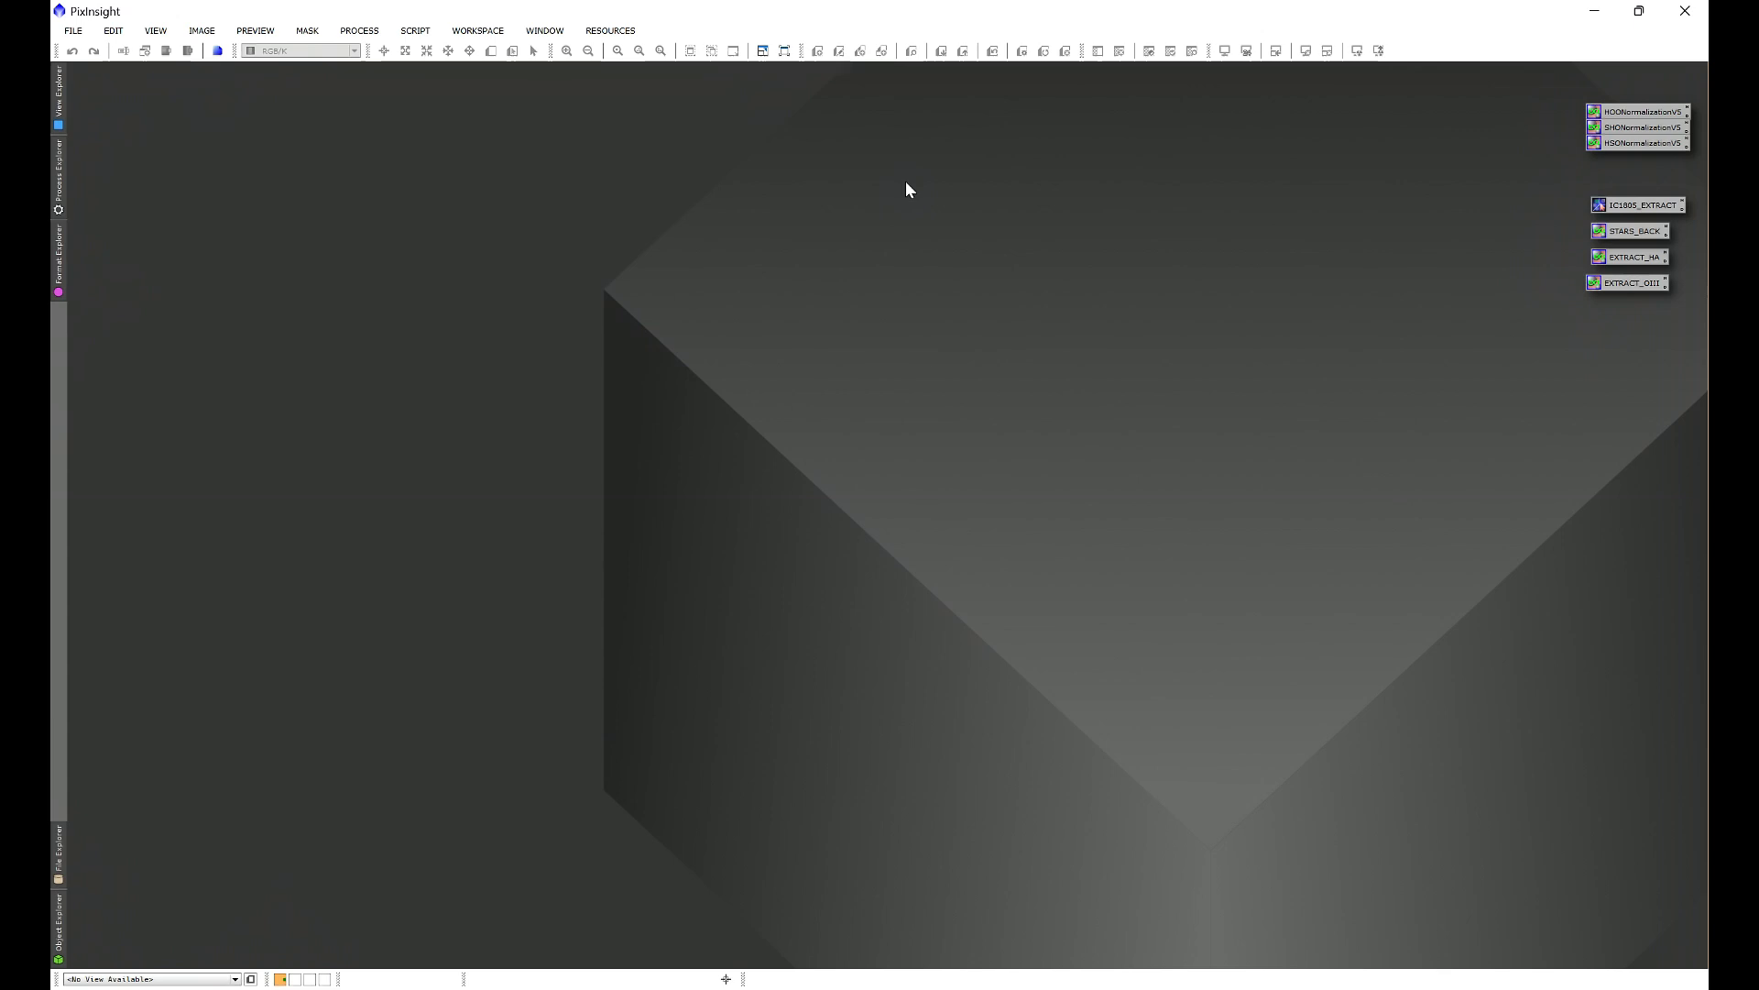
pyautogui.click(609, 30)
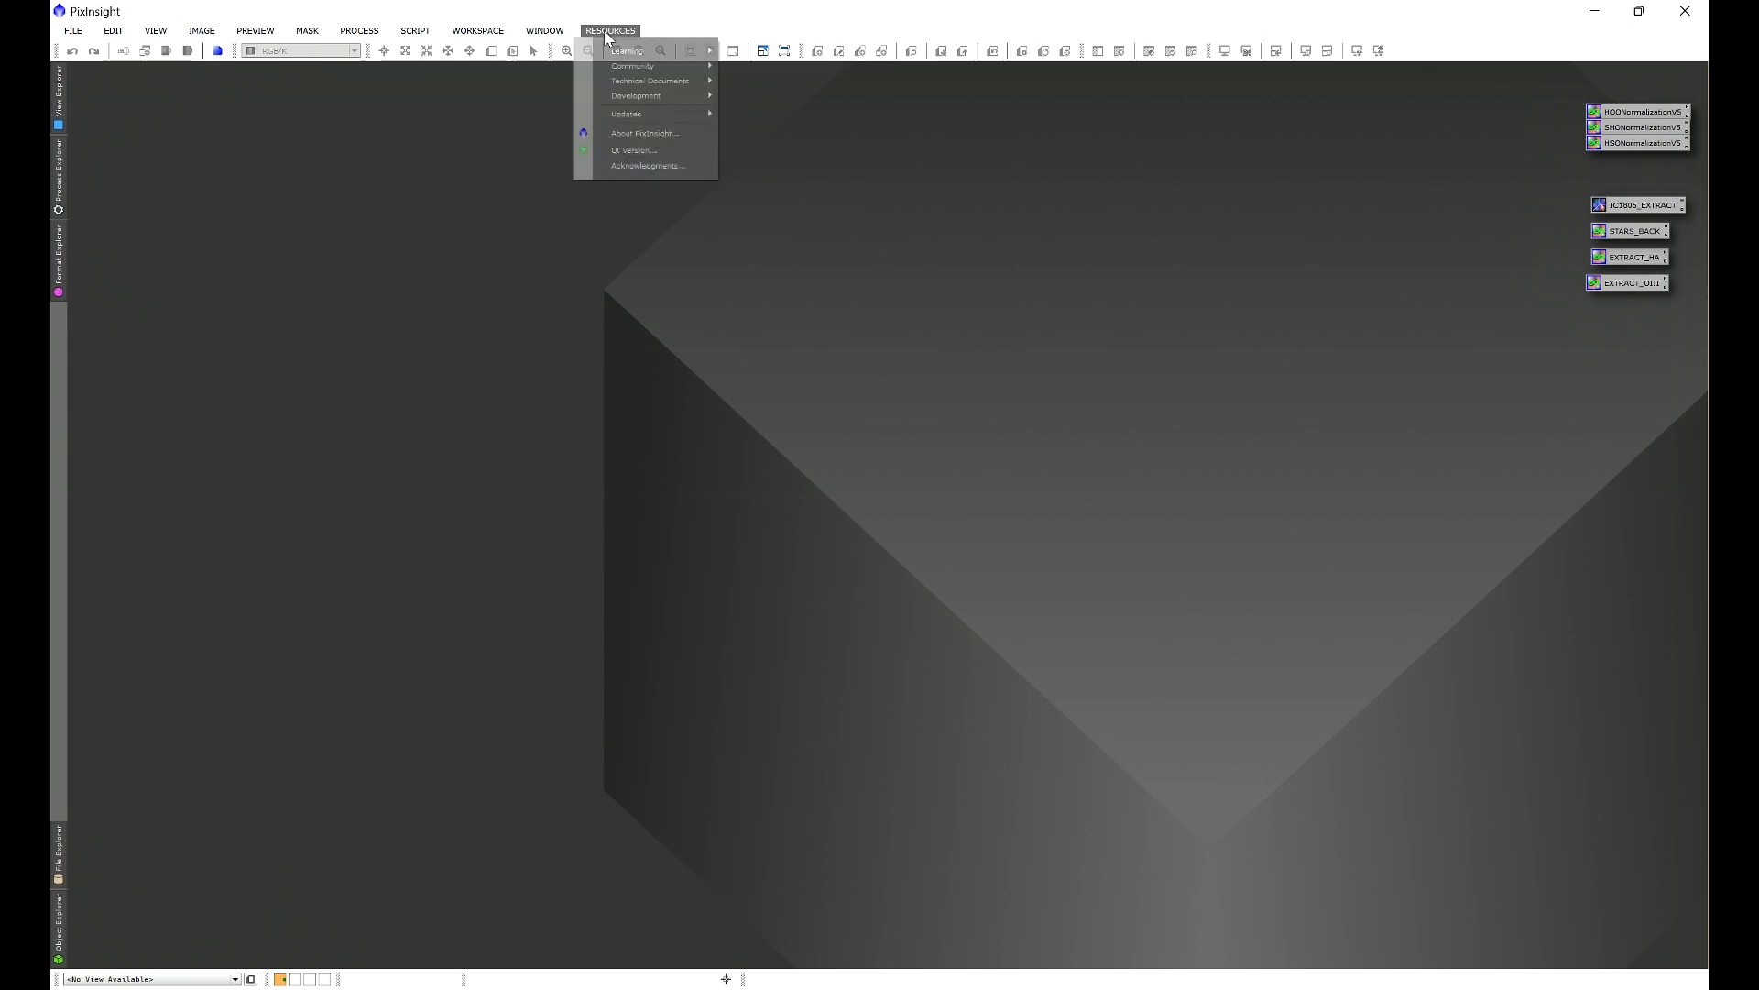
pyautogui.moveTo(626, 114)
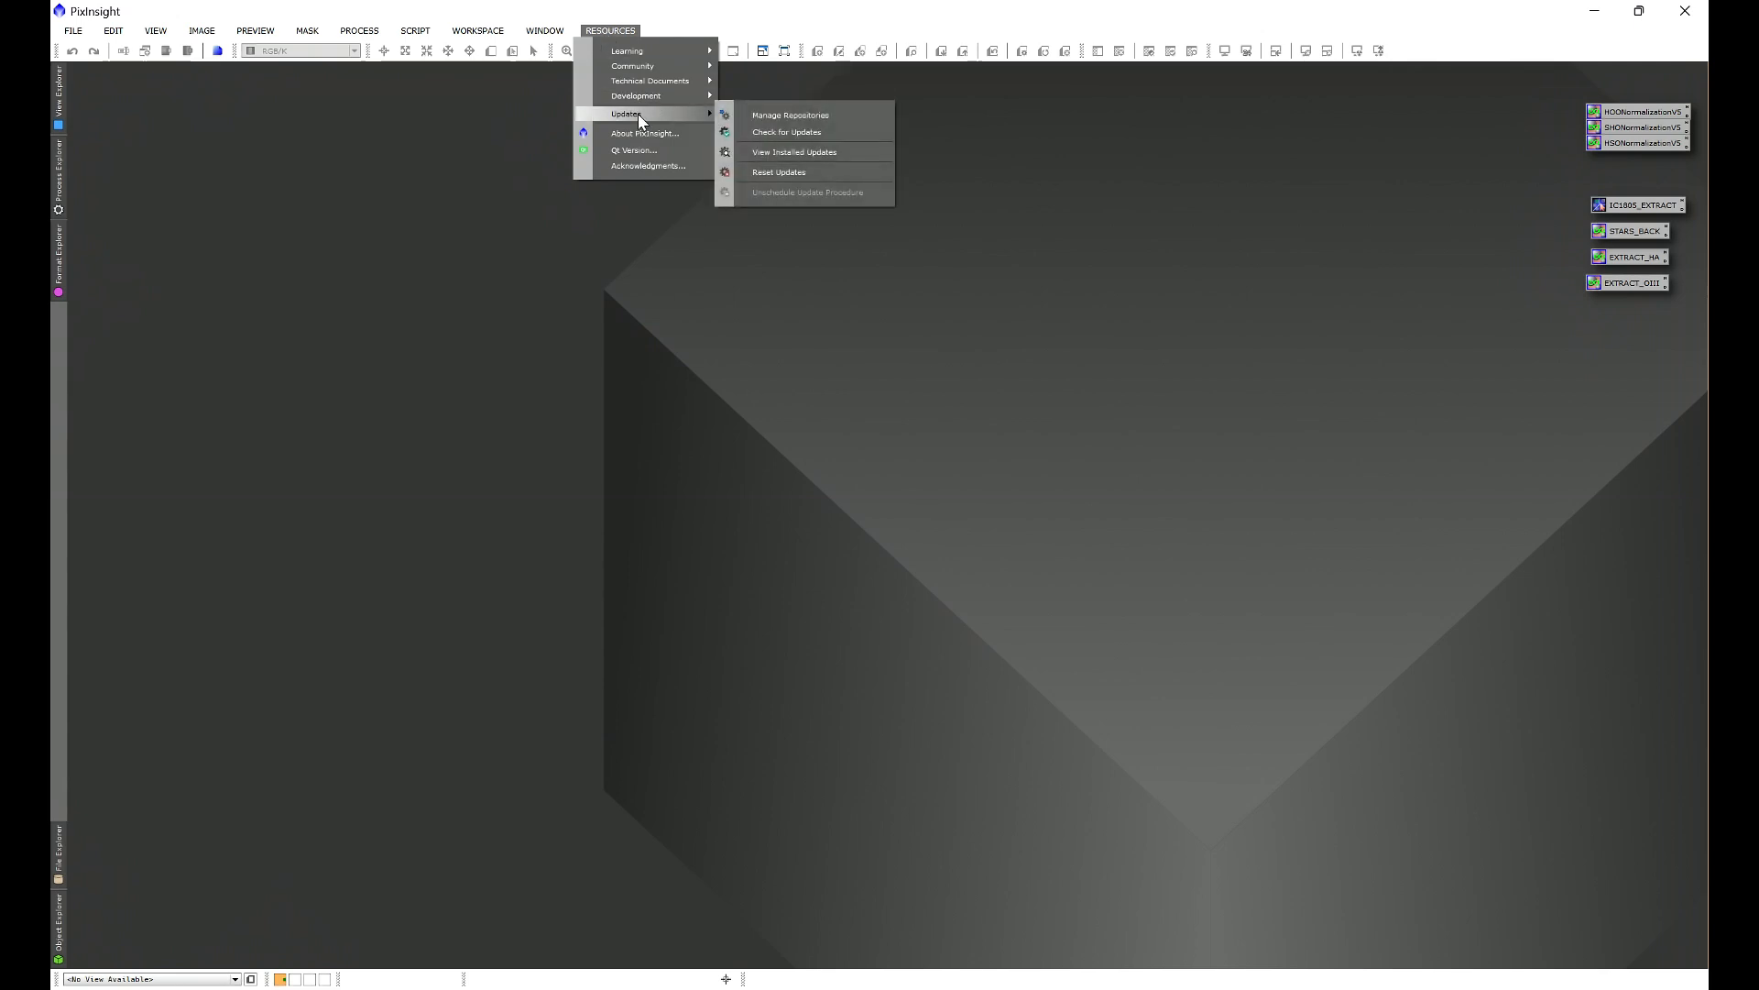
pyautogui.click(789, 114)
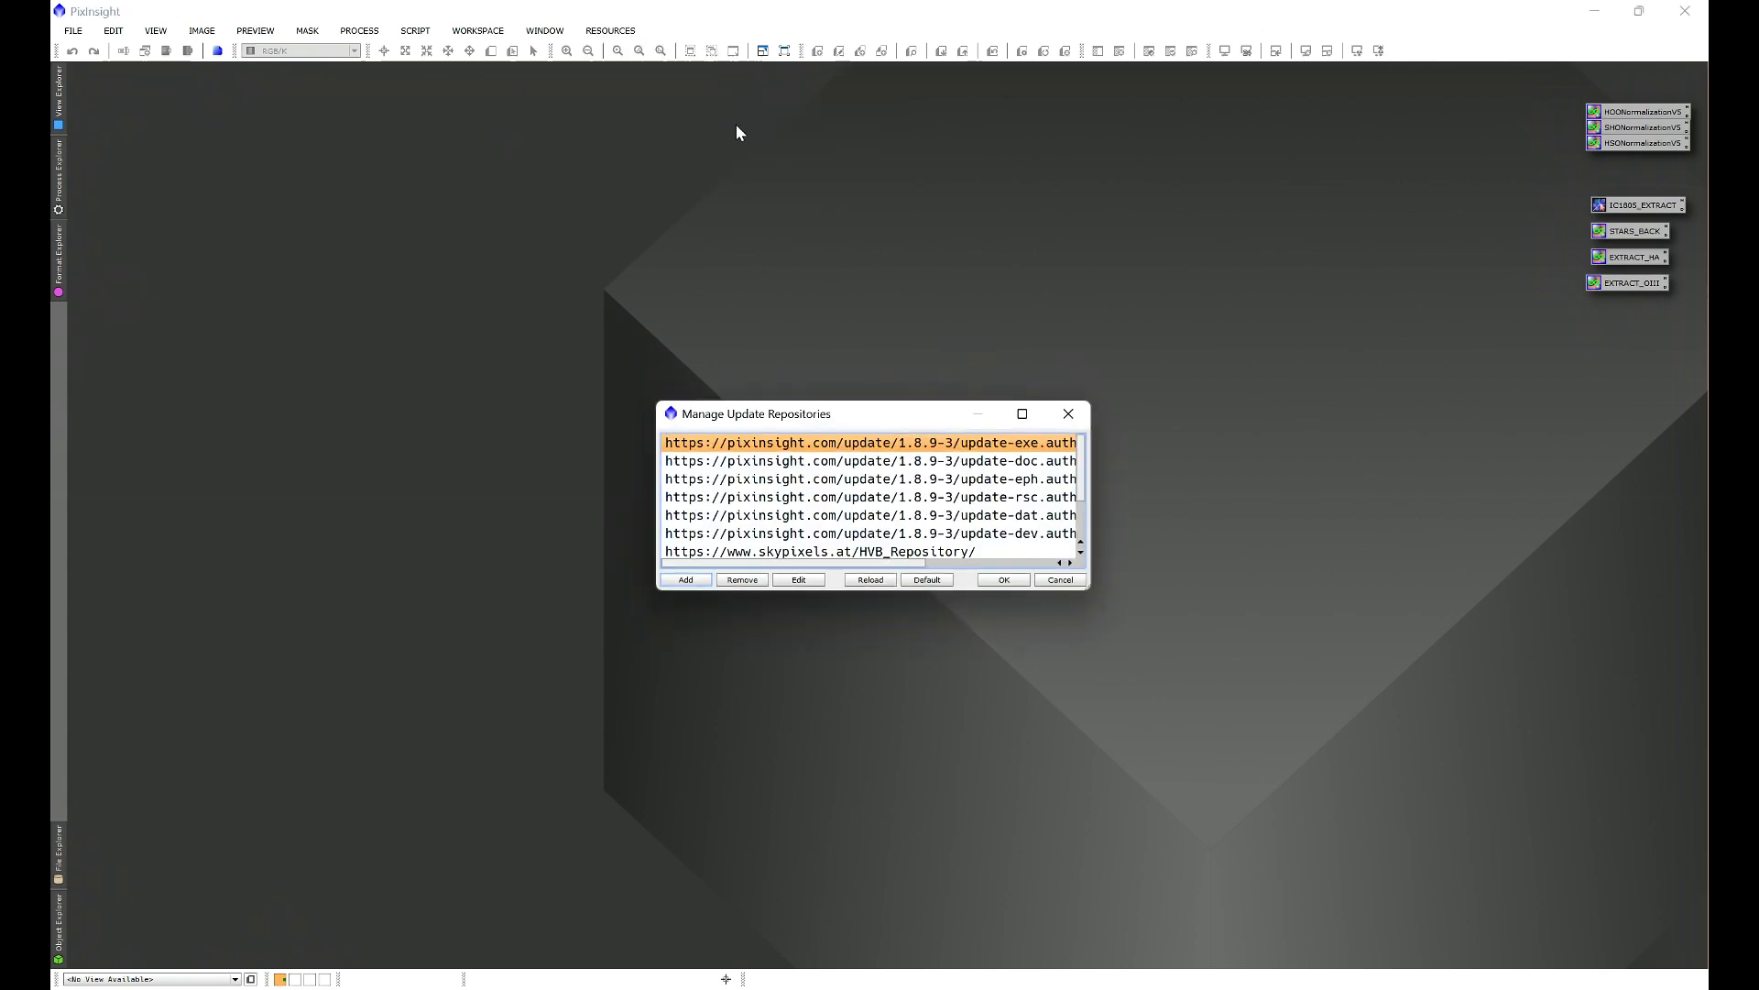
pyautogui.click(684, 580)
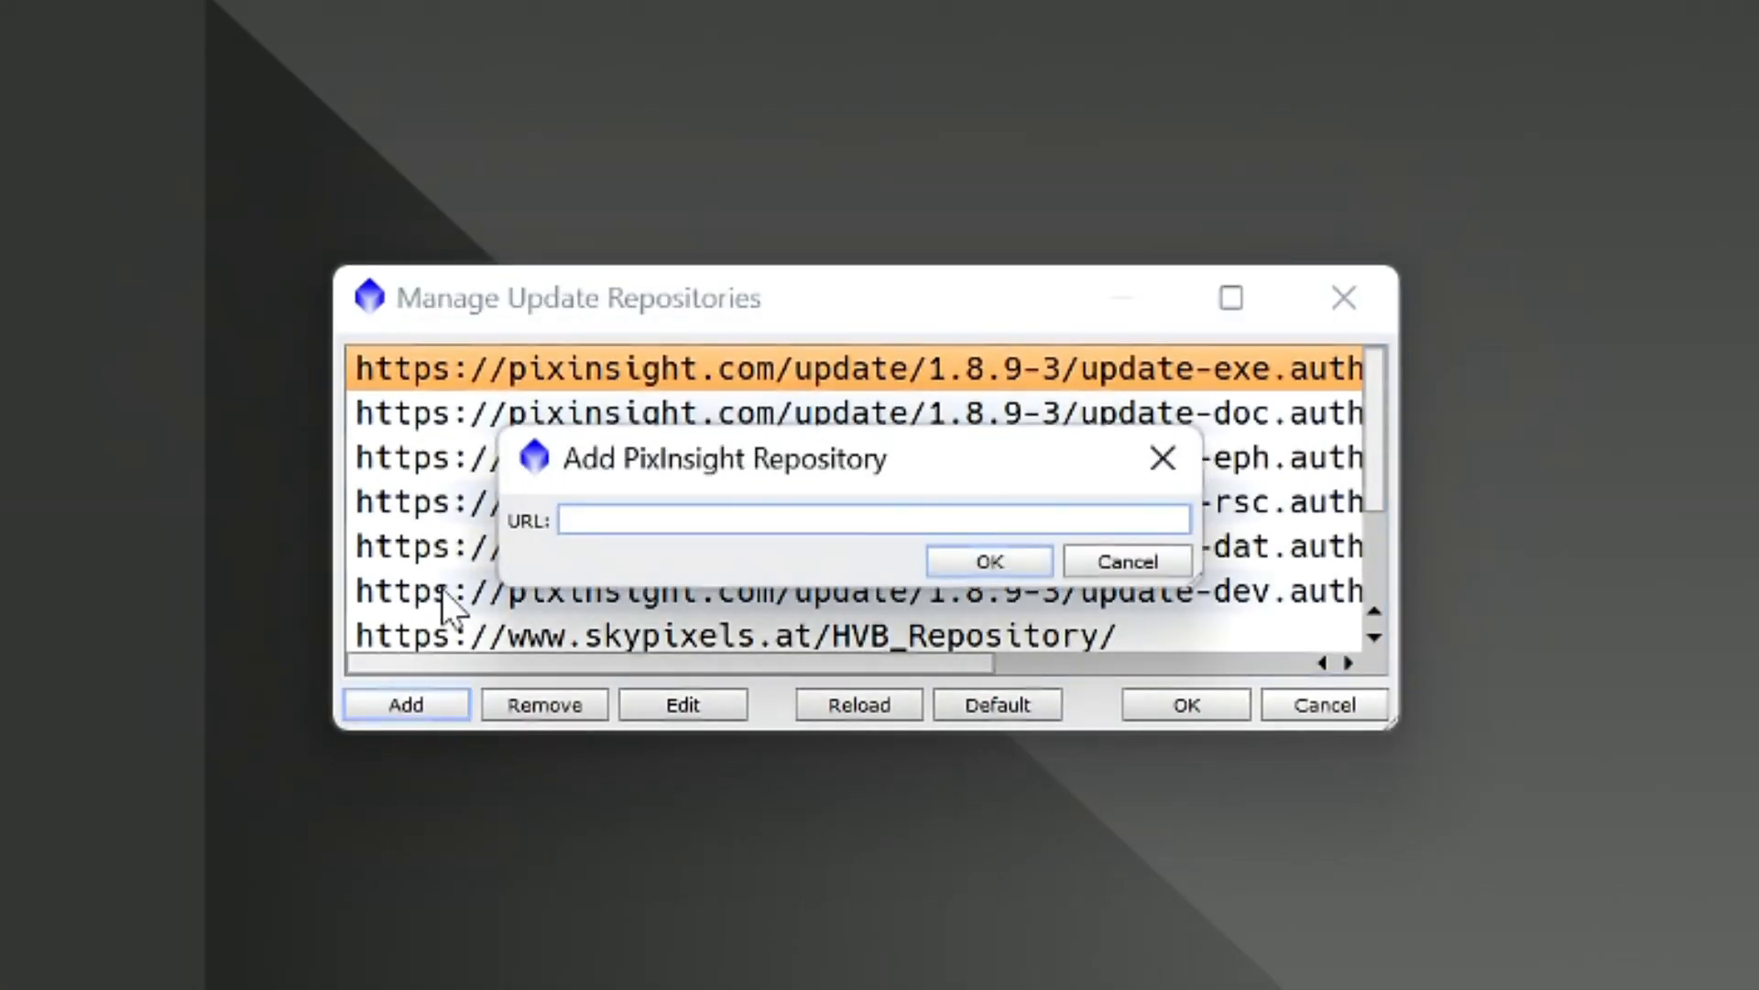
pyautogui.click(874, 519)
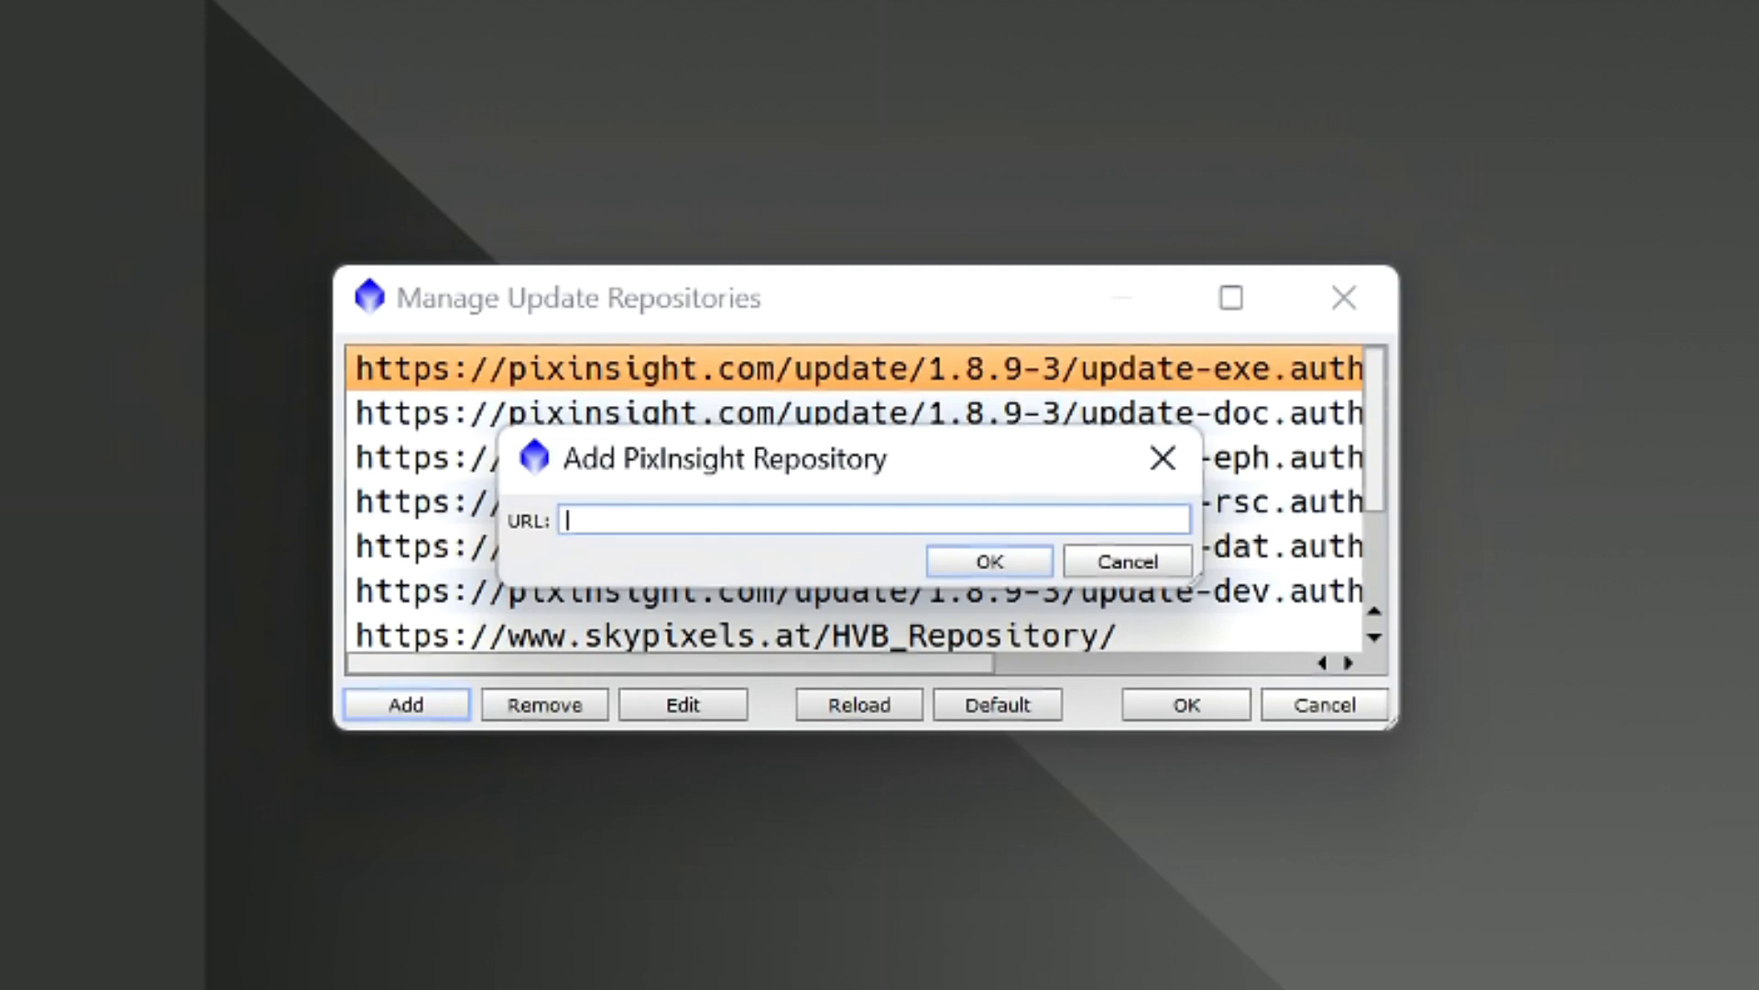
pyautogui.click(986, 560)
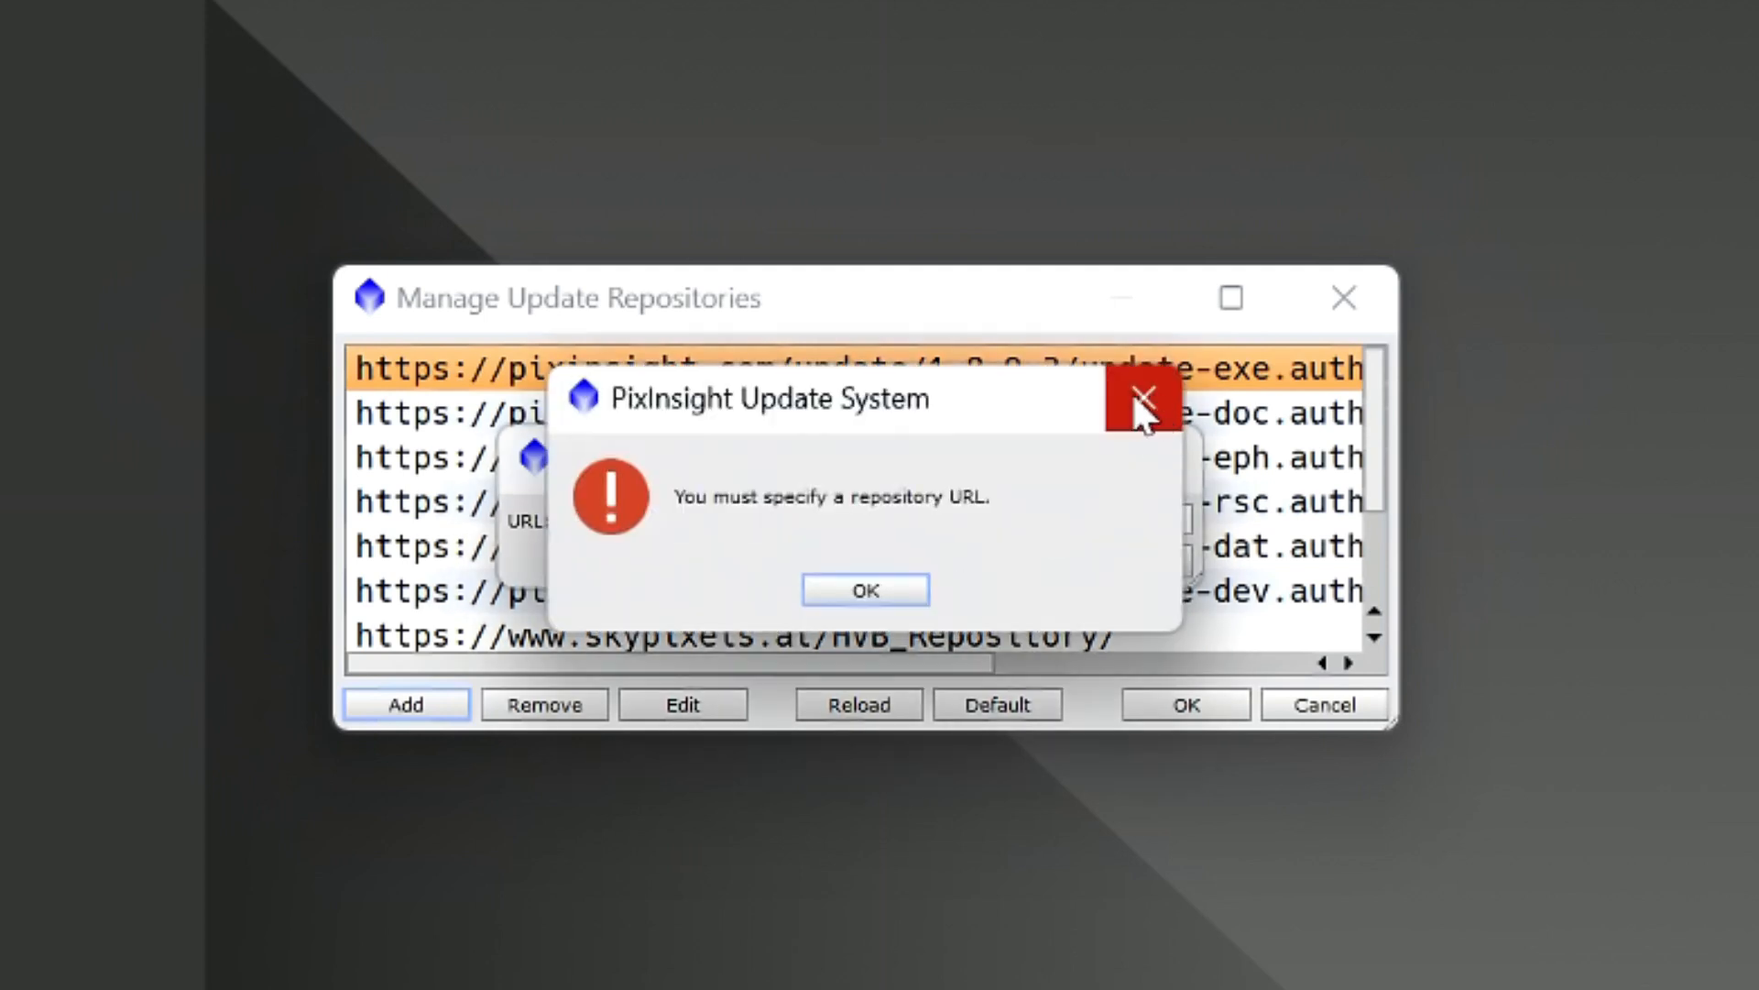
pyautogui.click(865, 589)
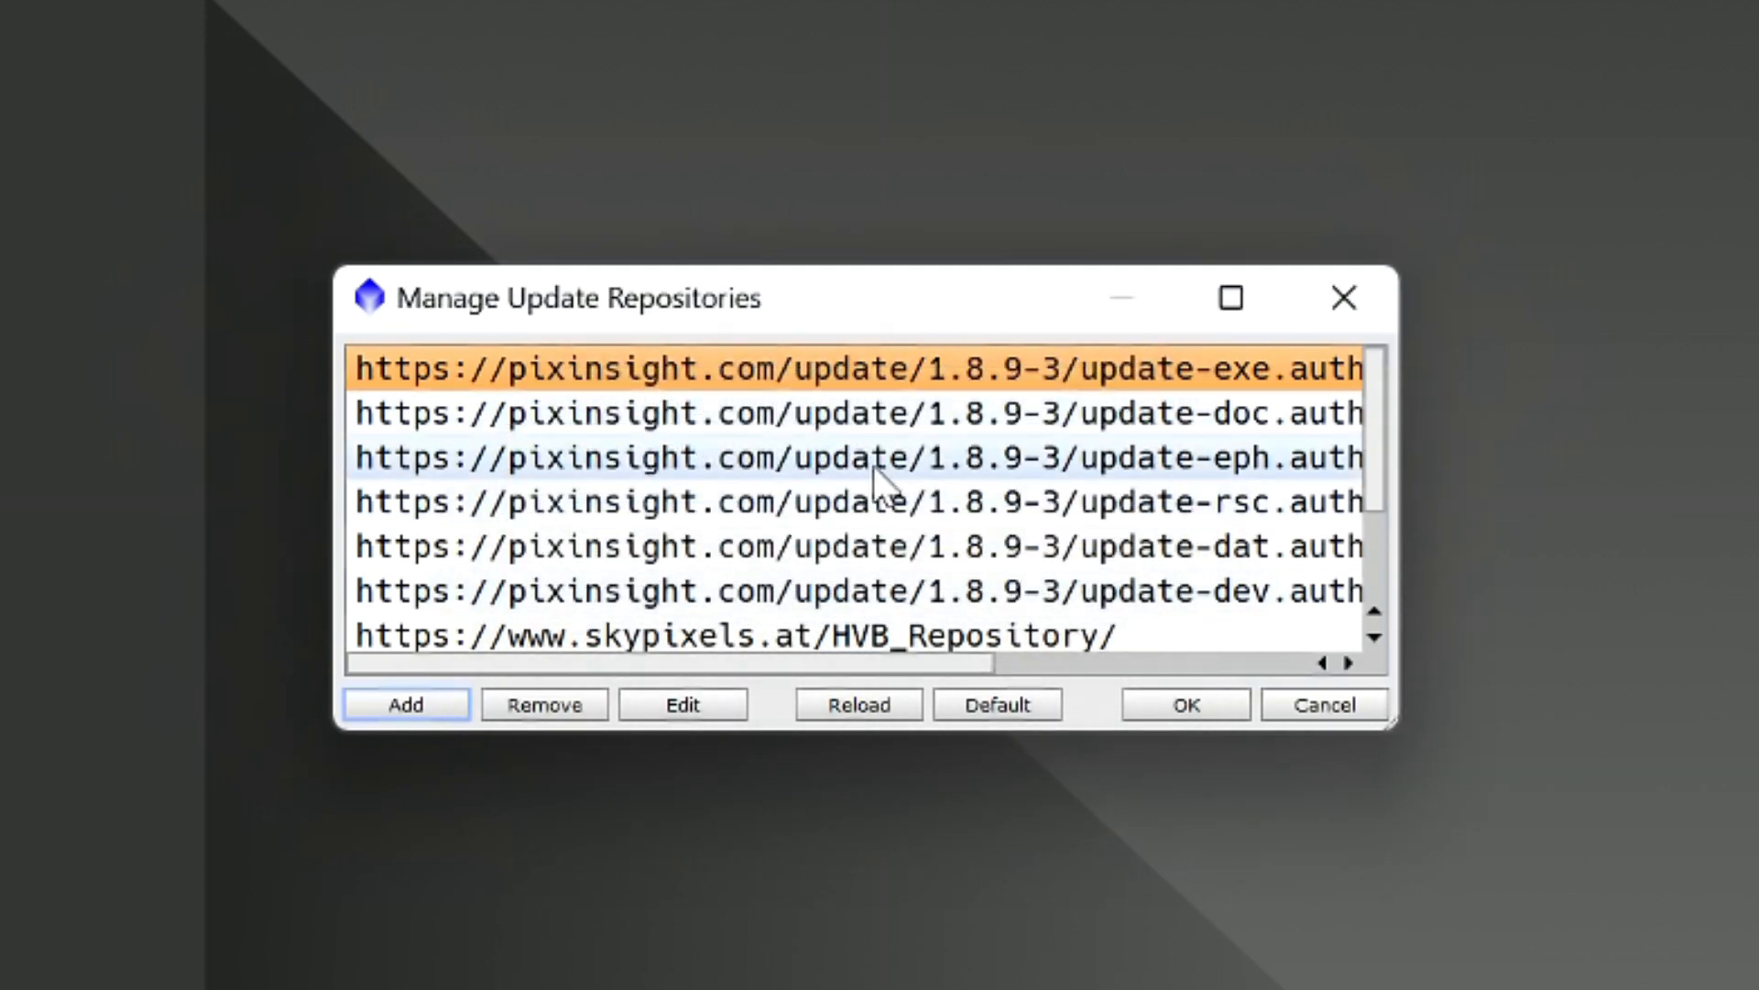
pyautogui.scroll(-3)
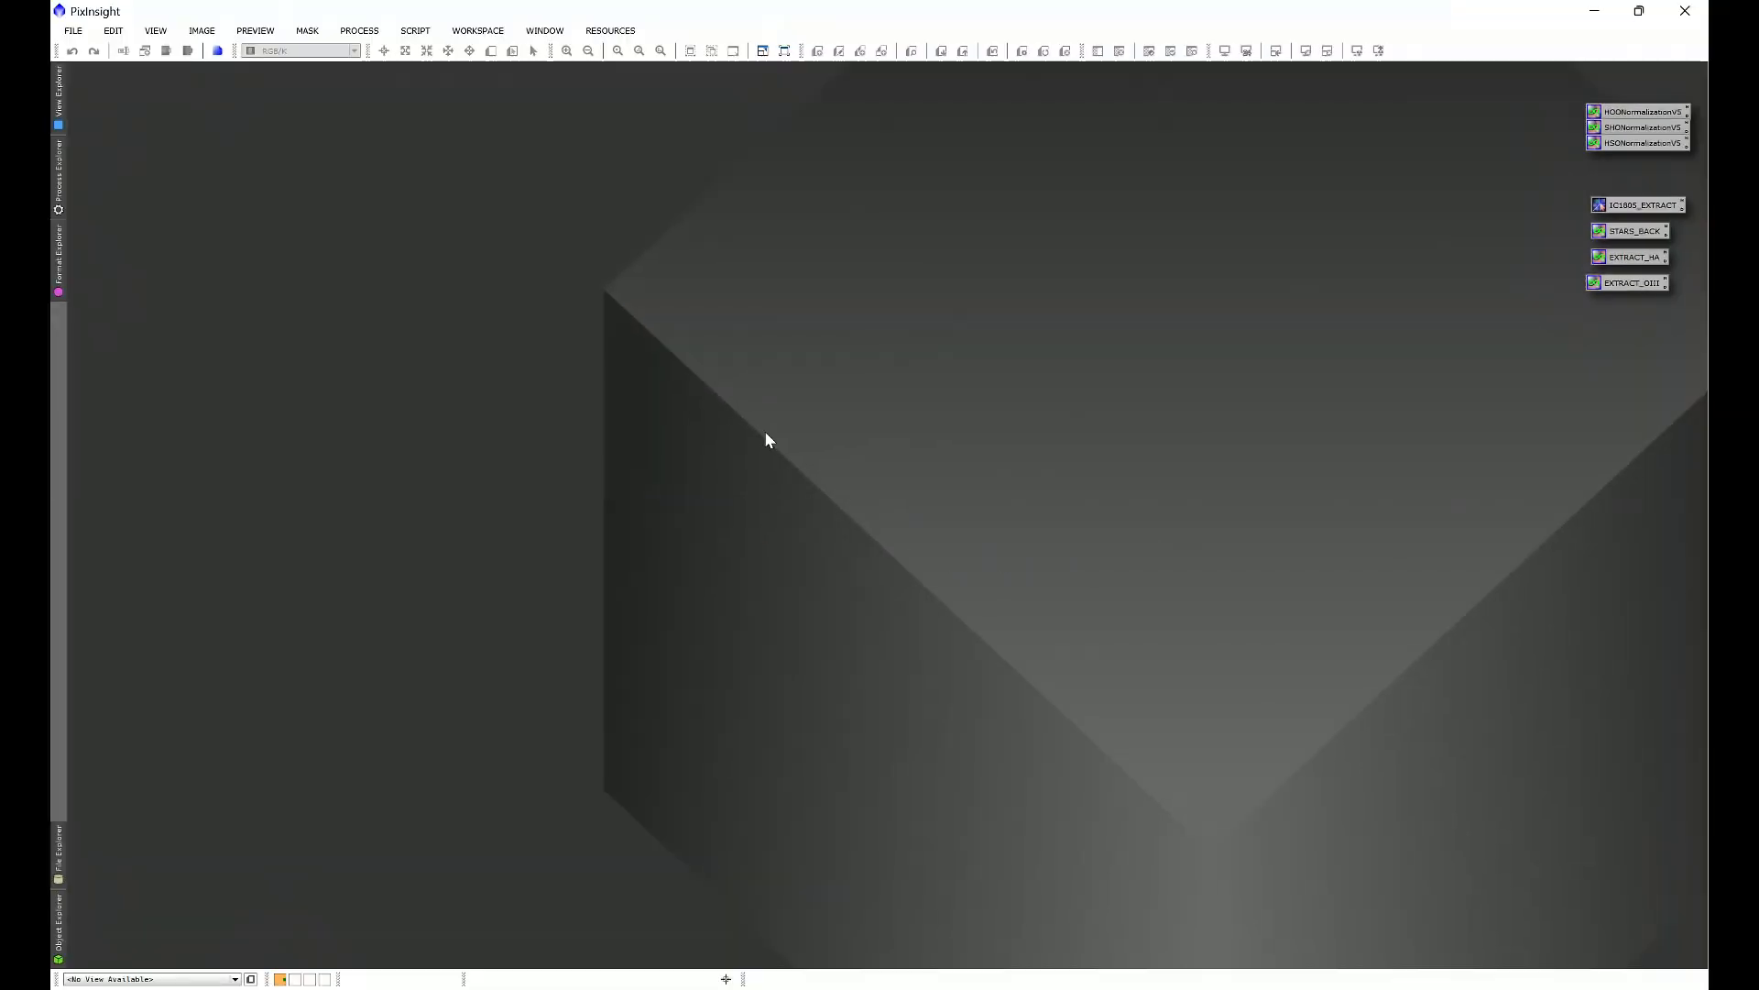
# Step: Run Resources > Updates > Check for Updates and find none available
pyautogui.click(611, 30)
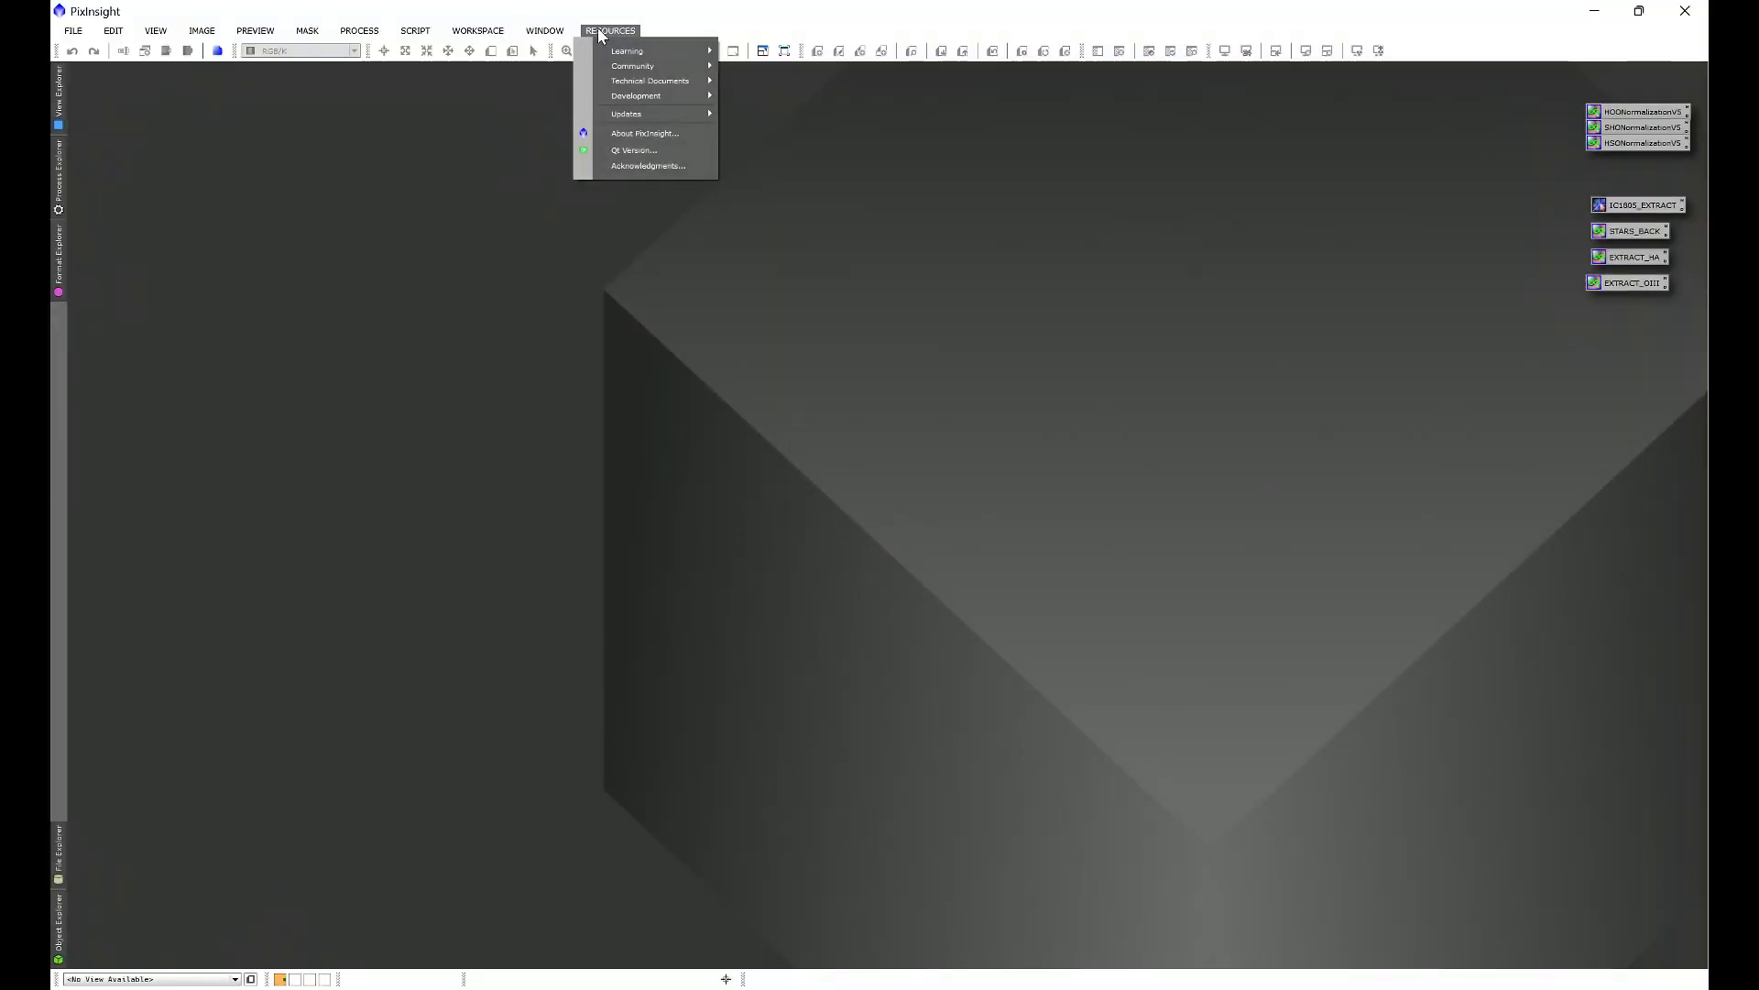
pyautogui.moveTo(626, 114)
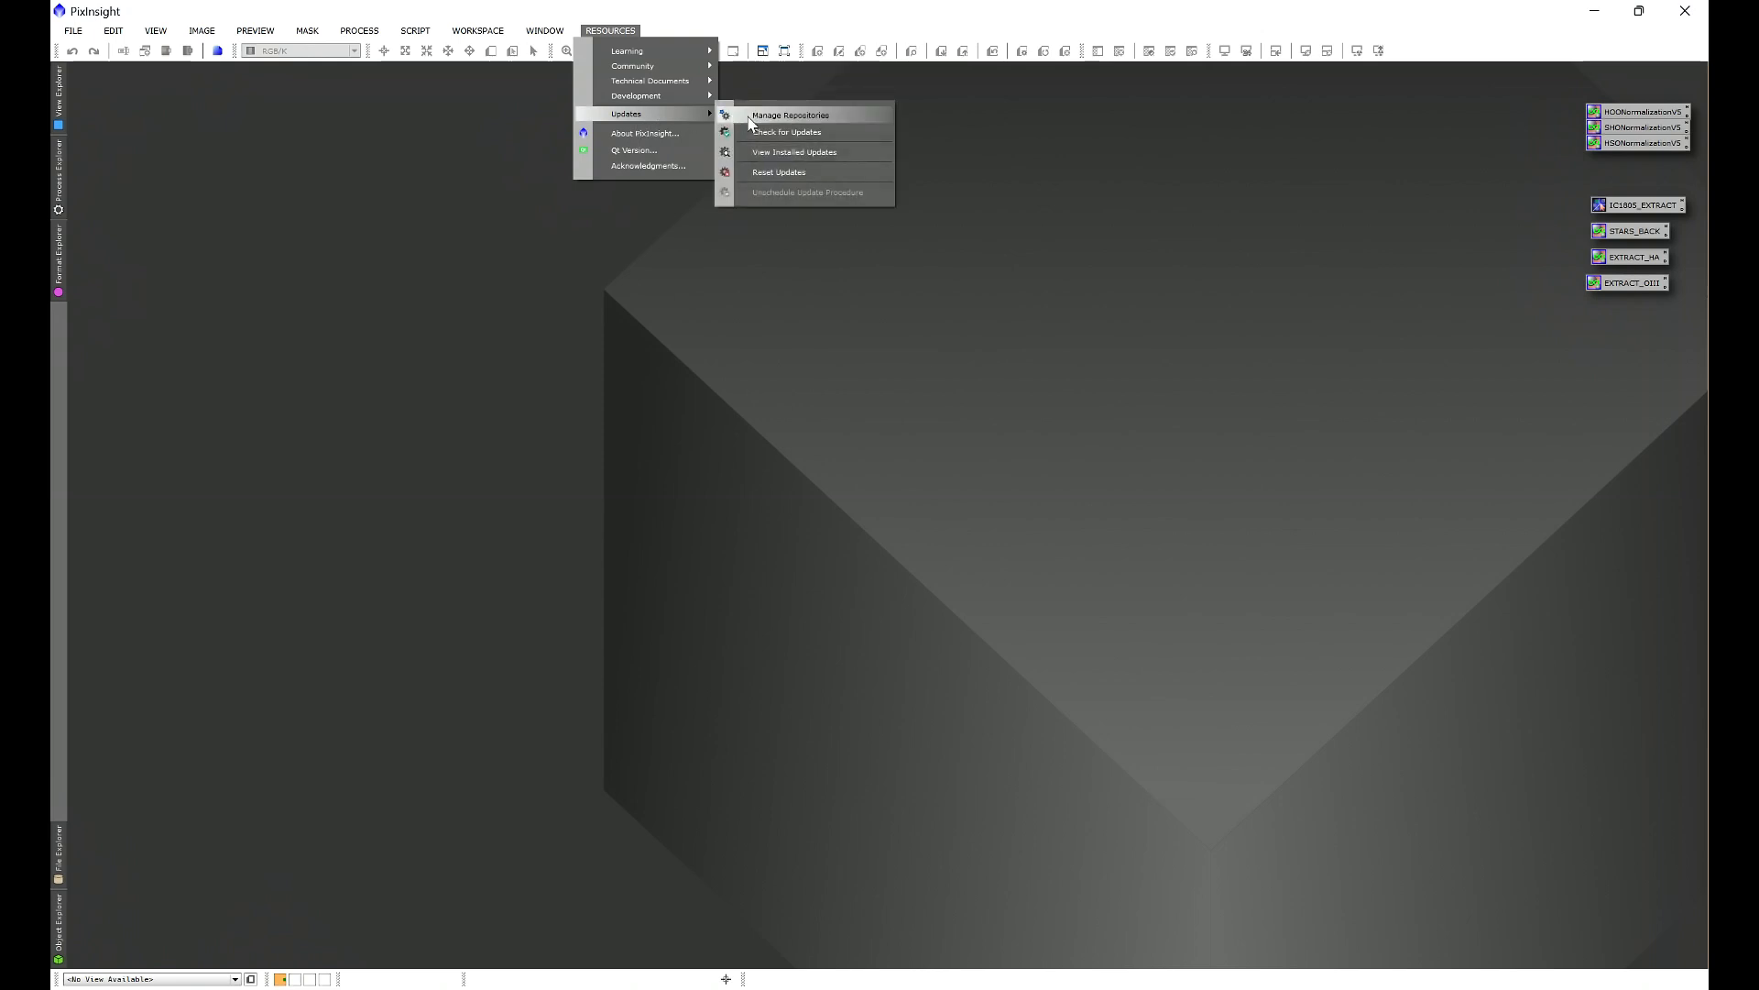
pyautogui.click(790, 115)
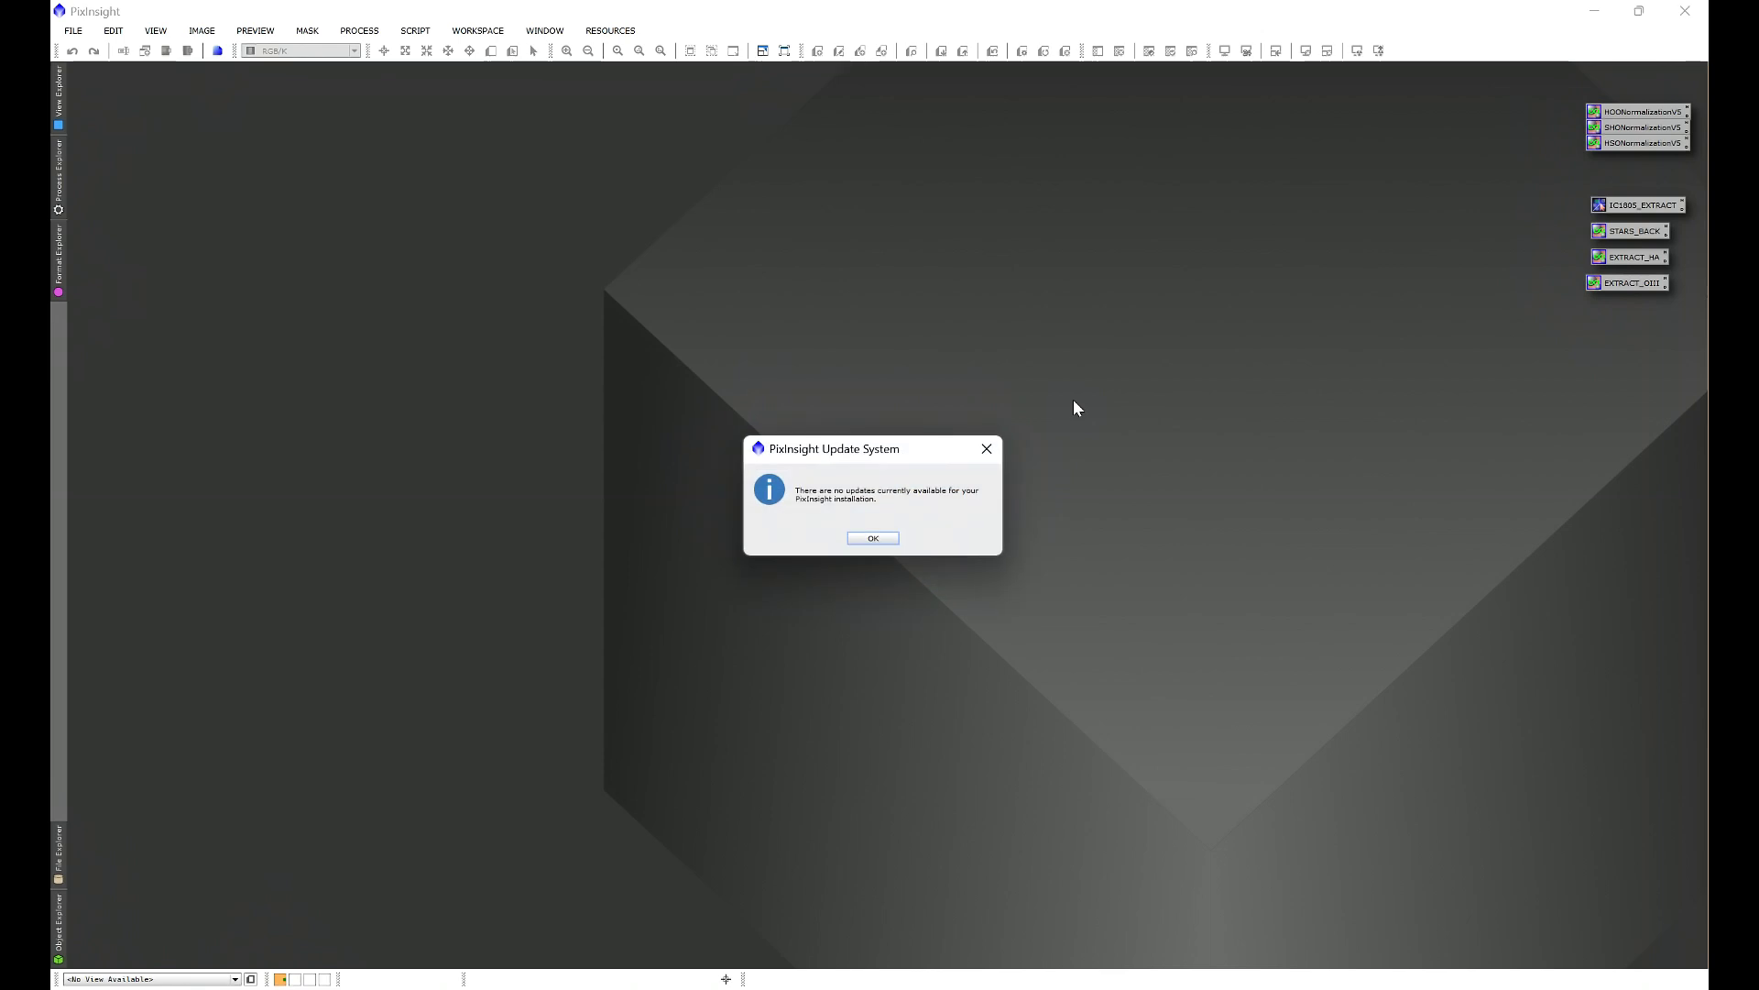
pyautogui.moveTo(626, 601)
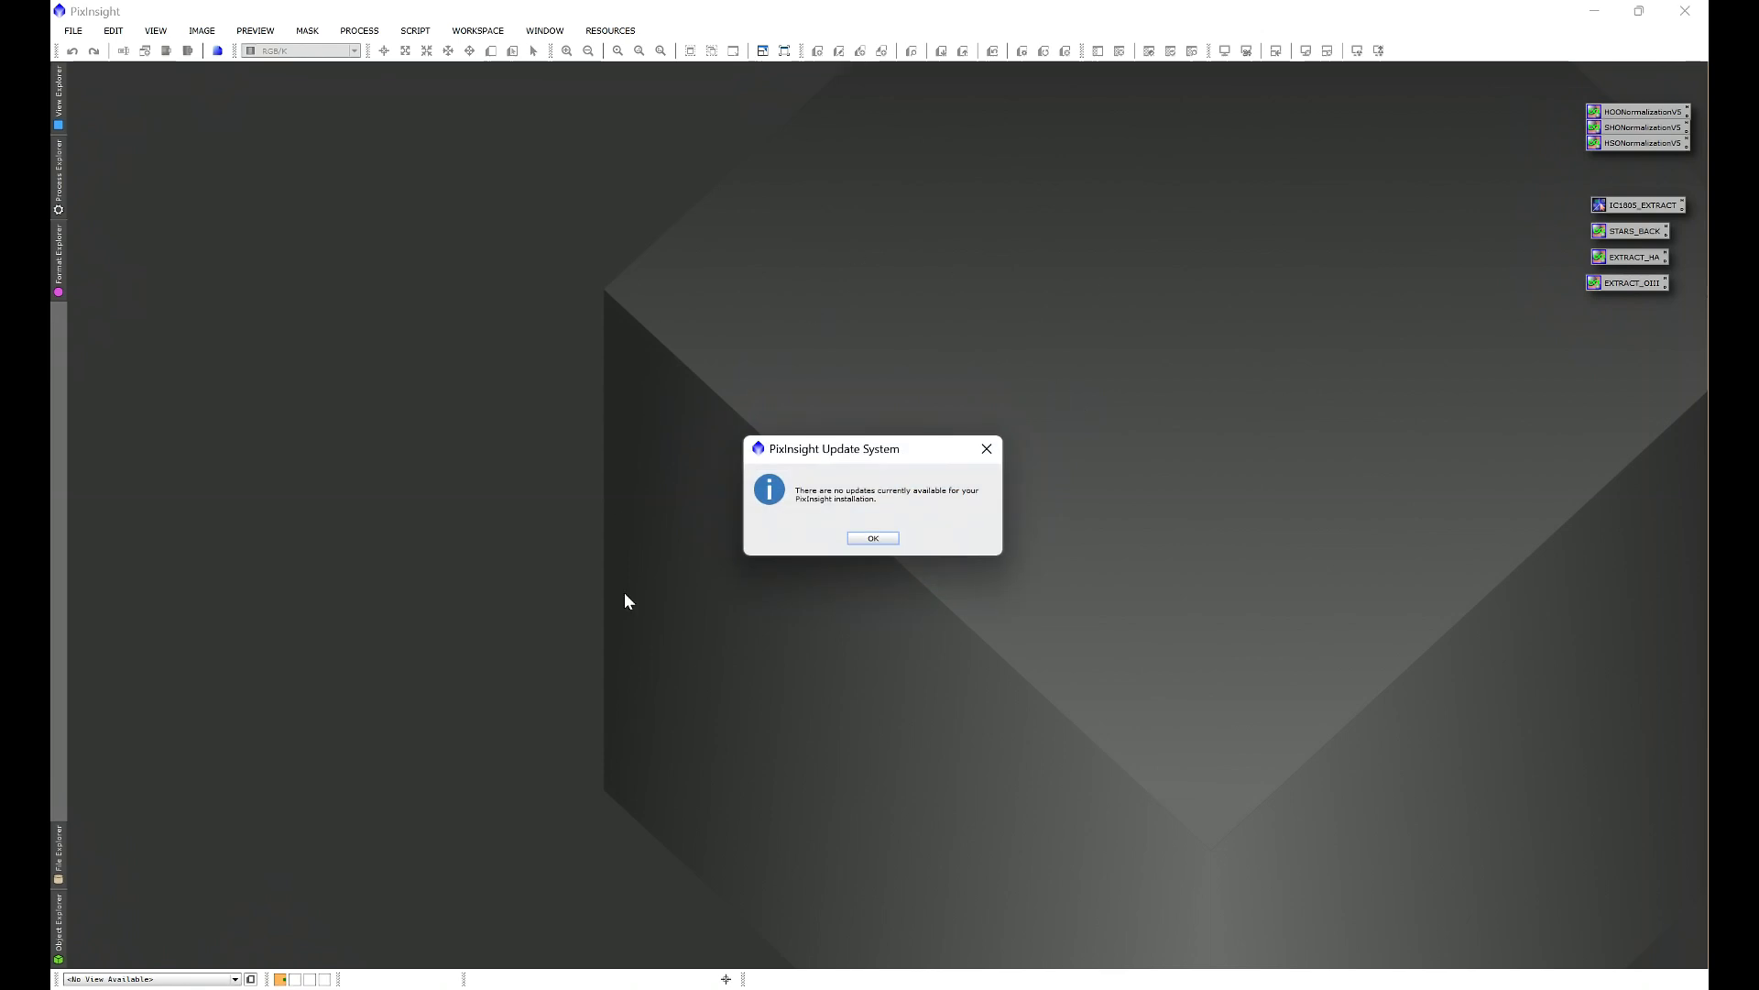
pyautogui.moveTo(727, 524)
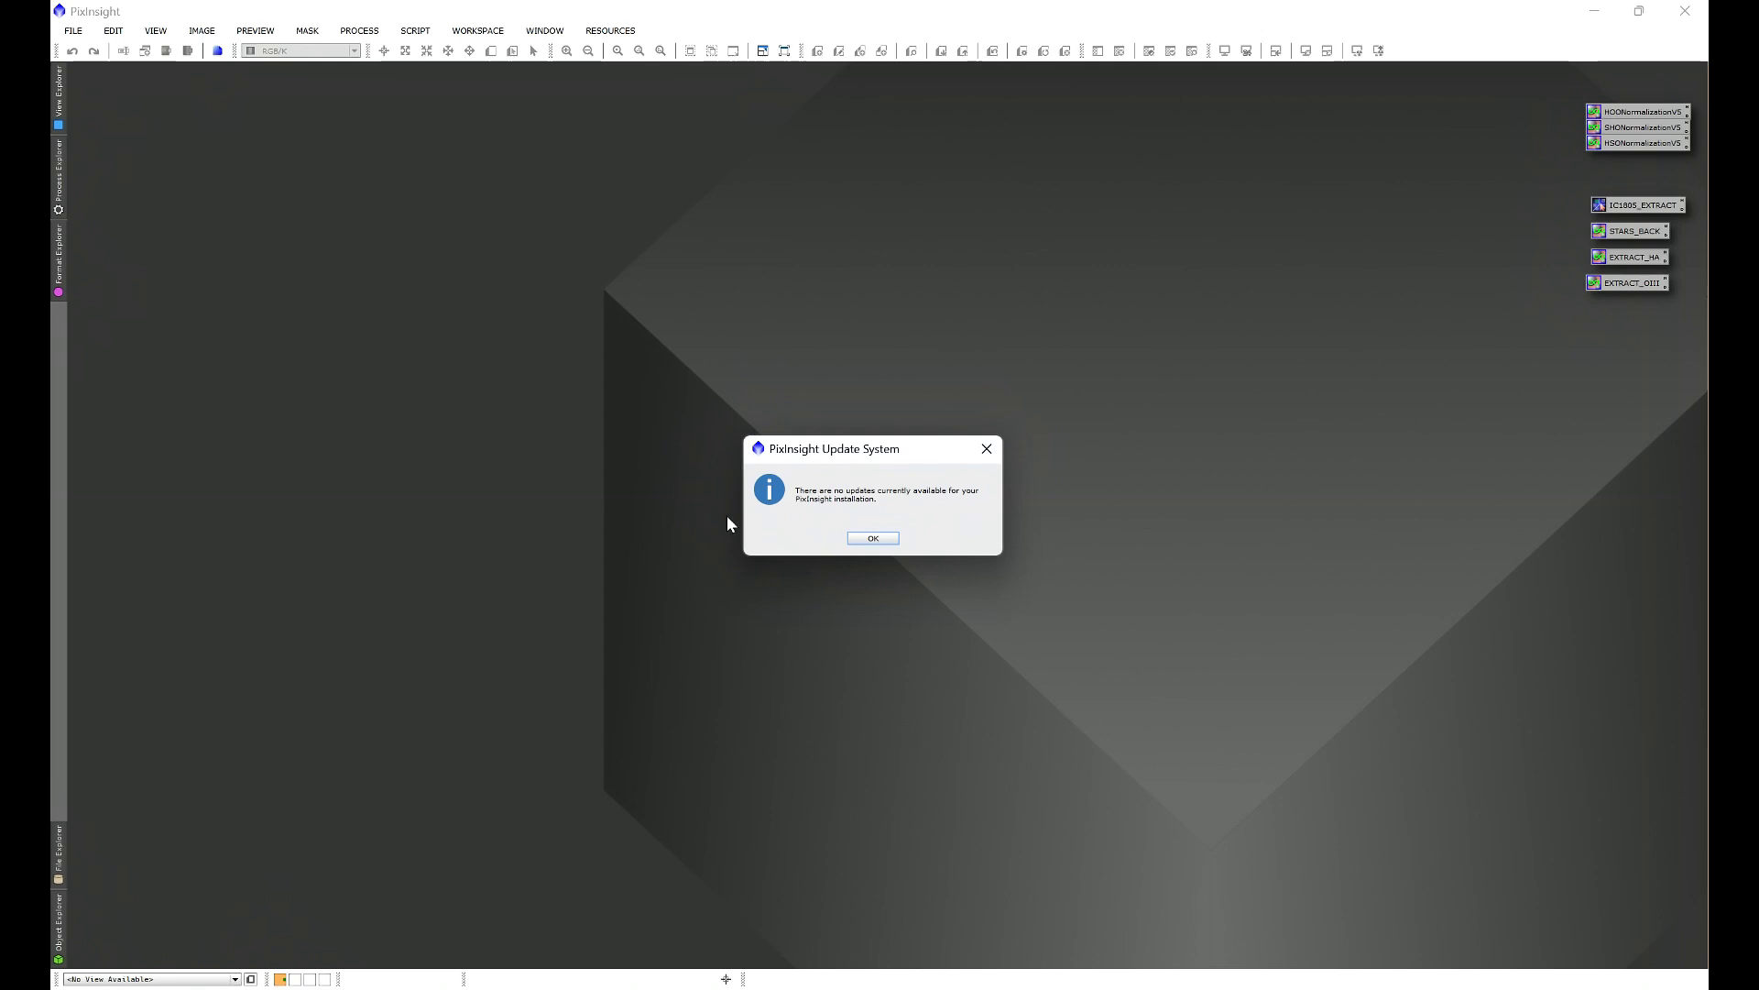
pyautogui.moveTo(723, 653)
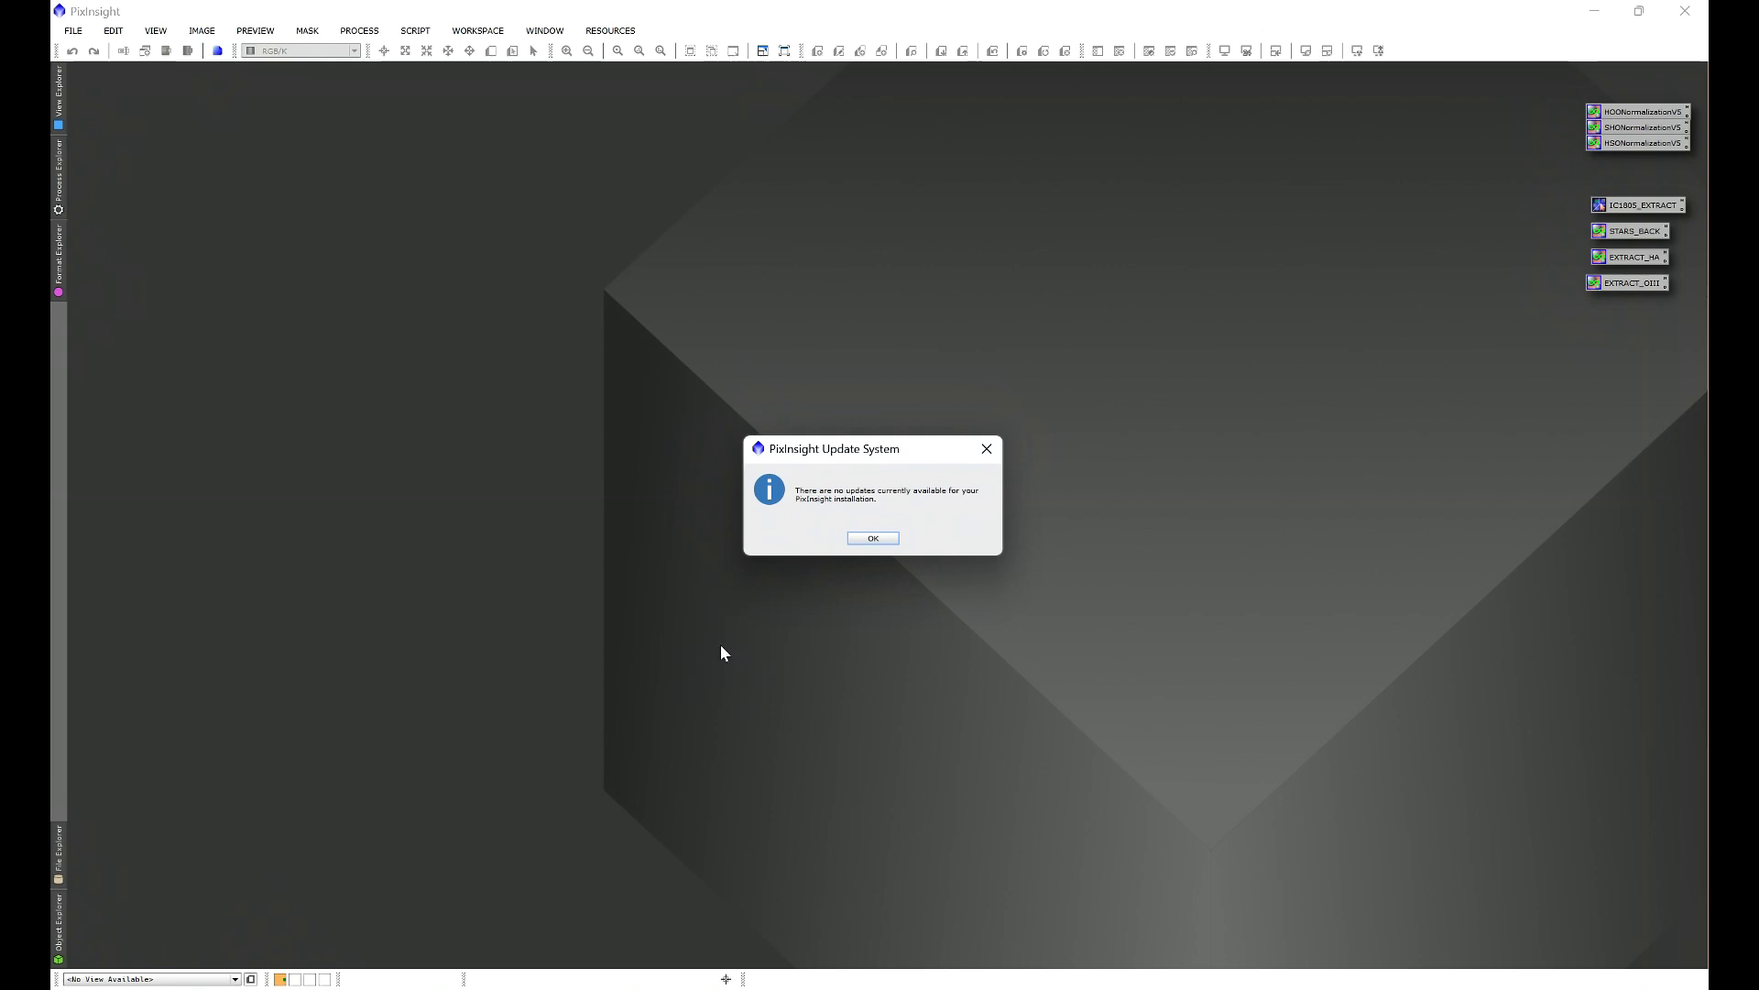
pyautogui.moveTo(1006, 496)
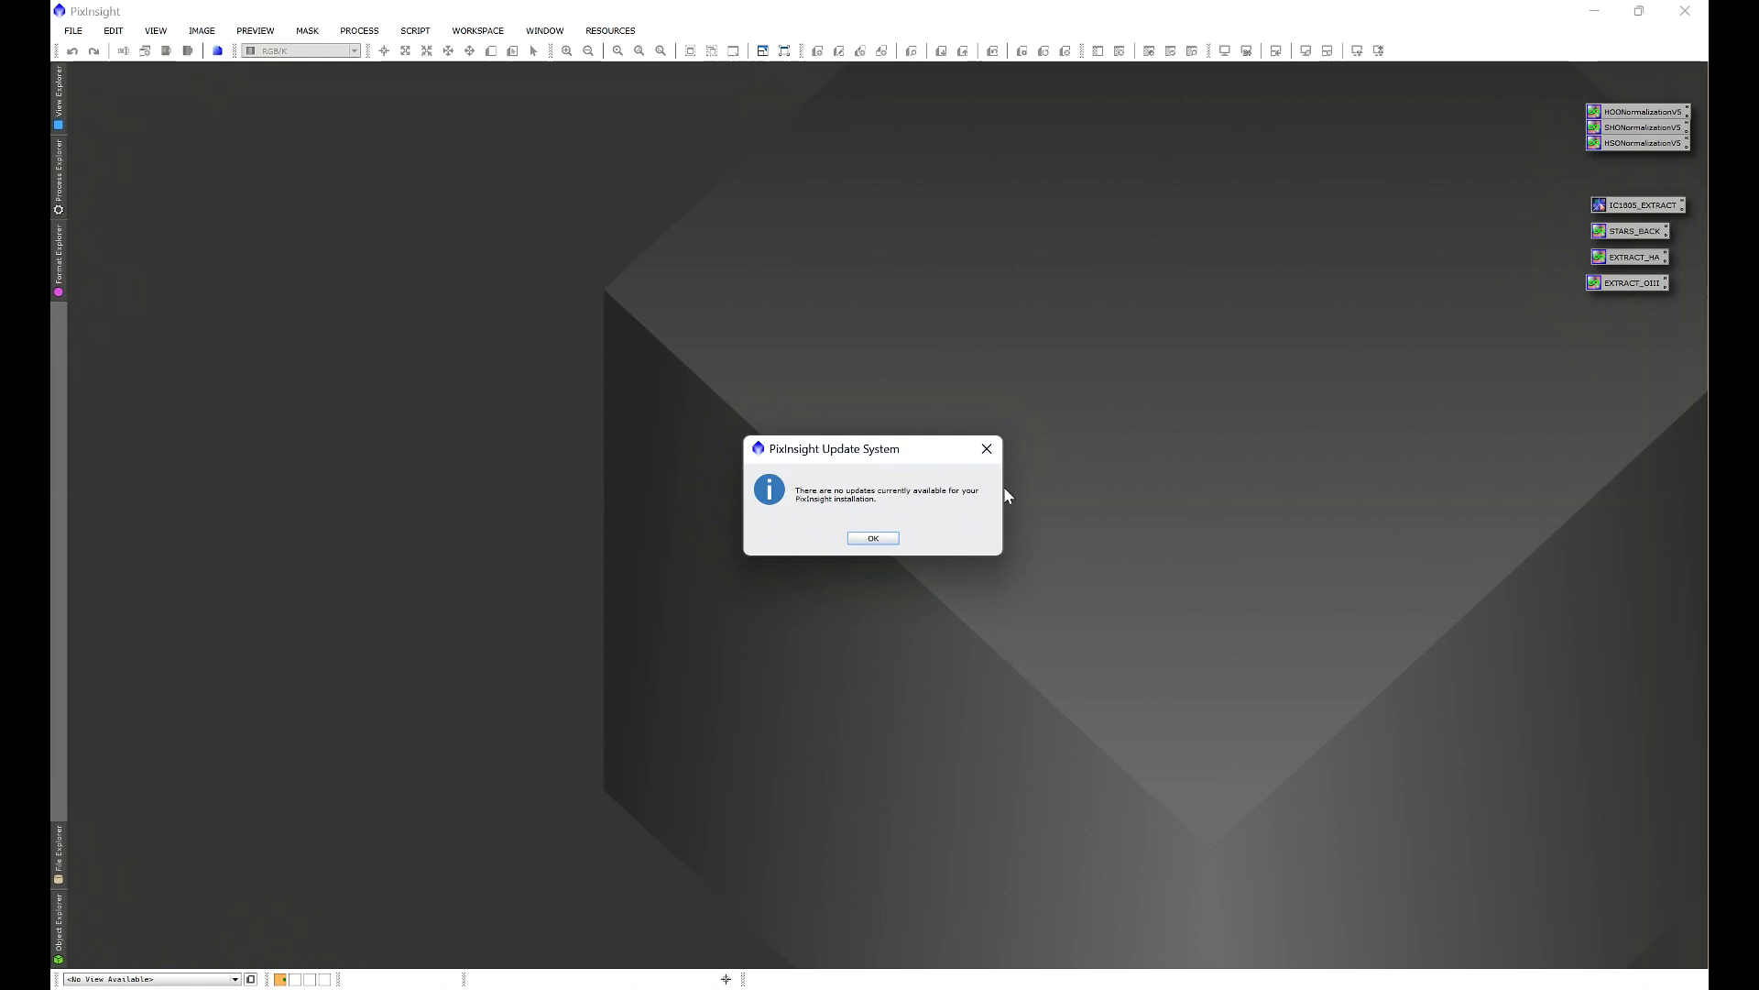
pyautogui.click(873, 538)
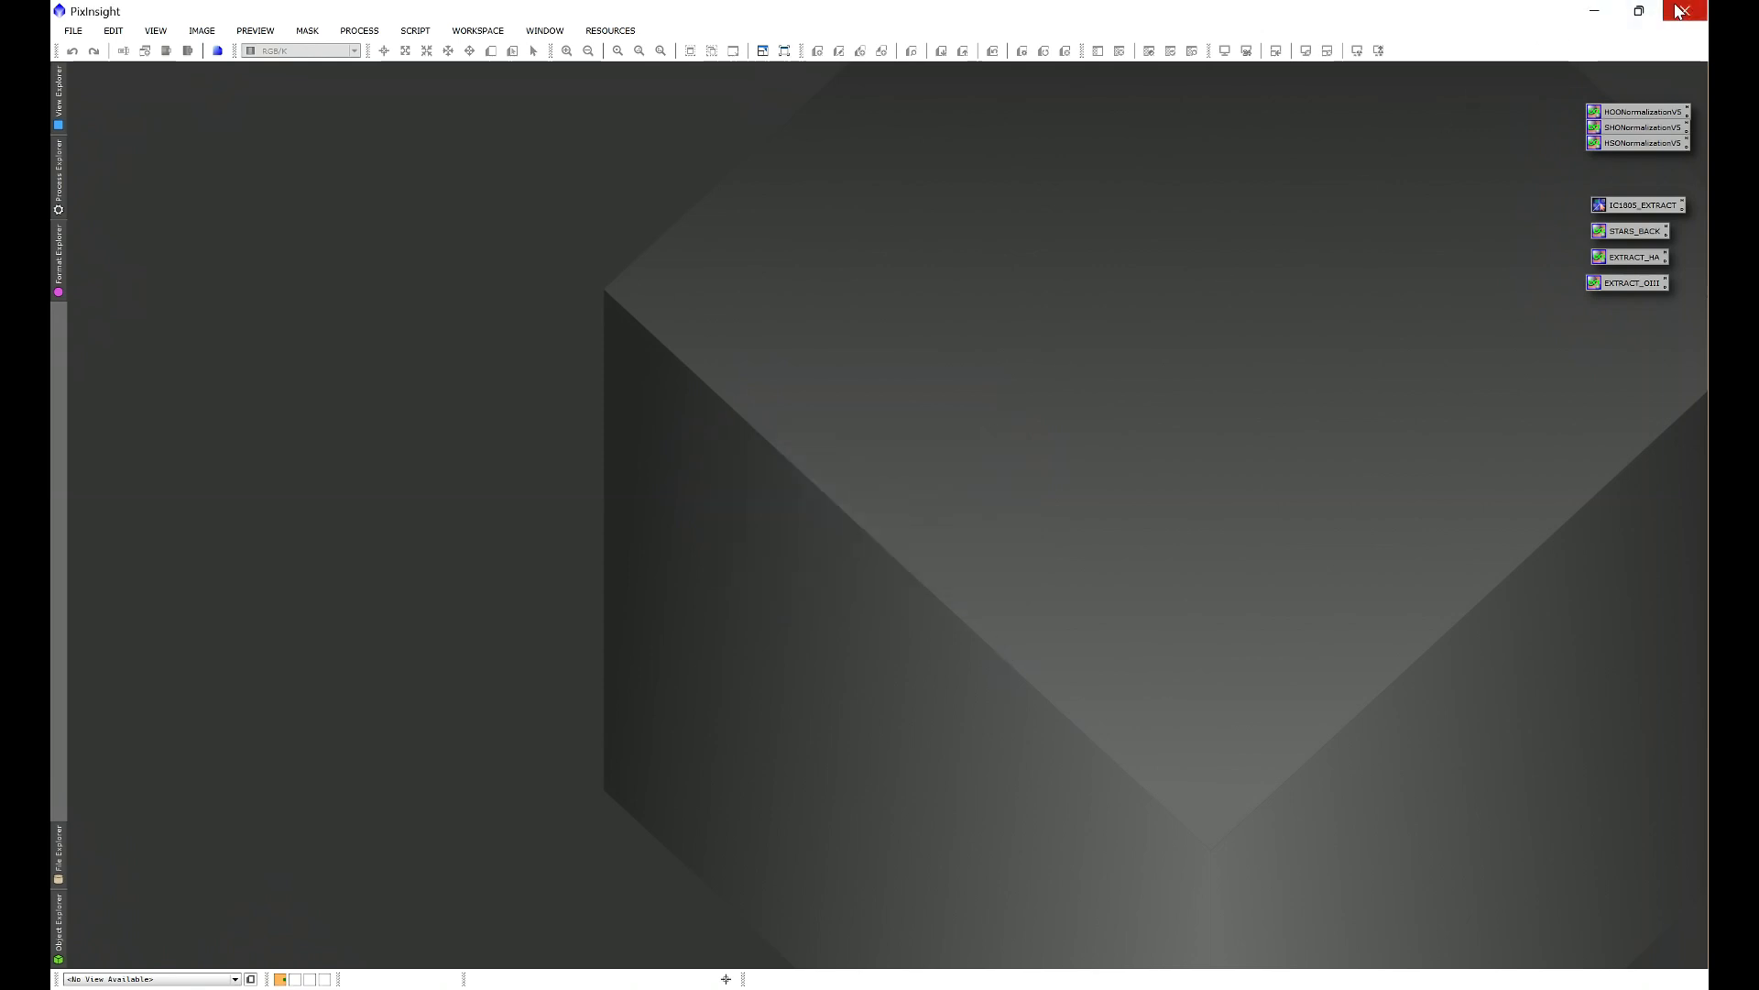
pyautogui.moveTo(1195, 359)
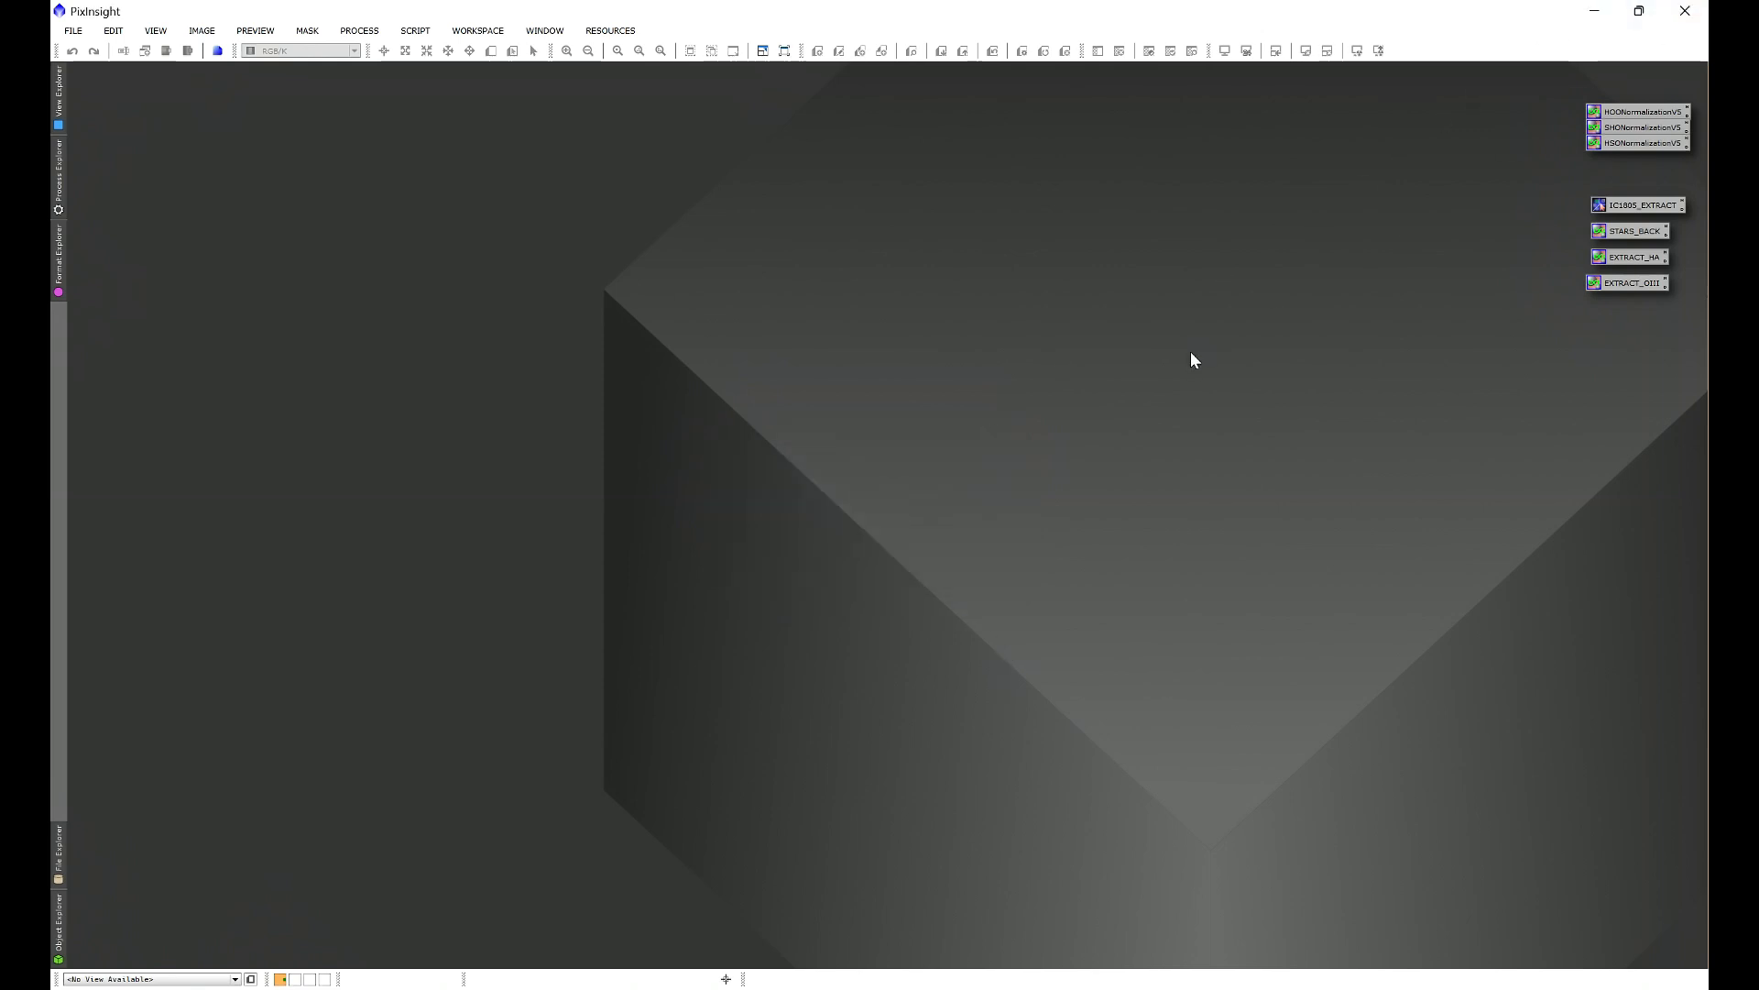
pyautogui.moveTo(1116, 729)
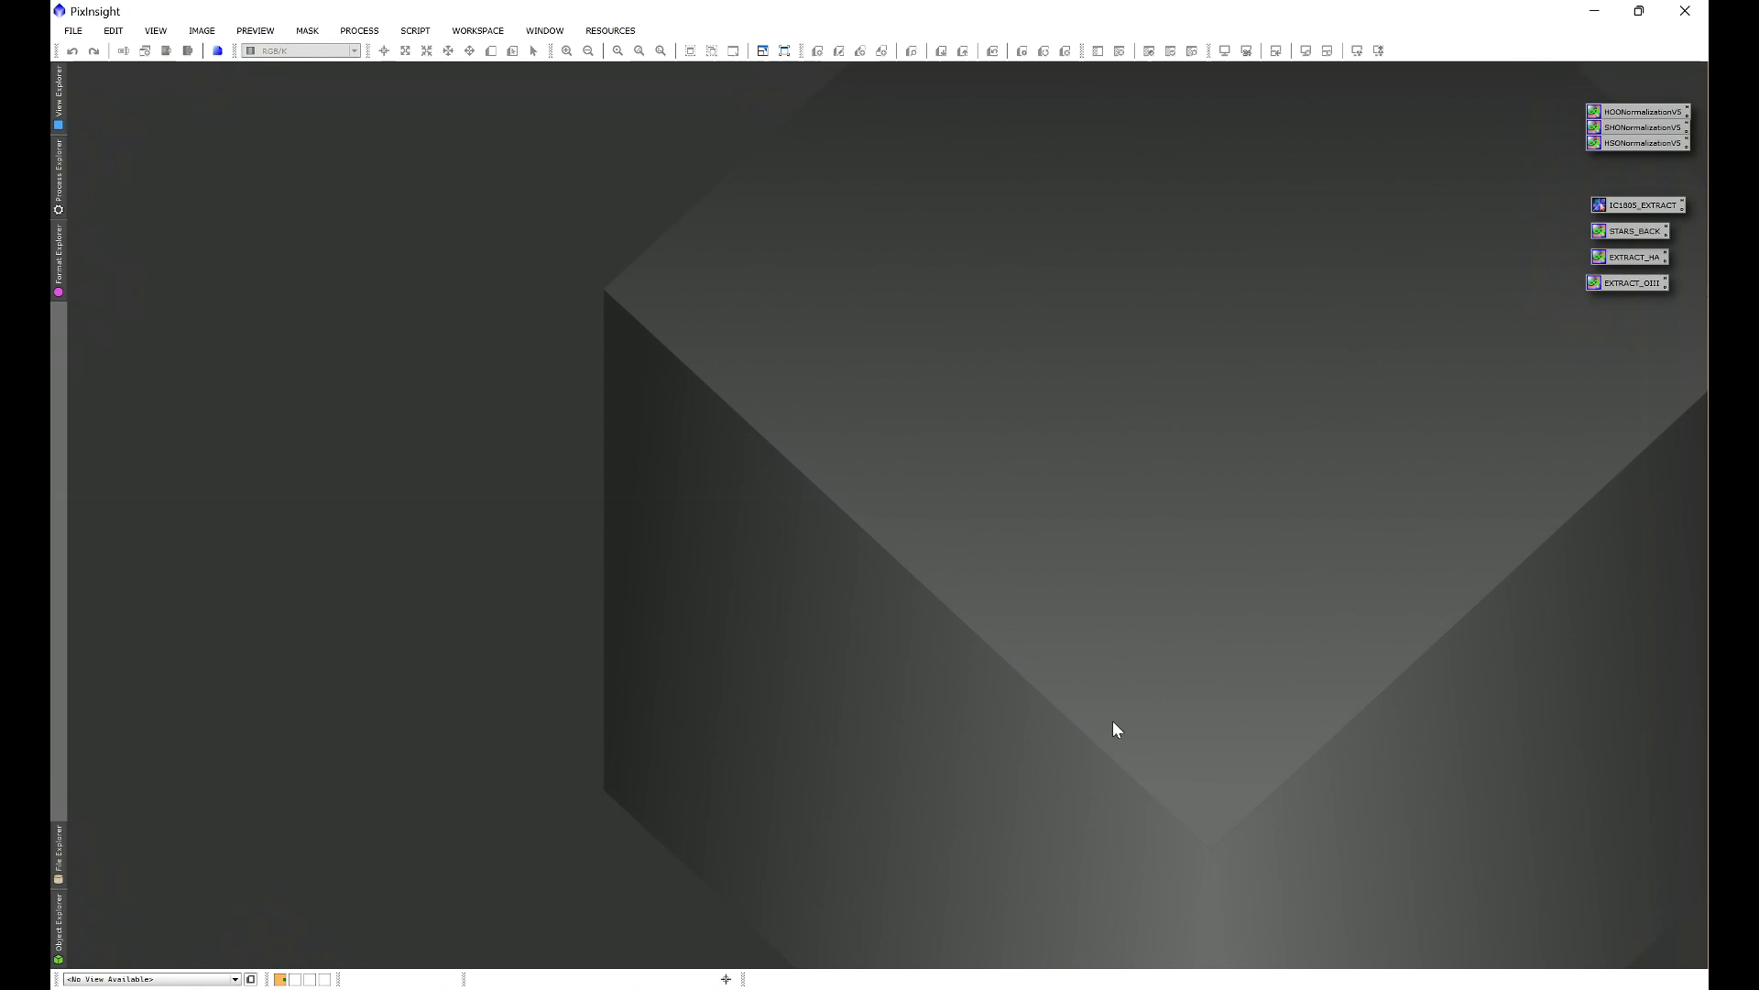
pyautogui.moveTo(1230, 520)
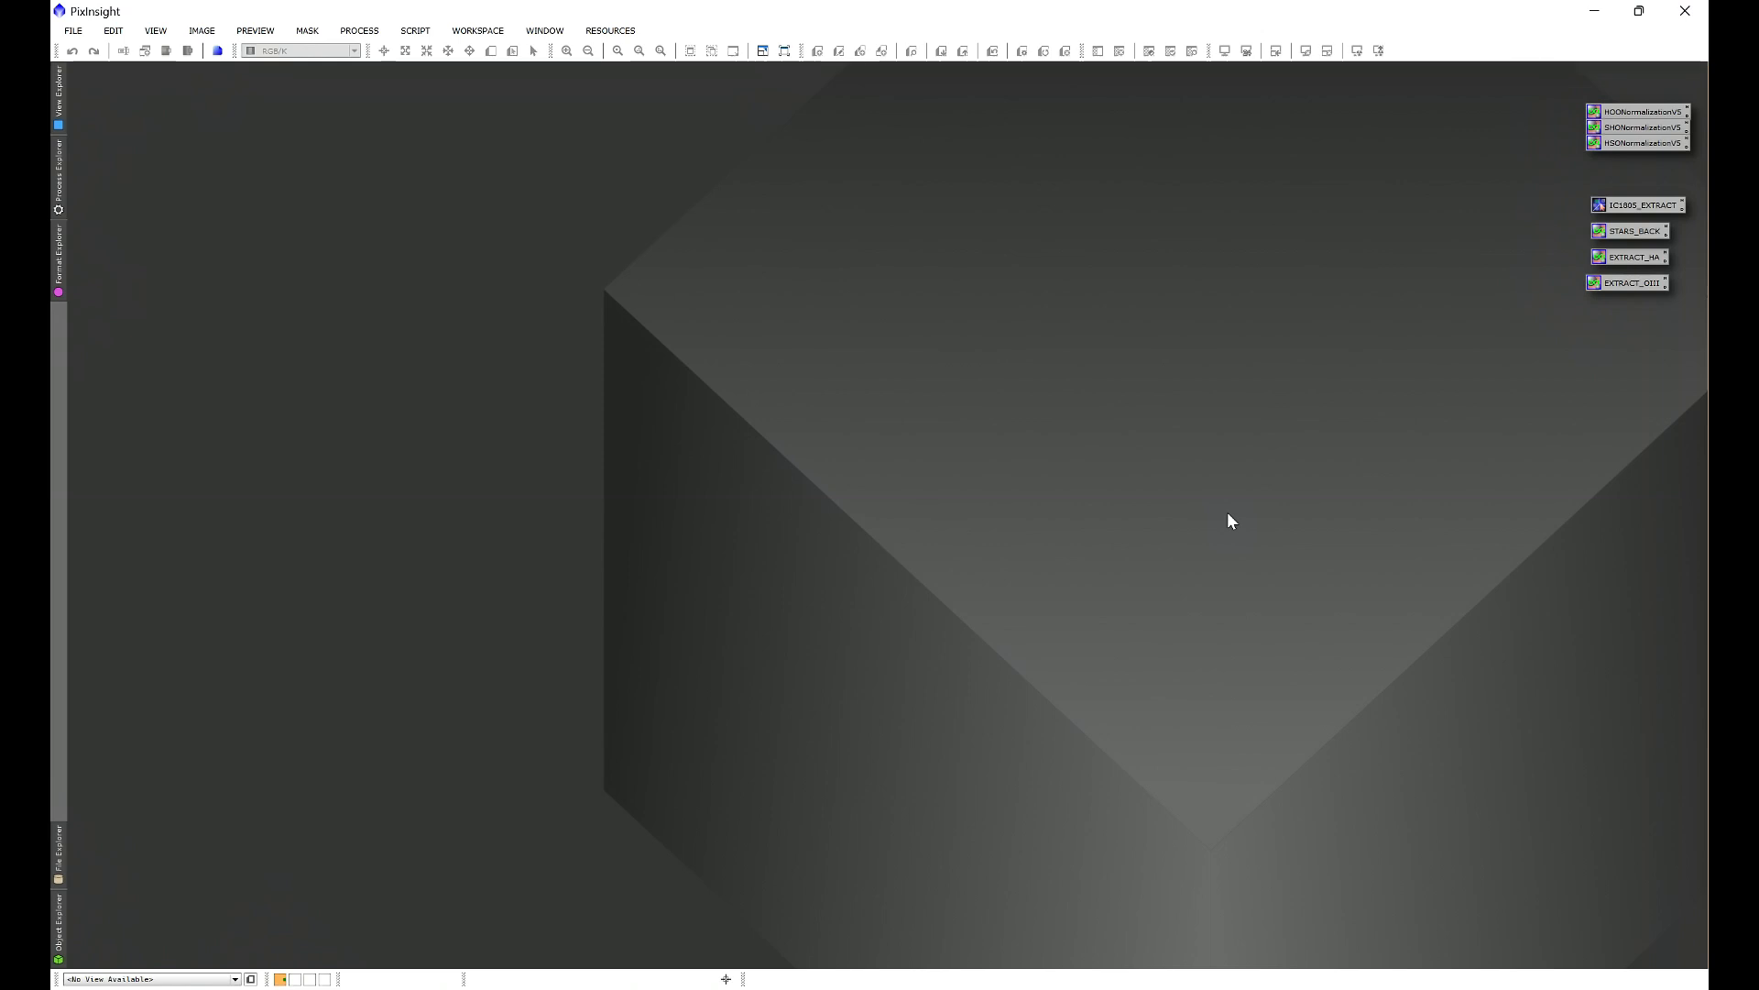
pyautogui.moveTo(1324, 600)
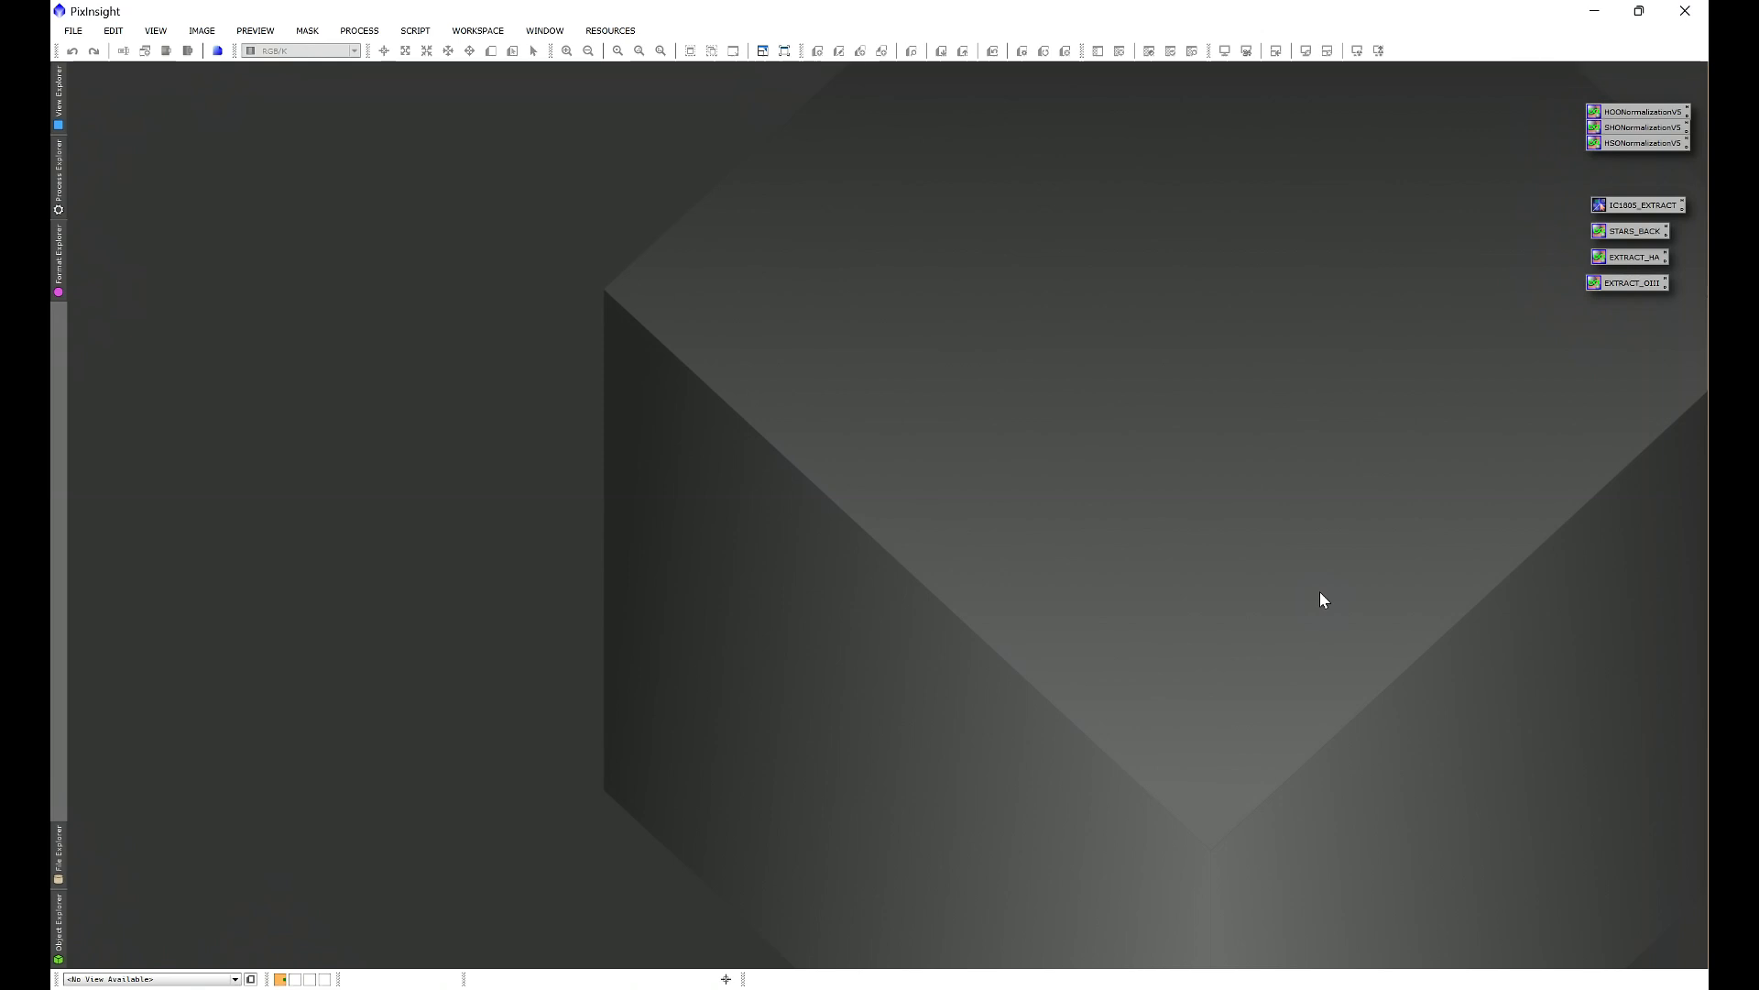
pyautogui.moveTo(489, 113)
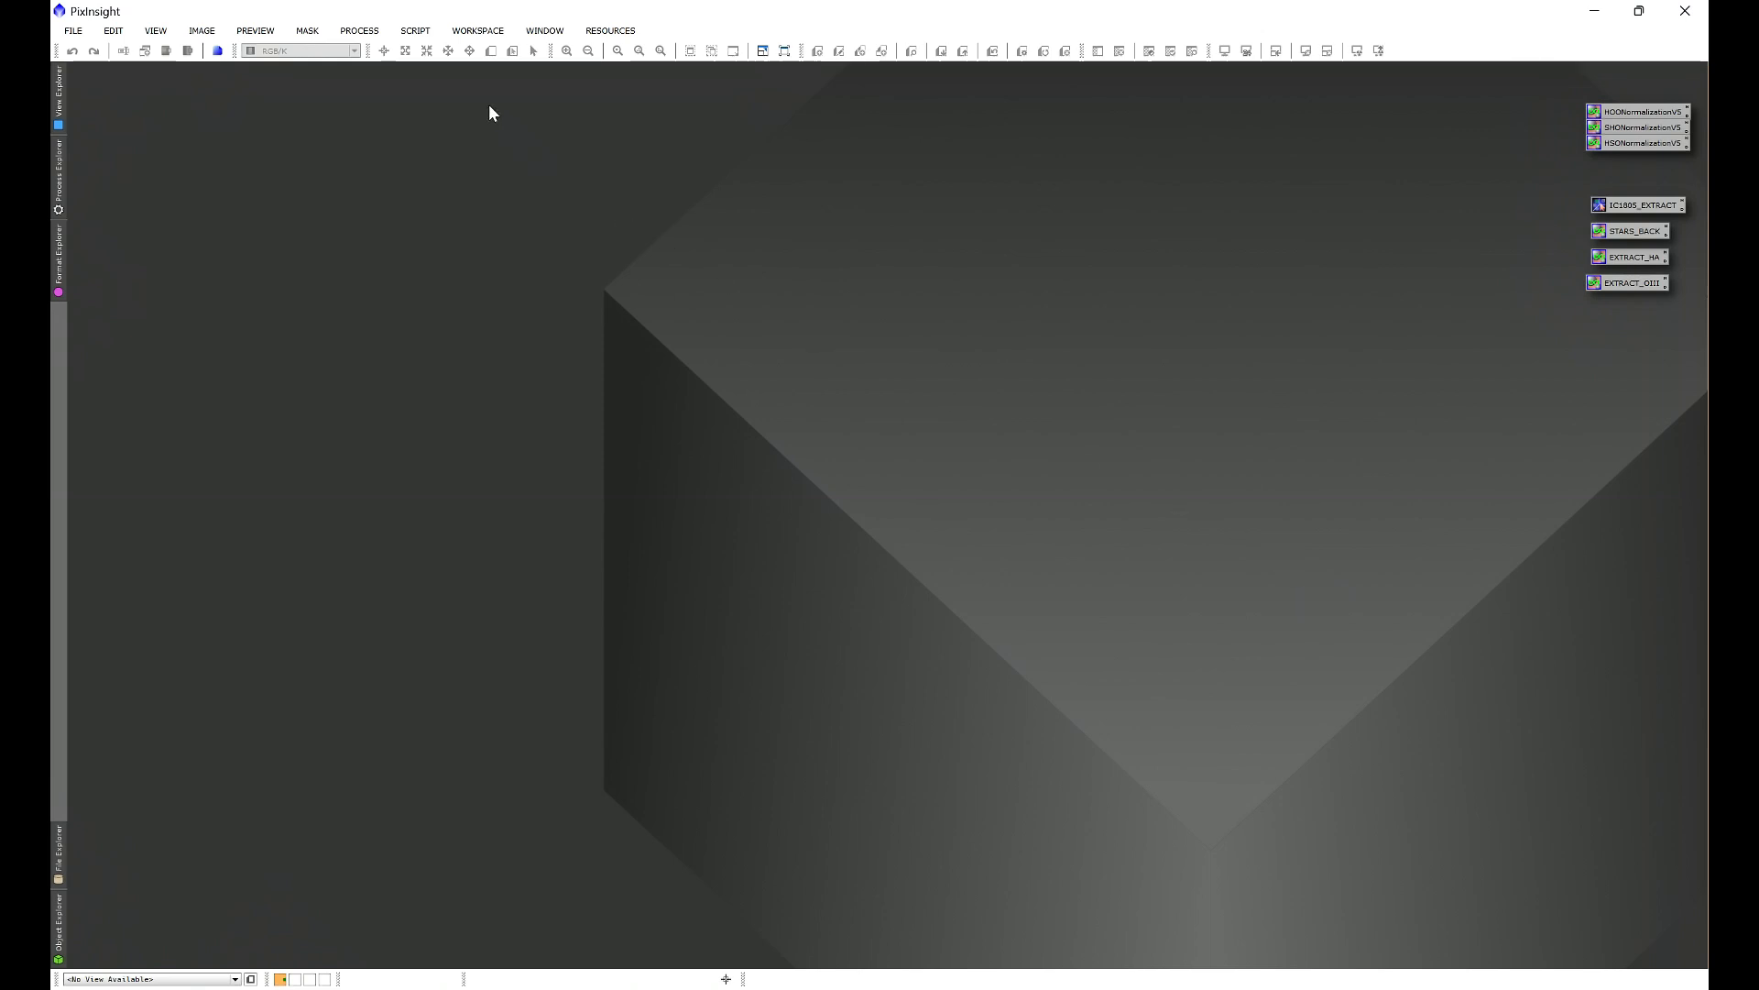
# Step: Launch the AstroFrame Match Analysis script from Script > HLP
pyautogui.click(414, 30)
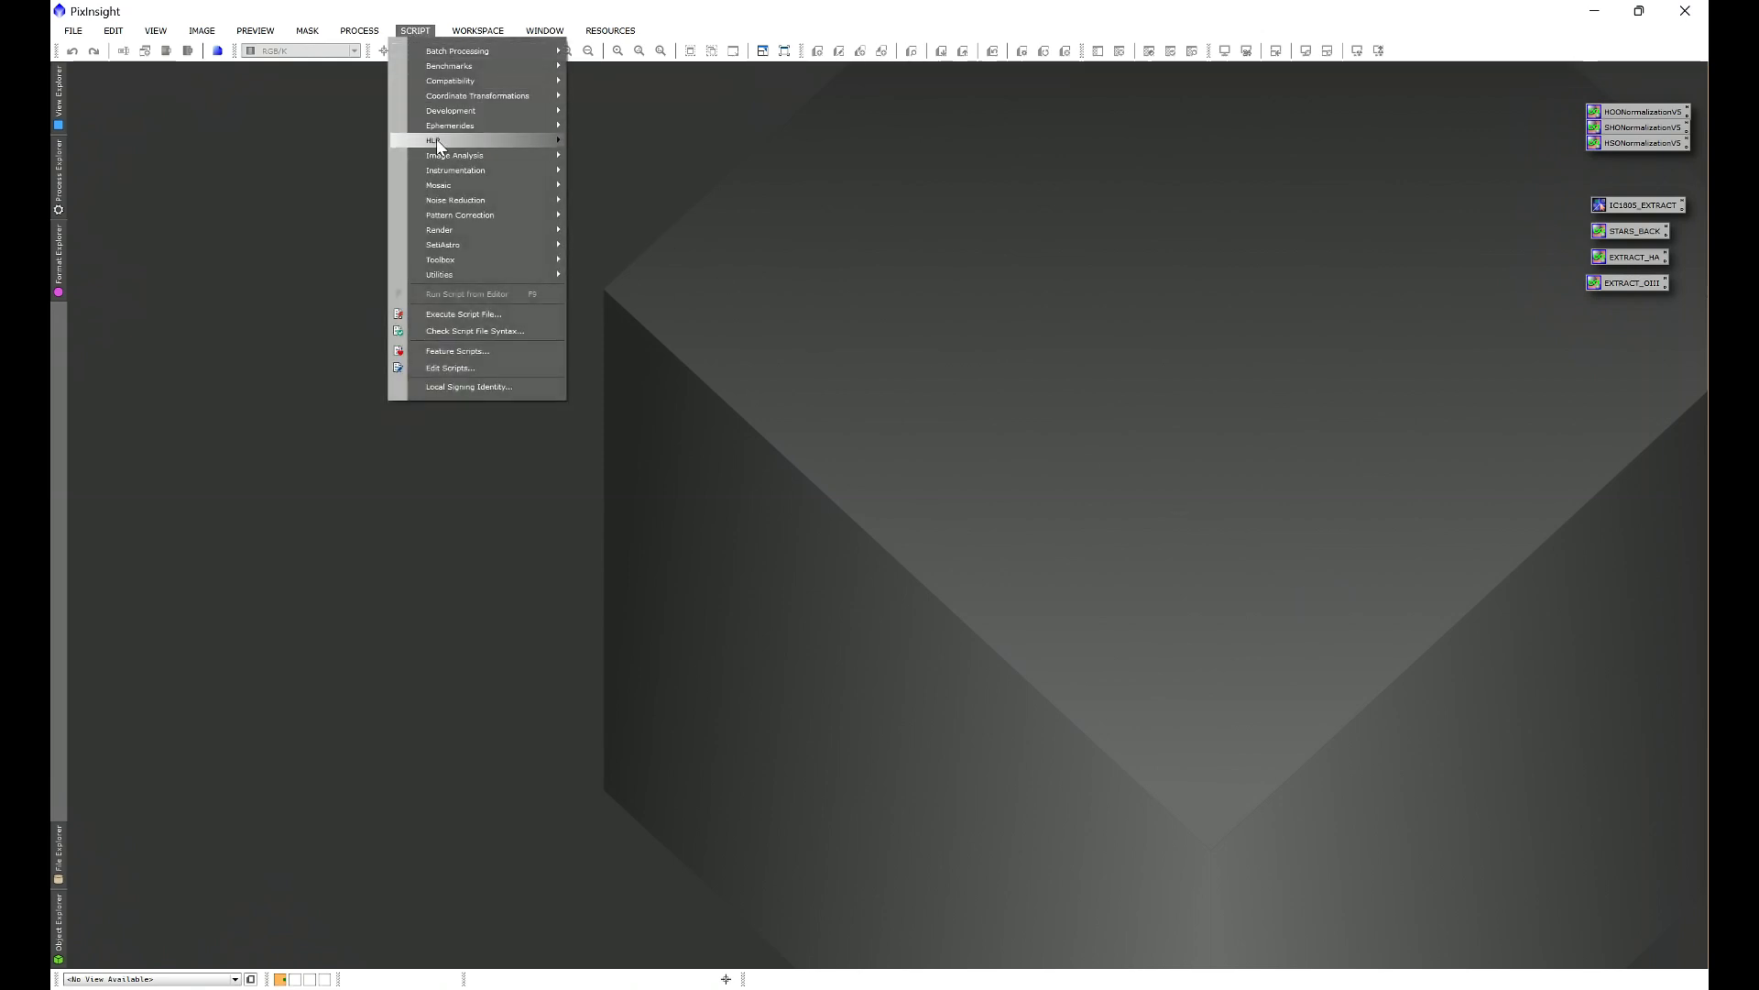
pyautogui.moveTo(435, 140)
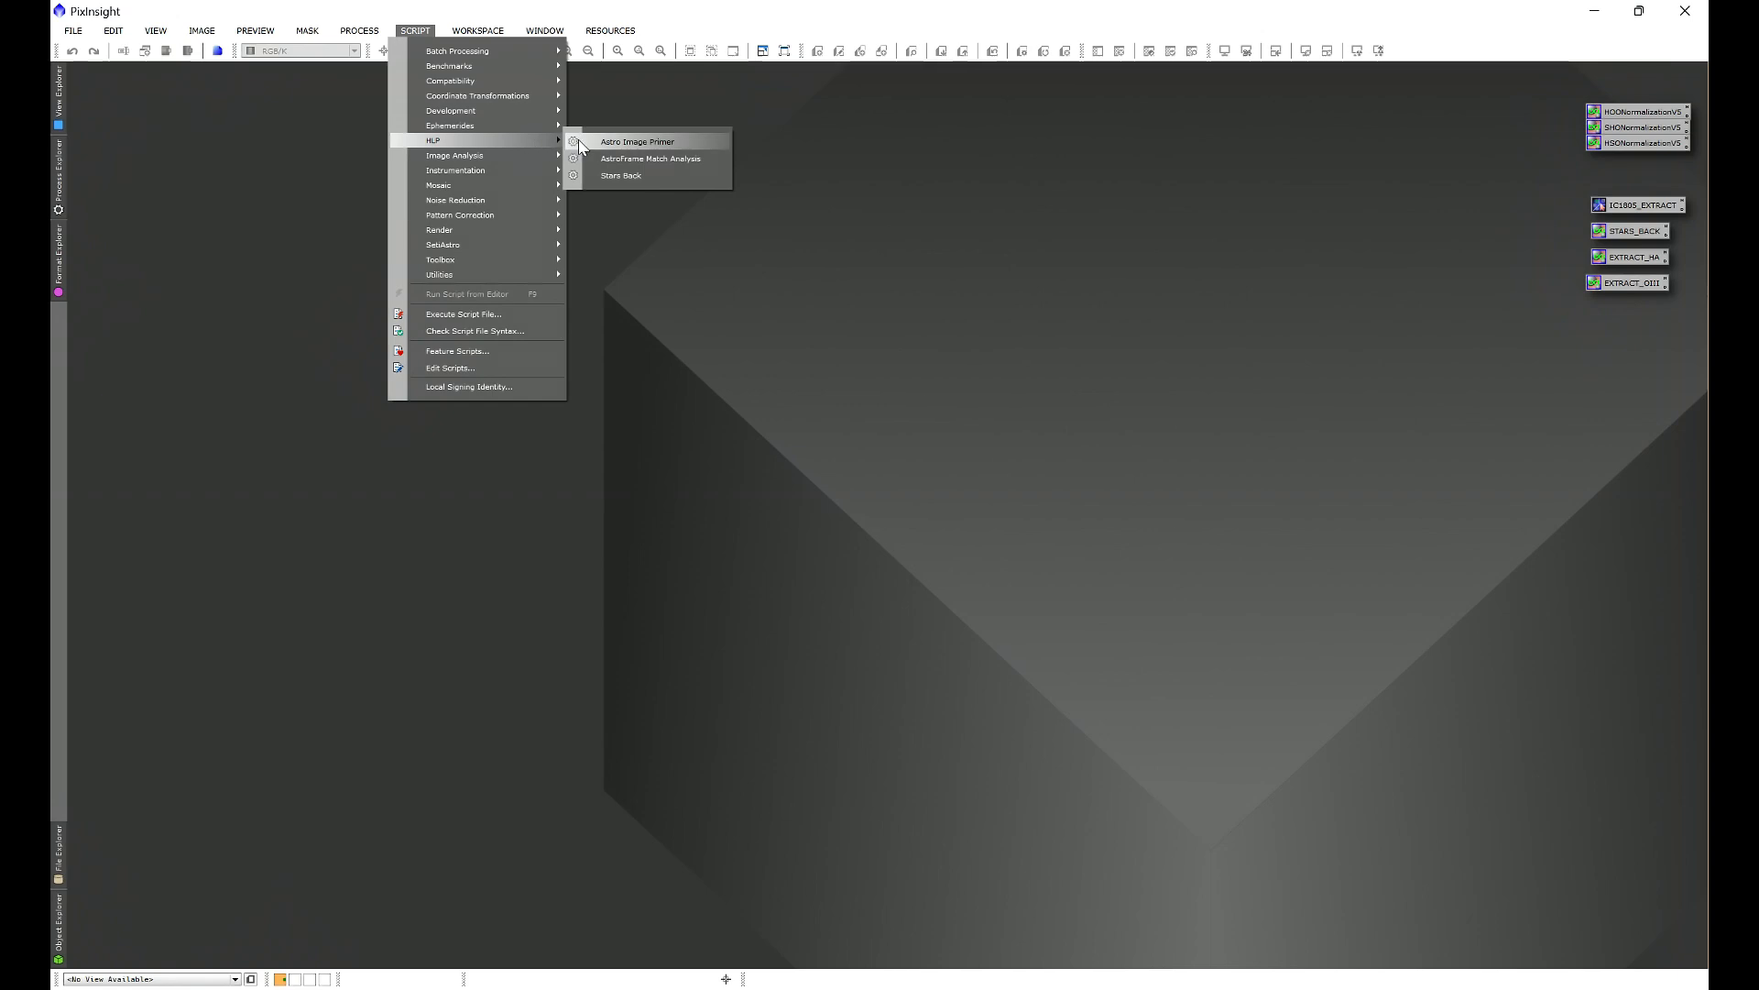
pyautogui.moveTo(649, 159)
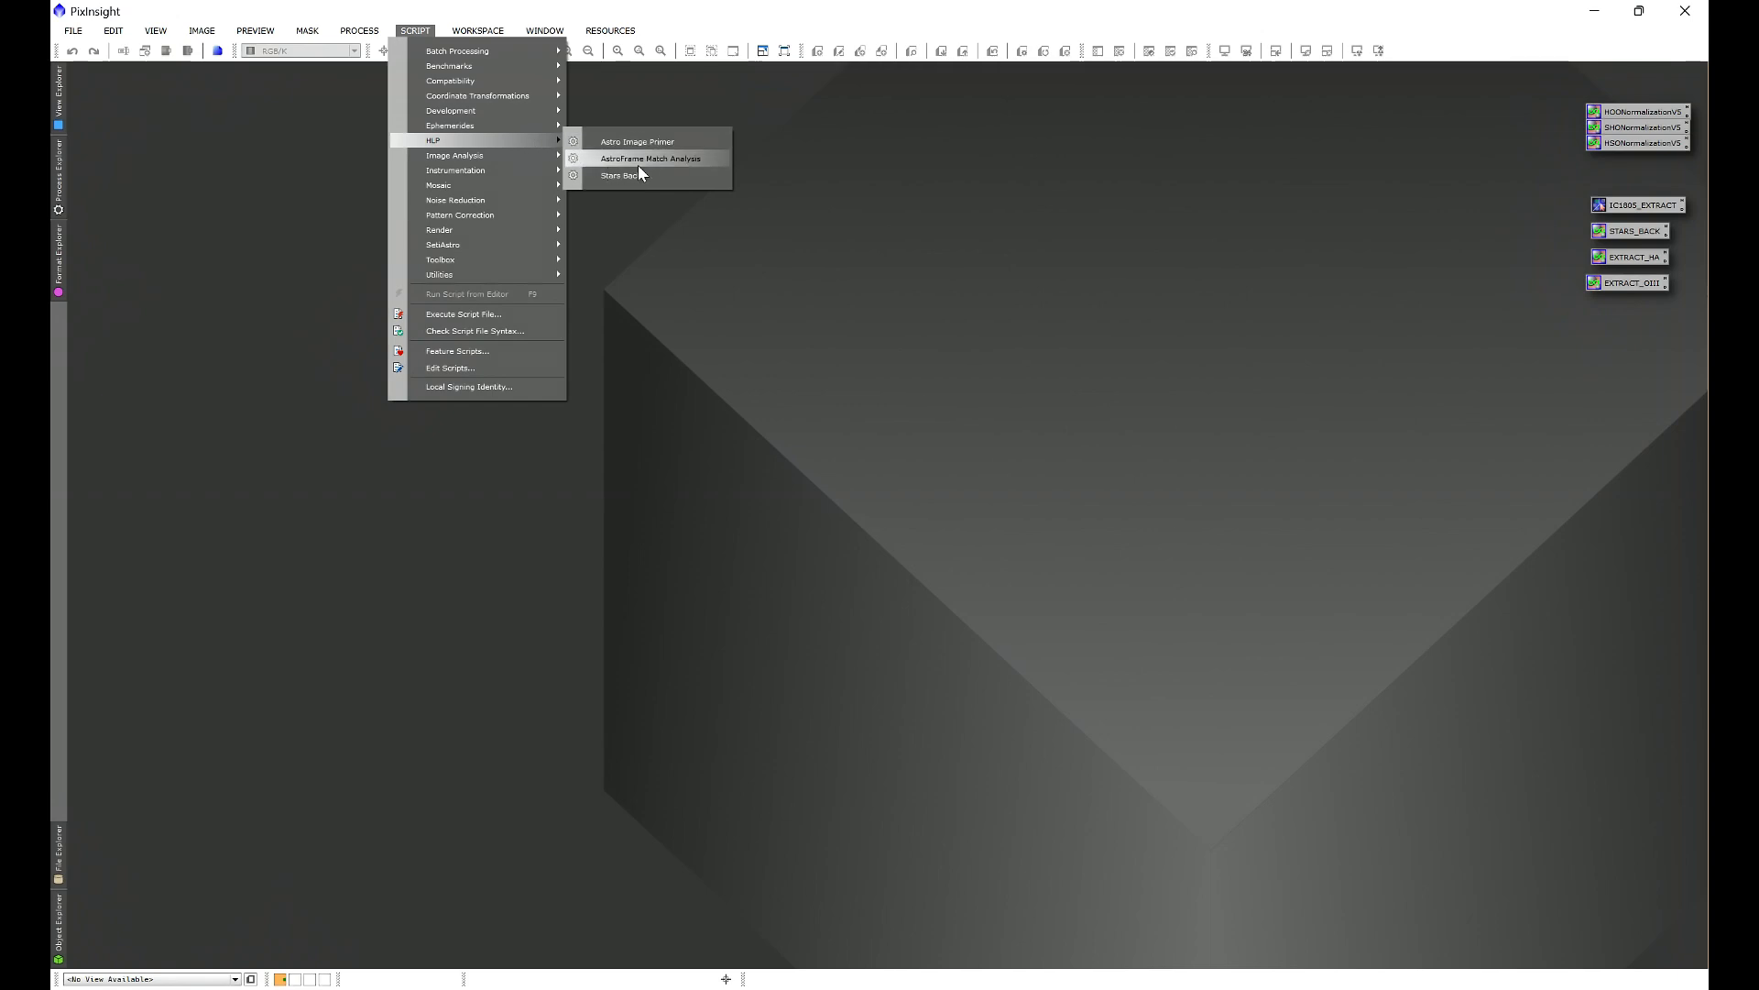
pyautogui.click(651, 158)
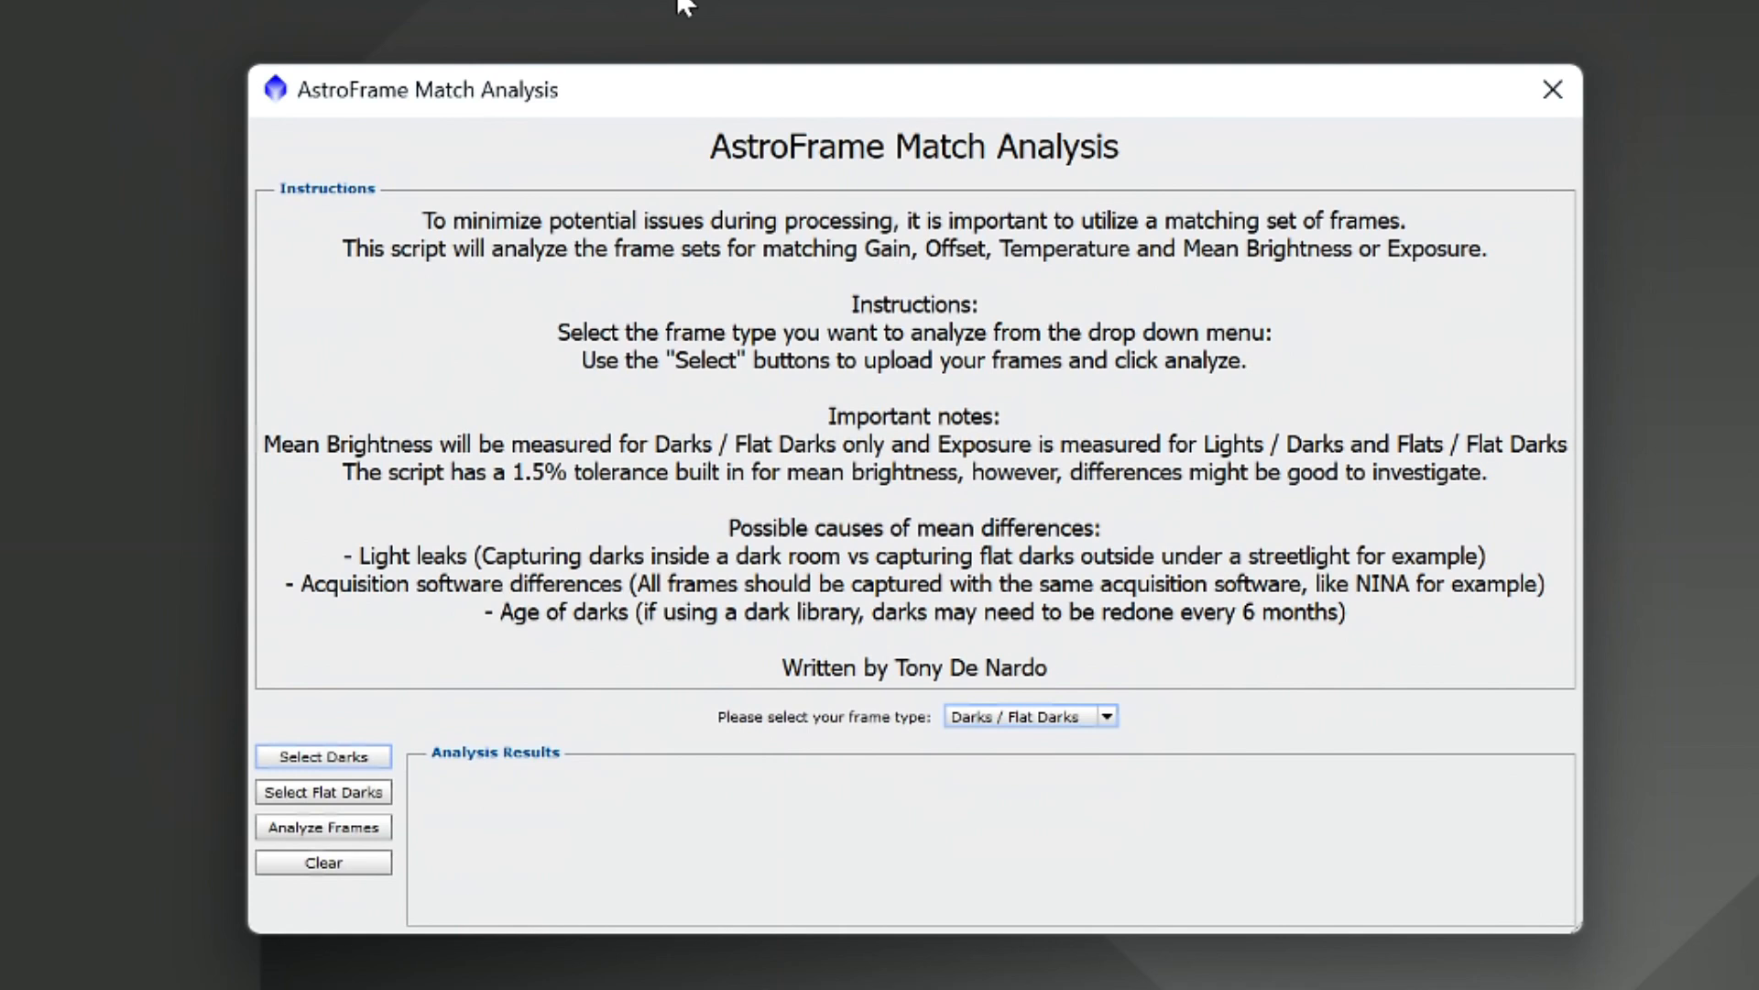
pyautogui.moveTo(789, 752)
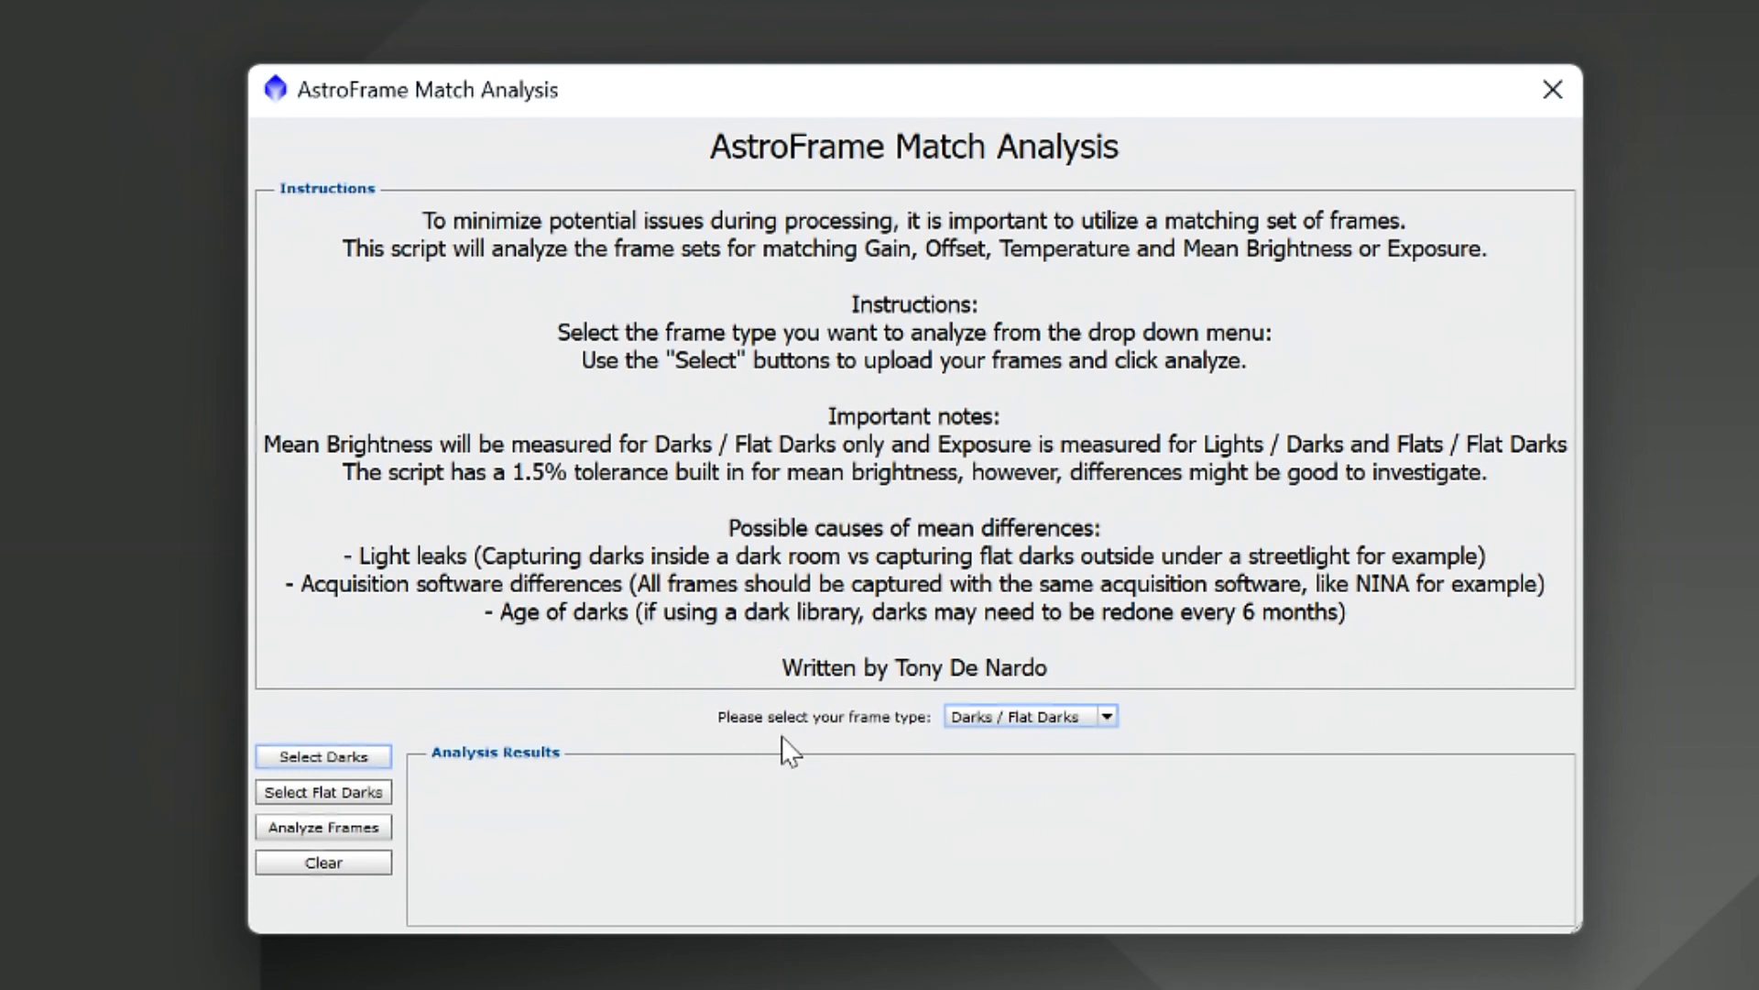
pyautogui.moveTo(928, 743)
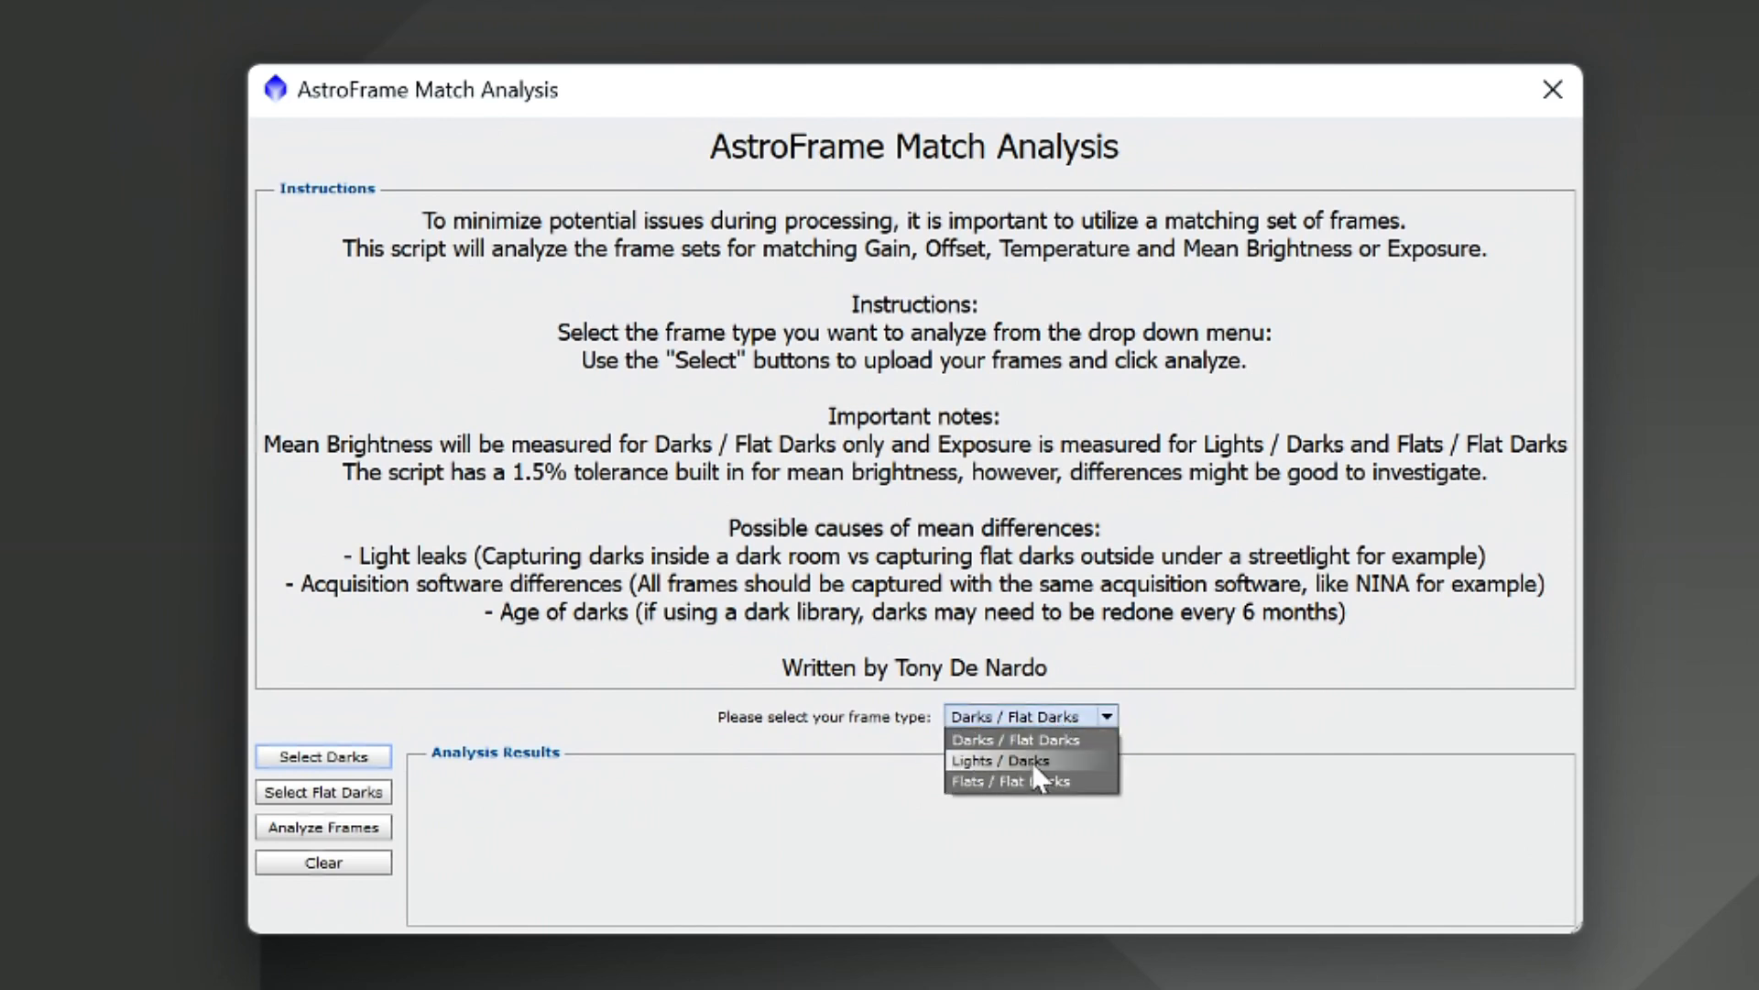
# Step: Cycle the frame type through Flats / Flat Darks and Darks / Flat Darks, finishing on Lights / Darks
pyautogui.click(1002, 760)
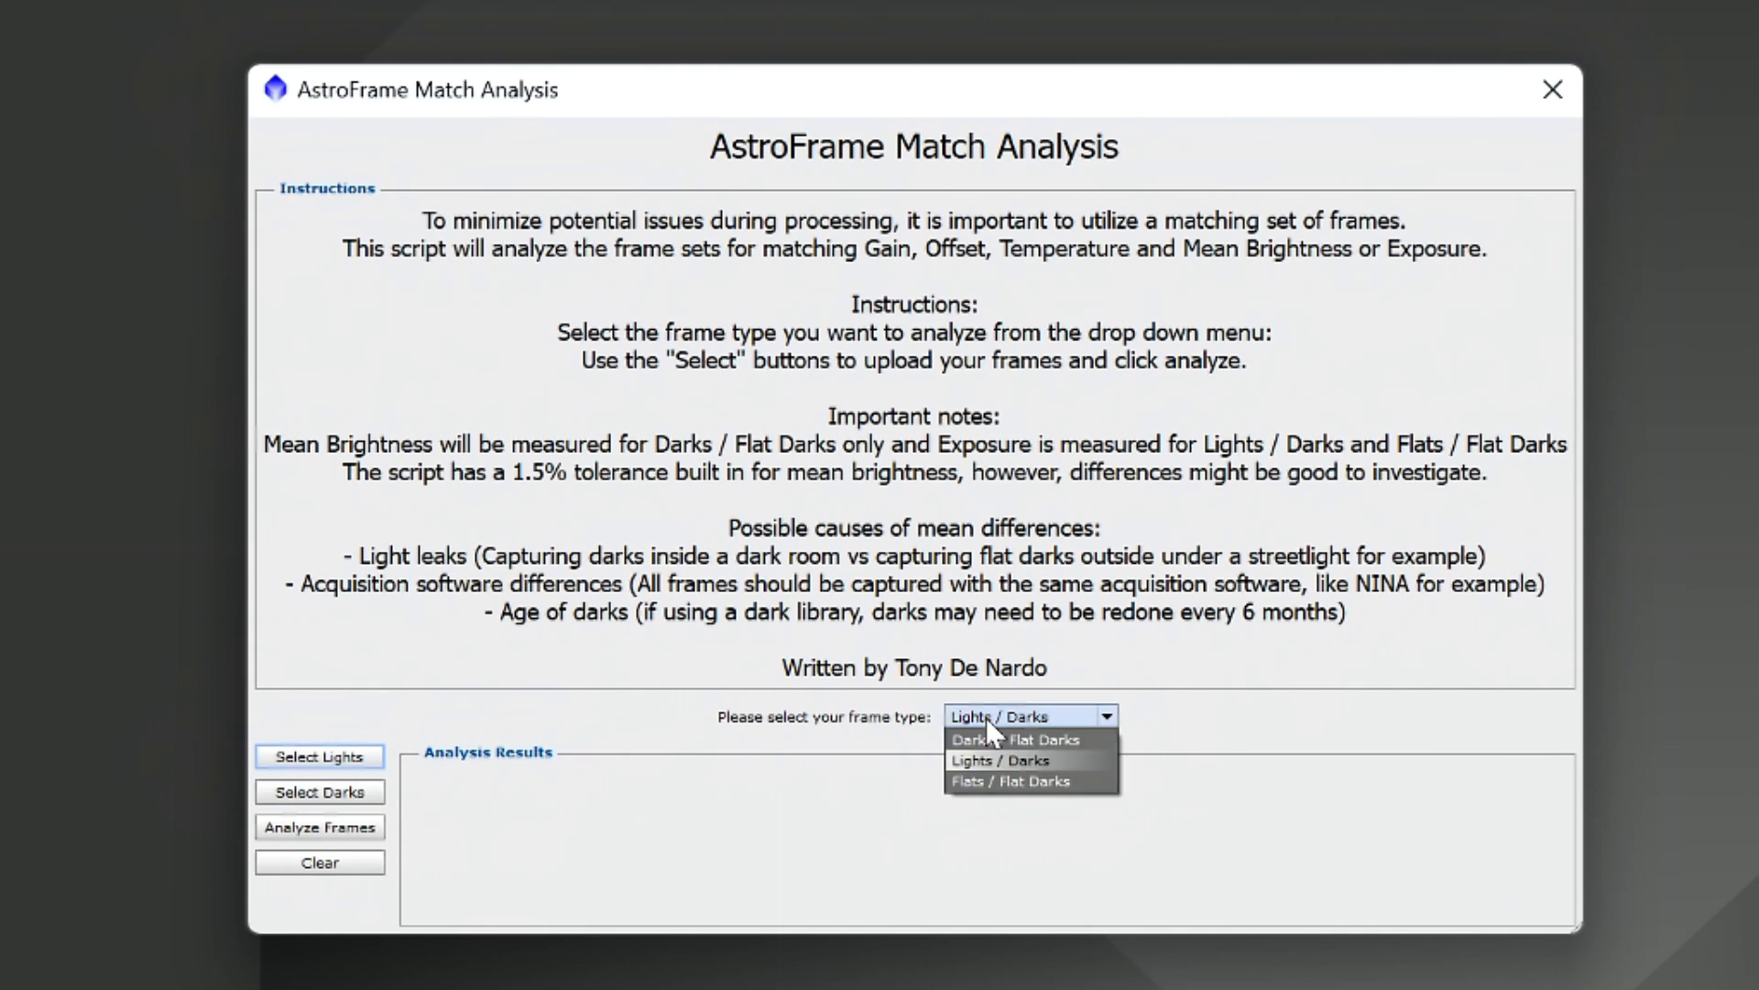
pyautogui.moveTo(1029, 780)
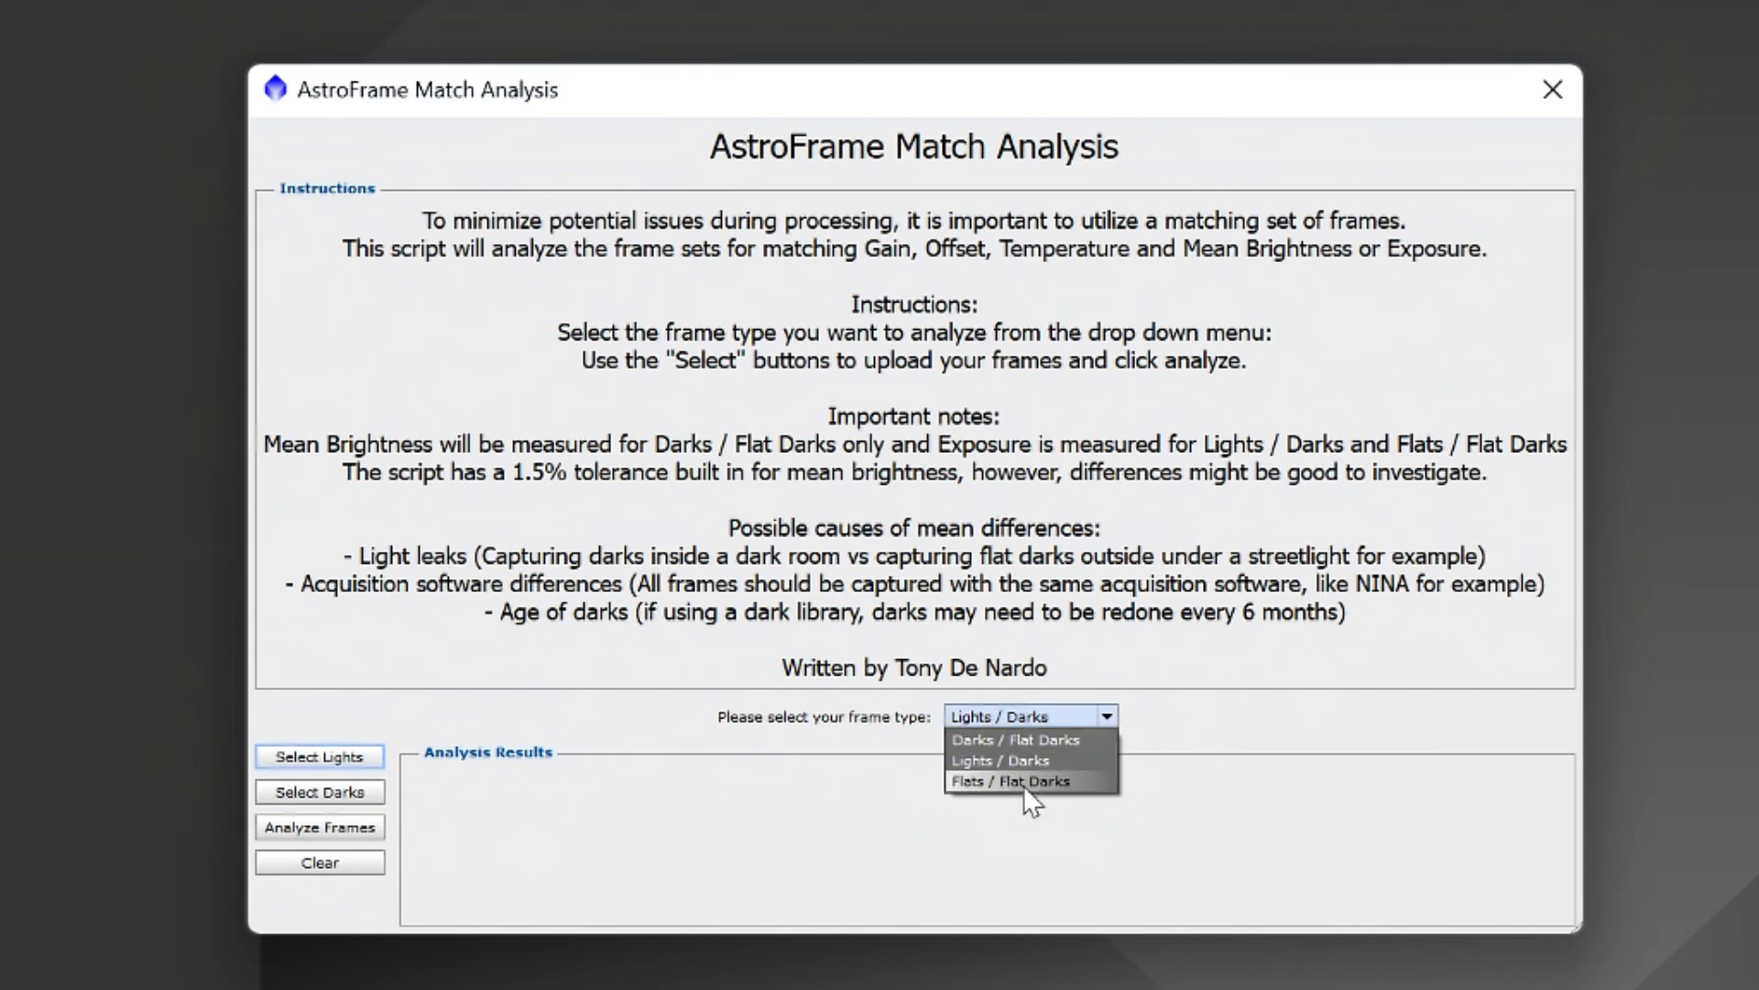
pyautogui.click(1017, 780)
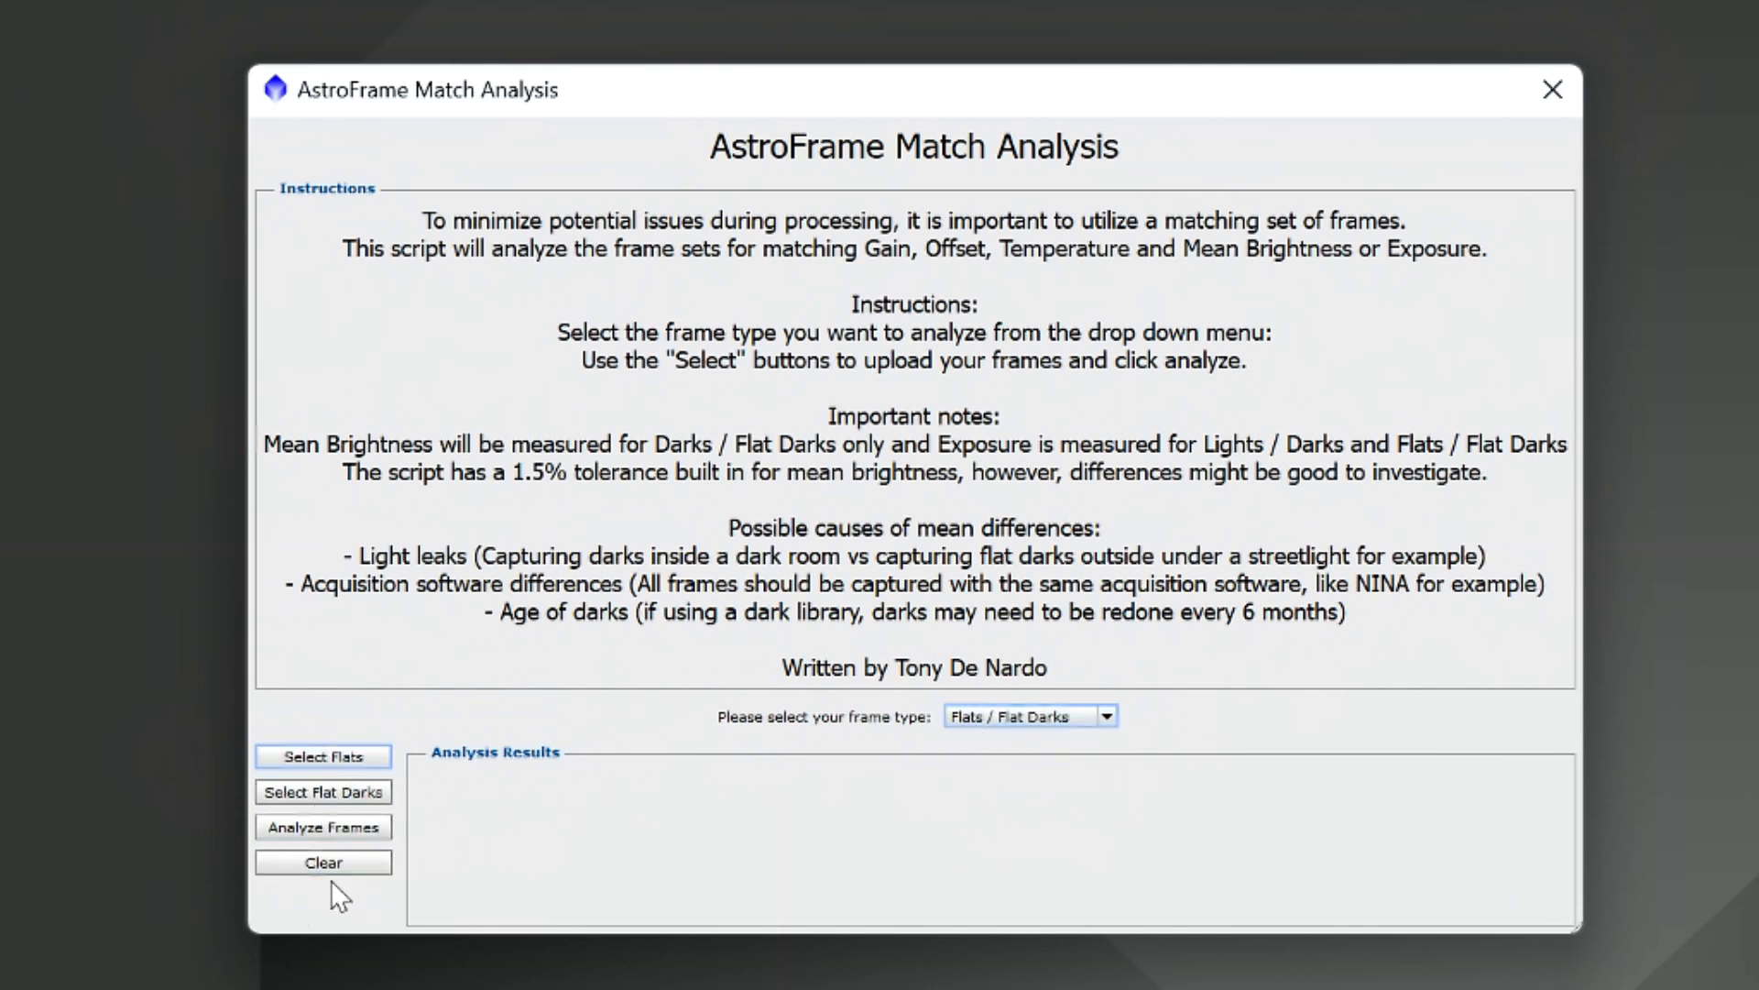
pyautogui.moveTo(343, 715)
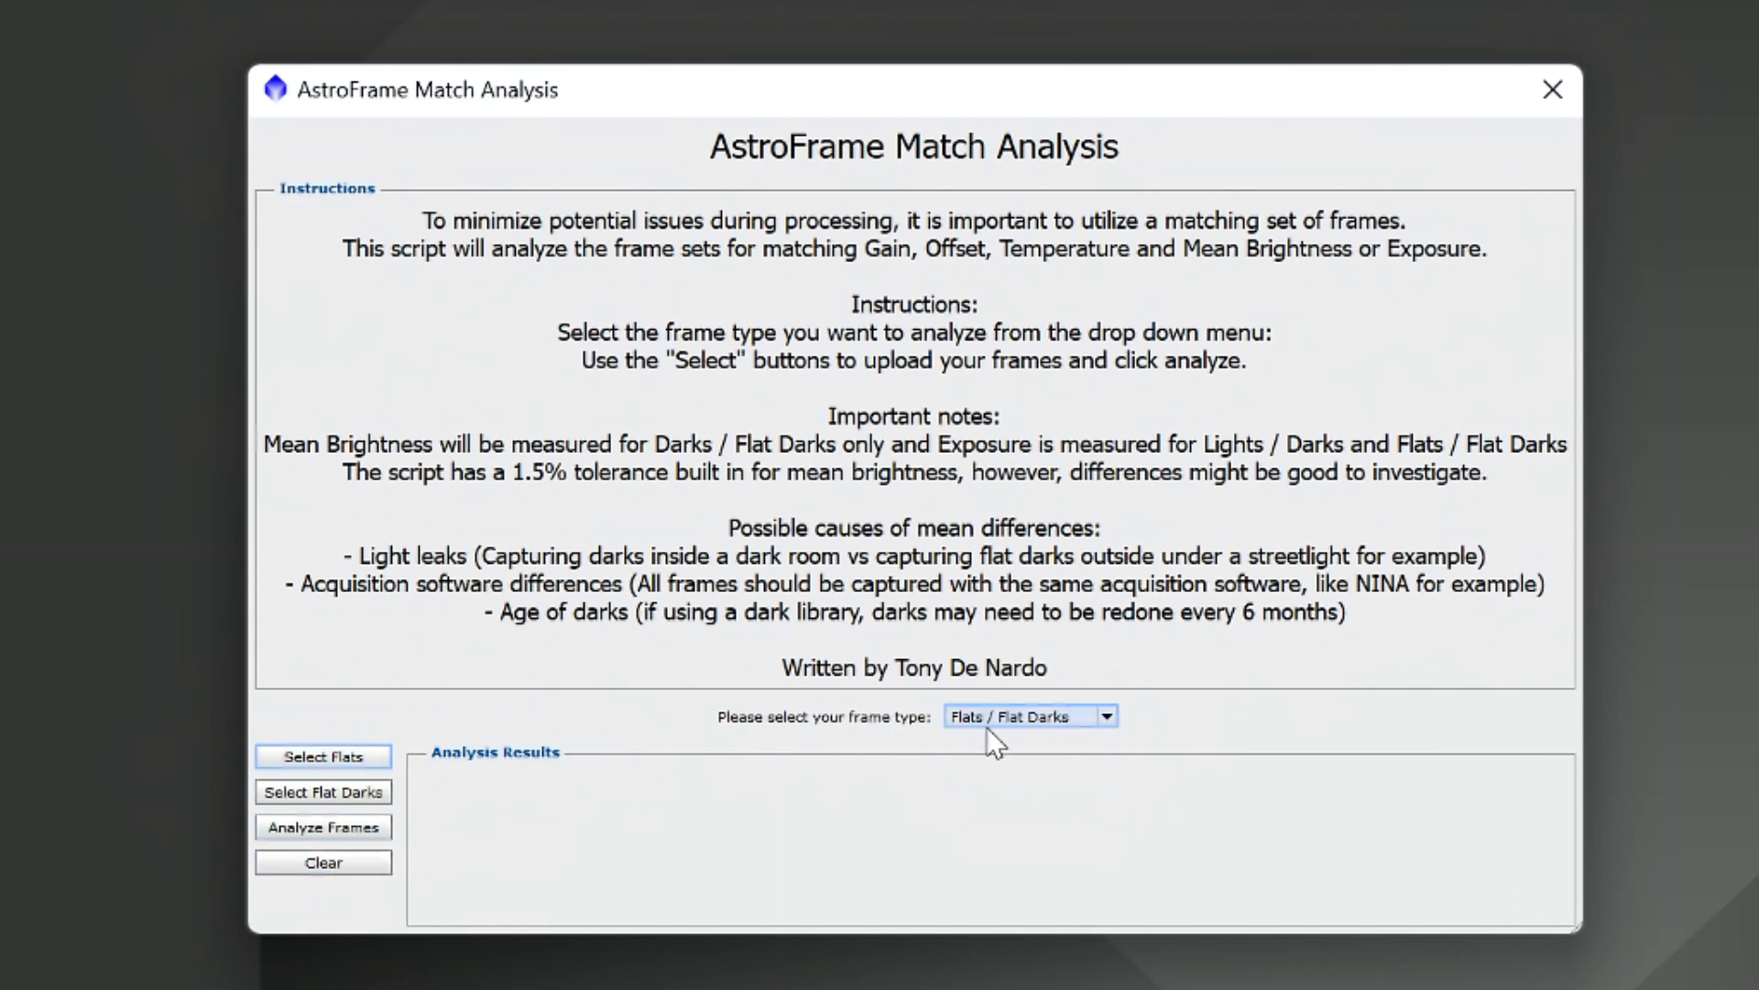
pyautogui.moveTo(1036, 743)
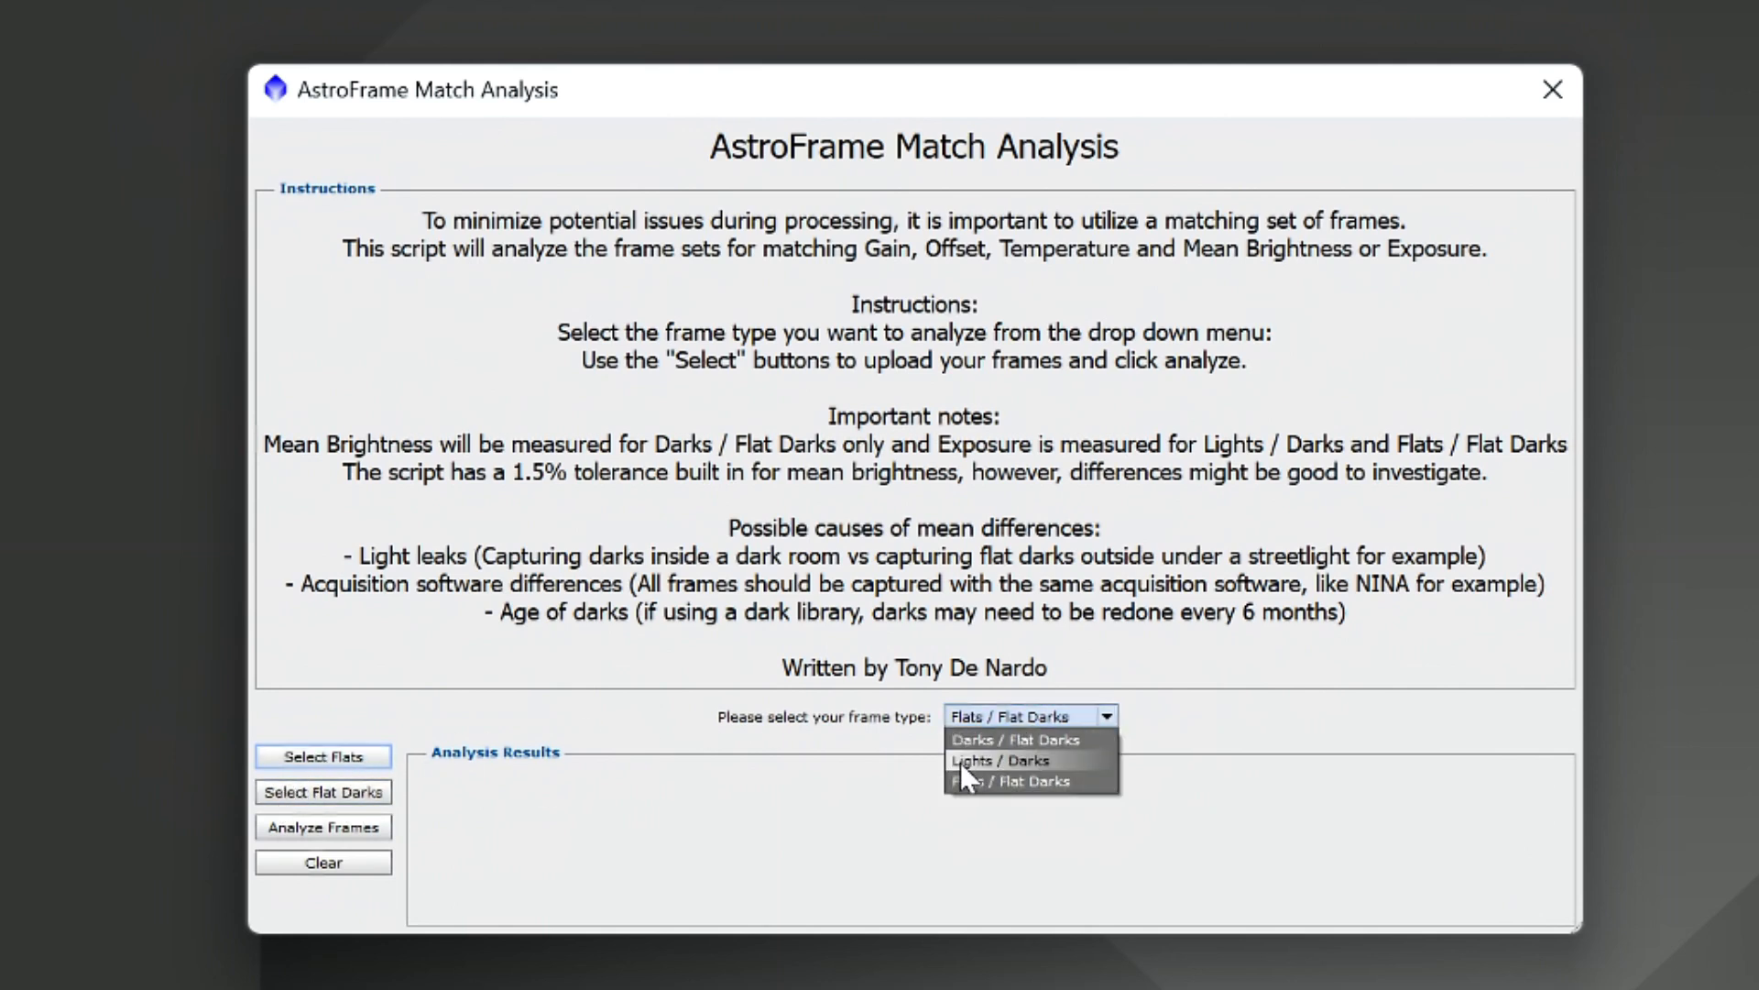
pyautogui.click(998, 761)
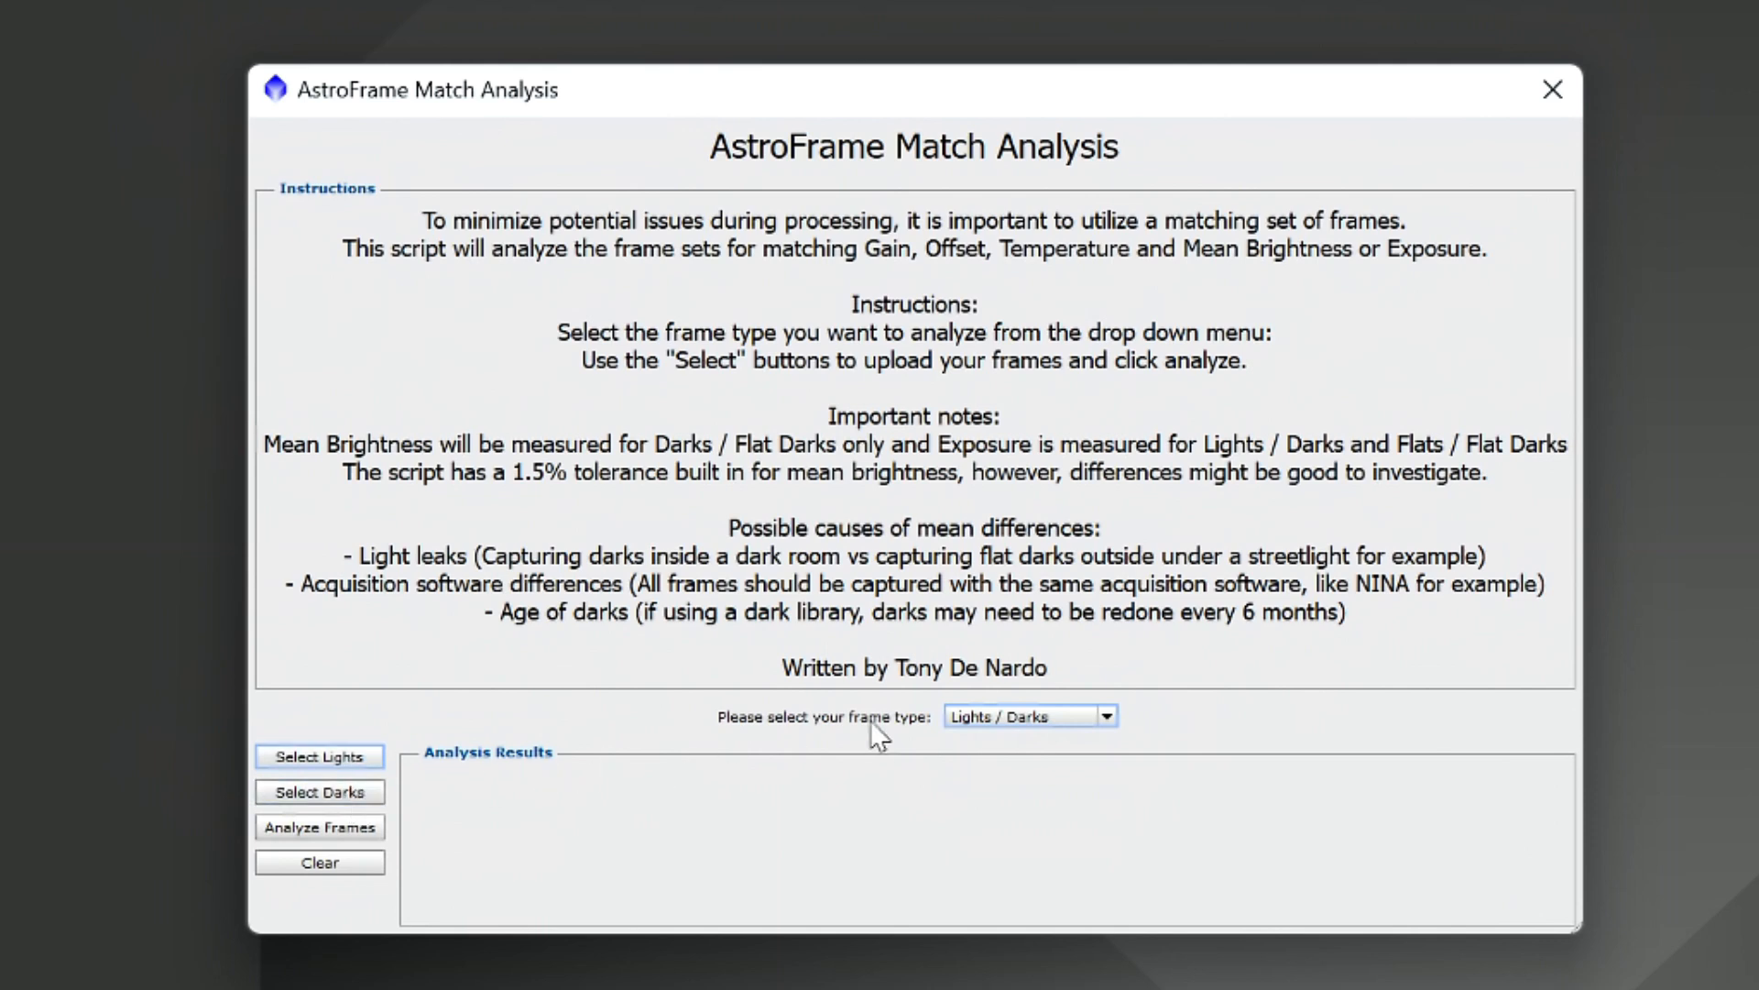
pyautogui.click(1029, 715)
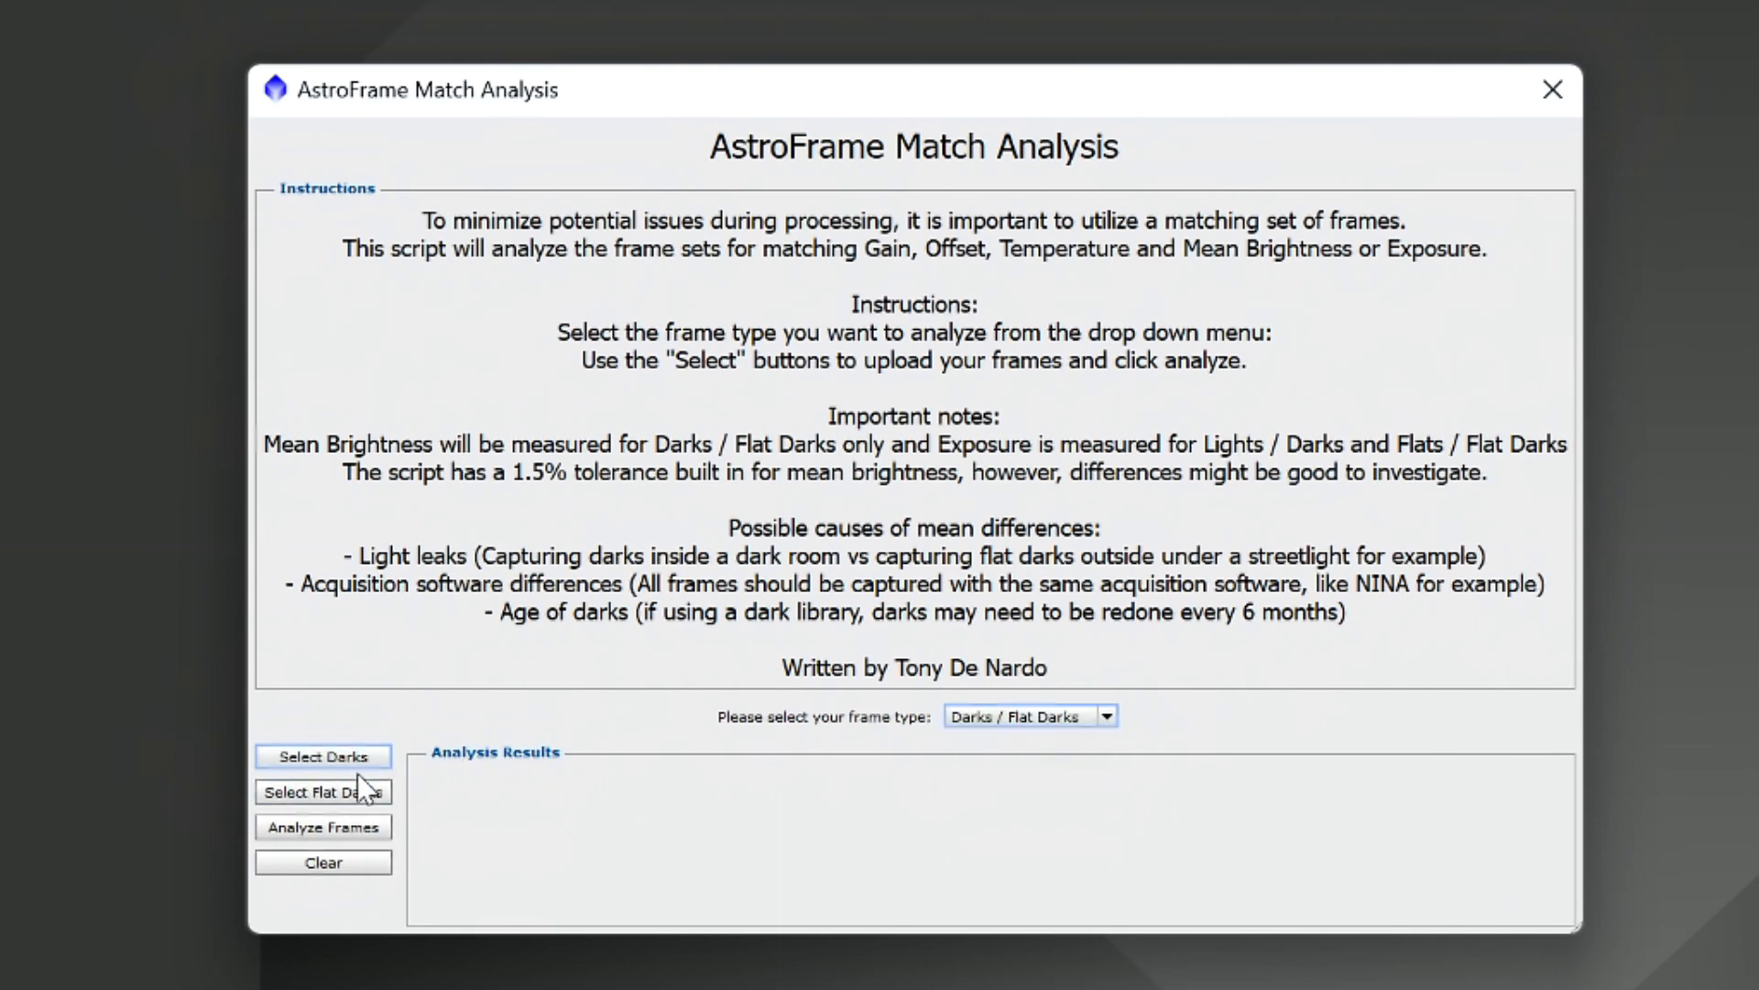
pyautogui.moveTo(587, 713)
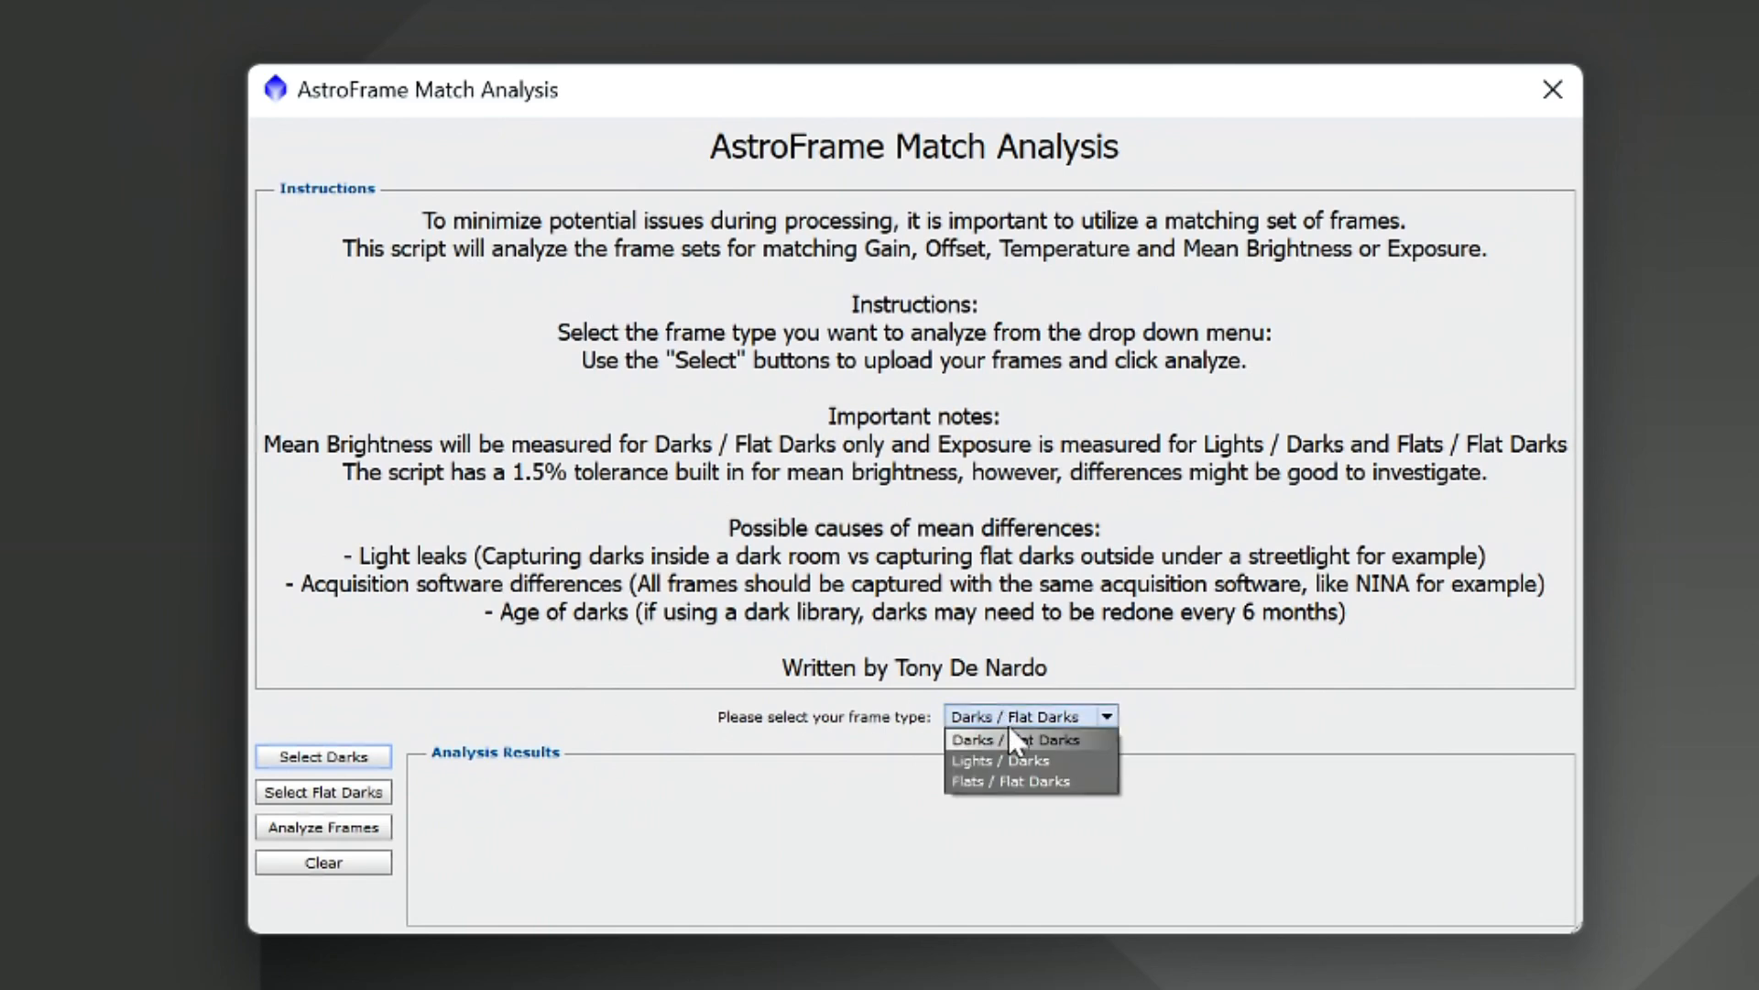
pyautogui.click(1002, 760)
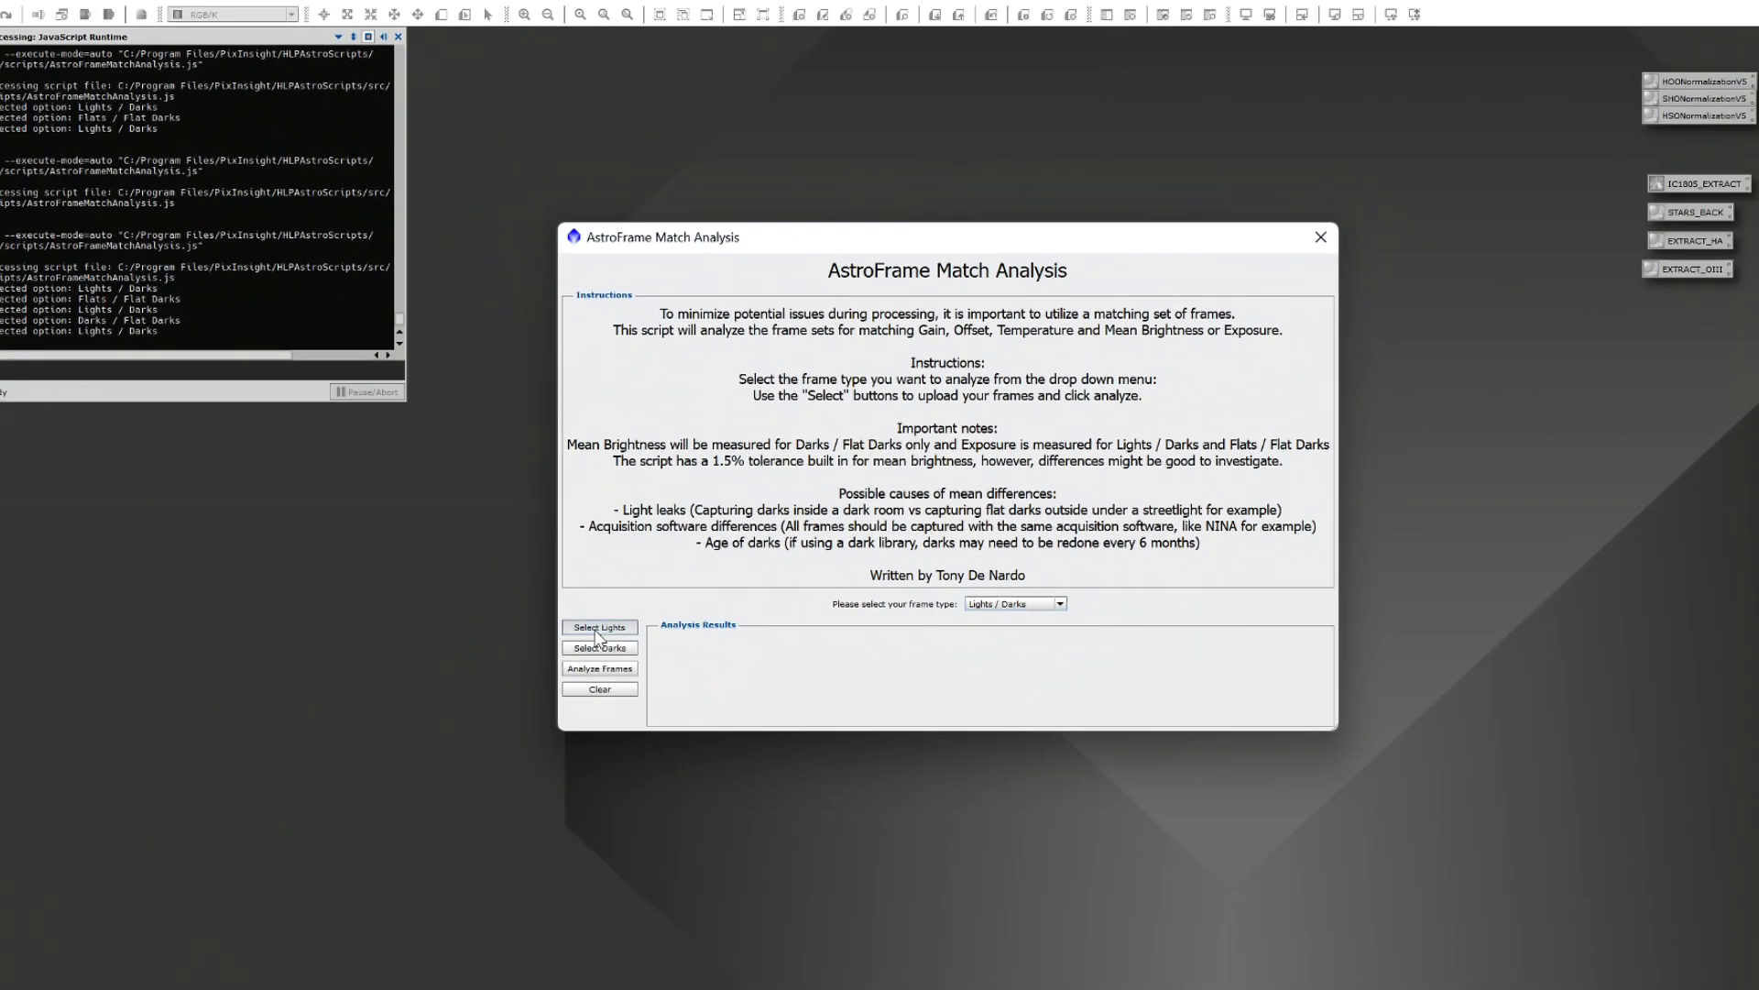
# Step: Load the 45 lights from NGC2264 > NIGHT 1 > LIGHT, then the 50 dark frames
pyautogui.click(599, 627)
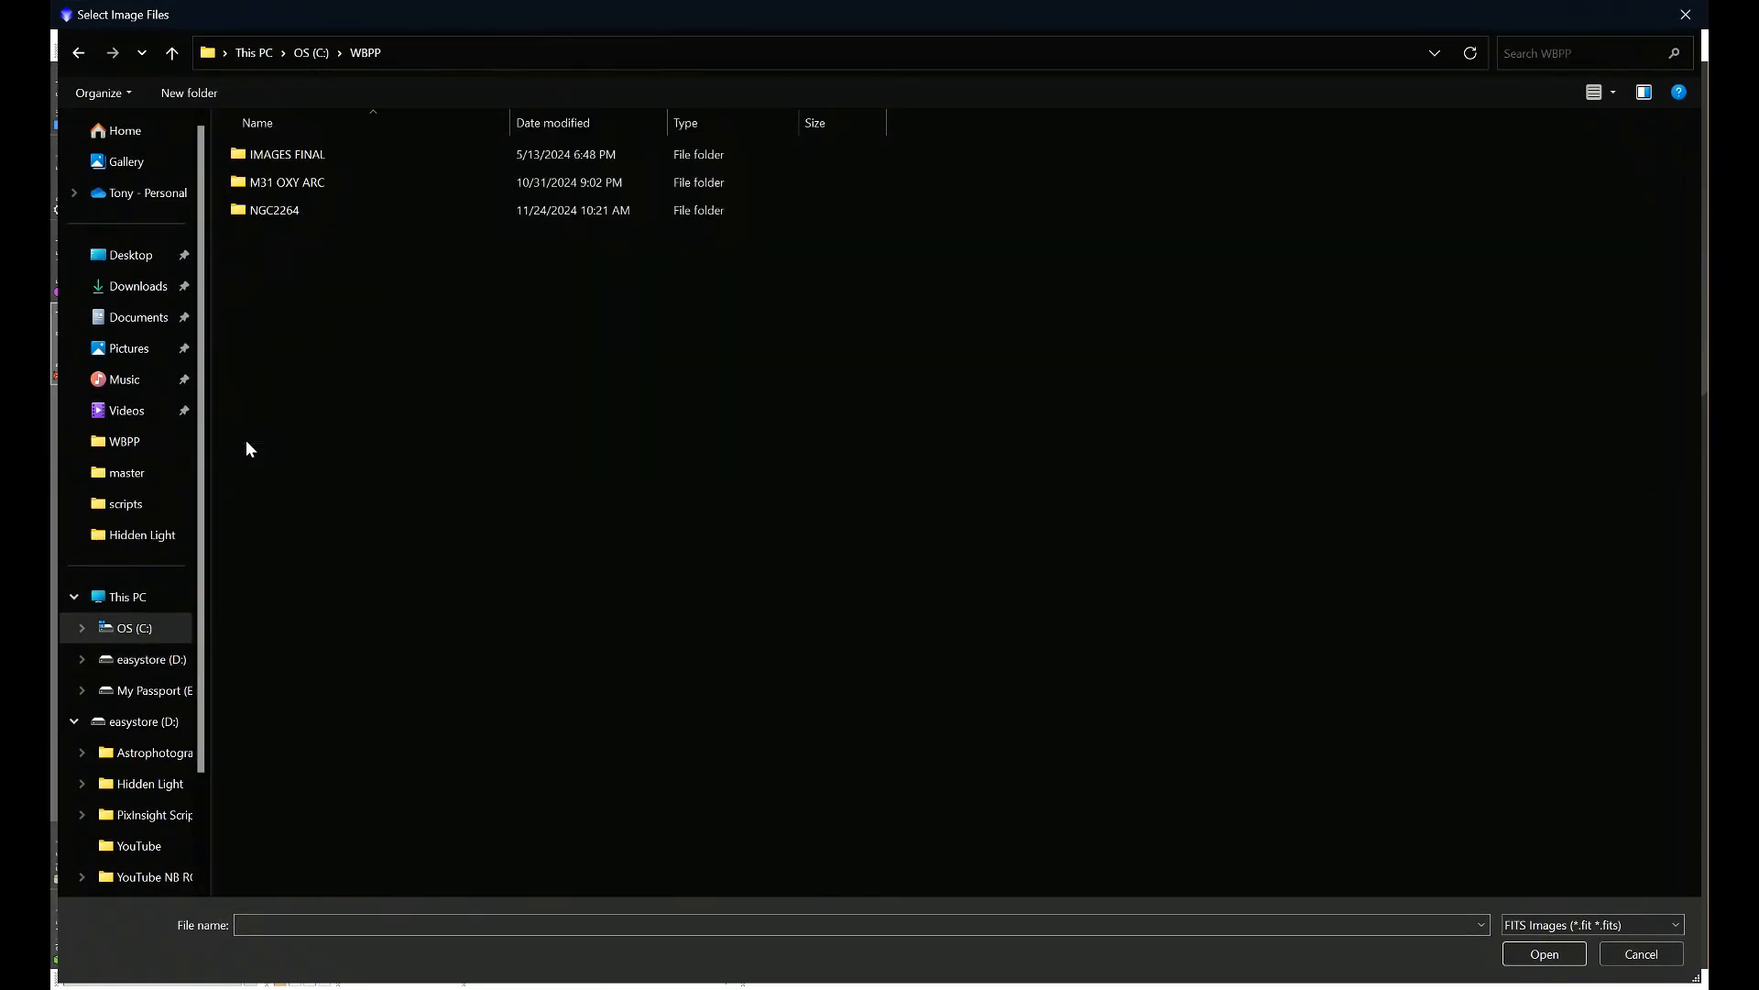
pyautogui.doubleClick(274, 210)
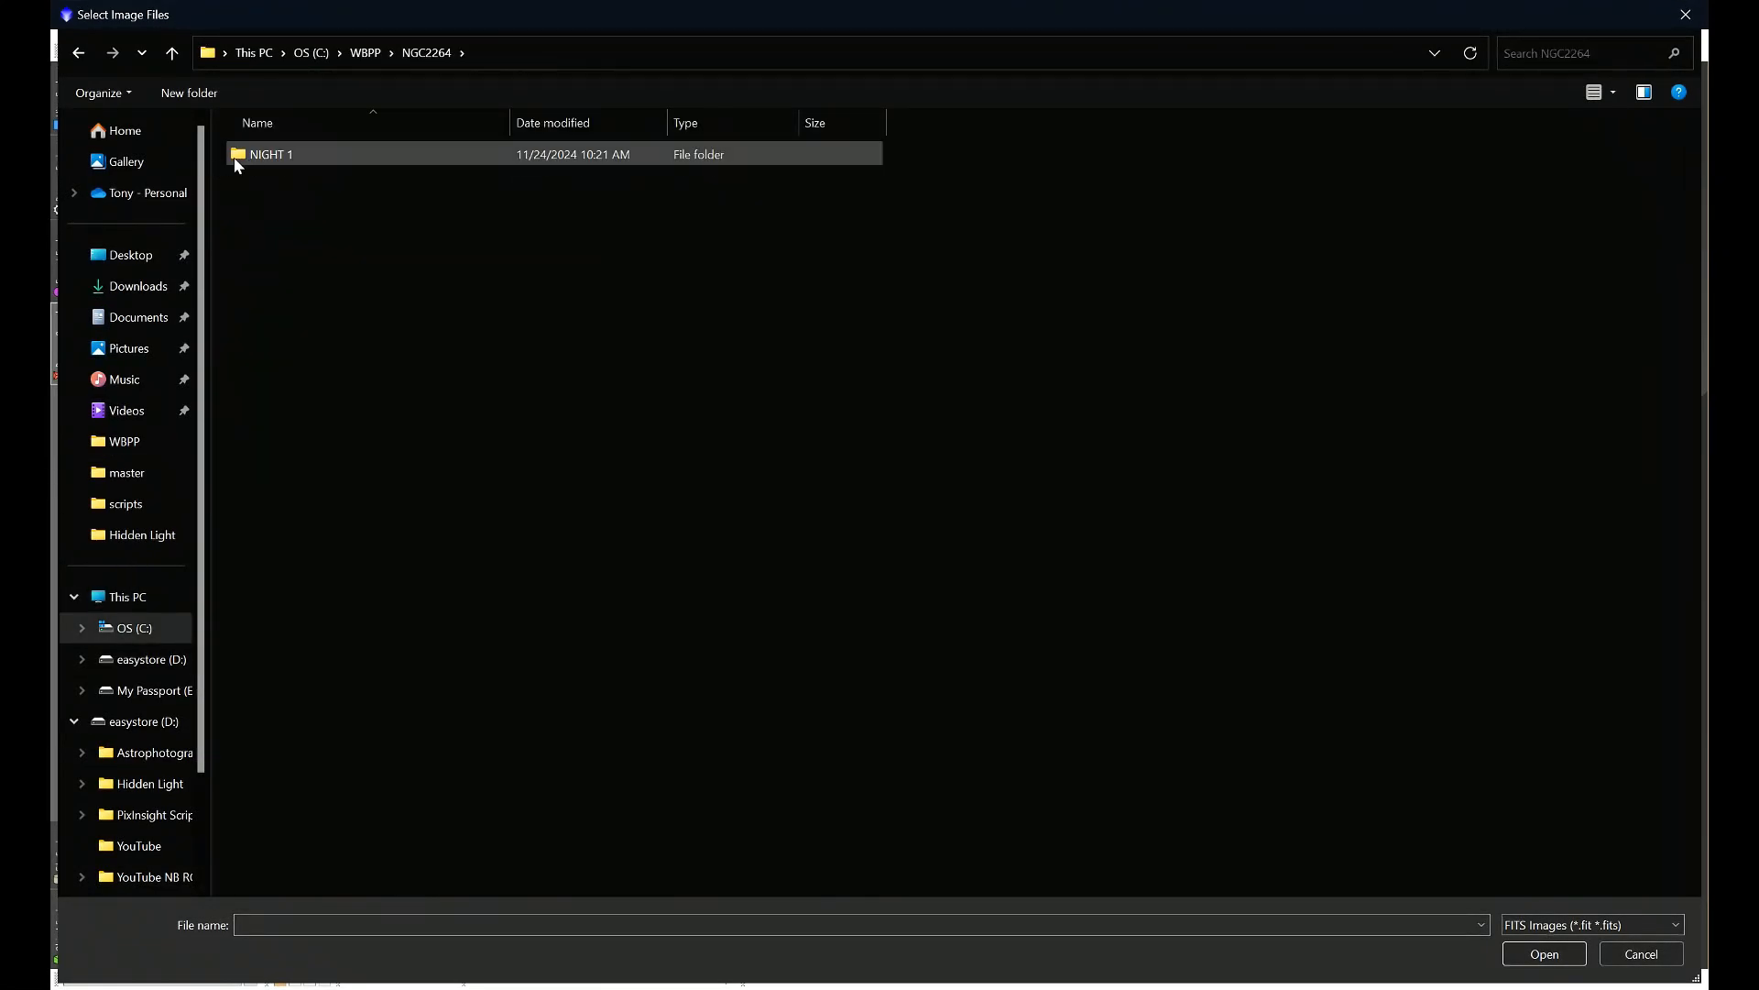
pyautogui.doubleClick(270, 153)
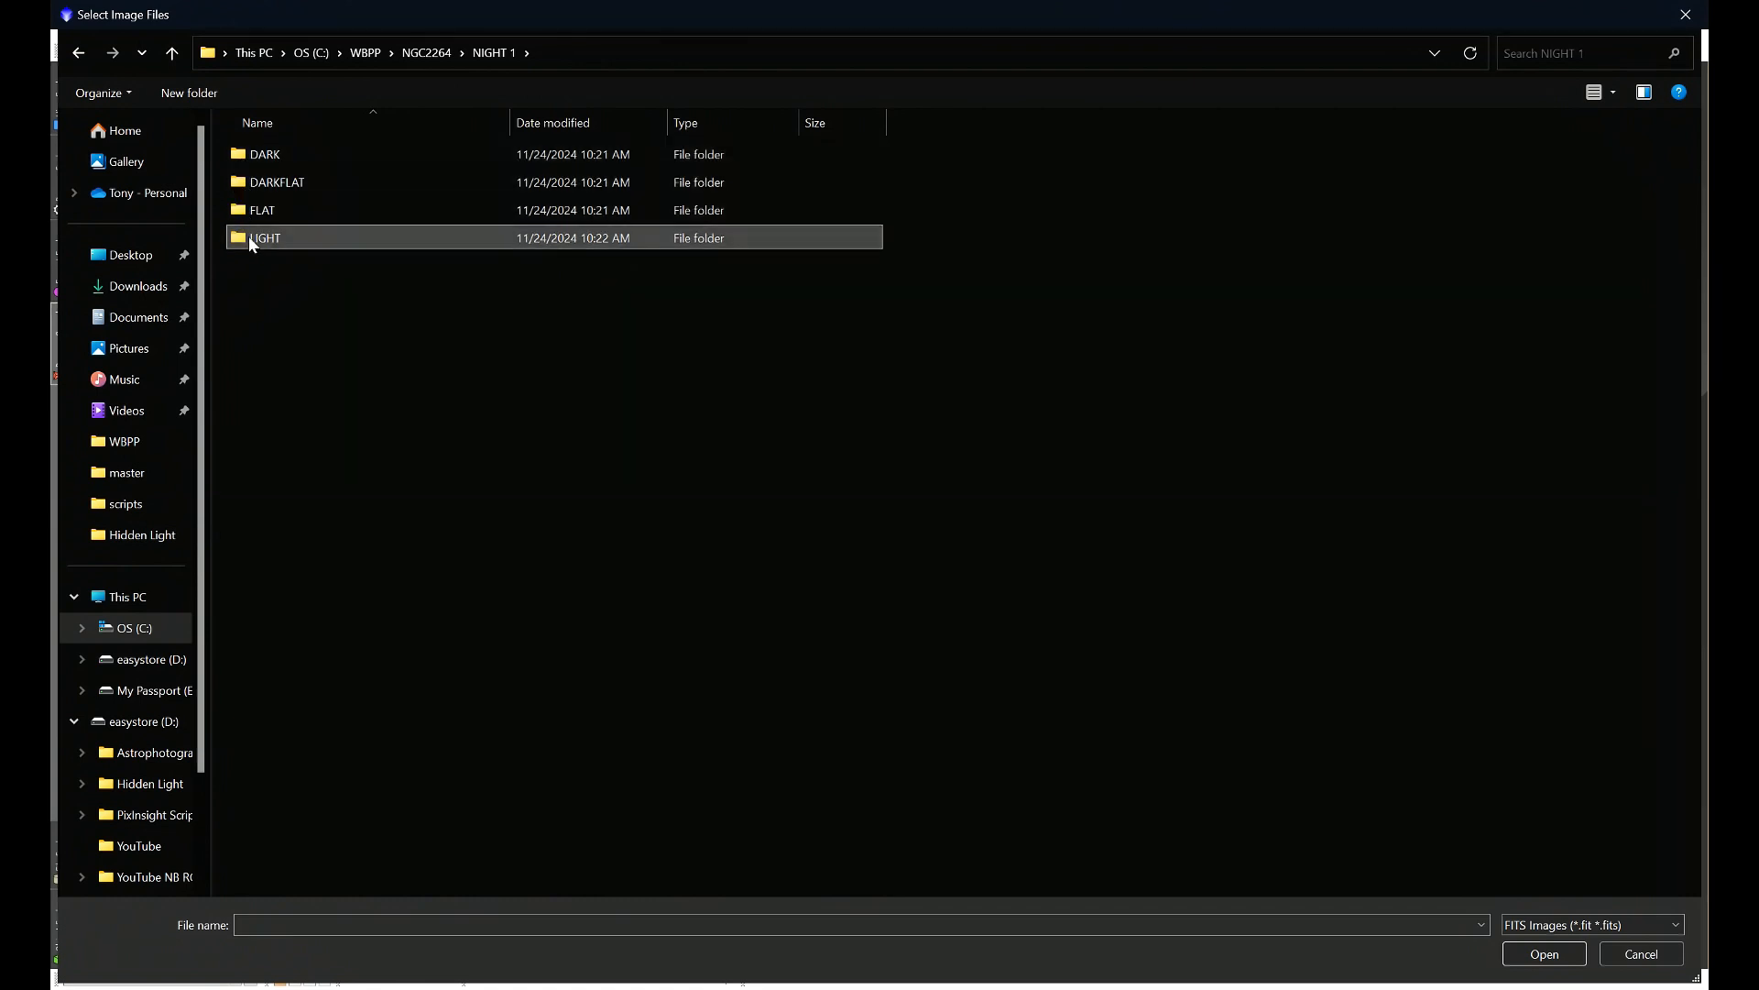
pyautogui.doubleClick(266, 236)
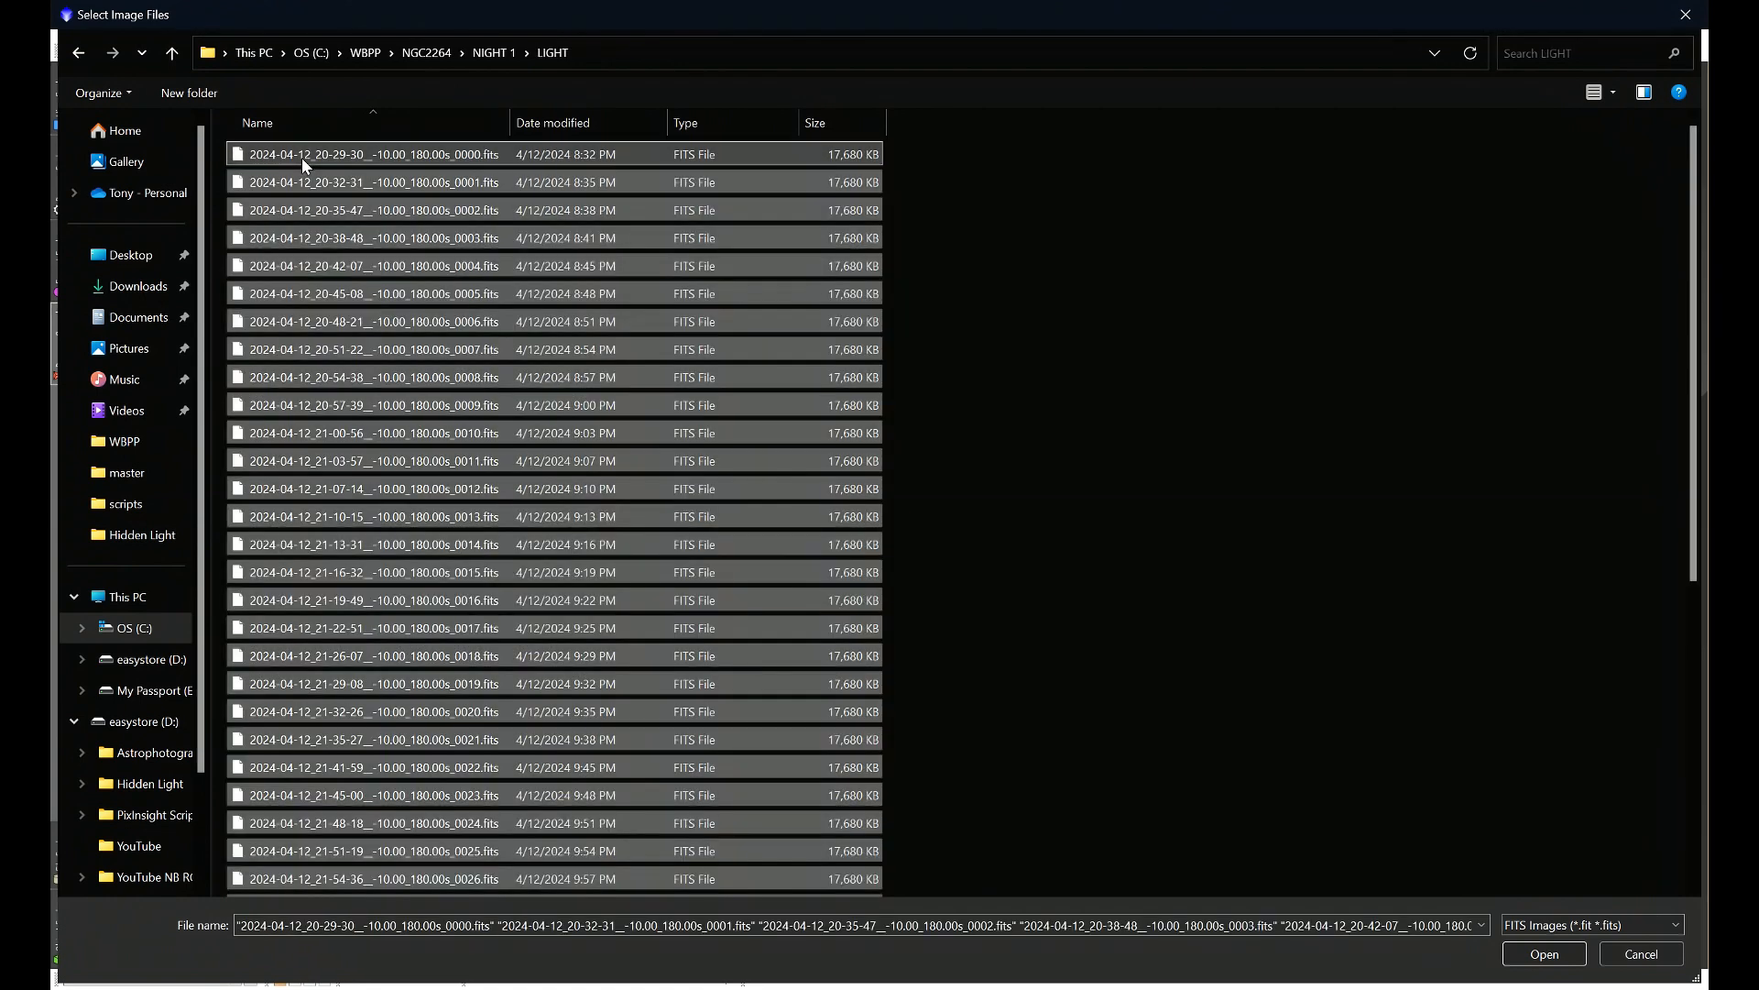
pyautogui.moveTo(1366, 774)
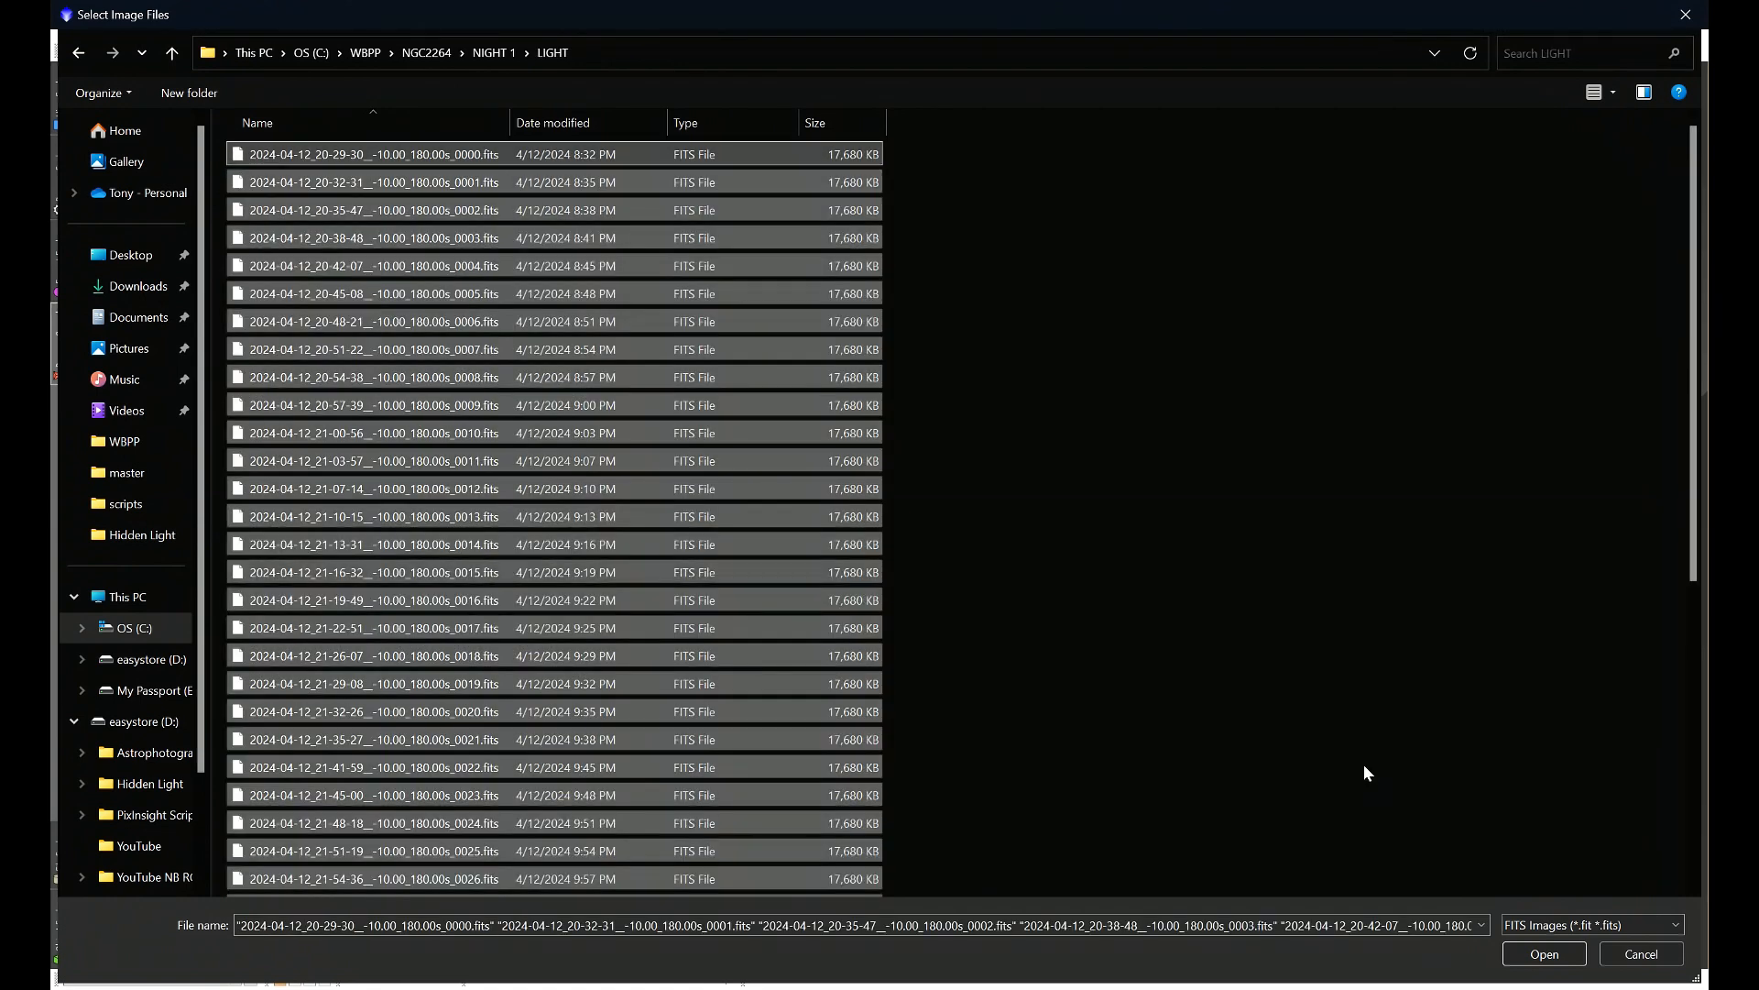
pyautogui.click(1543, 953)
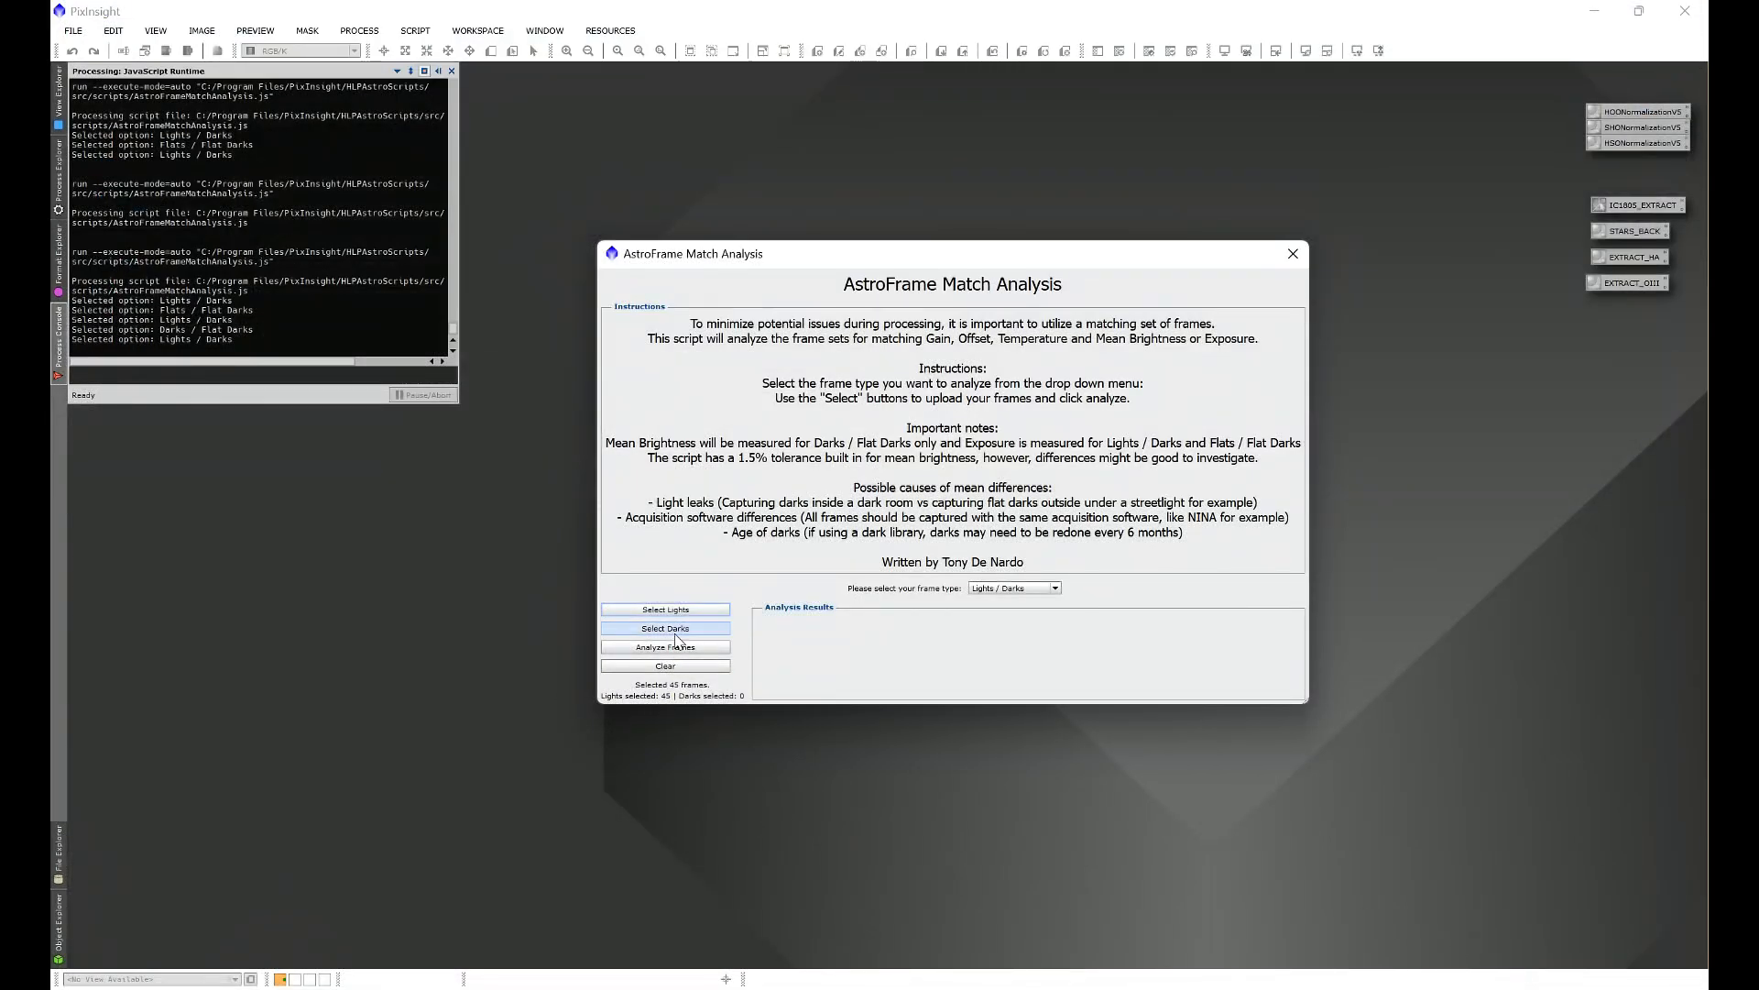
pyautogui.click(664, 609)
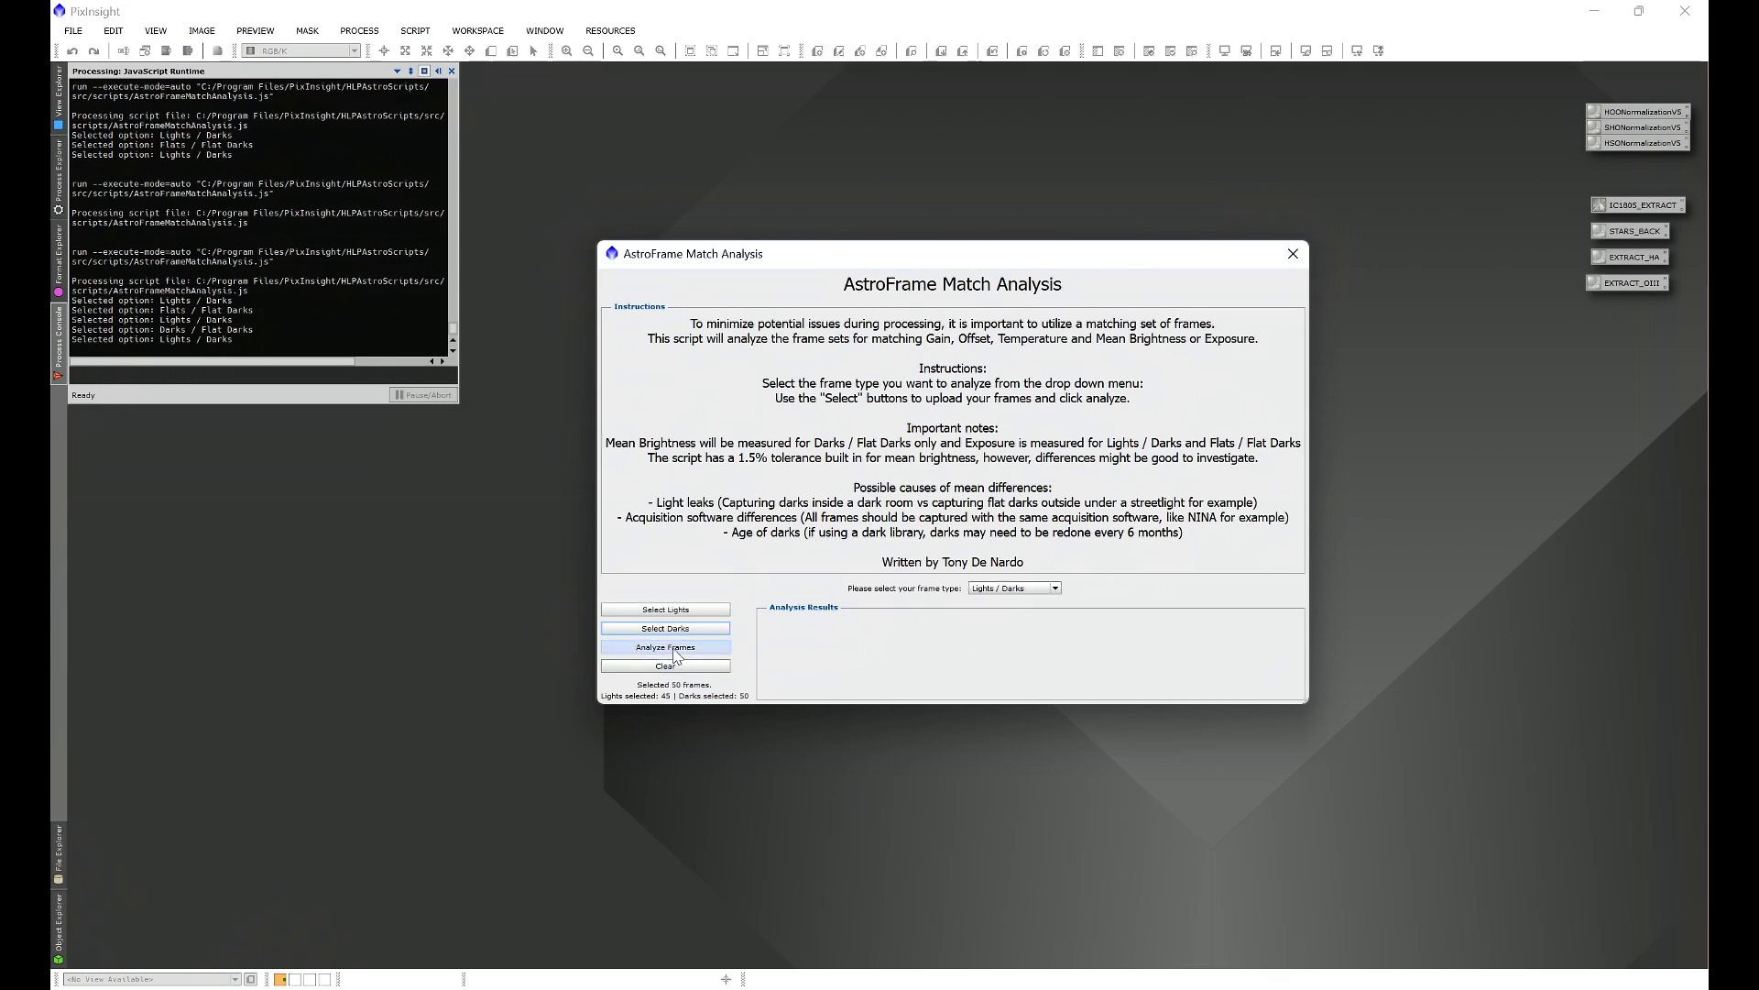
# Step: Run Analyze Frames on the lights versus darks, reporting a match at 180s exposure
pyautogui.click(663, 646)
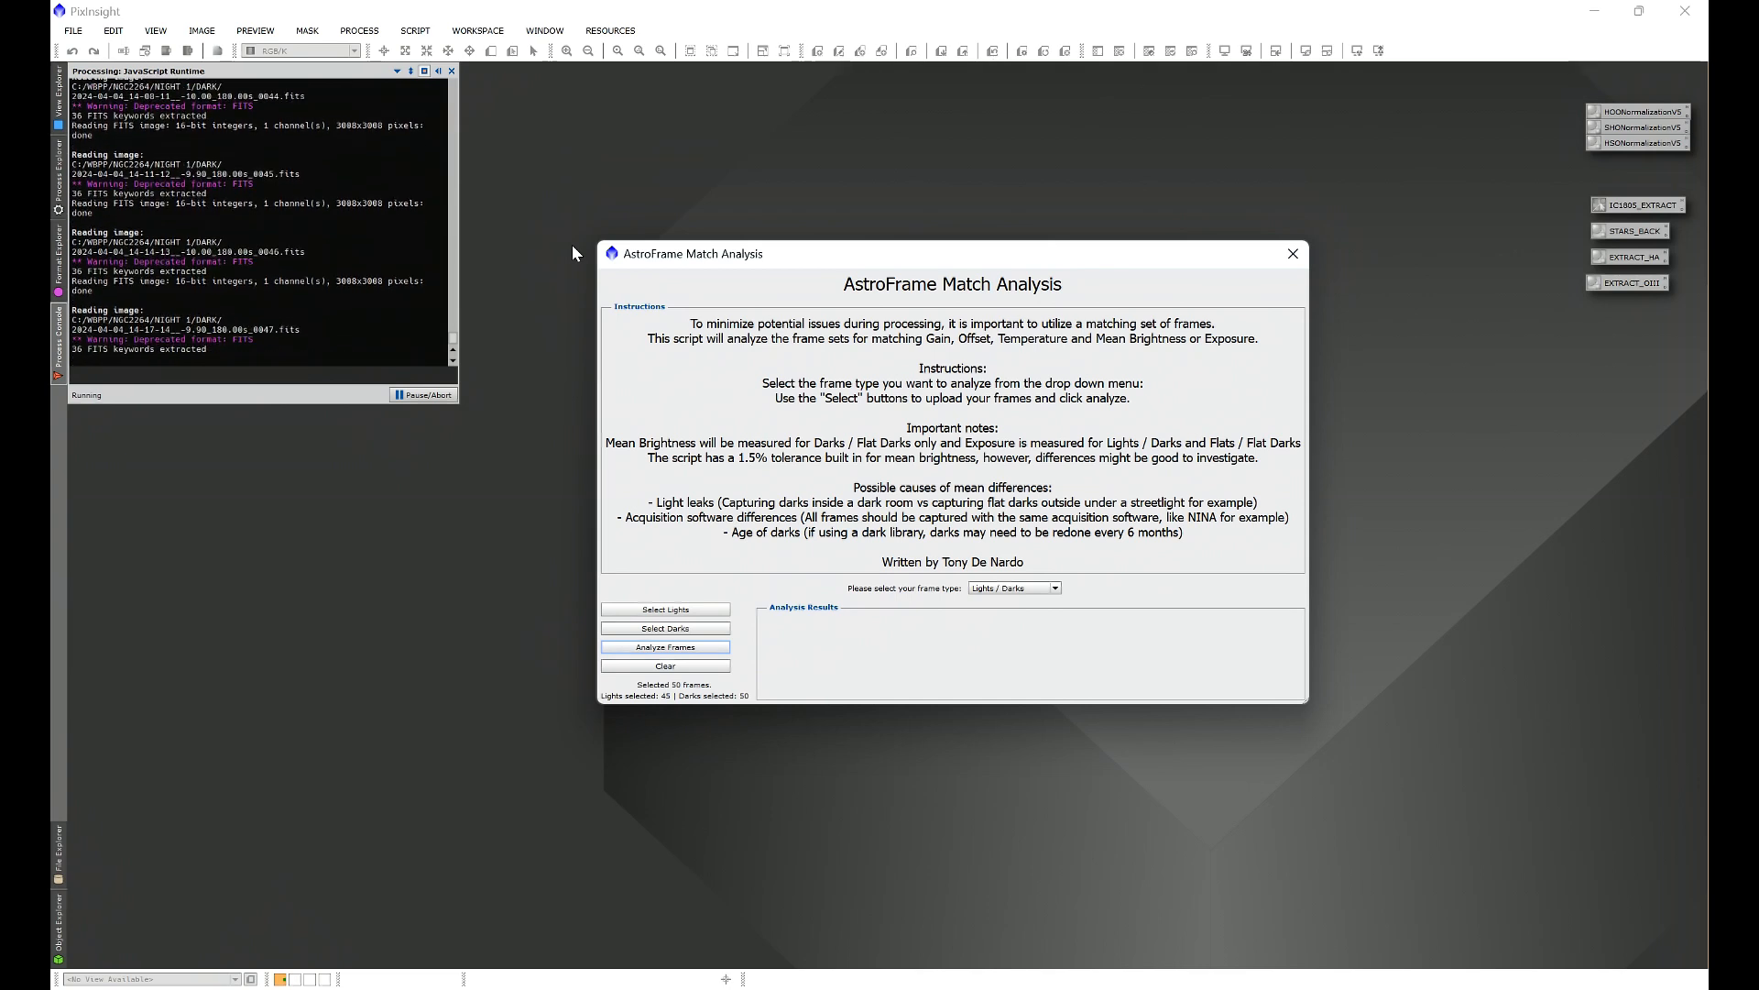
pyautogui.click(665, 646)
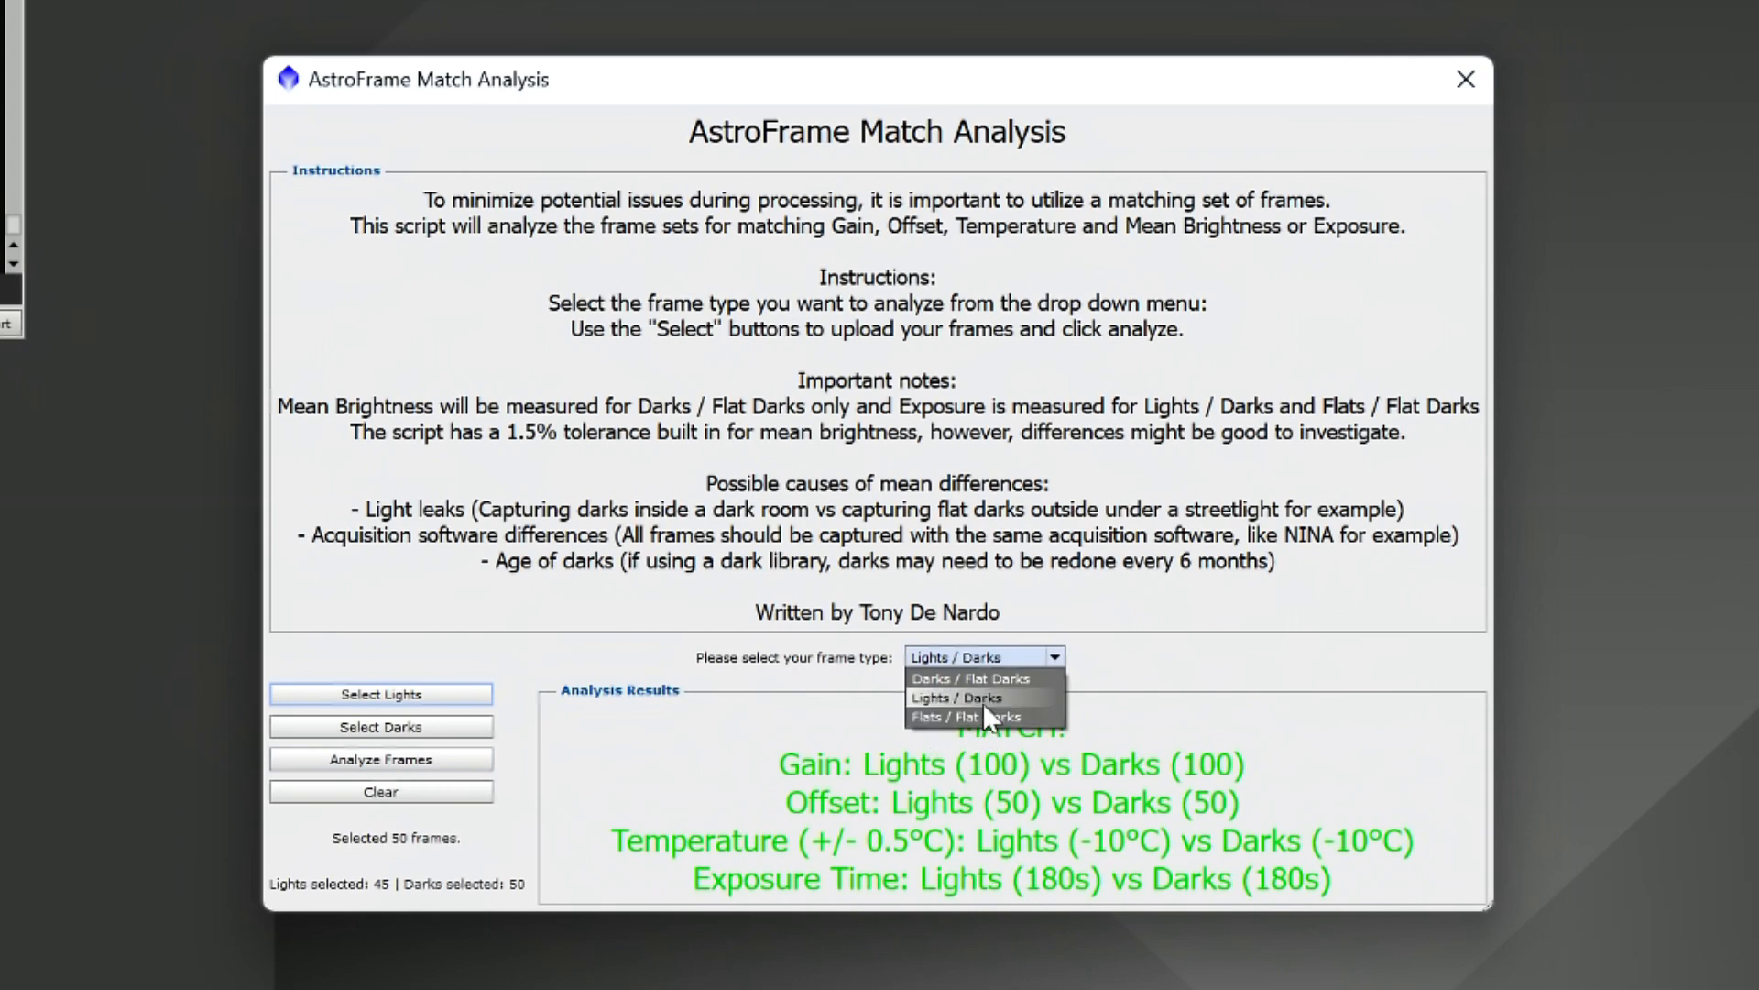
pyautogui.moveTo(999, 698)
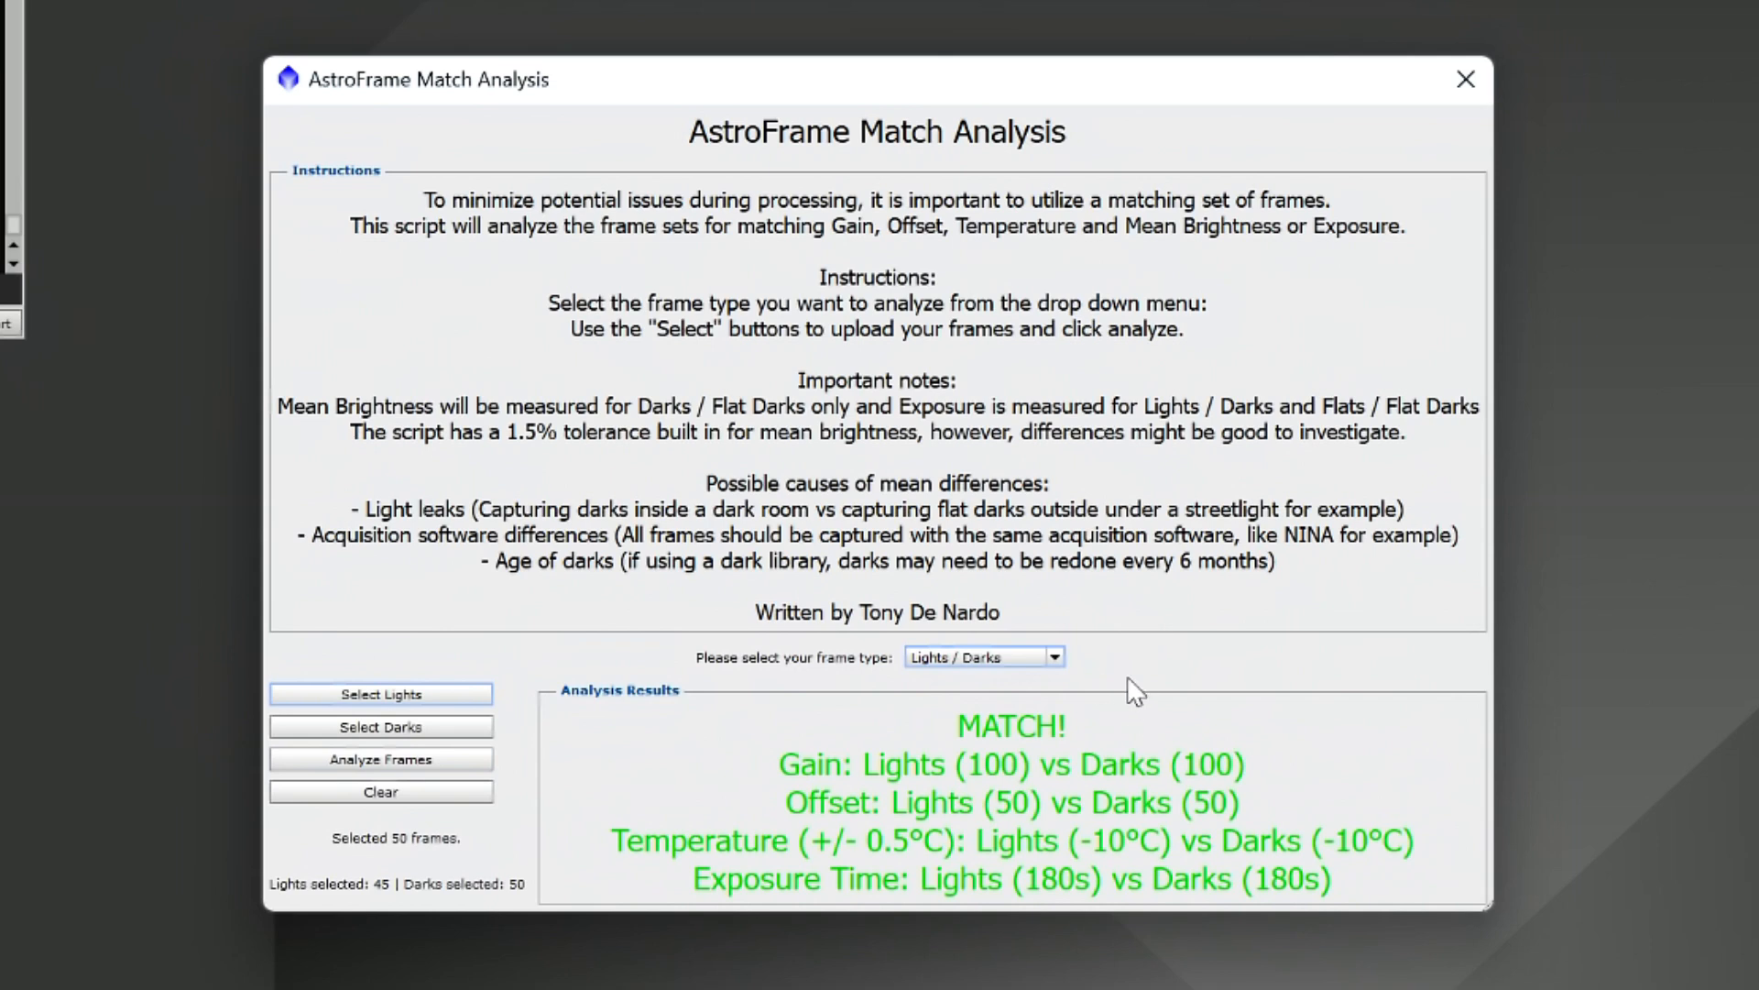
pyautogui.moveTo(906, 866)
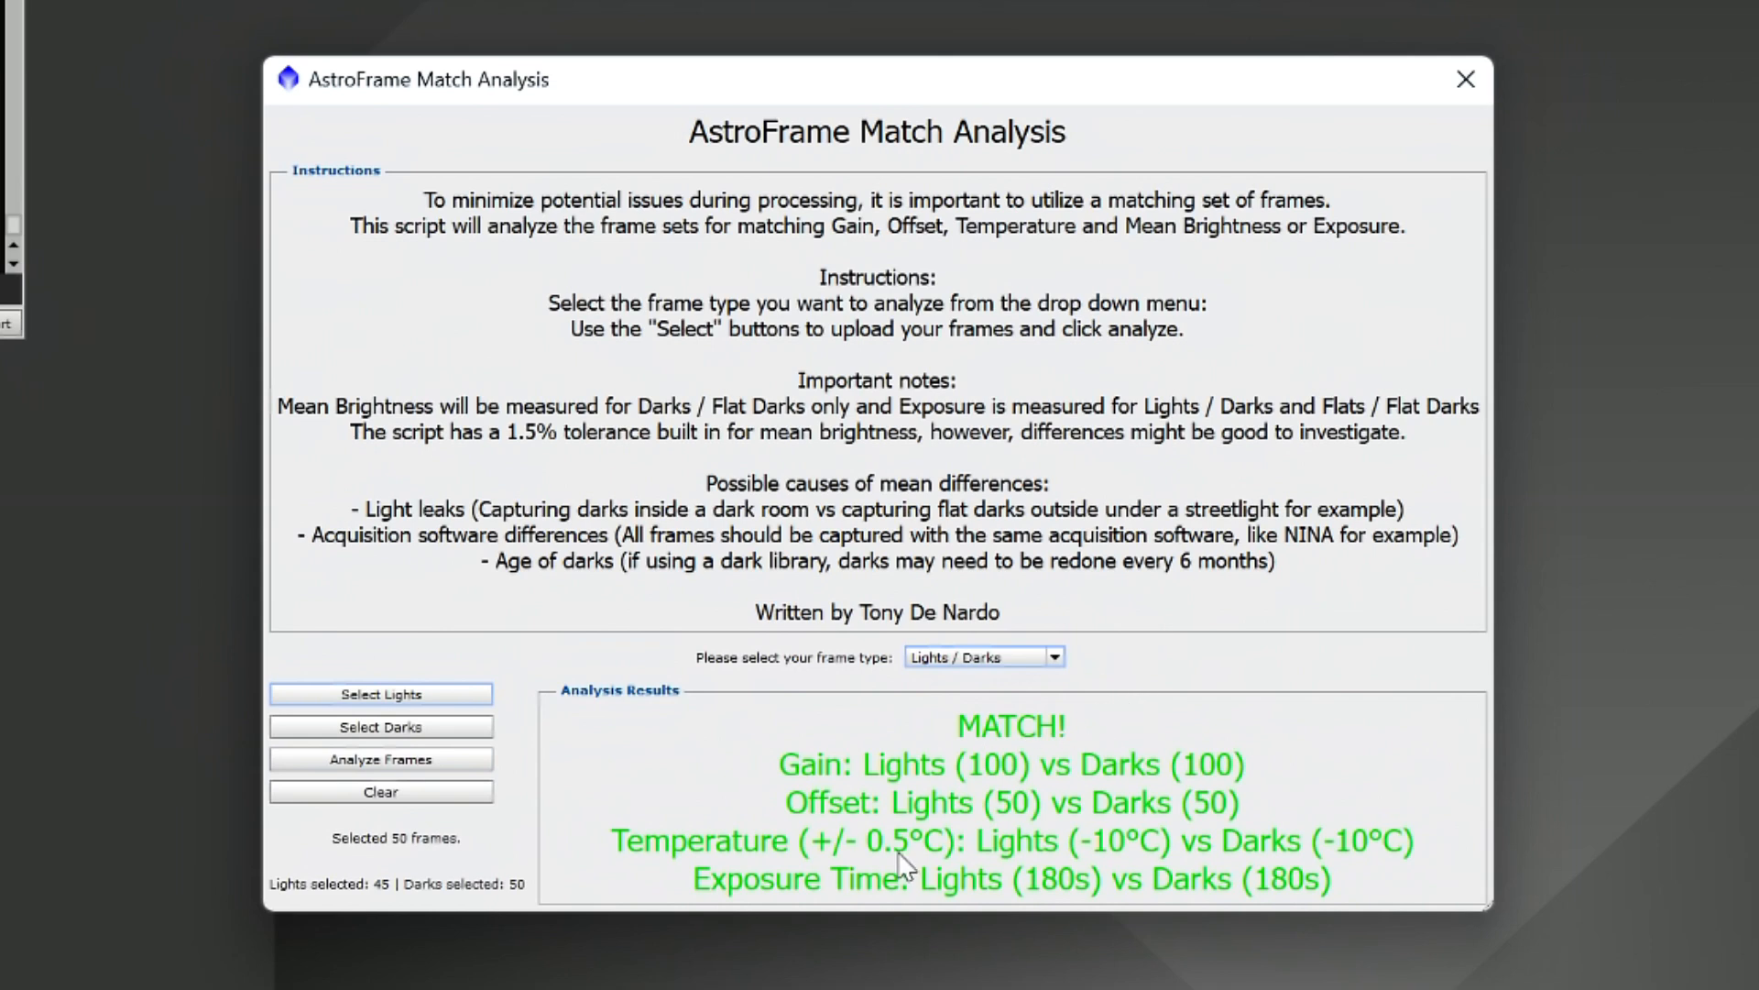
pyautogui.moveTo(1050, 768)
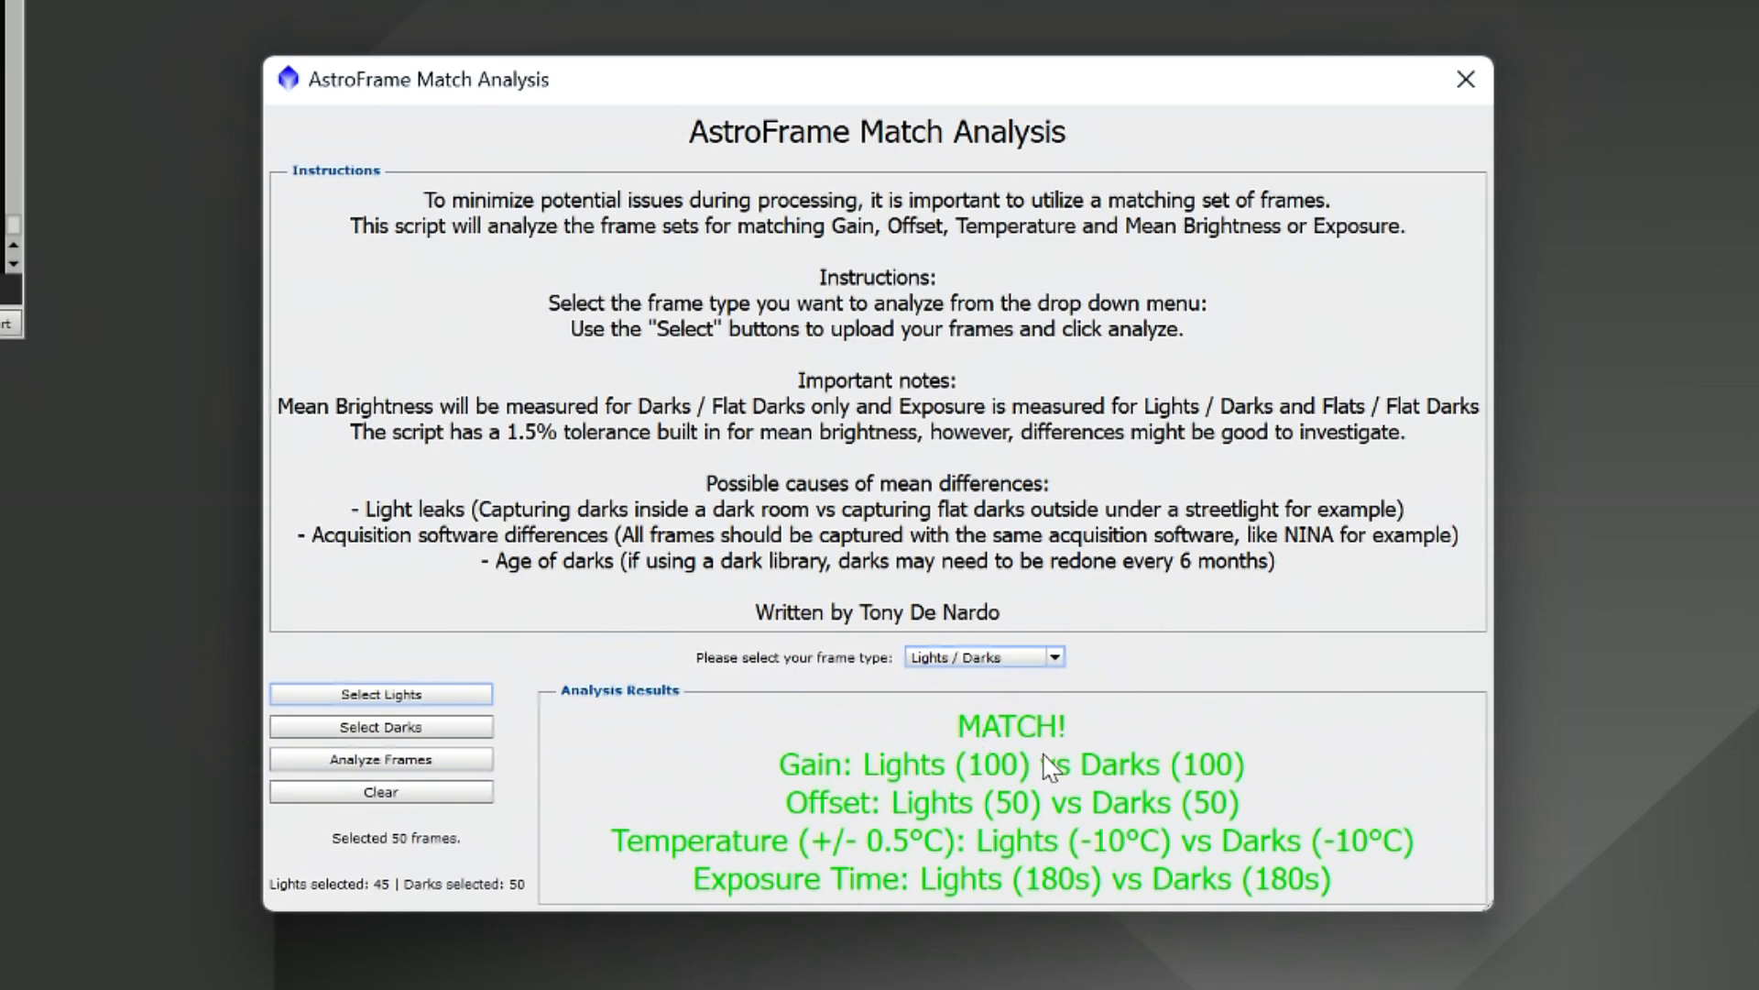
pyautogui.moveTo(847, 789)
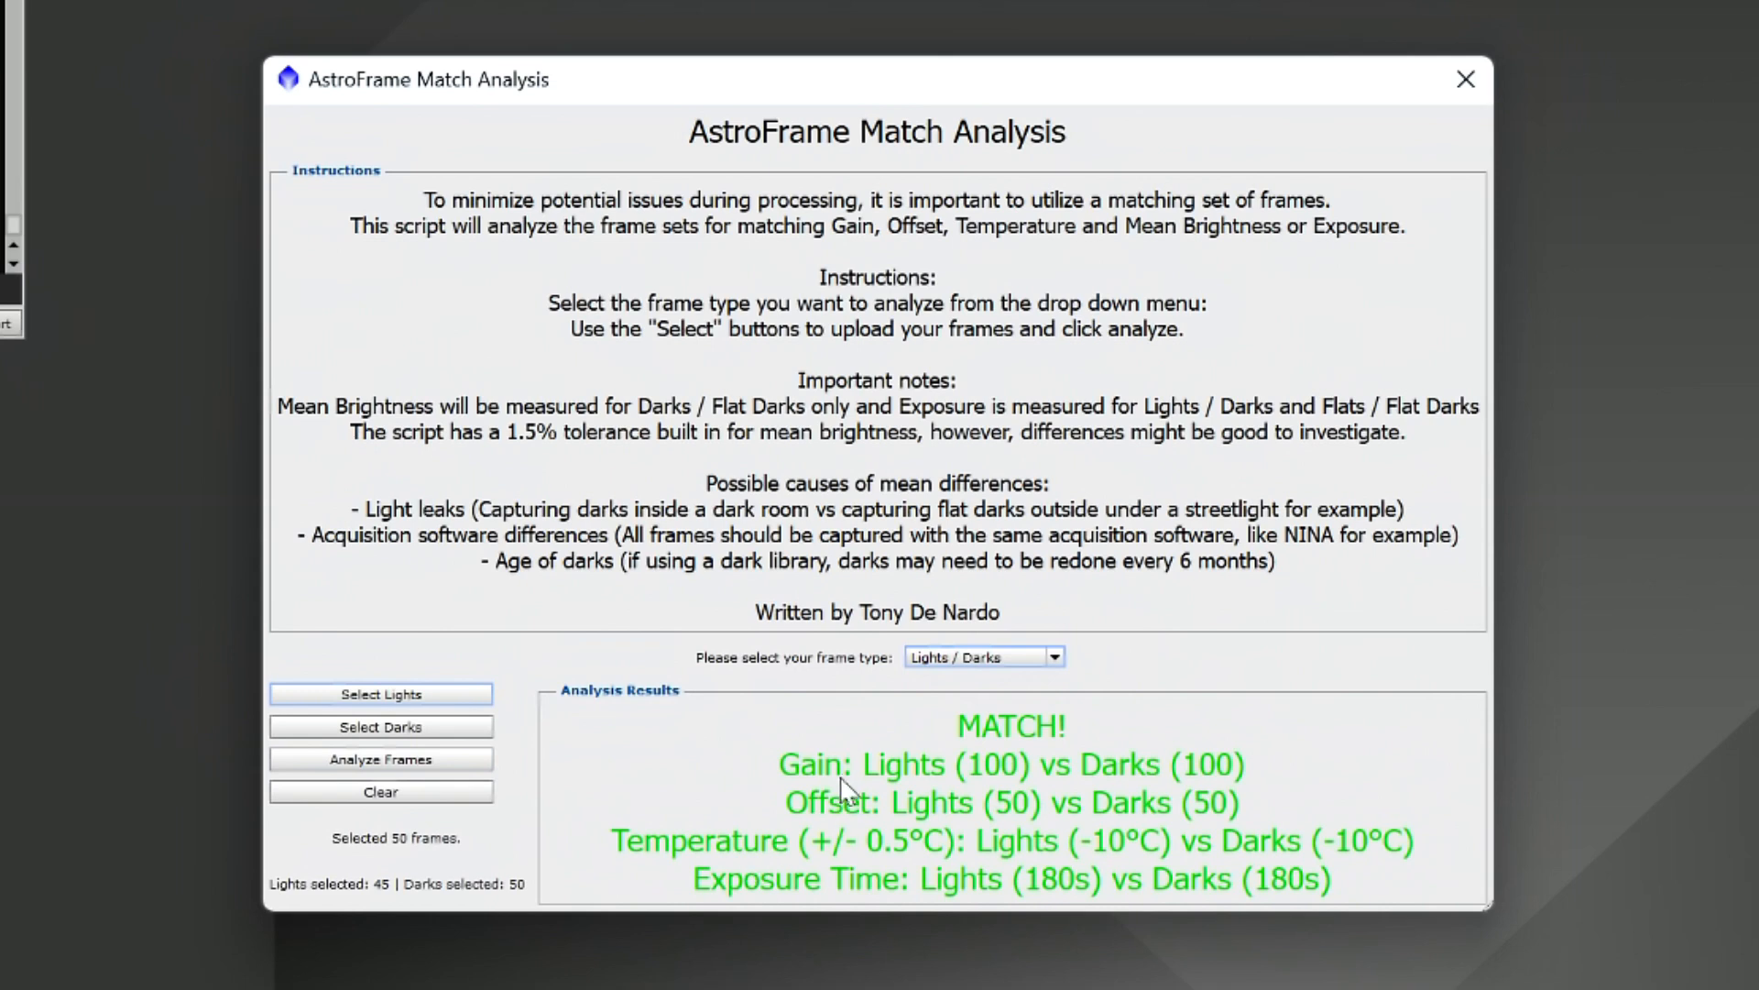
pyautogui.moveTo(980, 861)
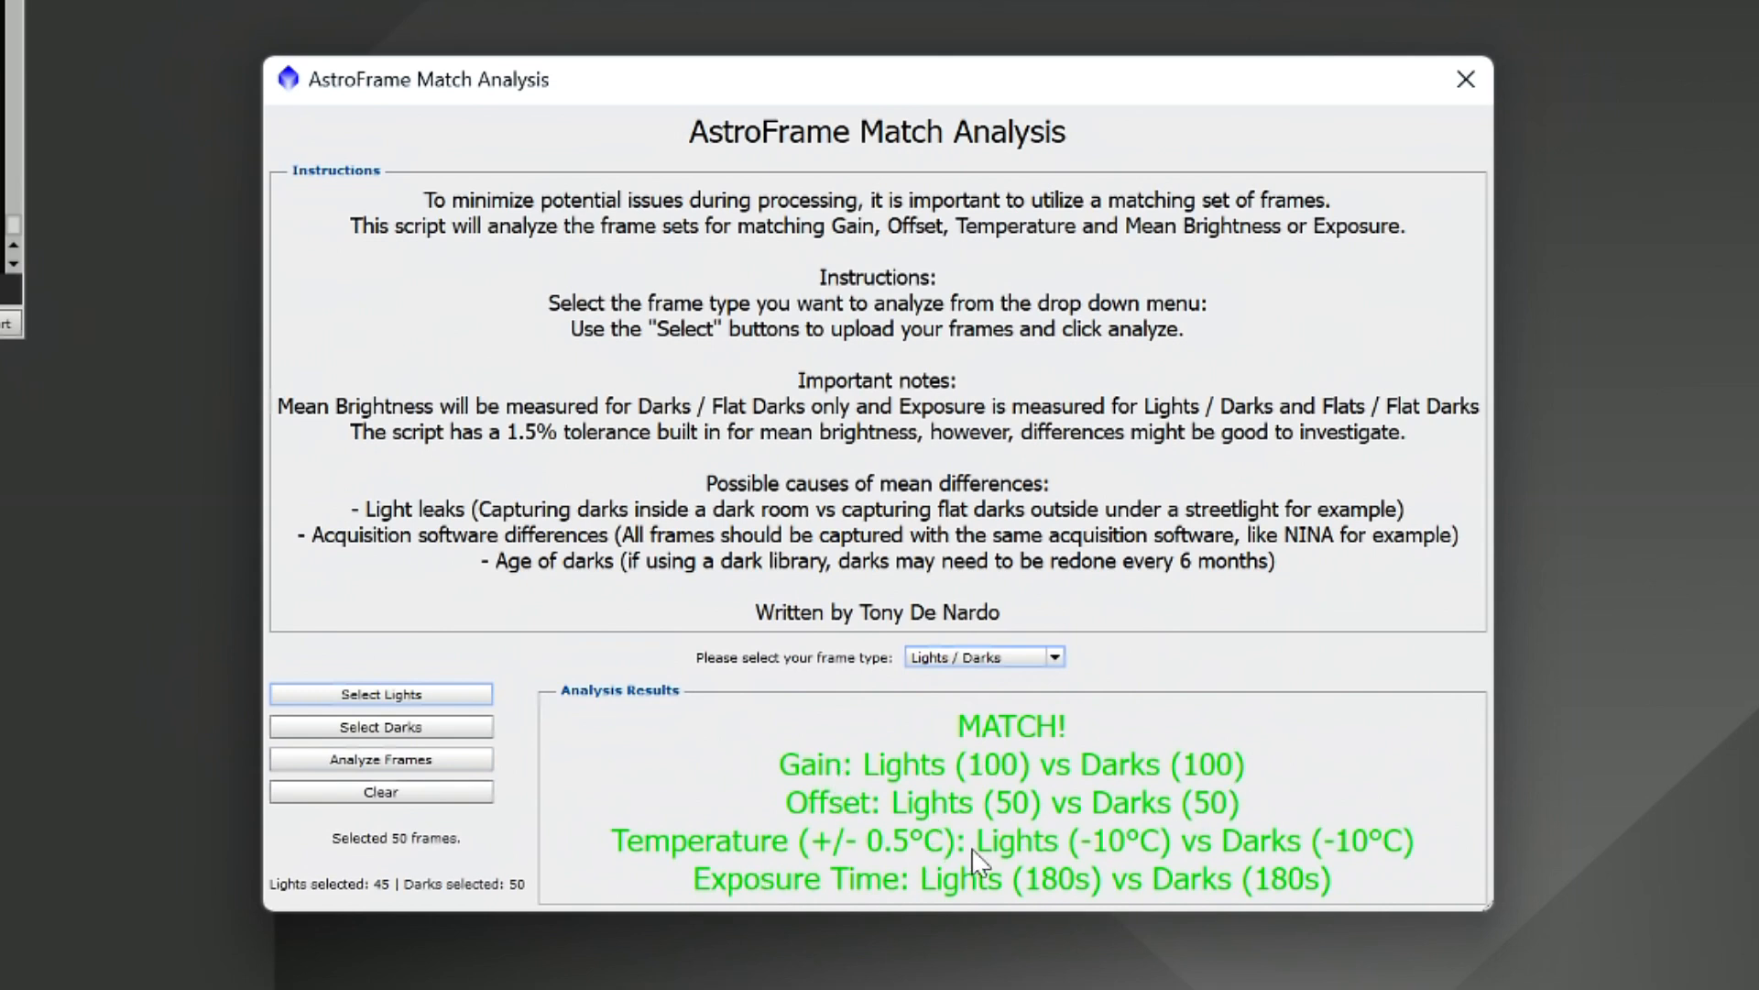
pyautogui.moveTo(1324, 785)
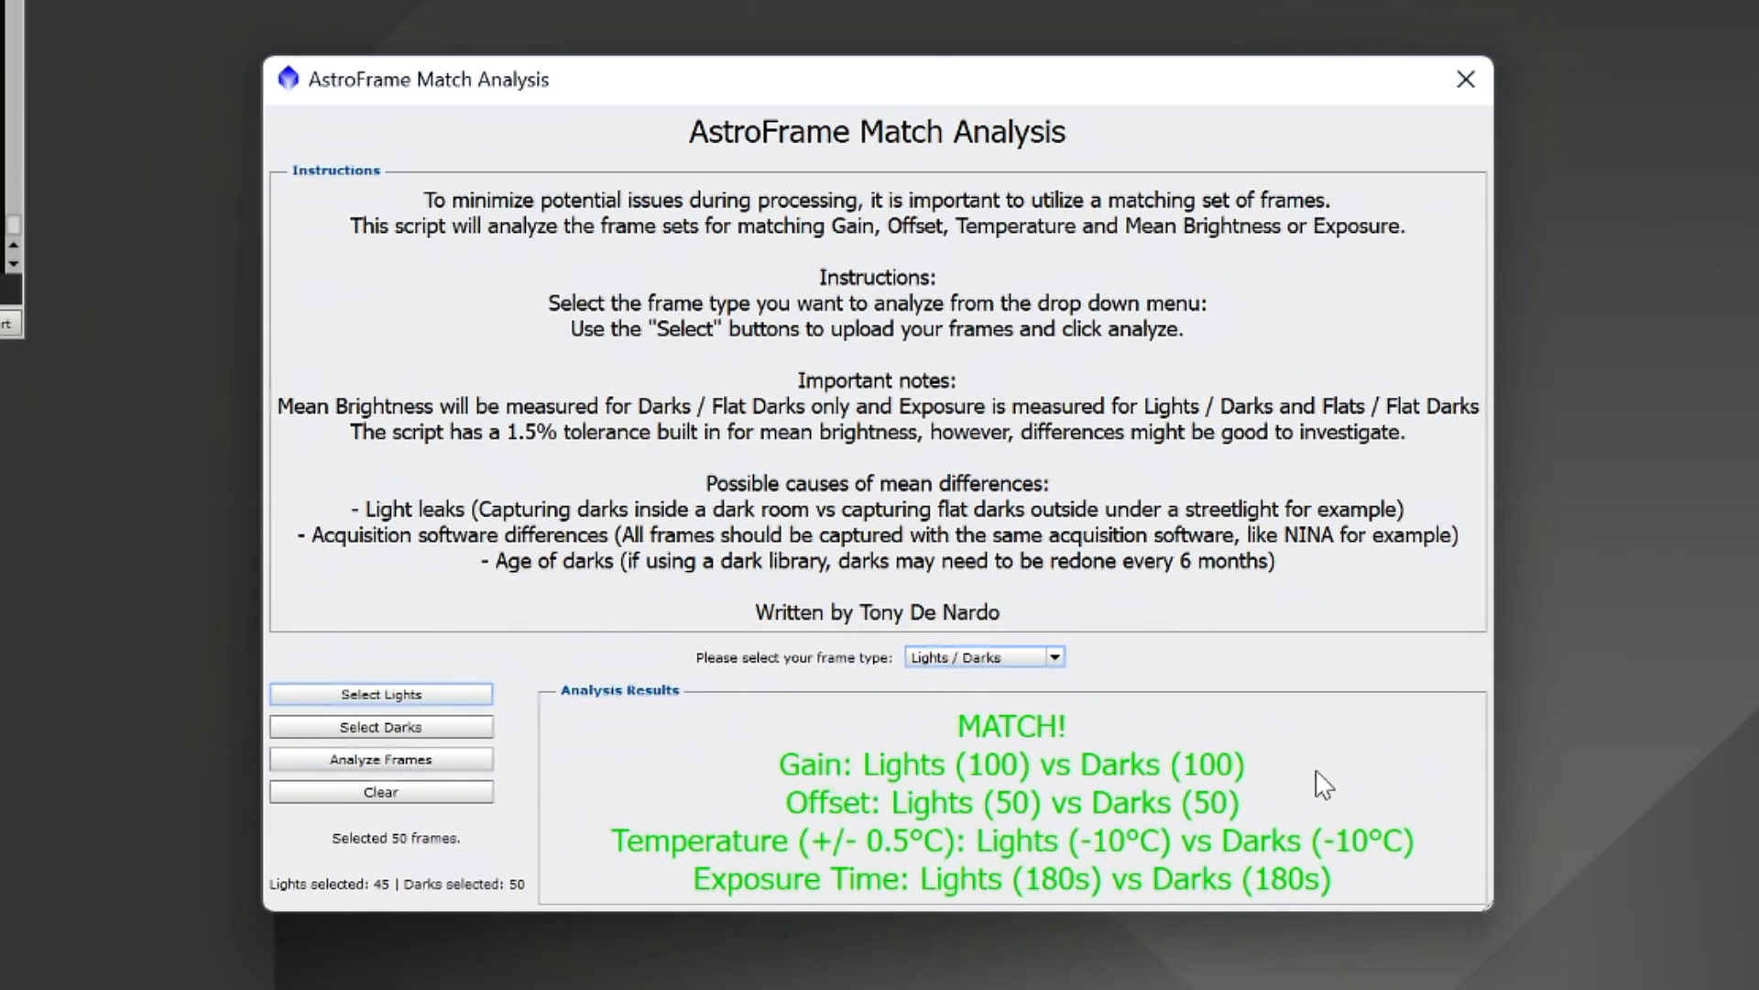
pyautogui.moveTo(844, 864)
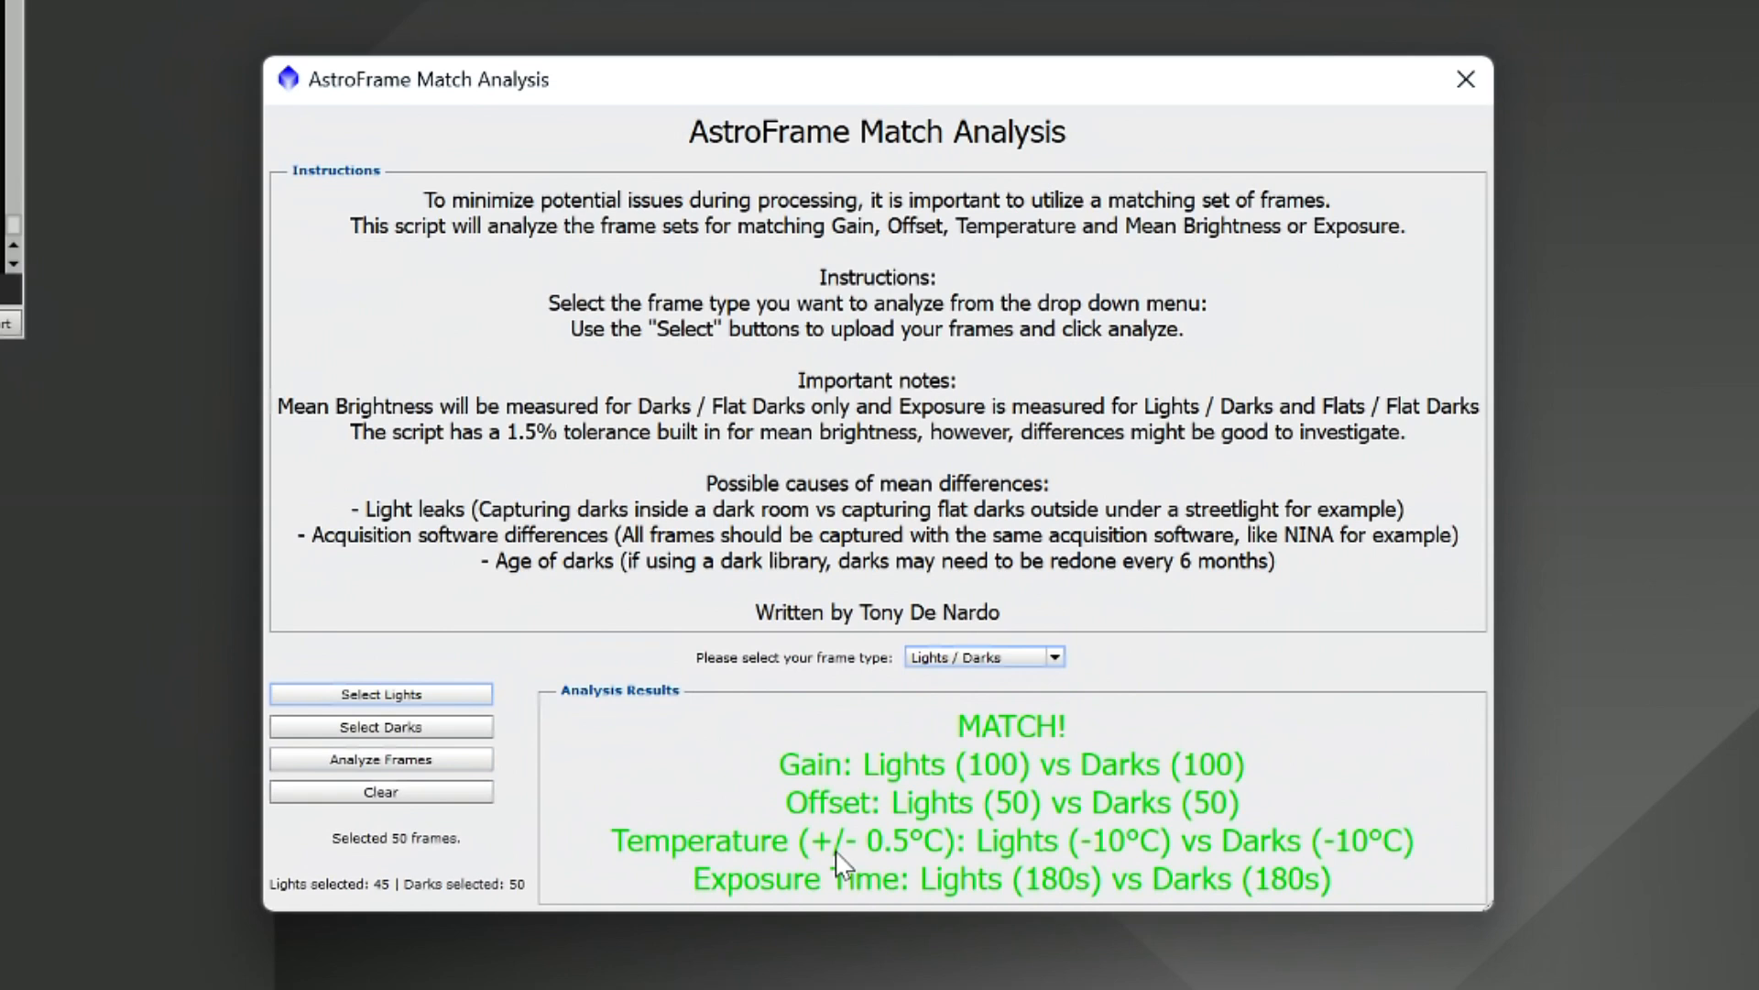
pyautogui.moveTo(1167, 847)
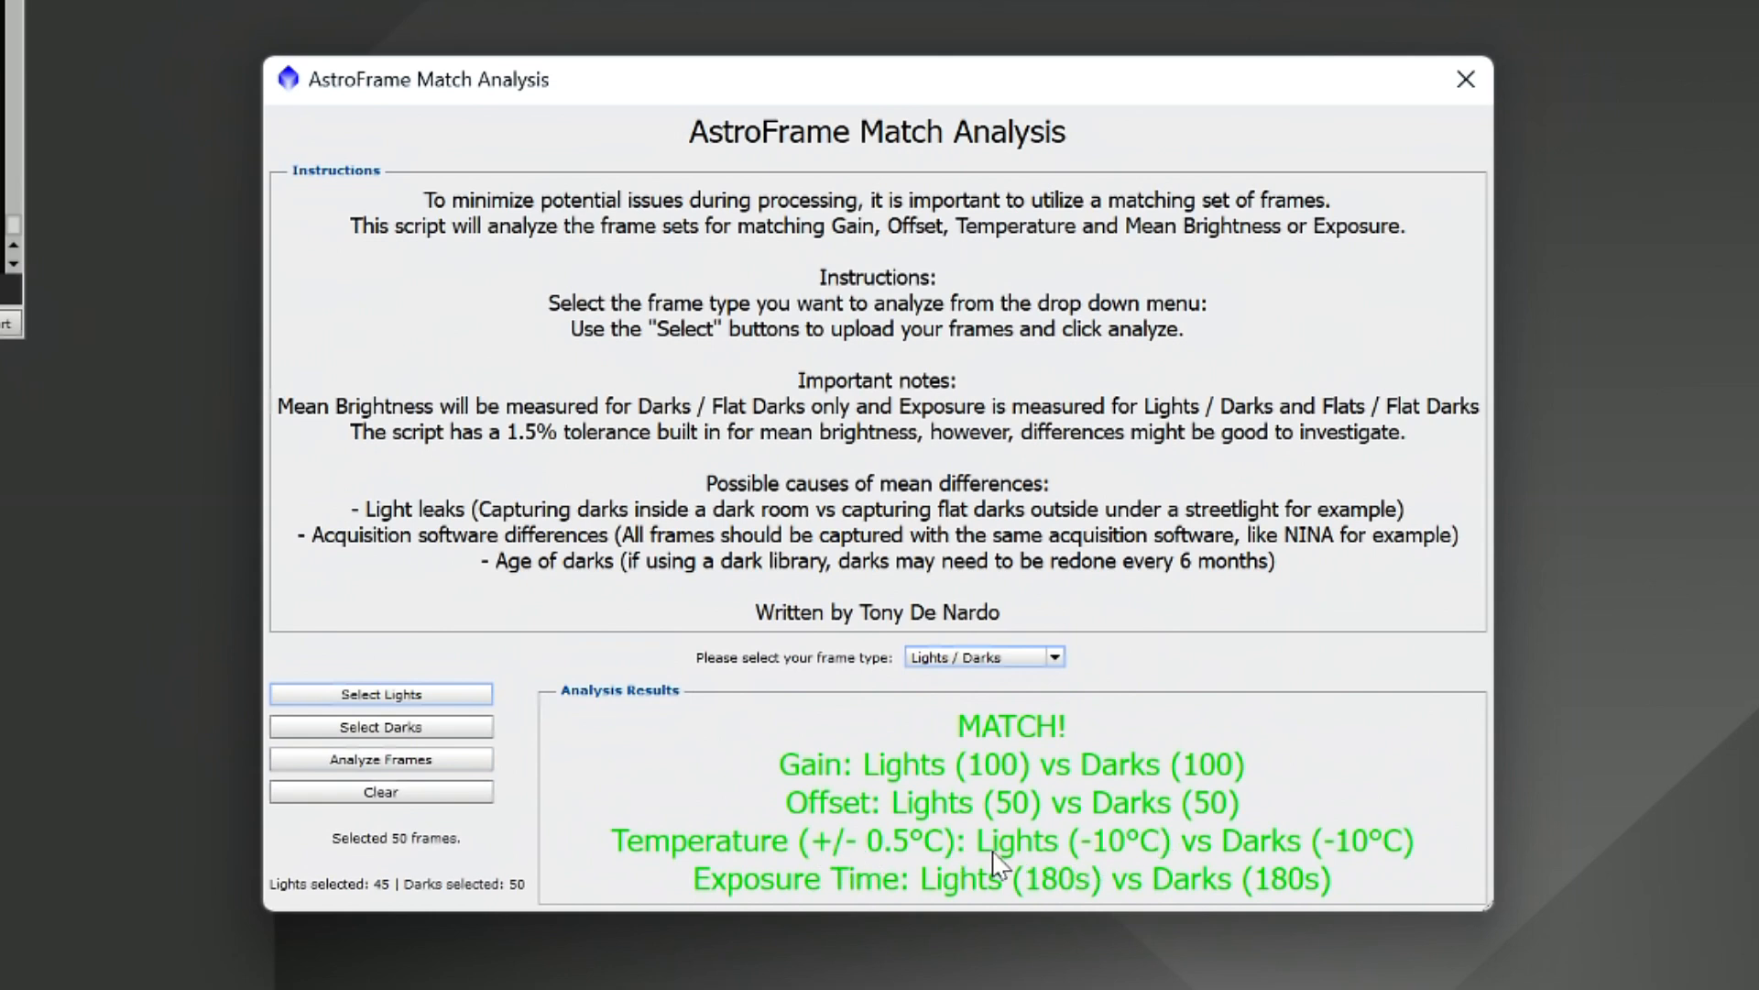
pyautogui.moveTo(1255, 864)
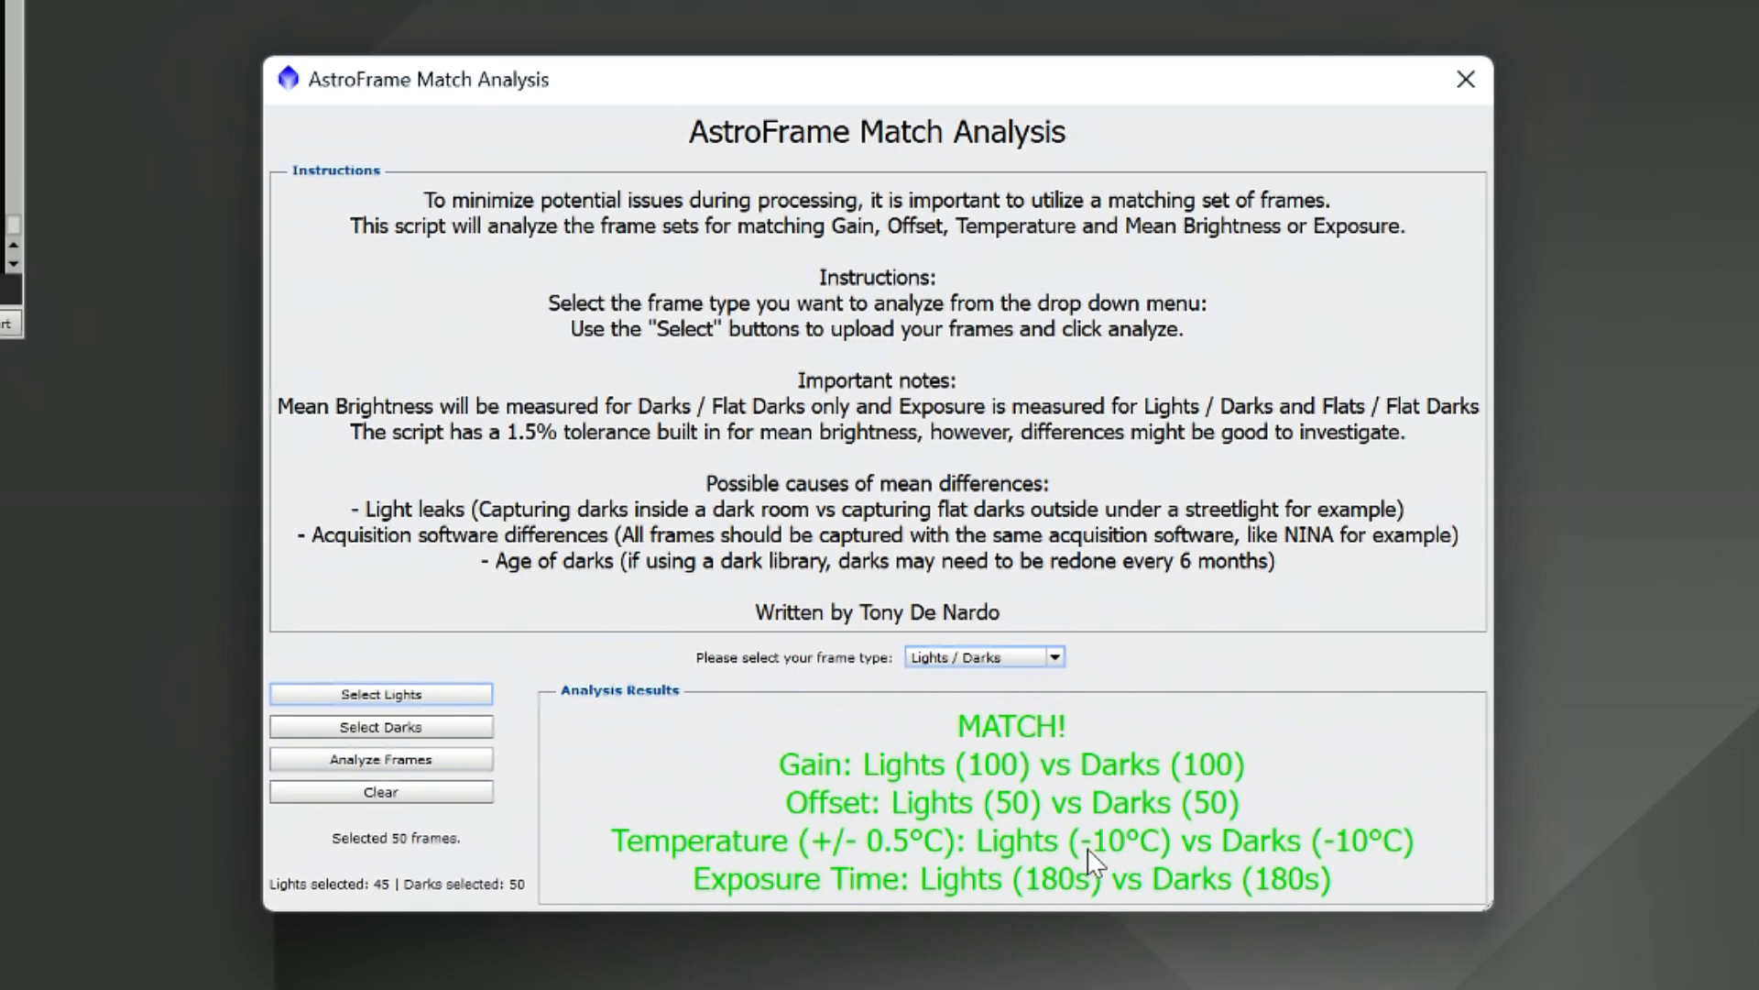
pyautogui.moveTo(1412, 708)
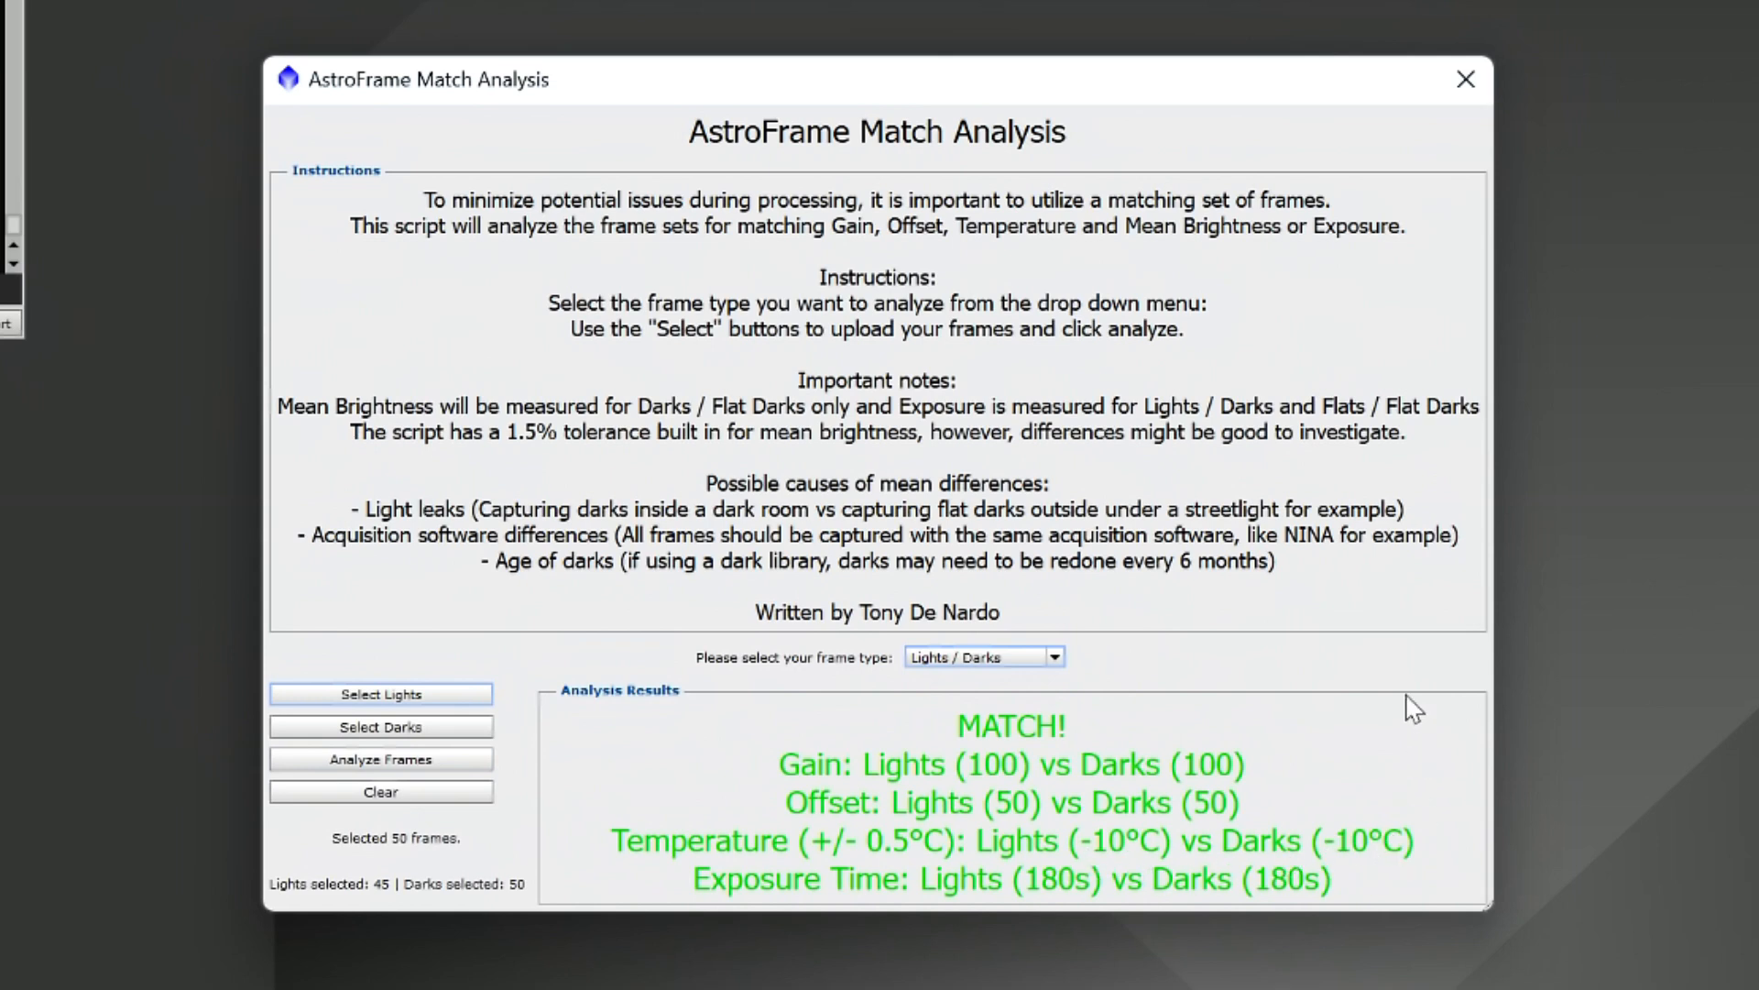
pyautogui.moveTo(875, 906)
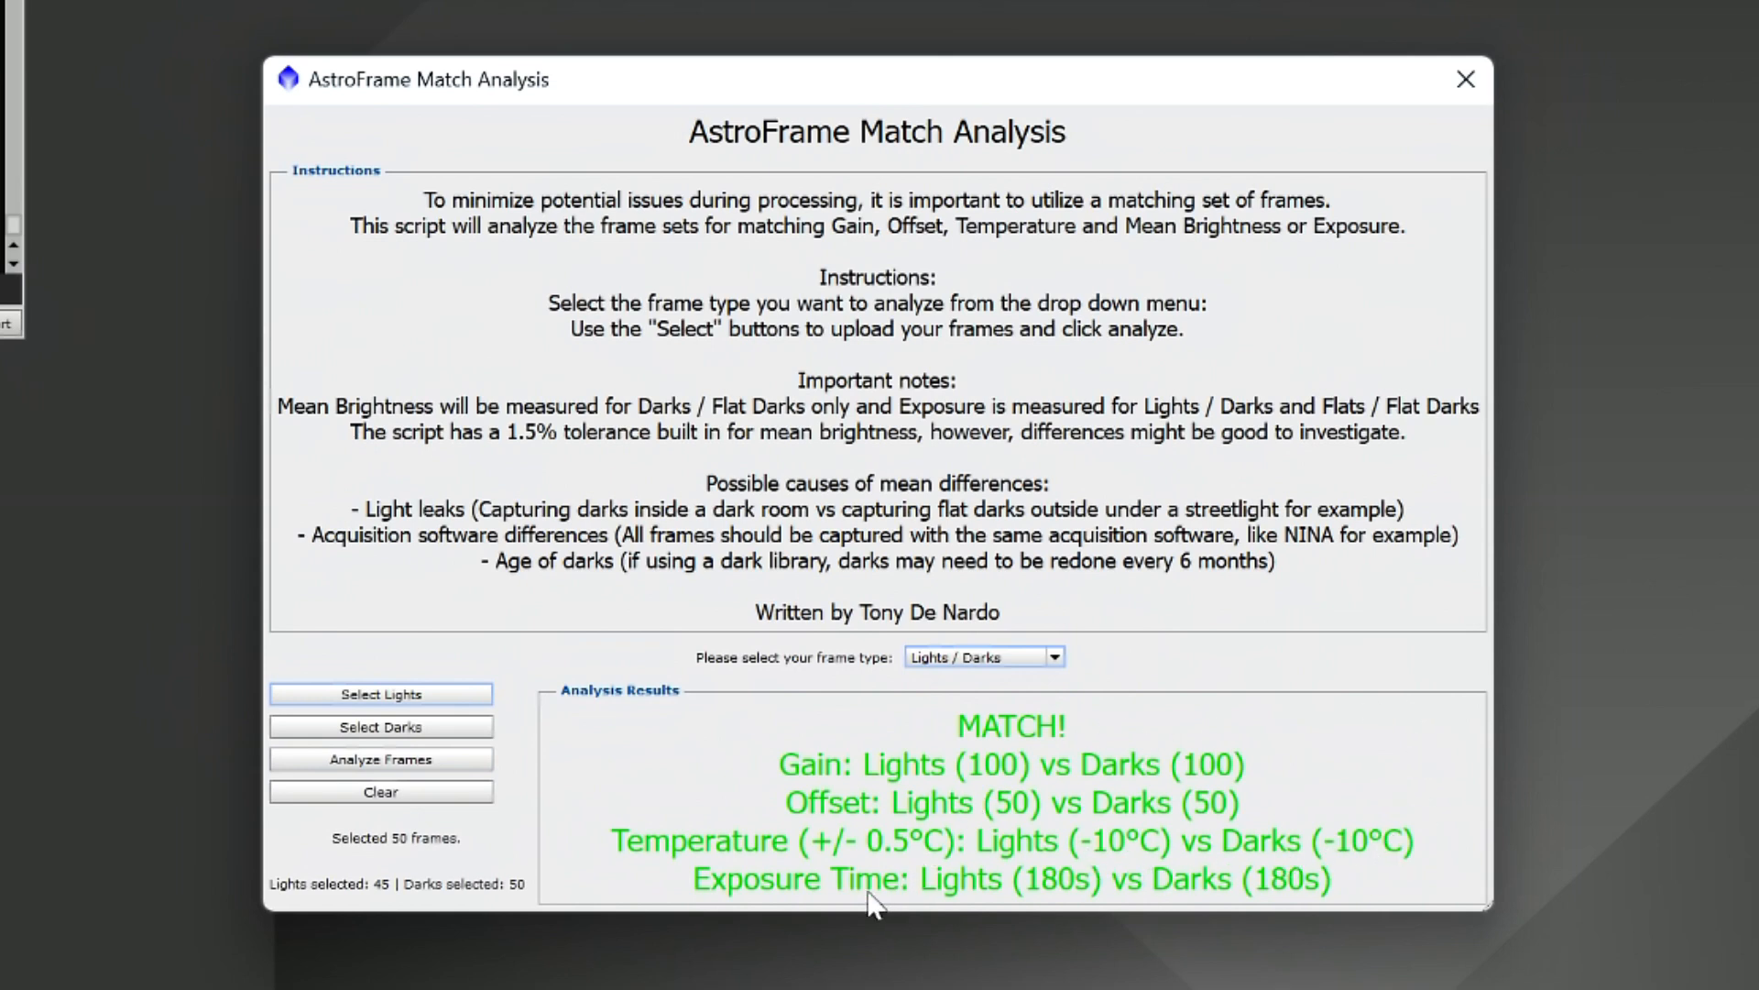
pyautogui.moveTo(833, 877)
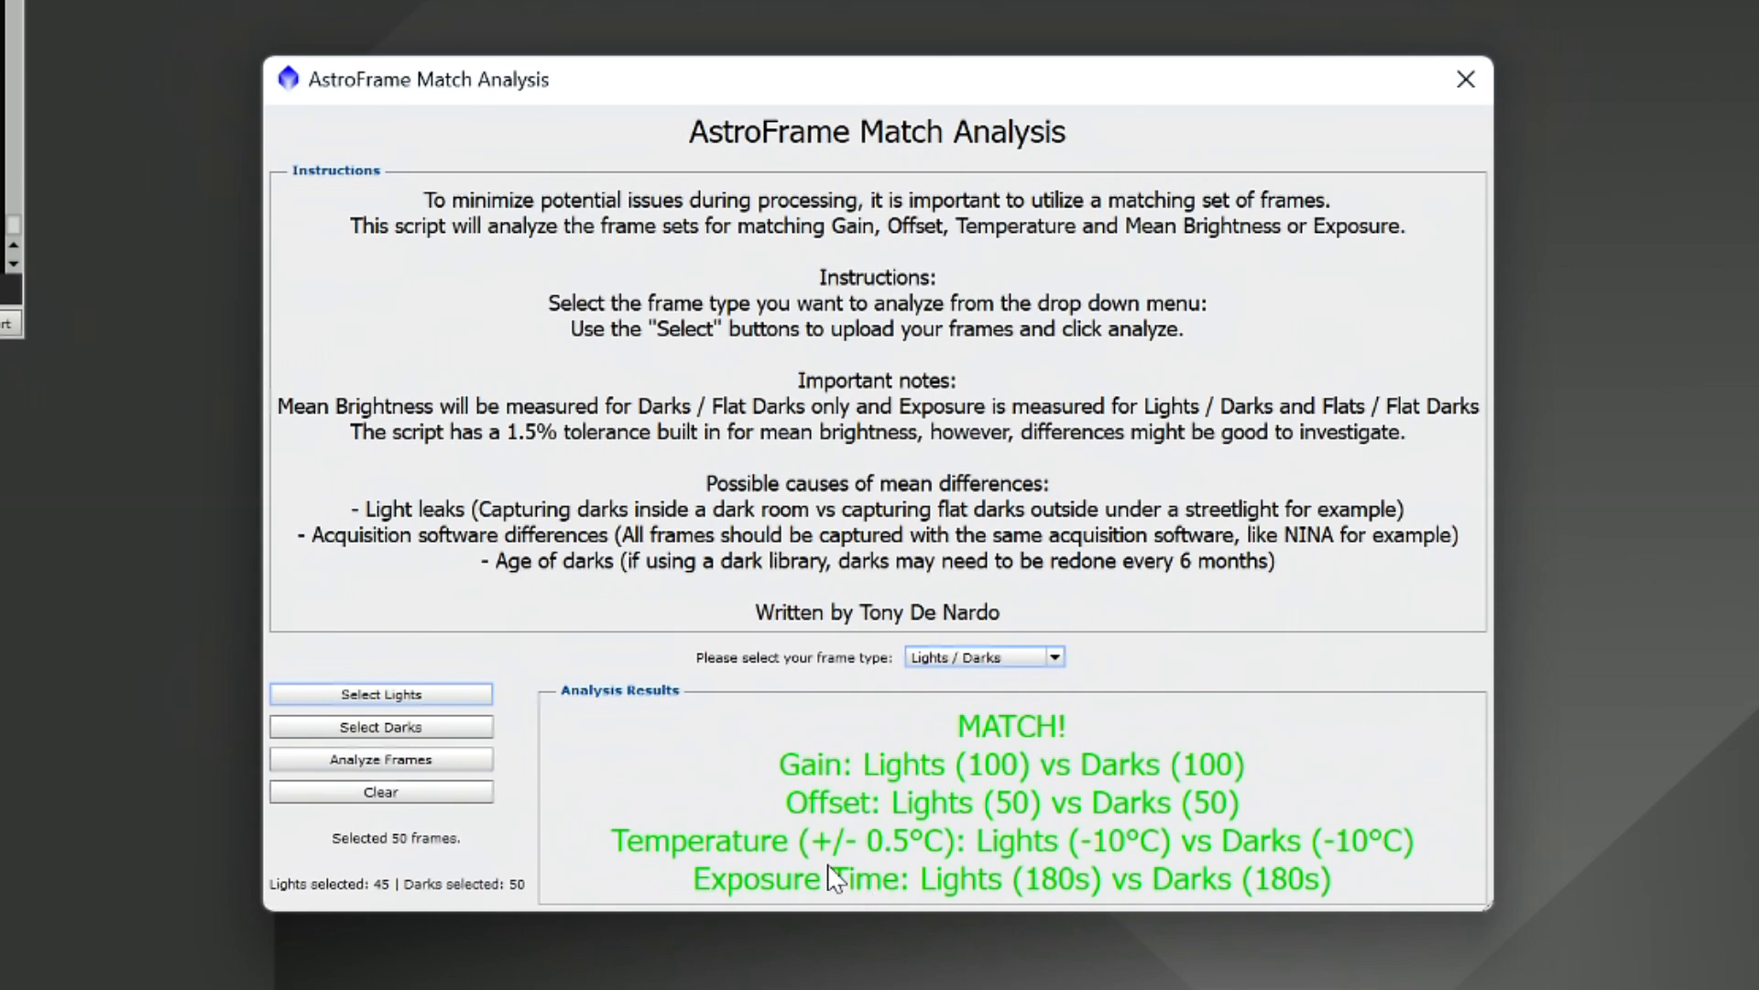
pyautogui.moveTo(889, 721)
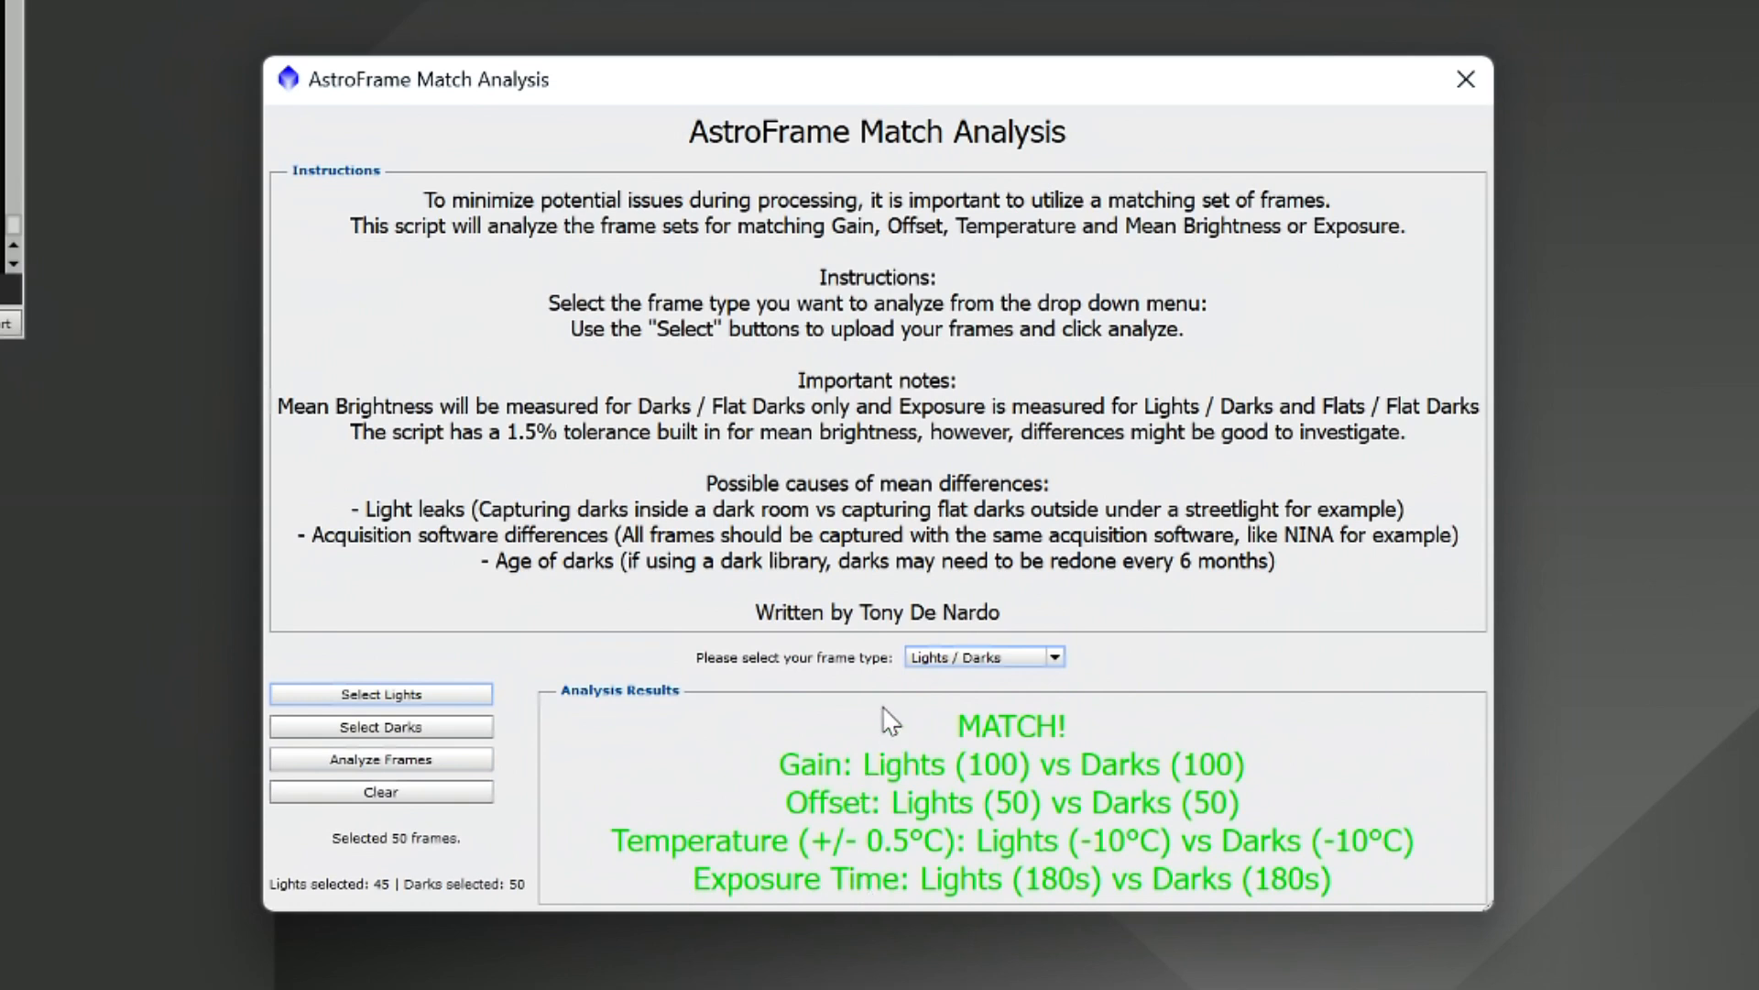
# Step: Switch the frame type to Darks / Flat Darks and clear the previous results
pyautogui.click(1050, 656)
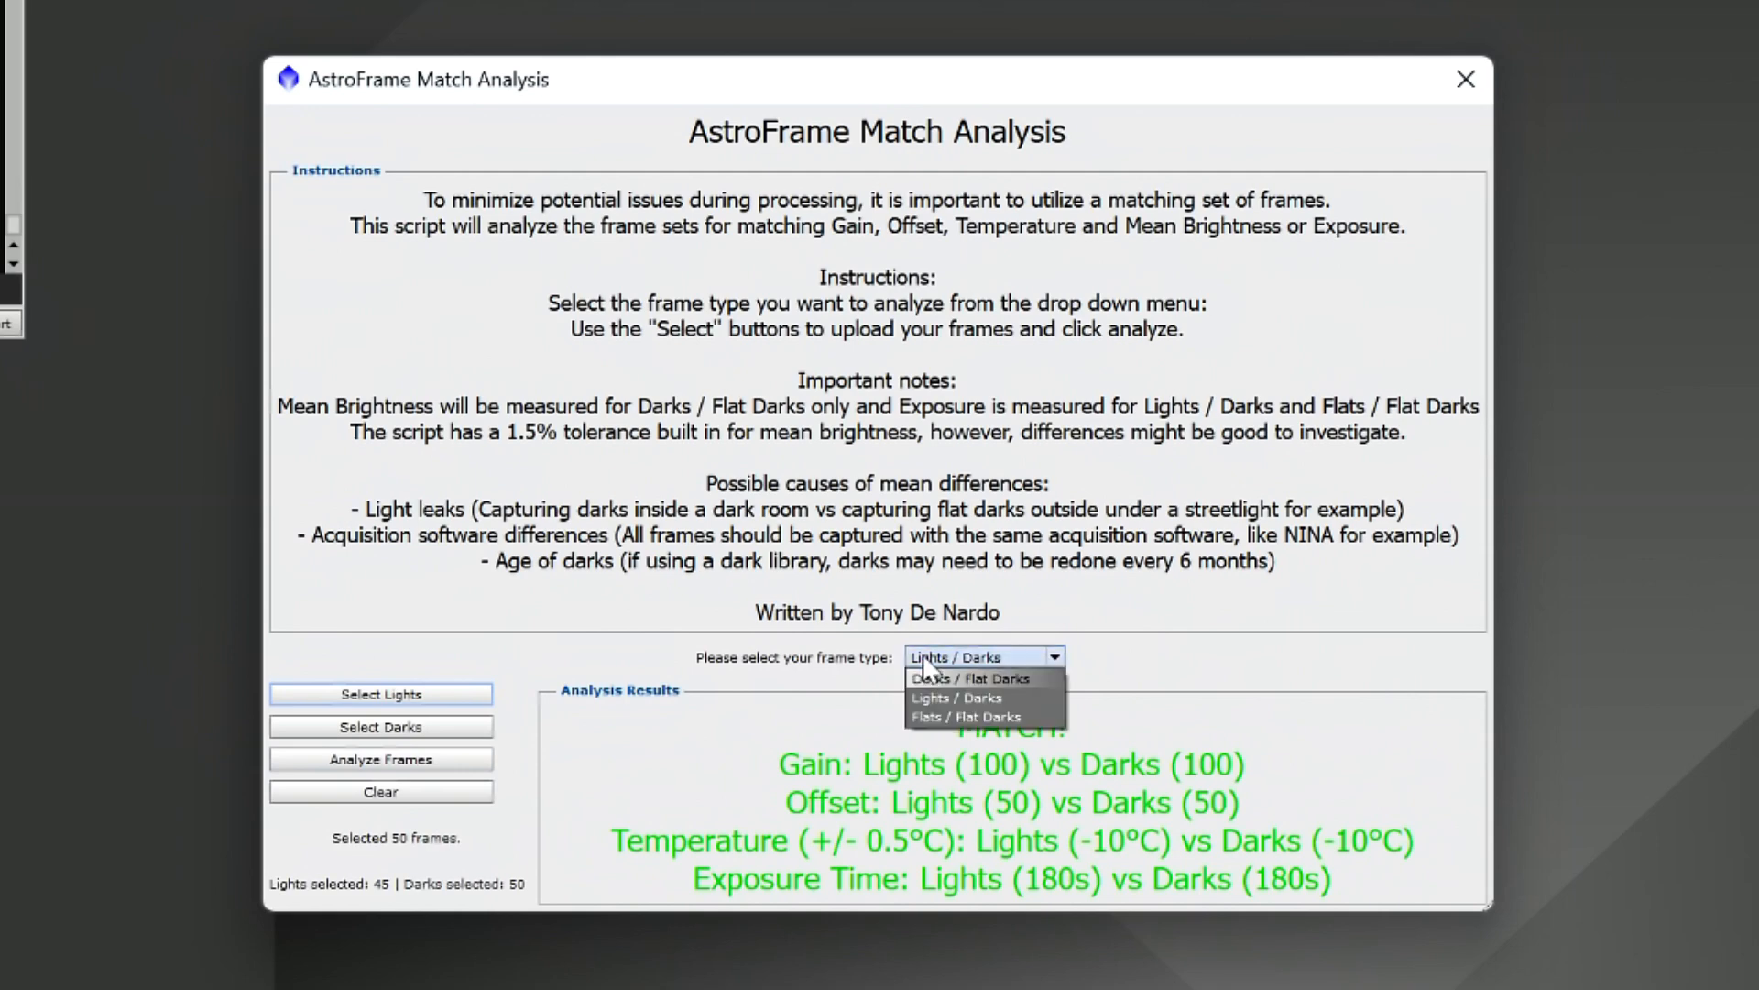
pyautogui.click(971, 679)
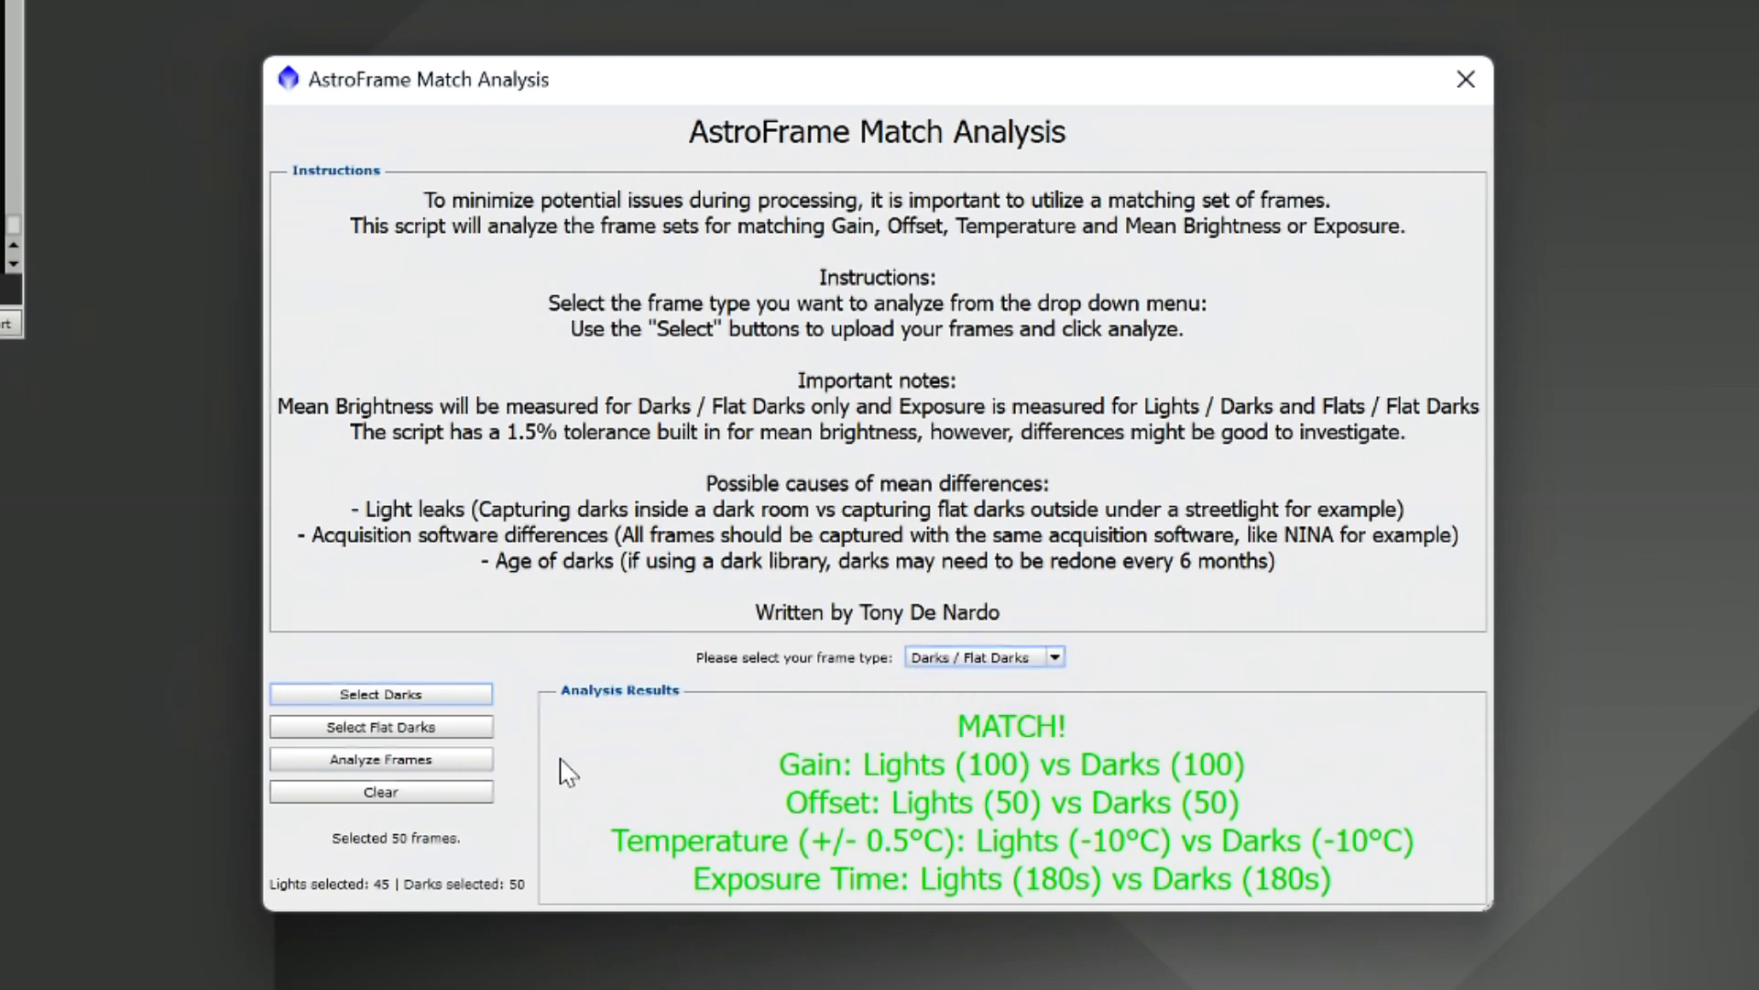
pyautogui.click(380, 791)
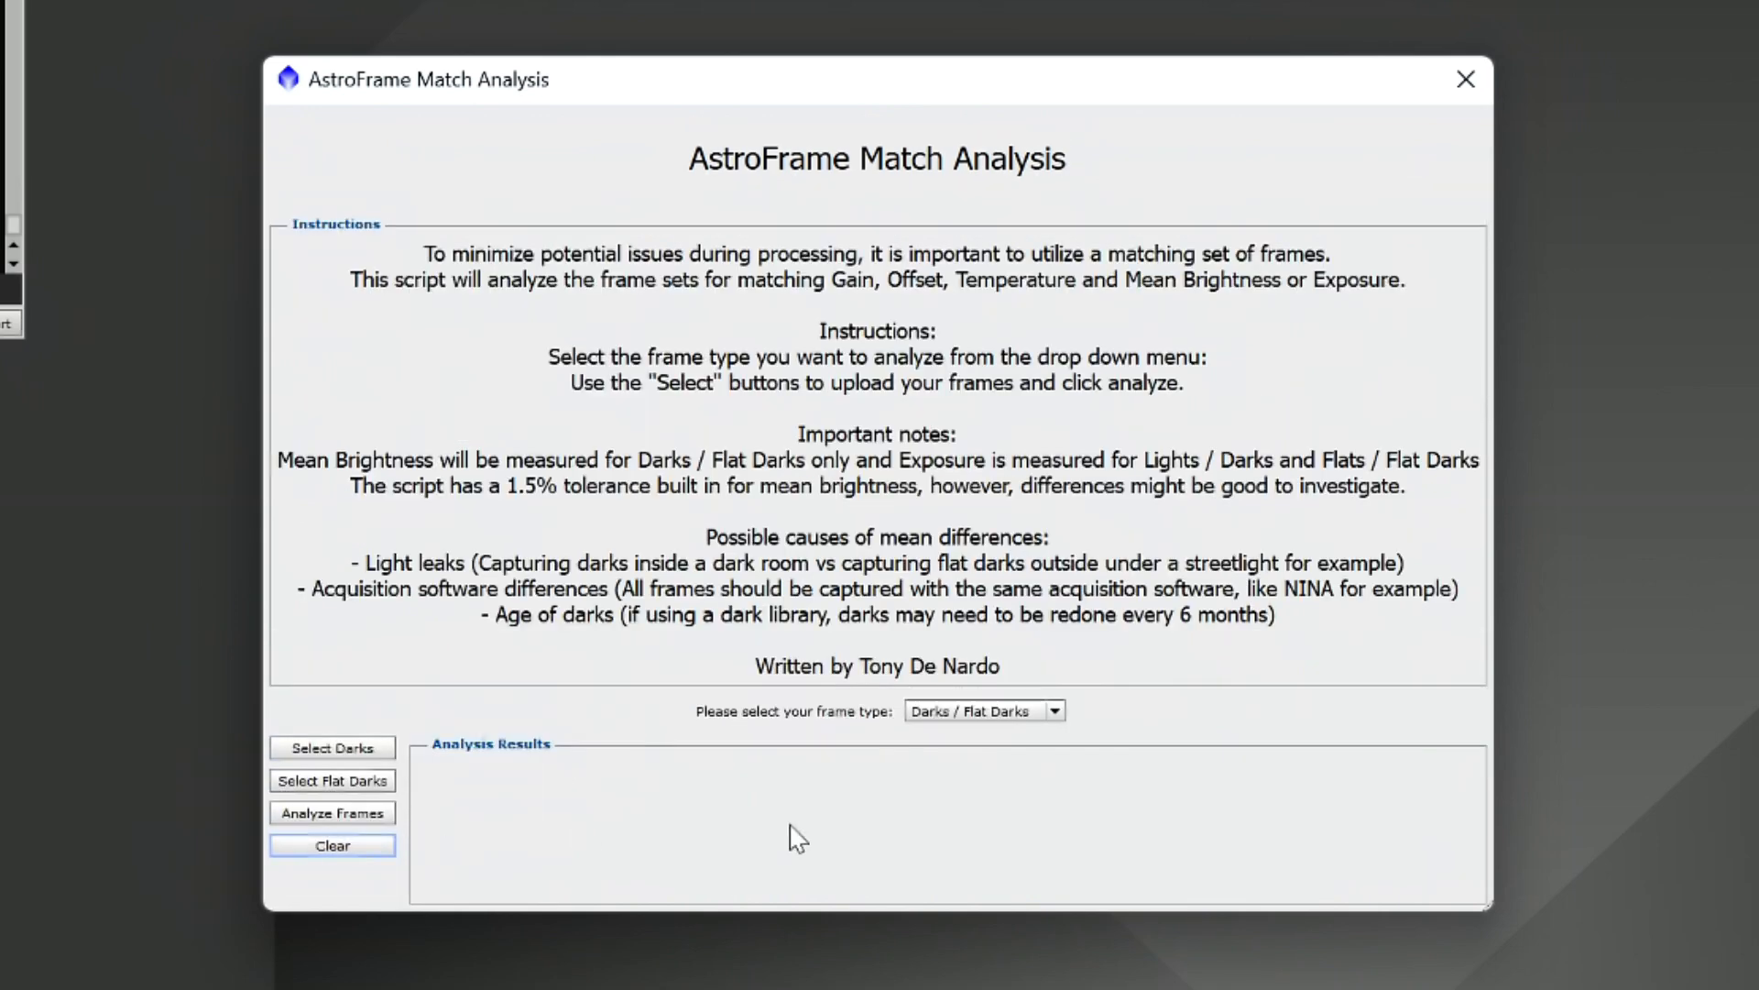
# Step: Load the 50 darks from DARK and the 50 flat darks from DARKFLAT
pyautogui.click(331, 748)
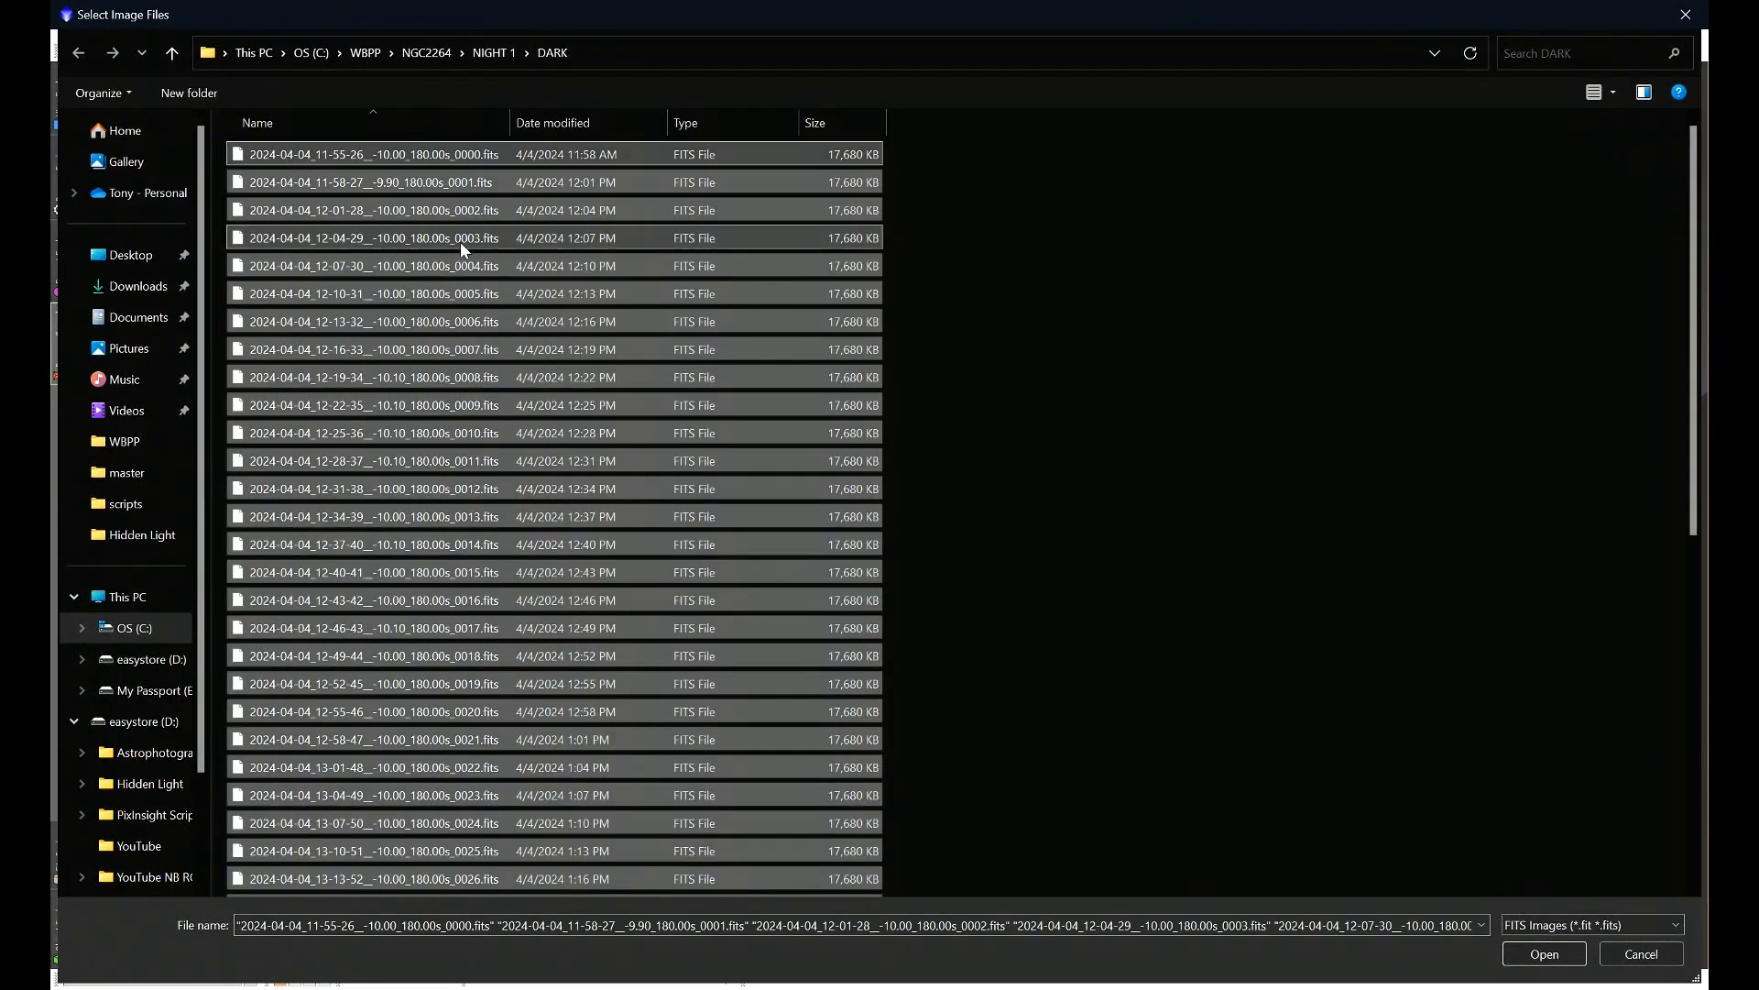
pyautogui.click(1543, 954)
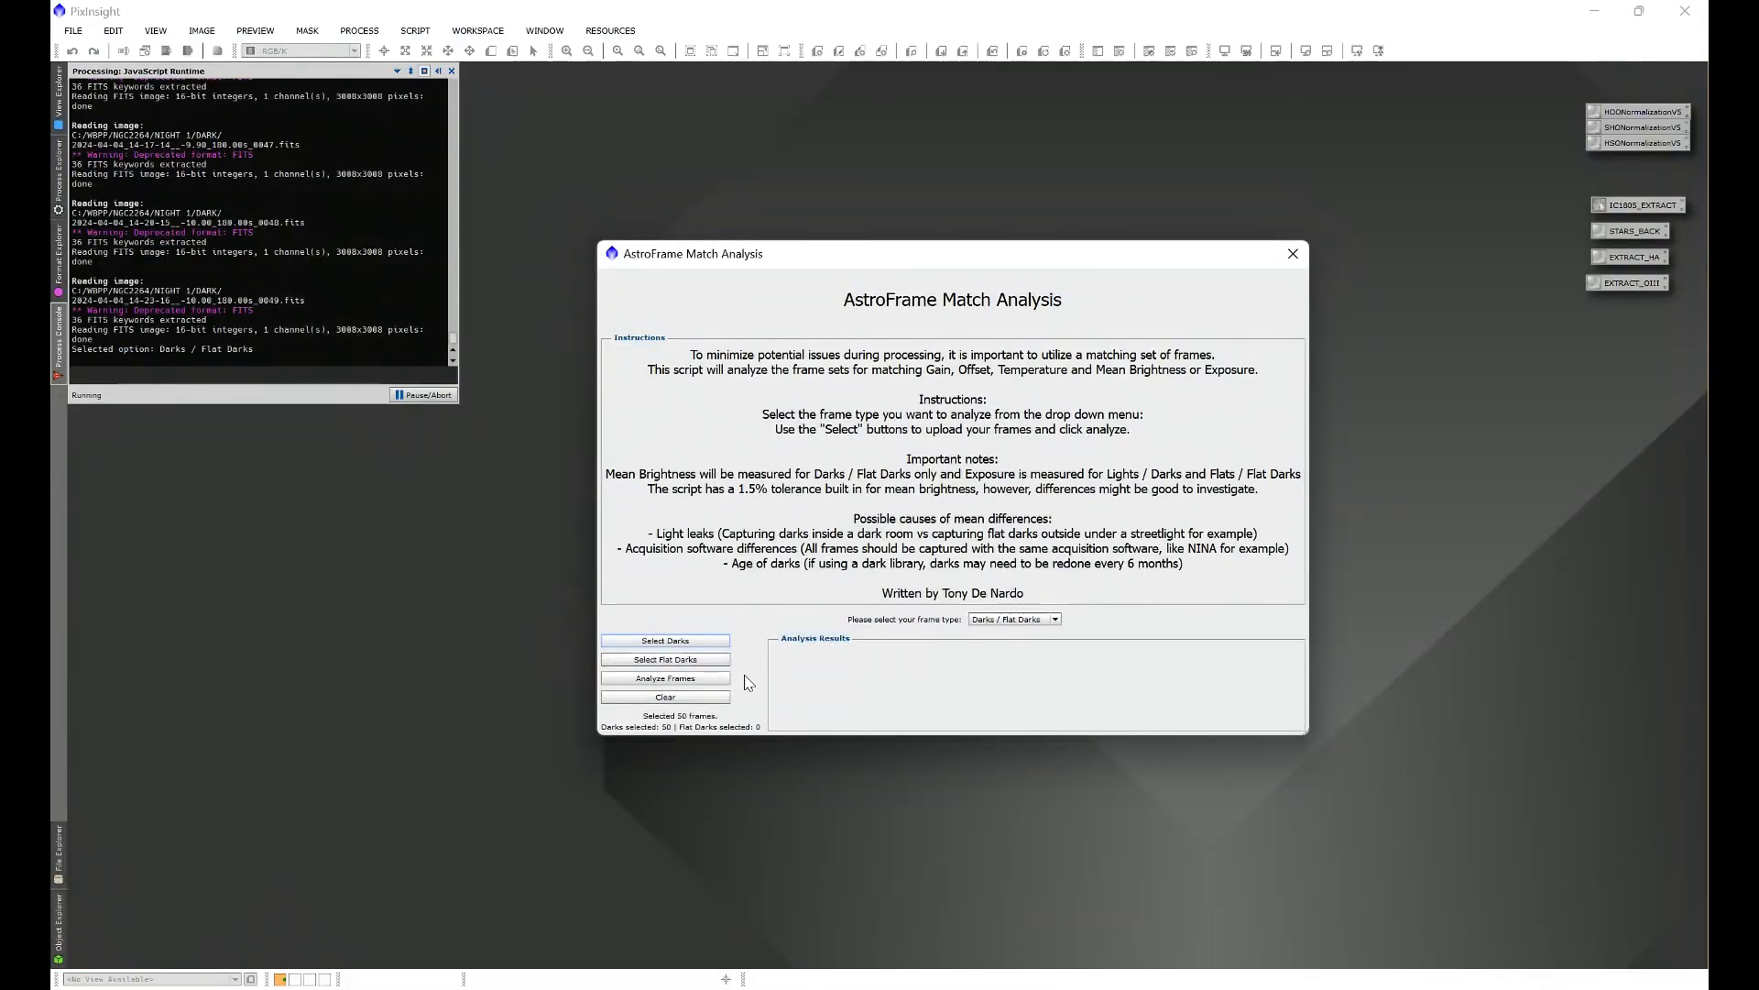
pyautogui.click(665, 641)
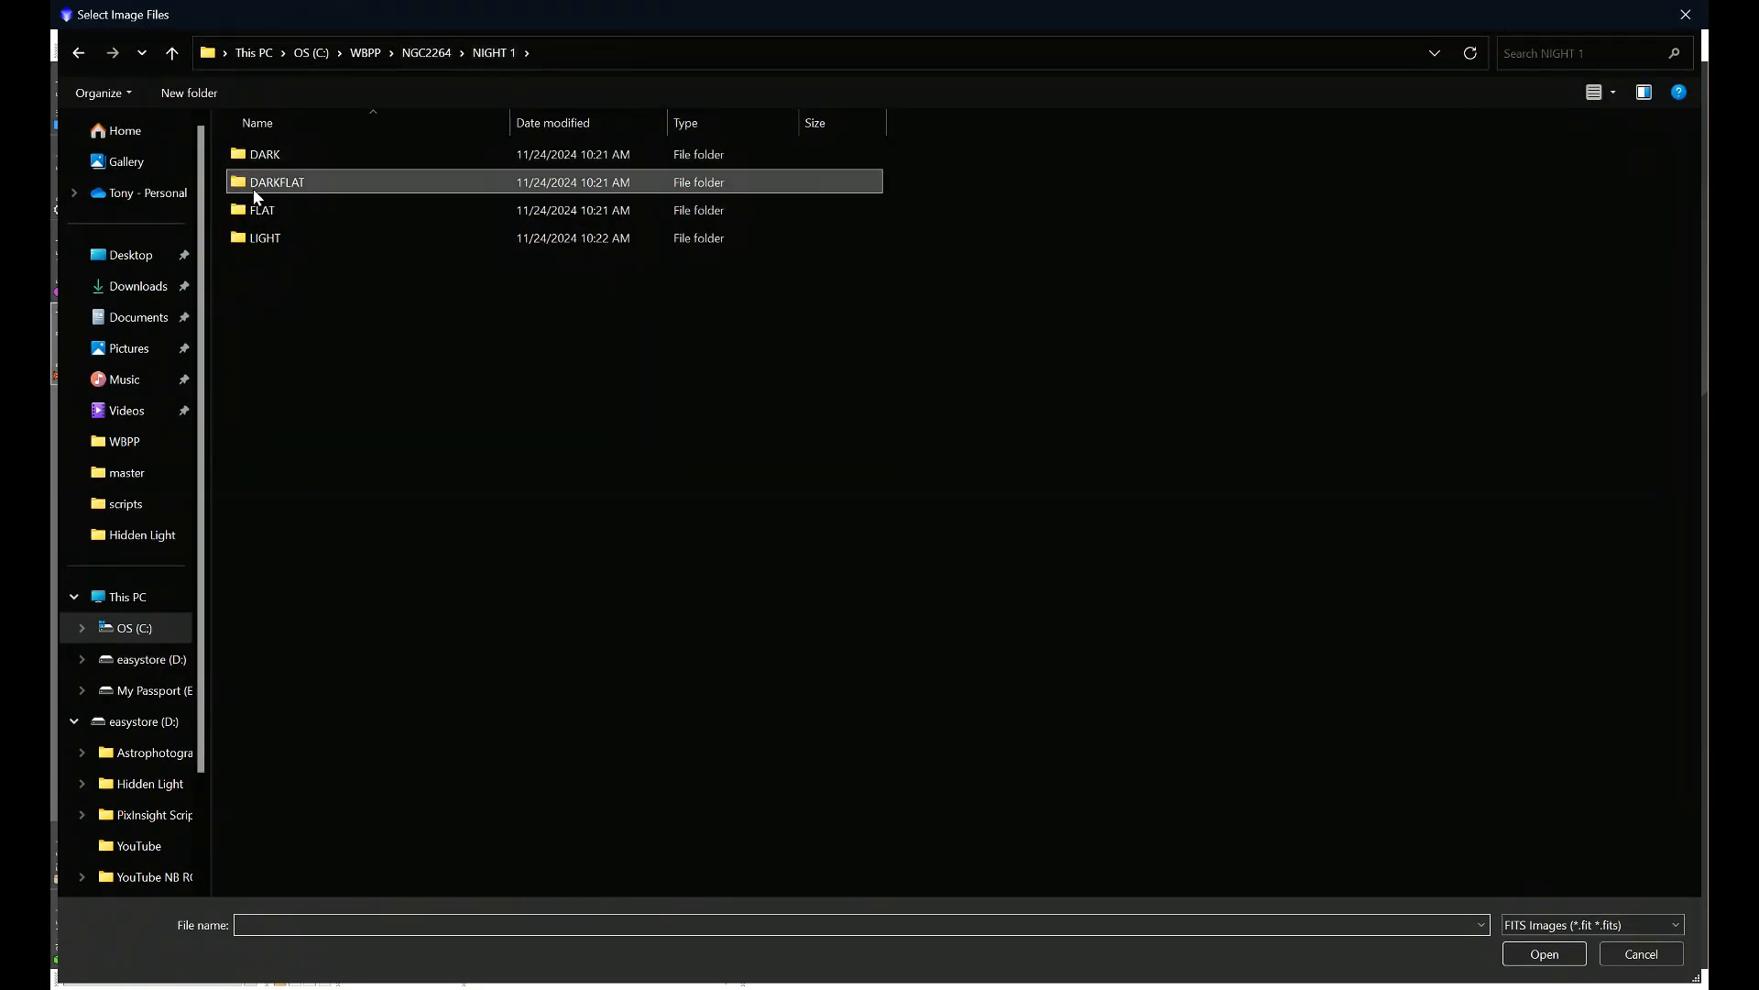
pyautogui.doubleClick(277, 182)
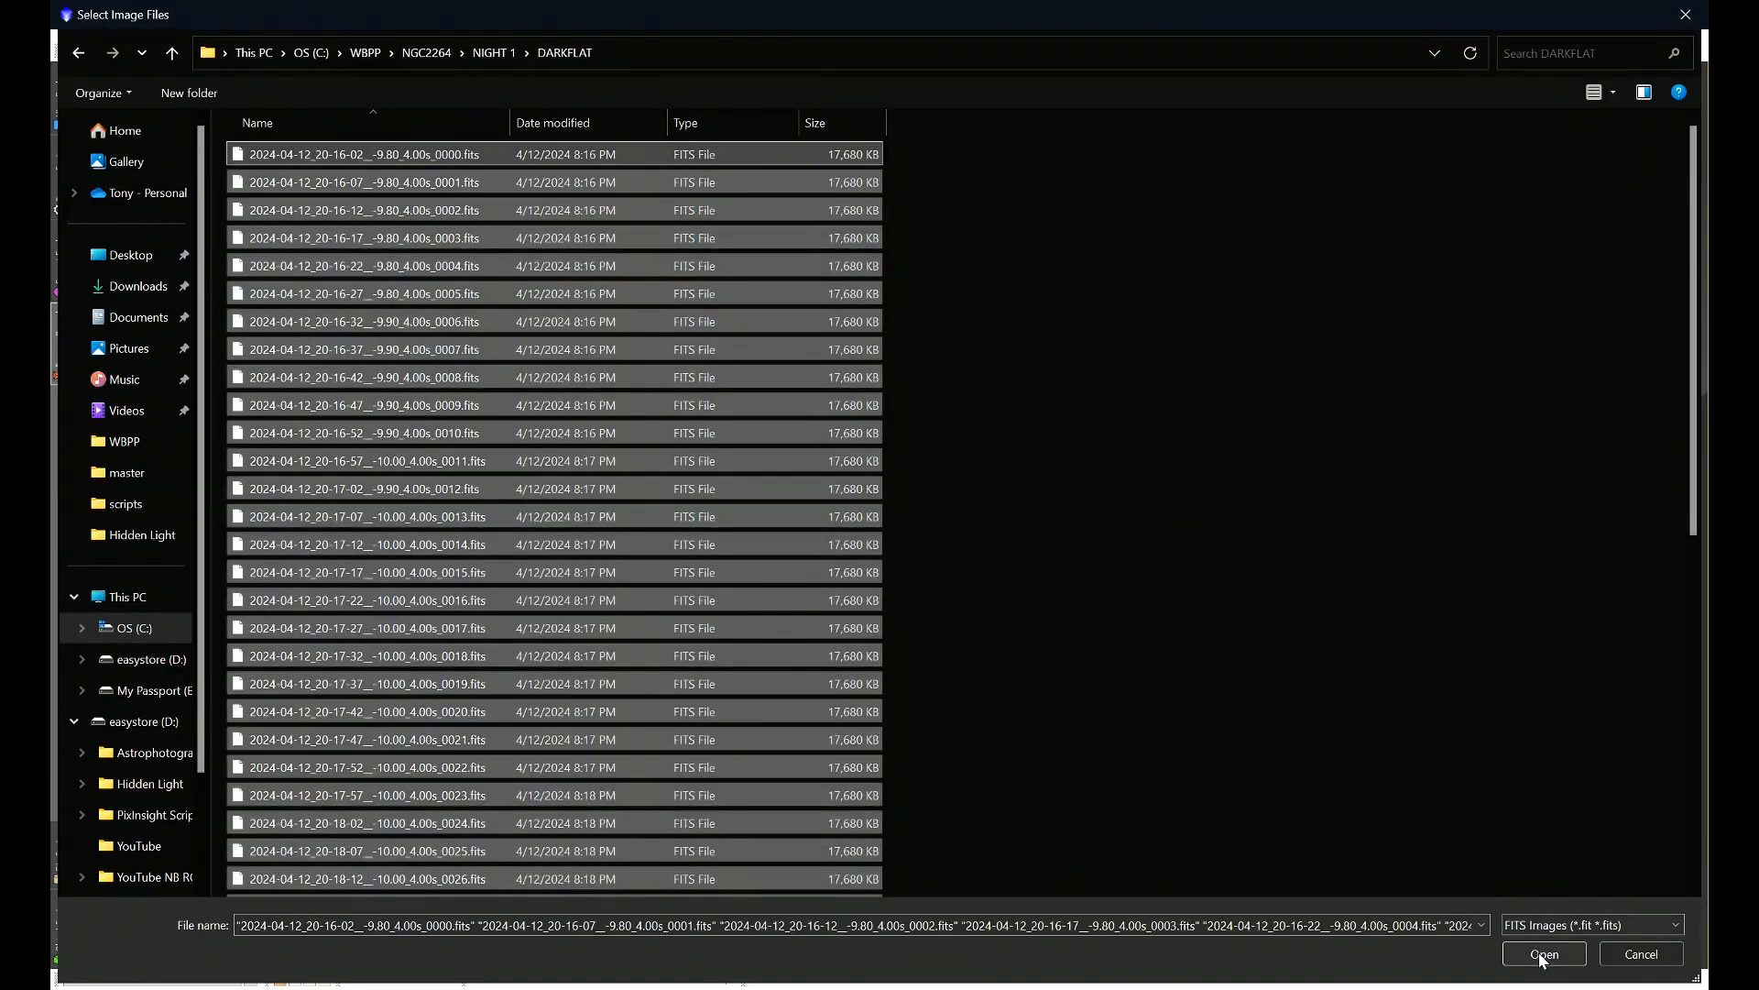
pyautogui.click(1542, 954)
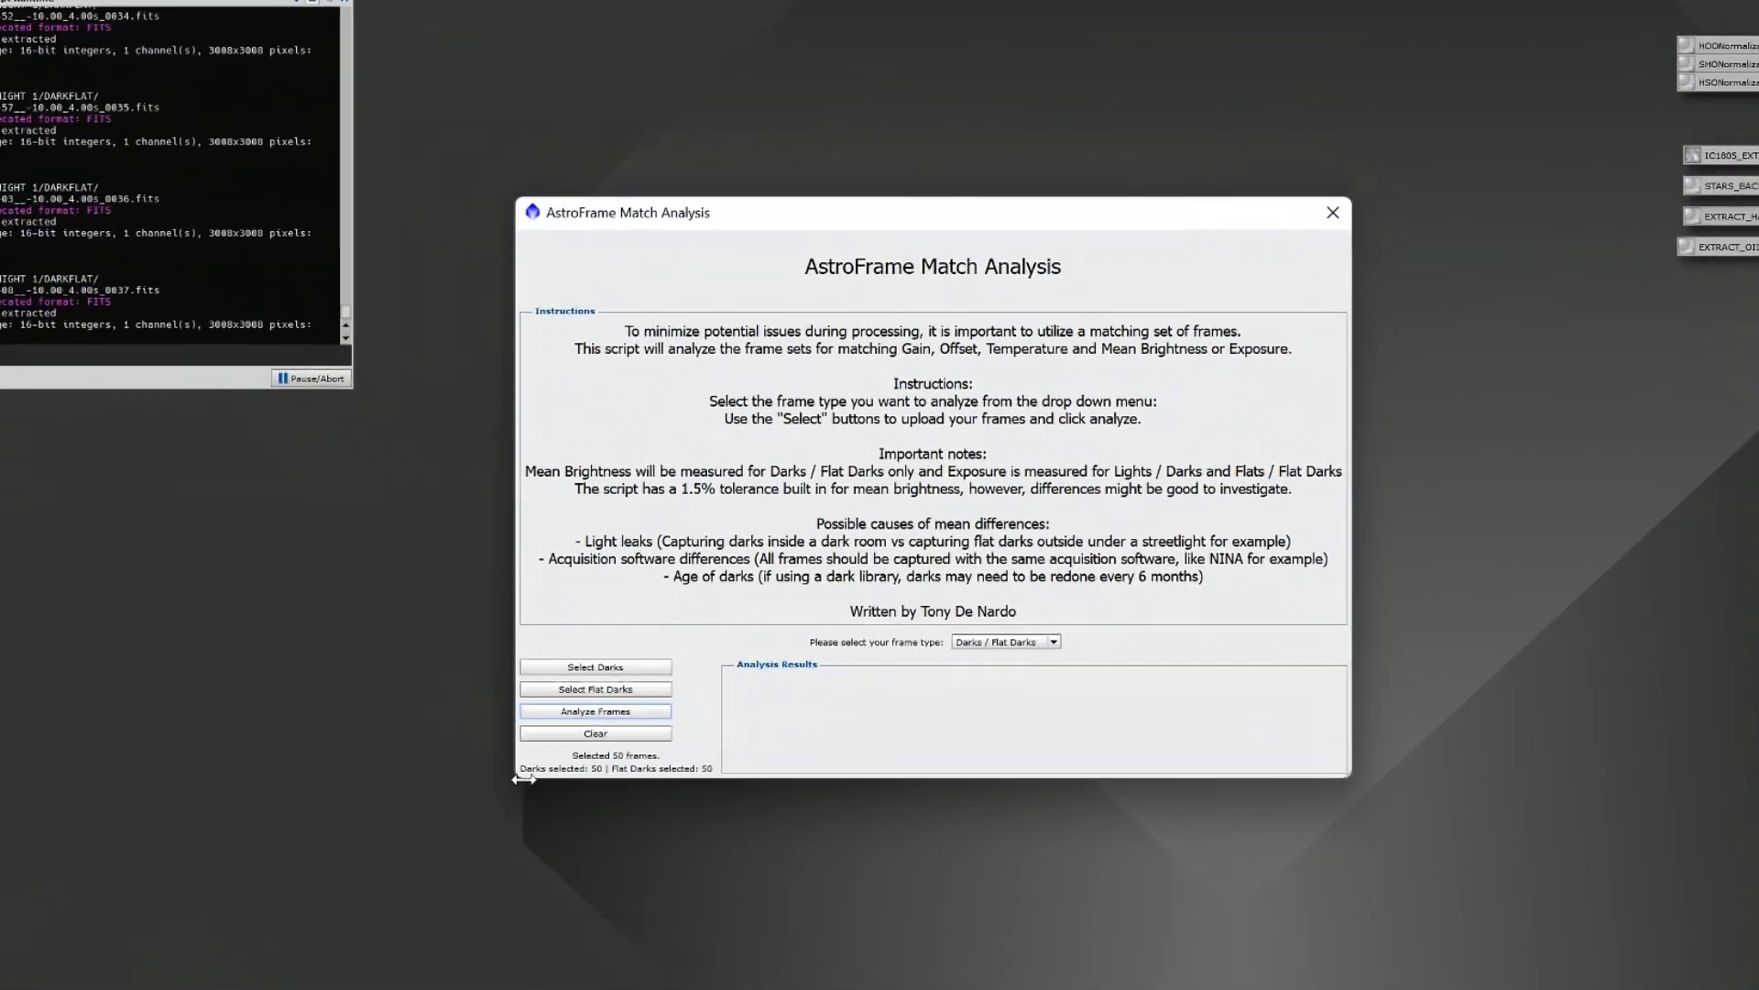
pyautogui.click(596, 711)
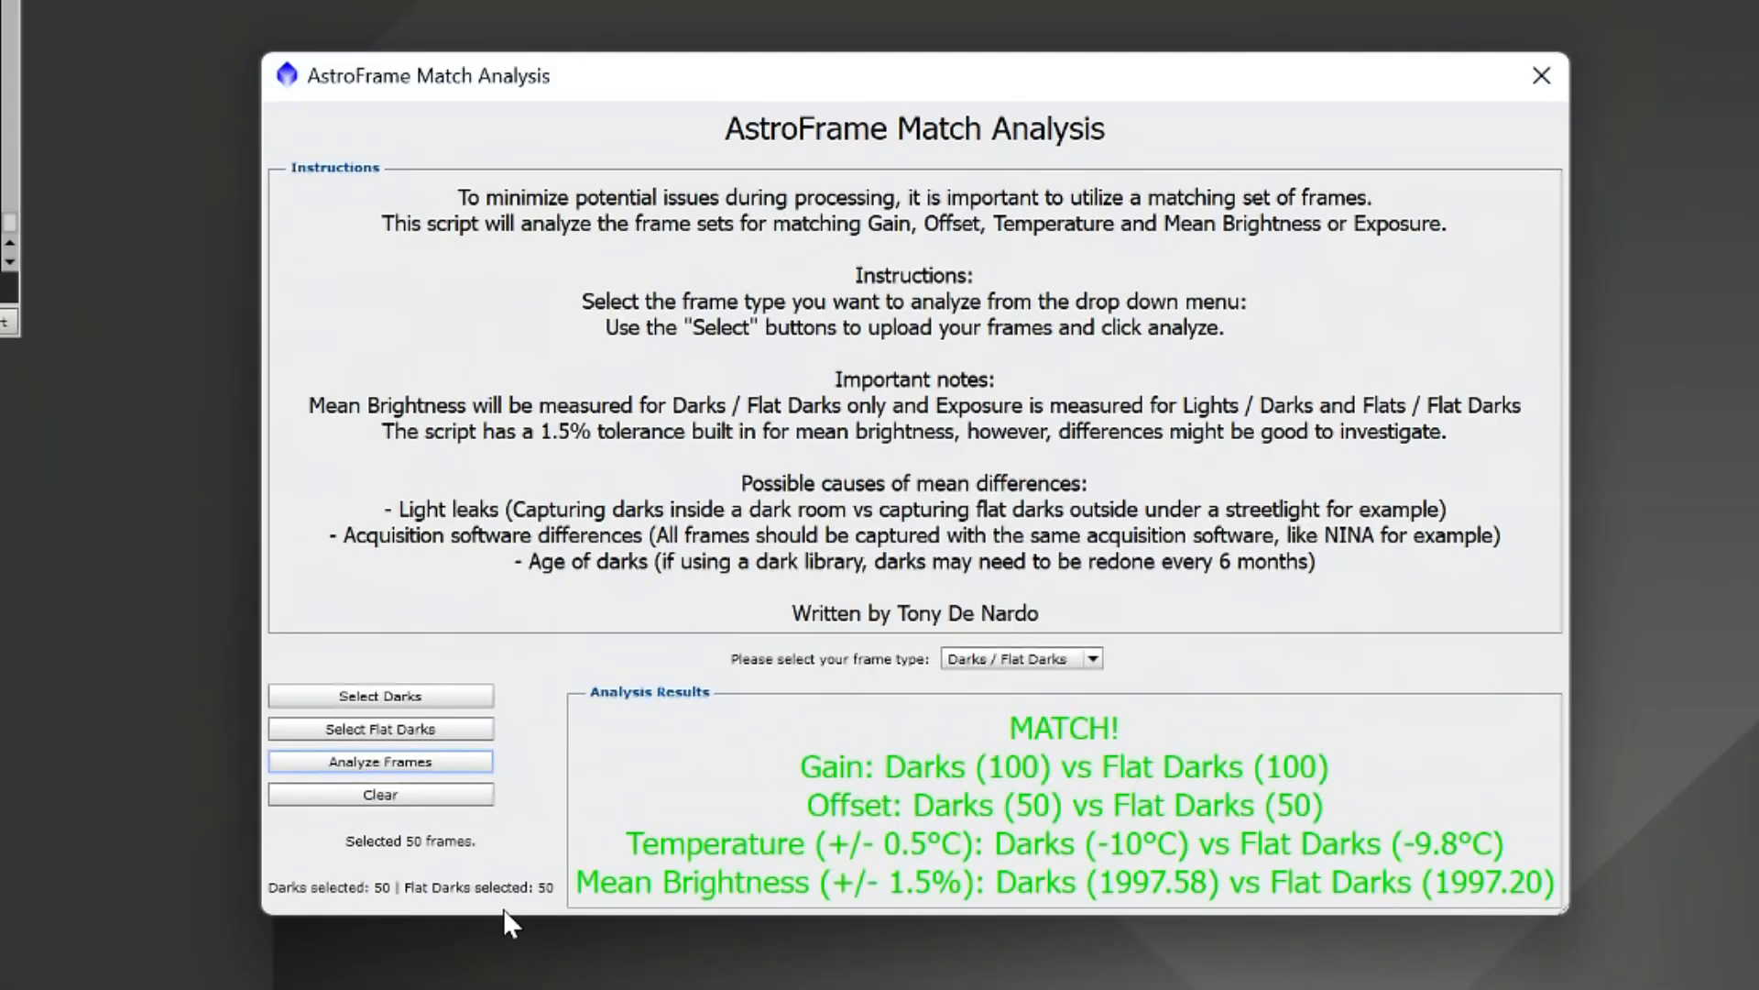
pyautogui.moveTo(1004, 769)
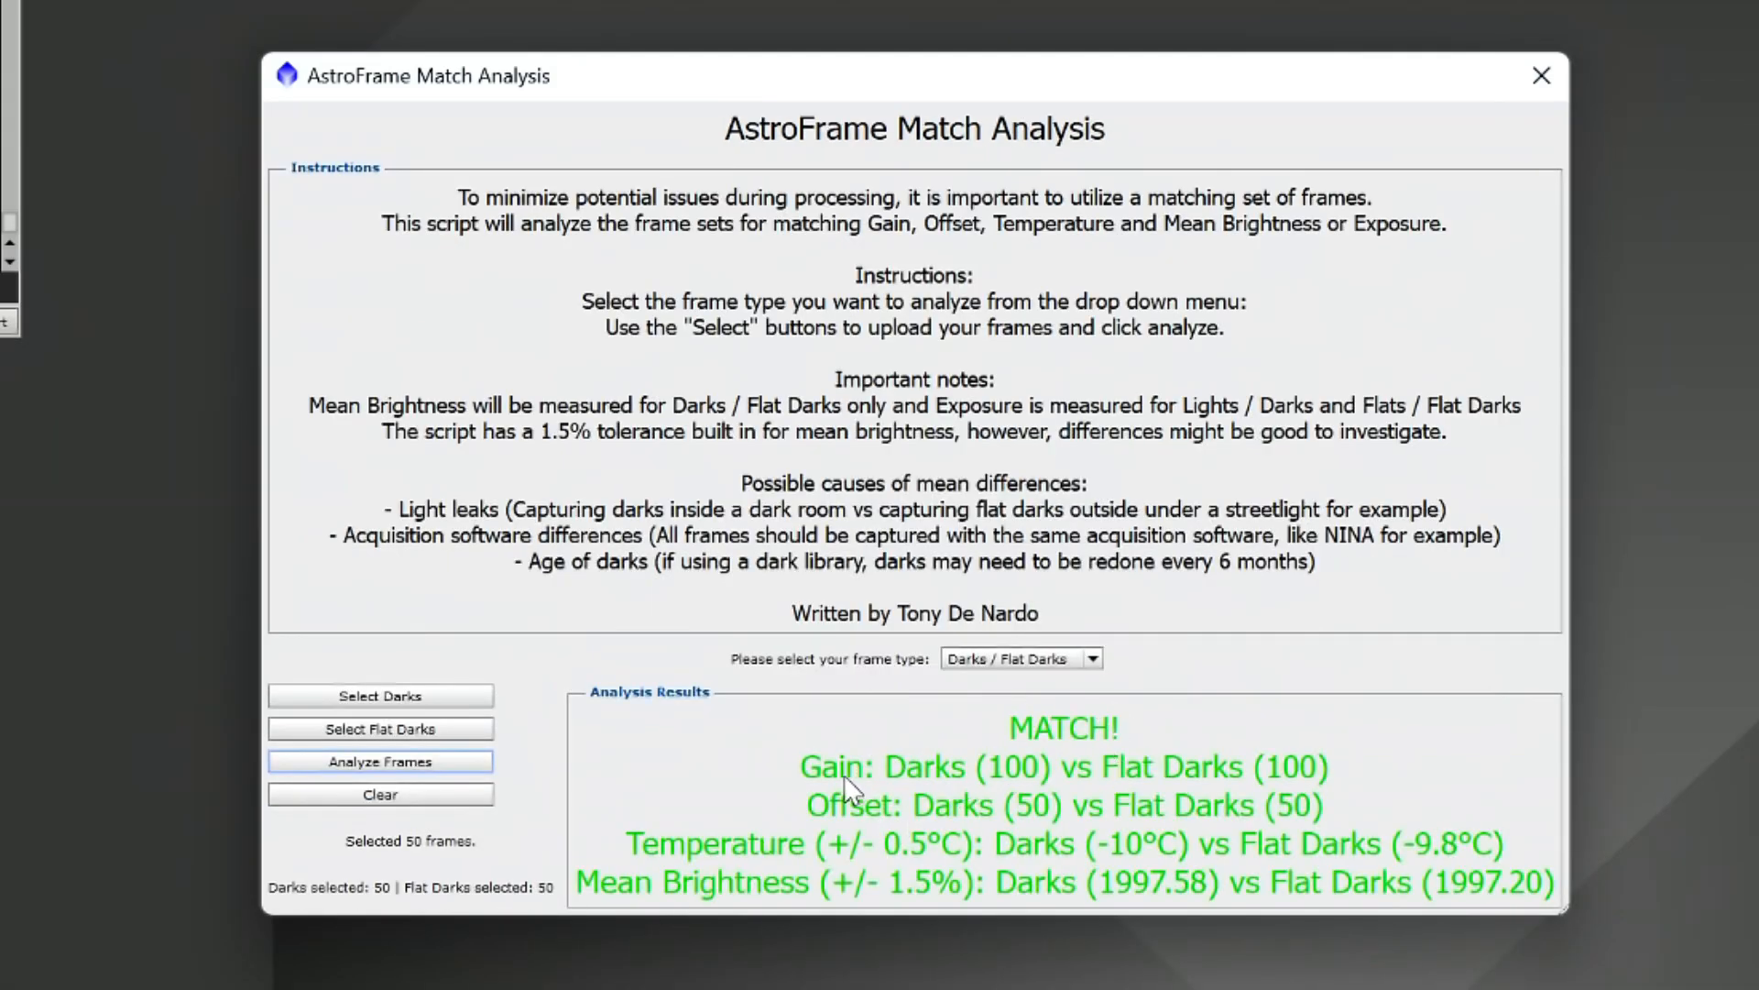
pyautogui.moveTo(1201, 814)
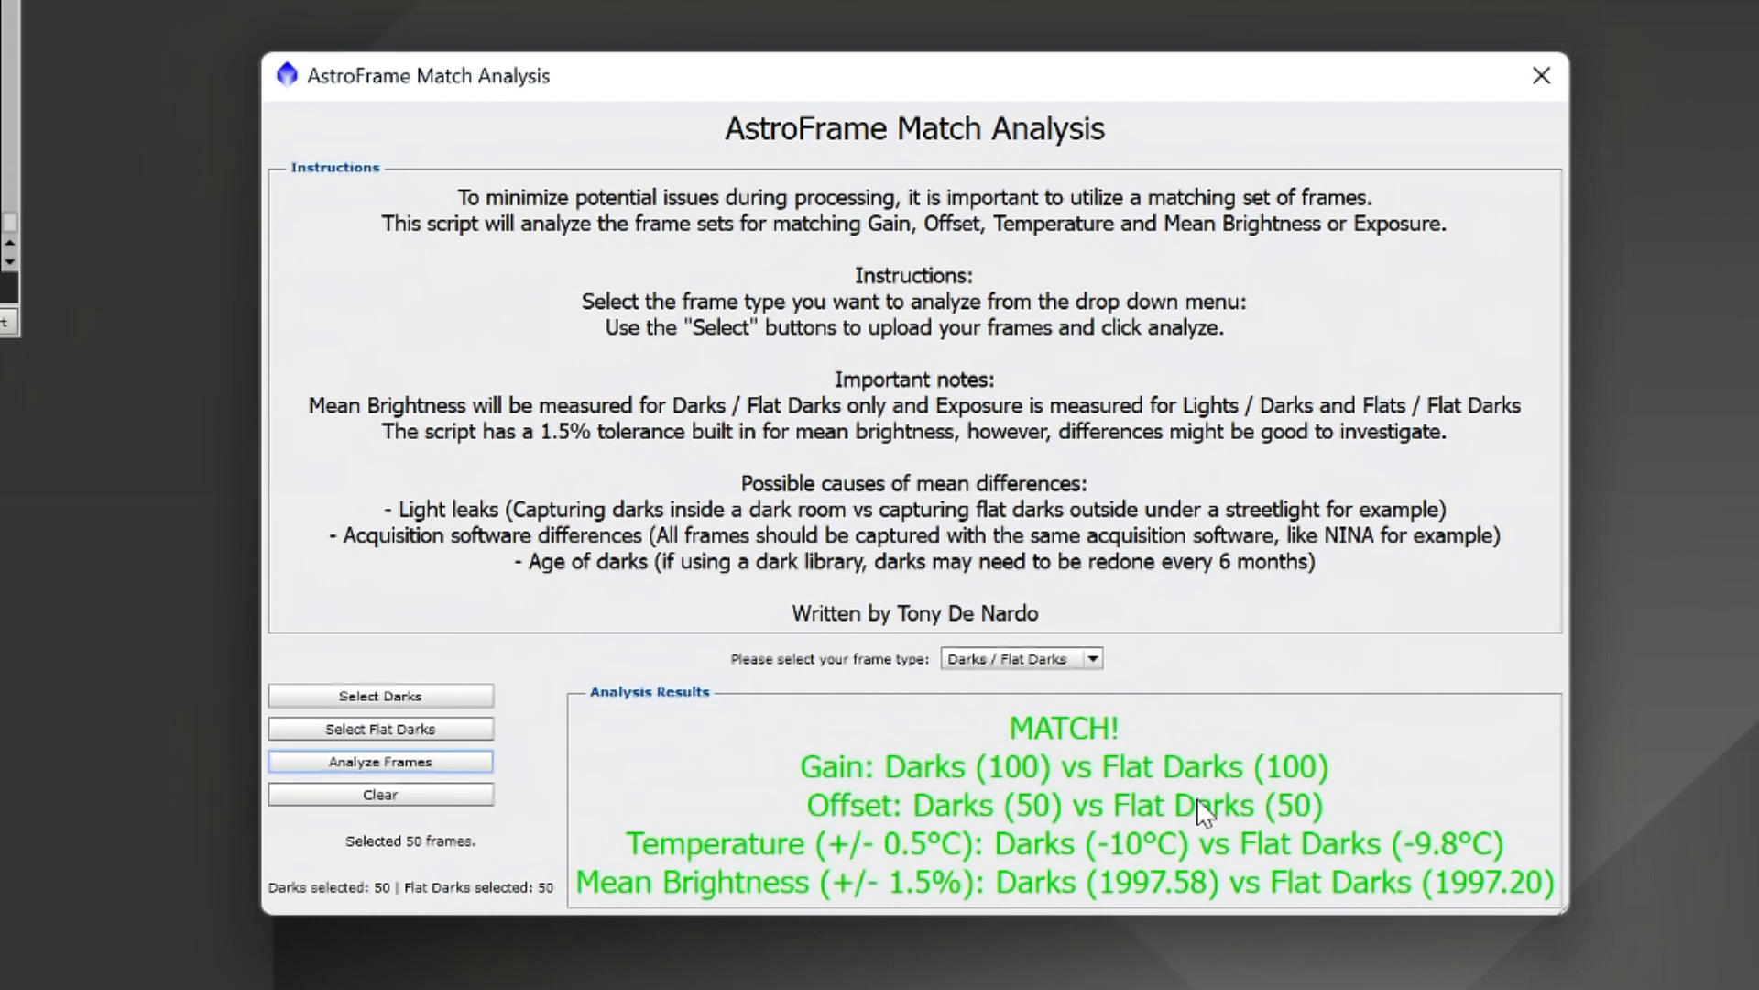
pyautogui.moveTo(1044, 810)
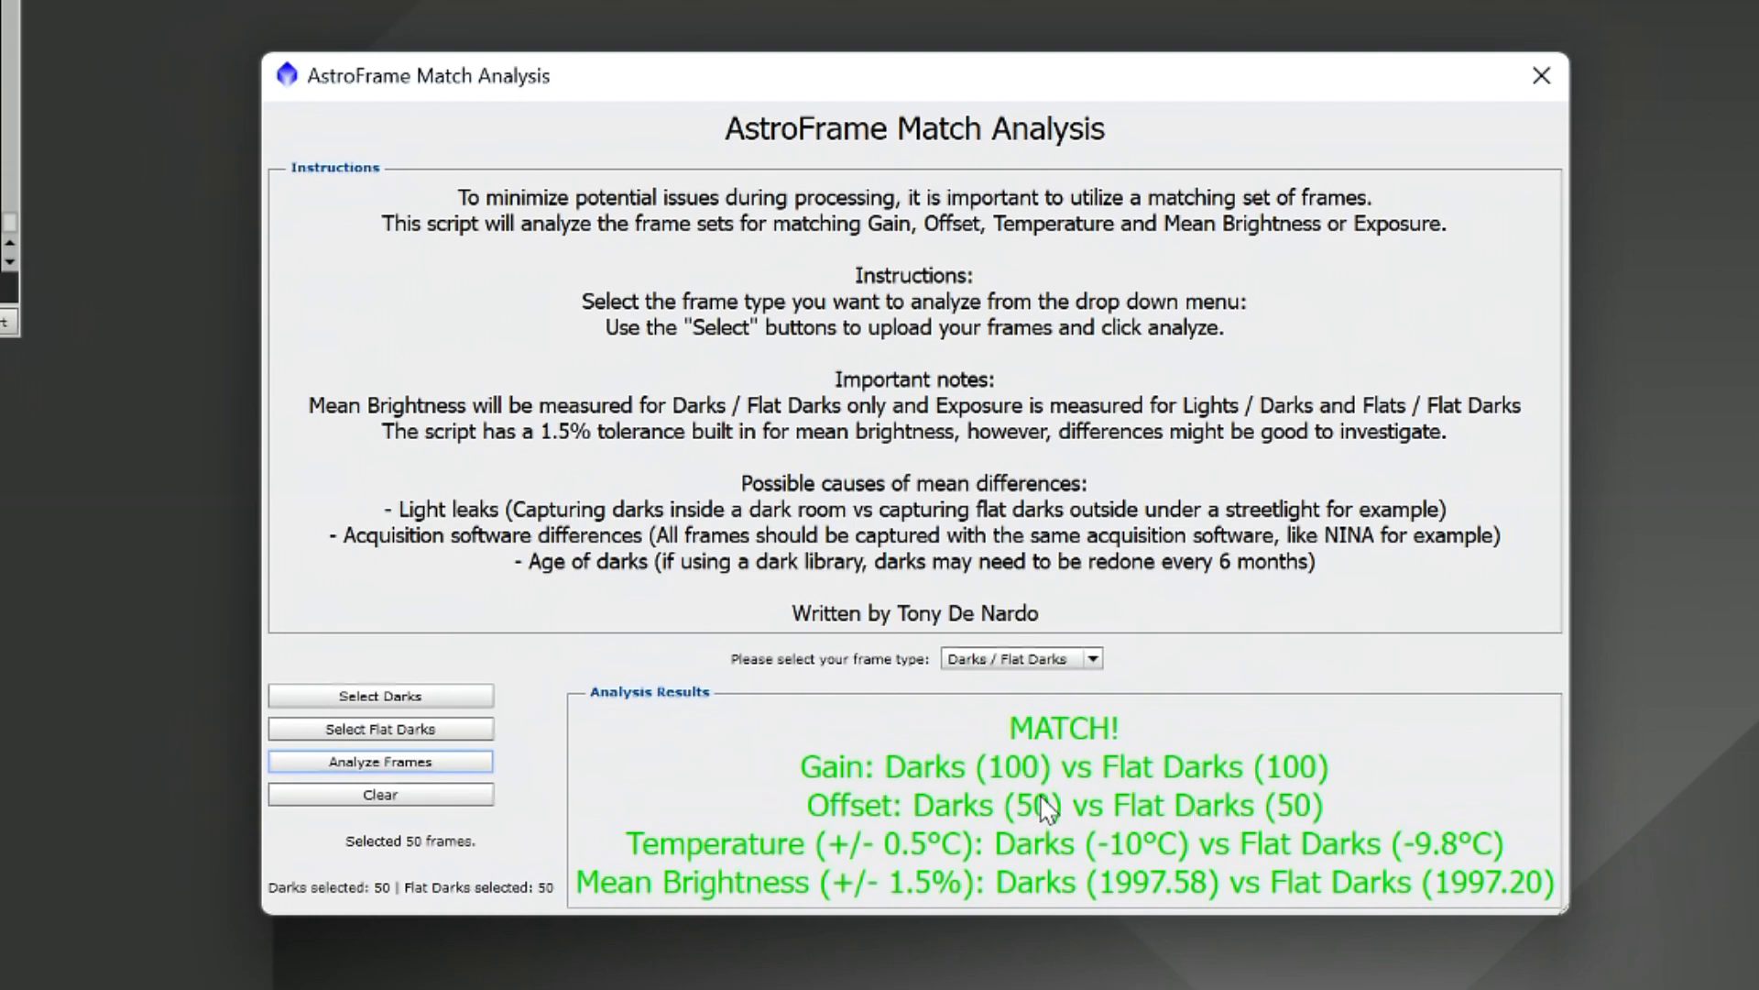
pyautogui.moveTo(1375, 846)
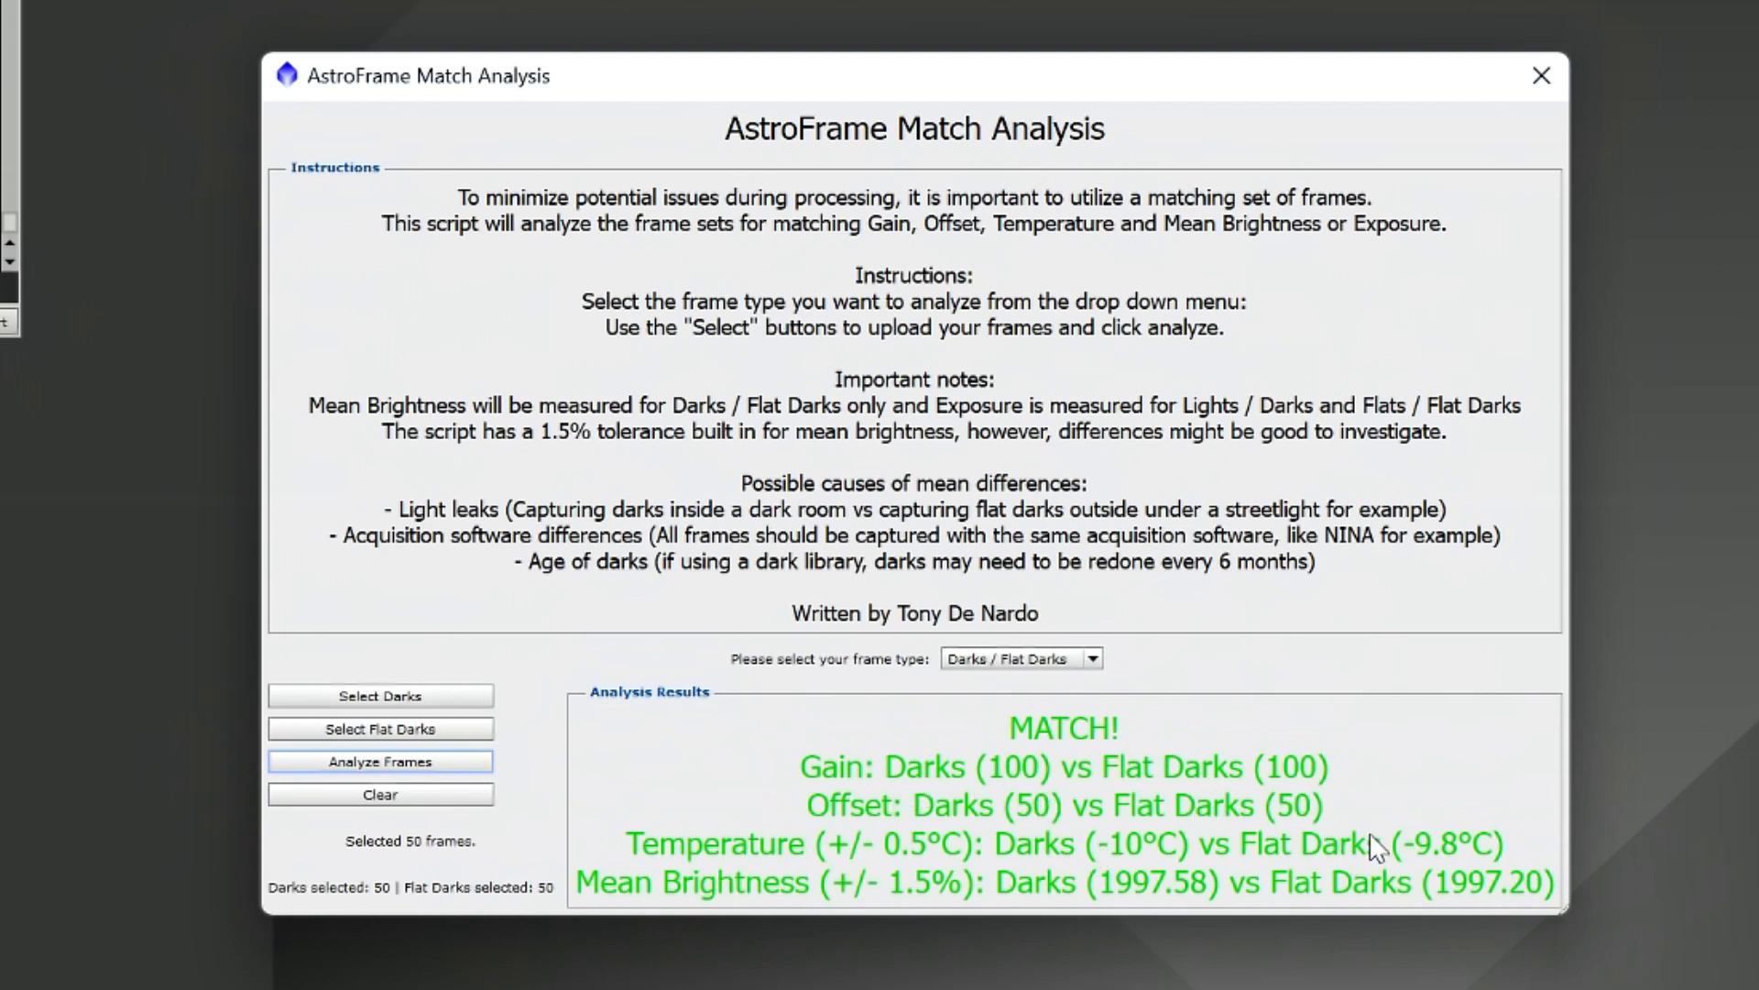
pyautogui.moveTo(1111, 870)
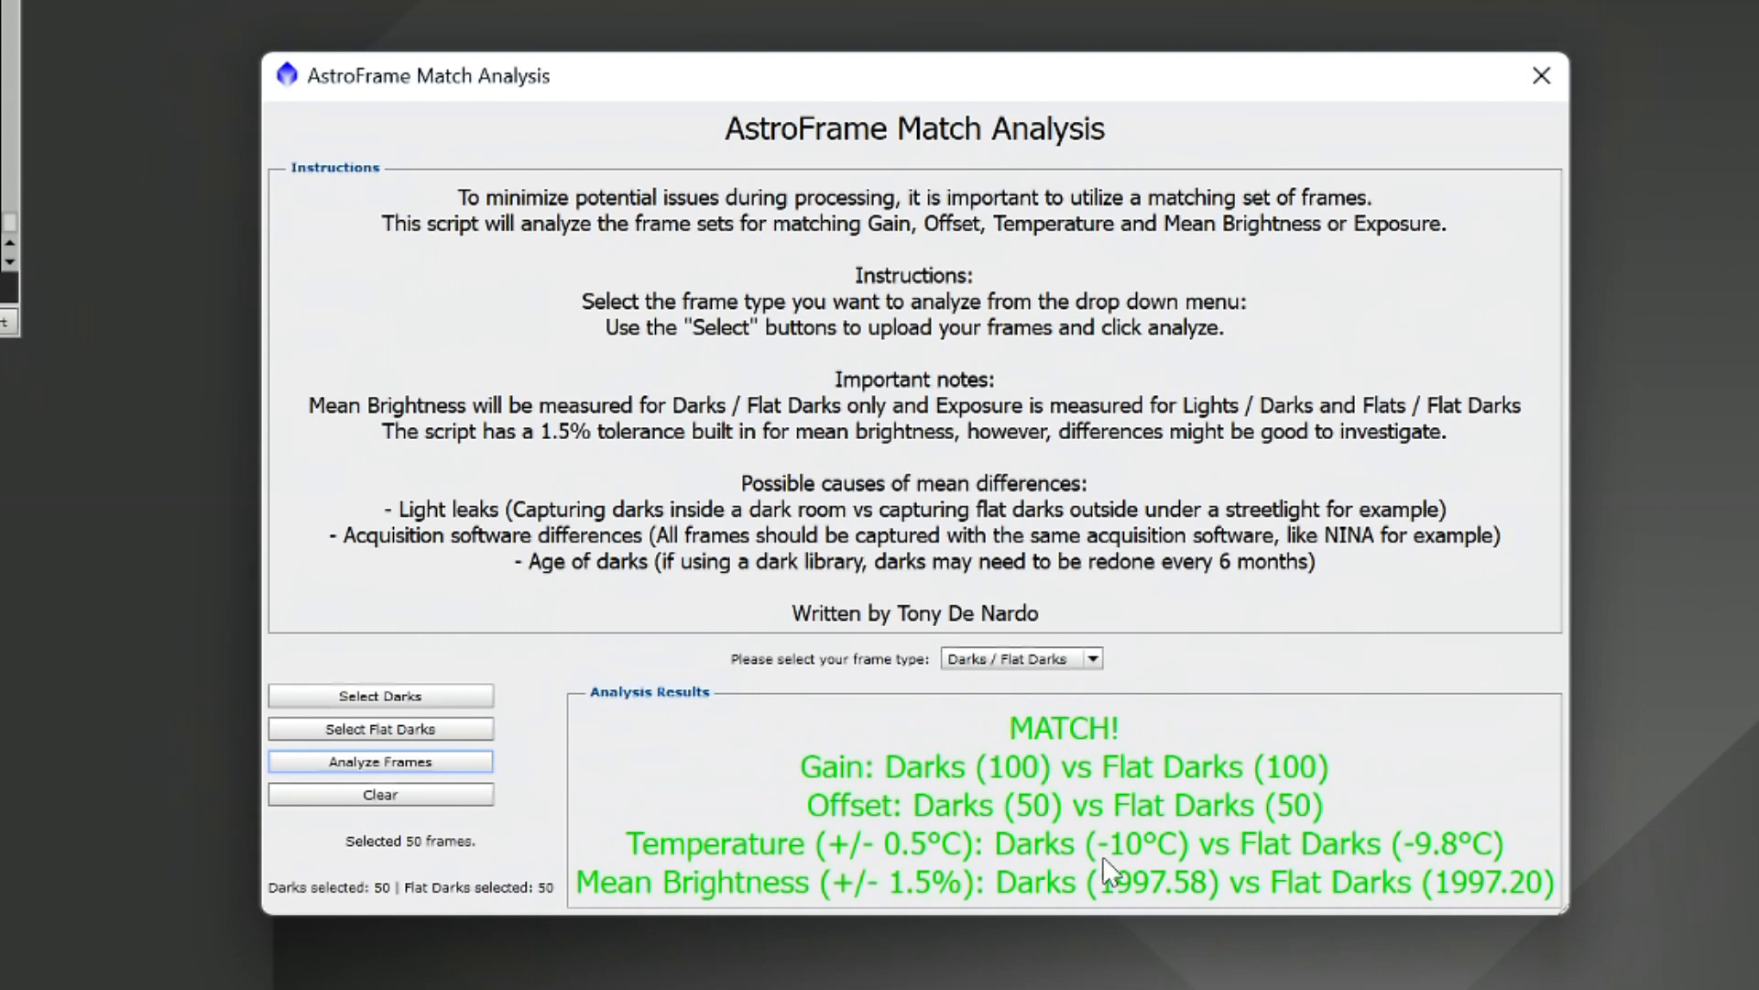
pyautogui.moveTo(1285, 859)
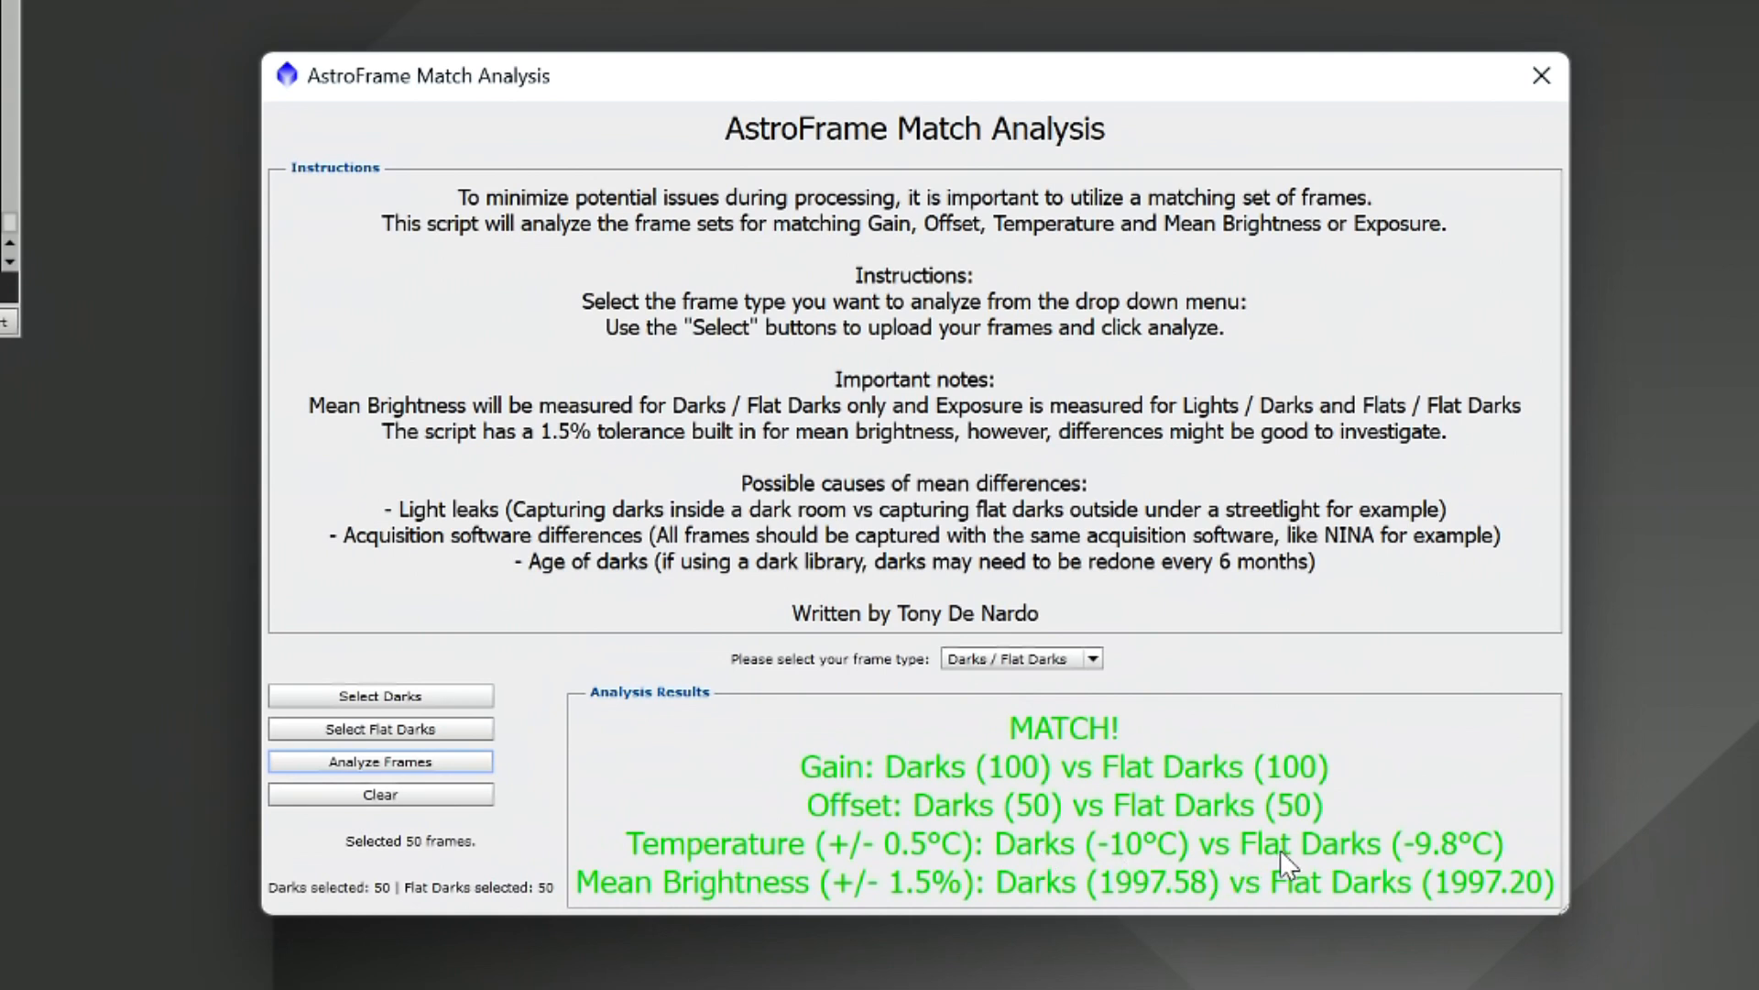
pyautogui.moveTo(1454, 875)
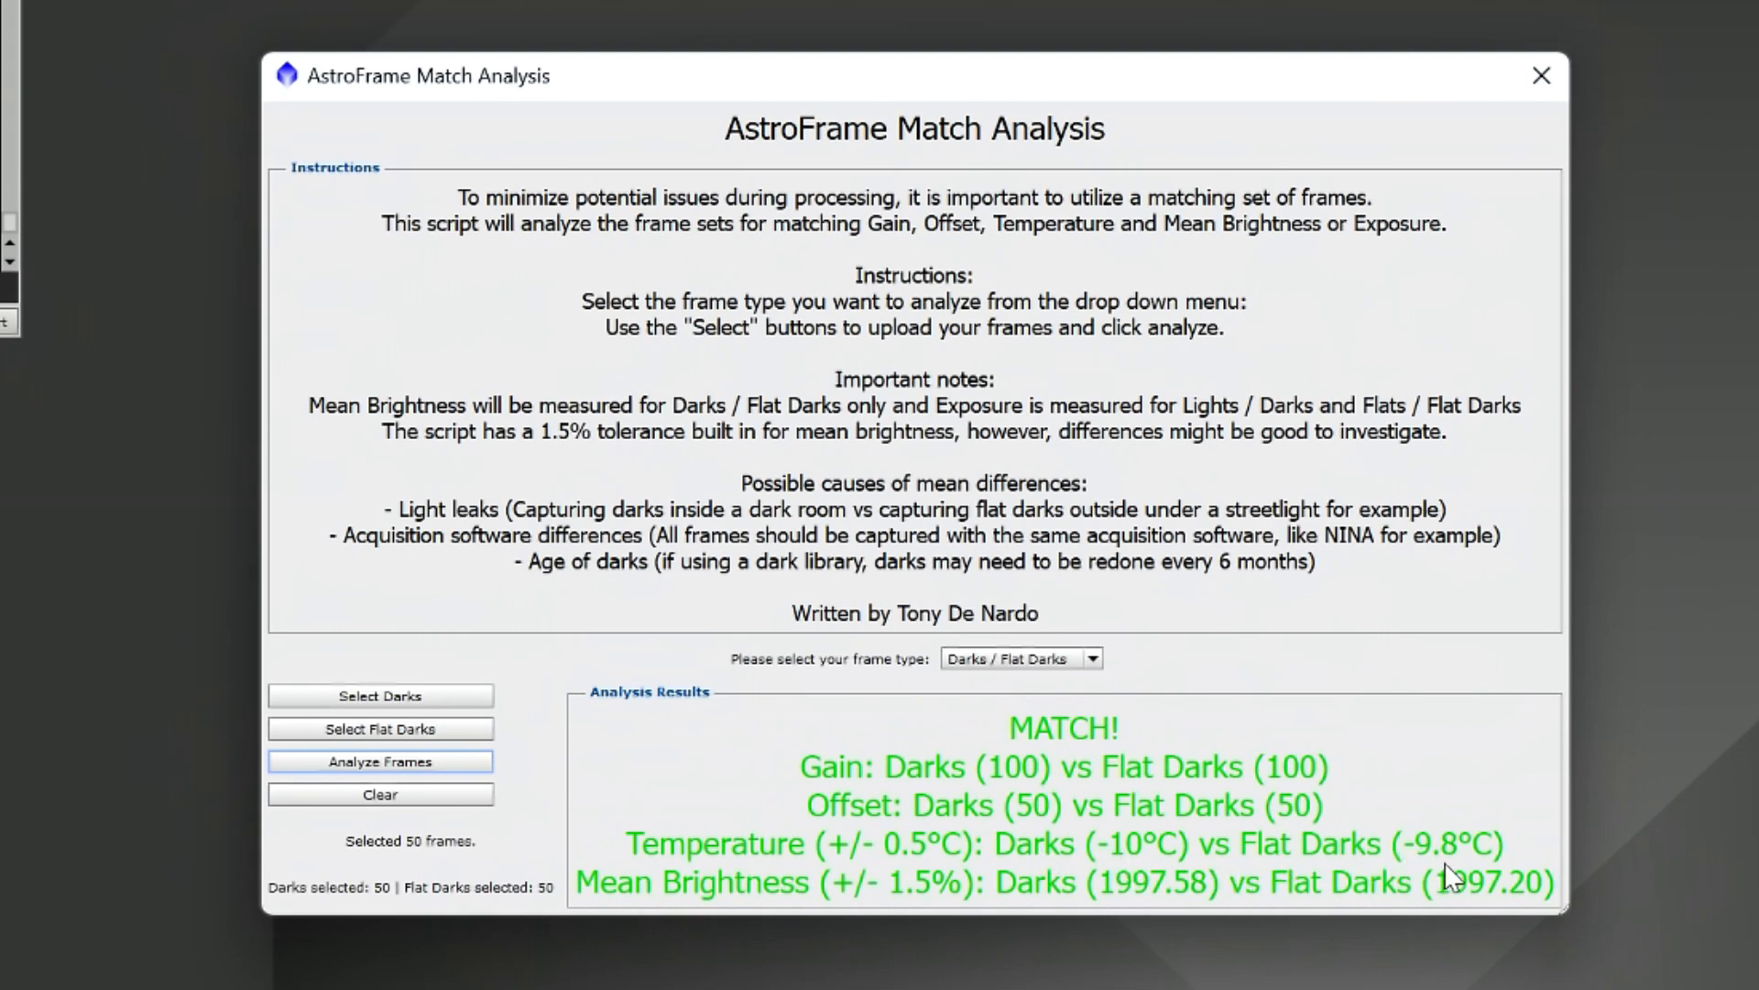
pyautogui.moveTo(985, 694)
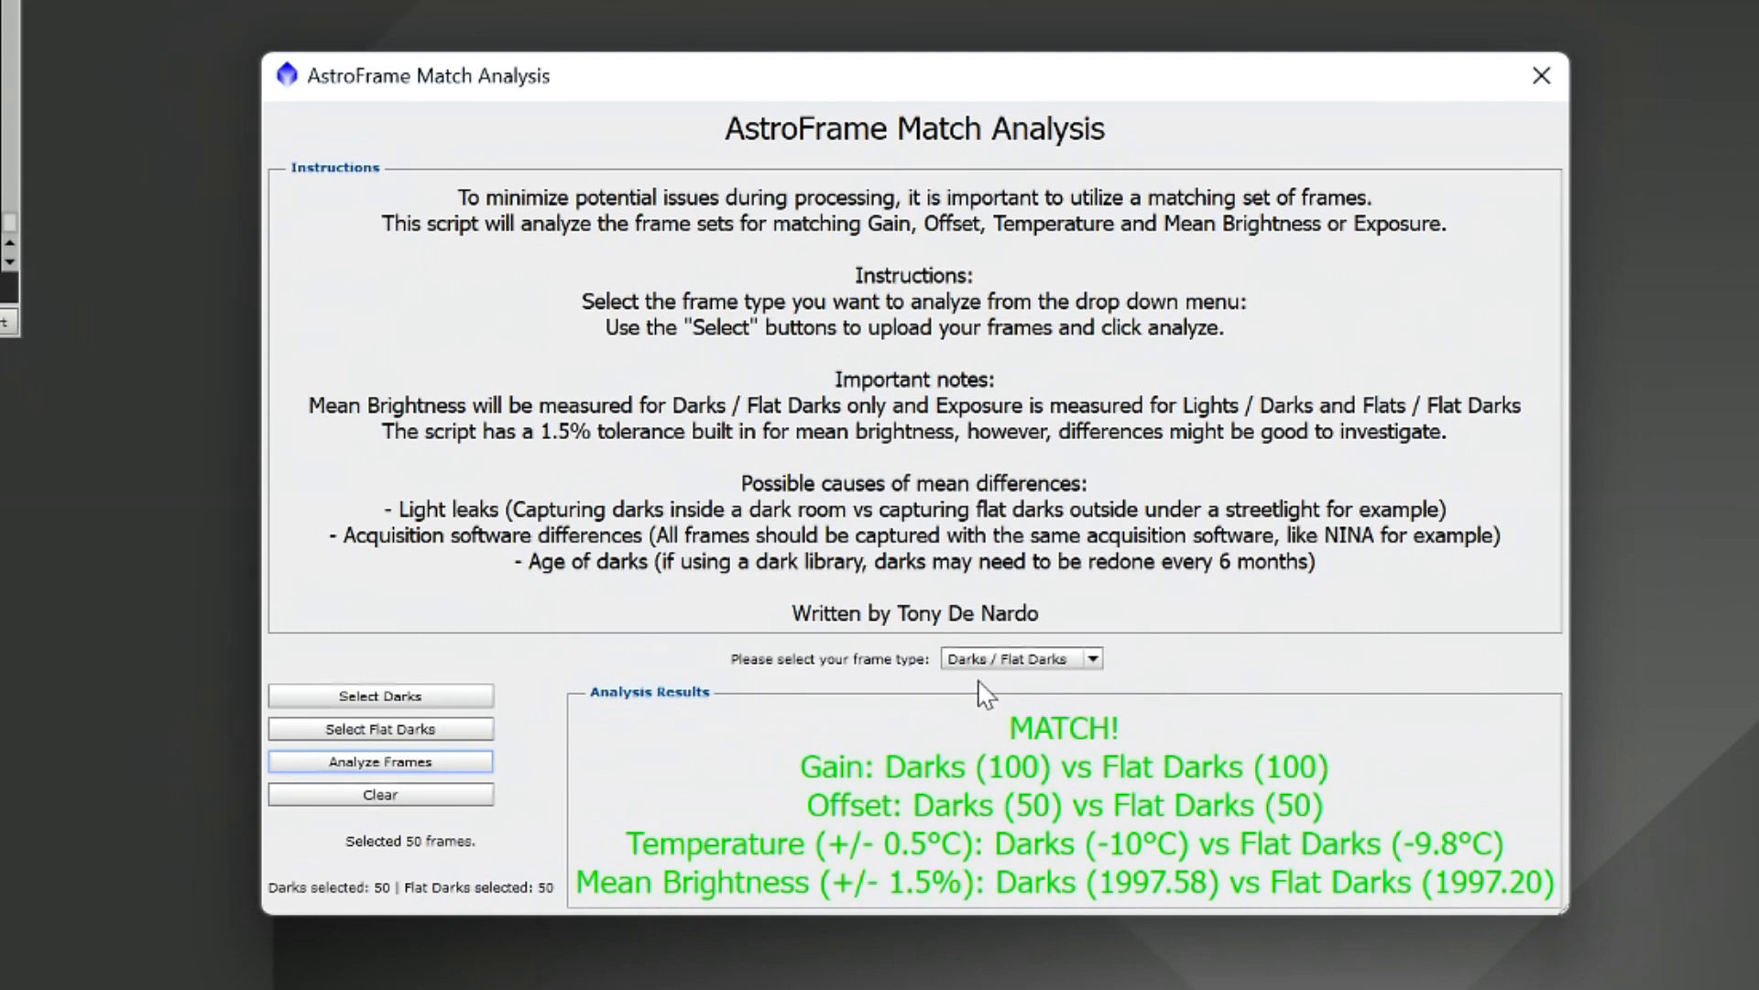
pyautogui.moveTo(666, 913)
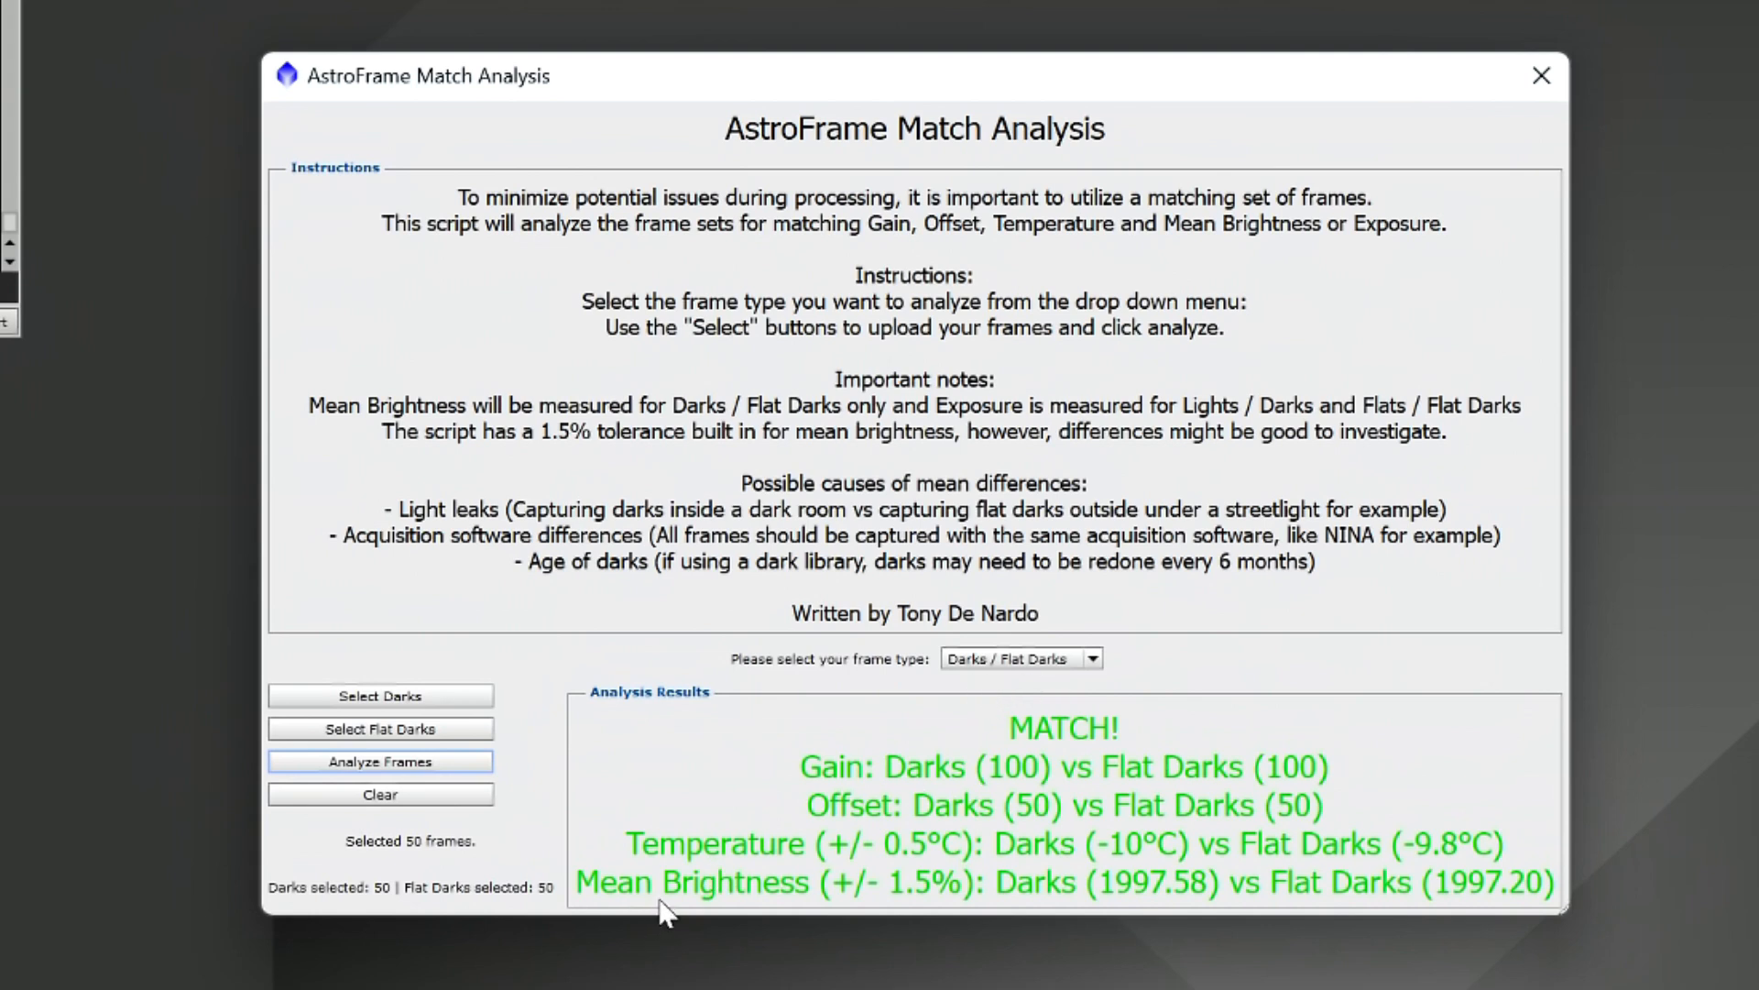
pyautogui.moveTo(1171, 902)
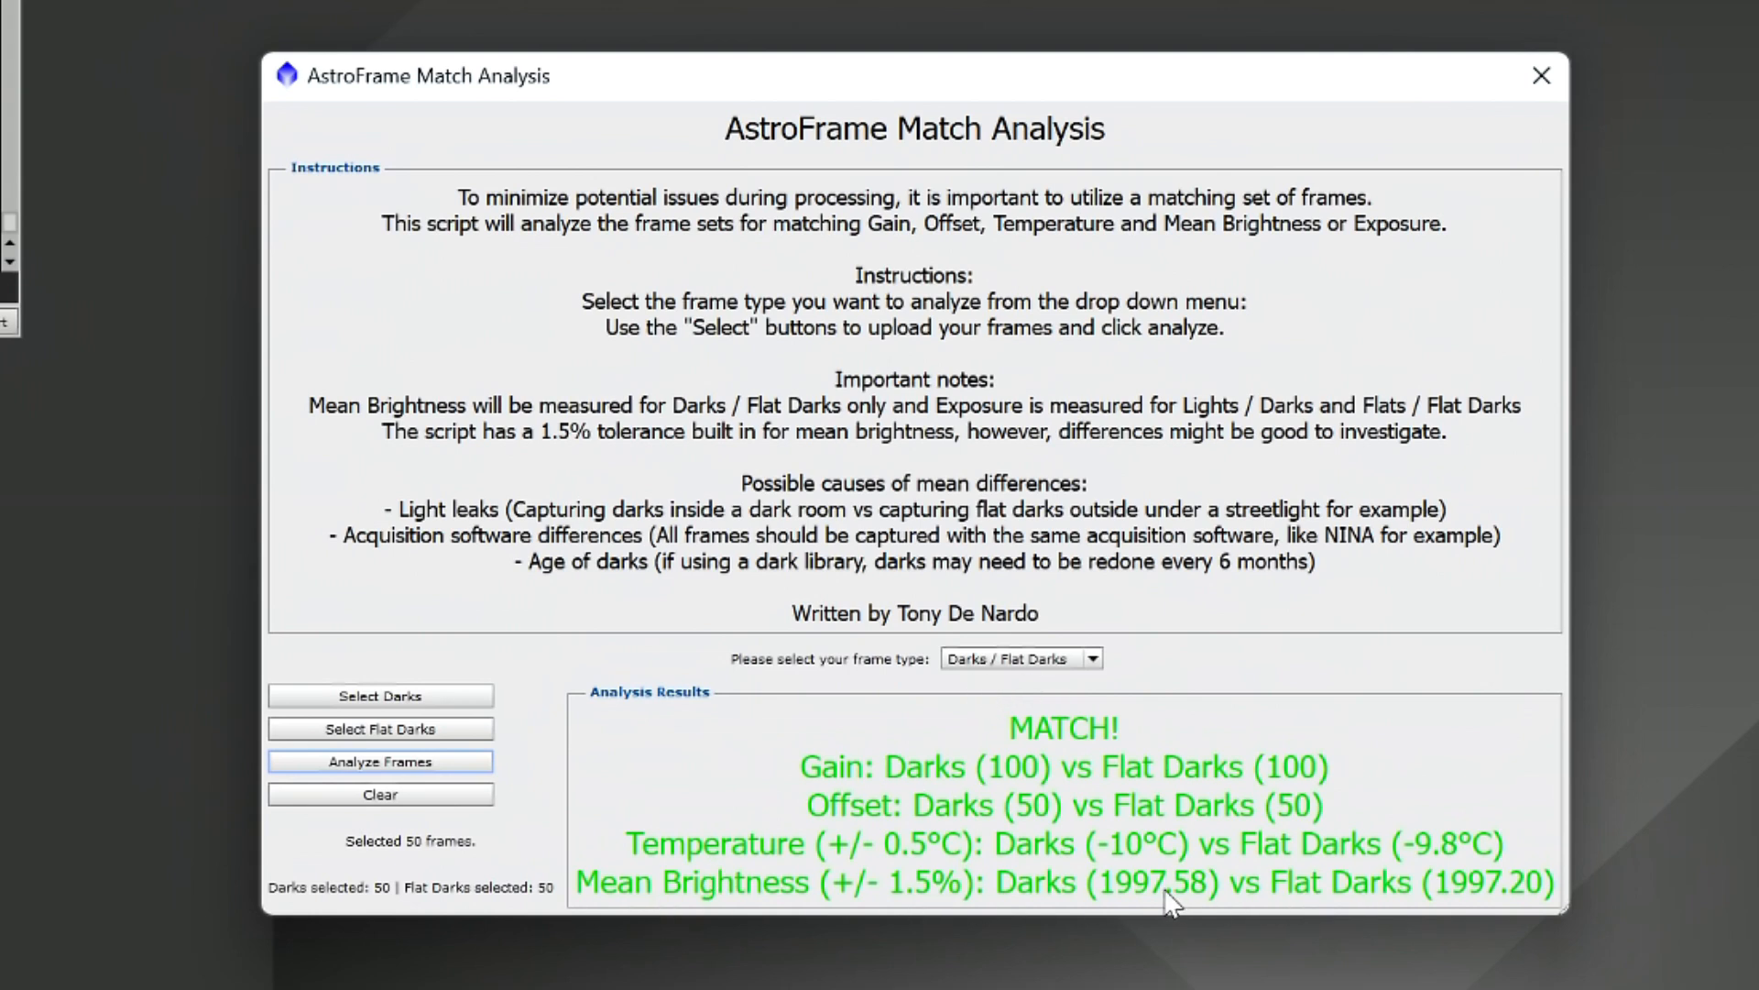
pyautogui.moveTo(1461, 889)
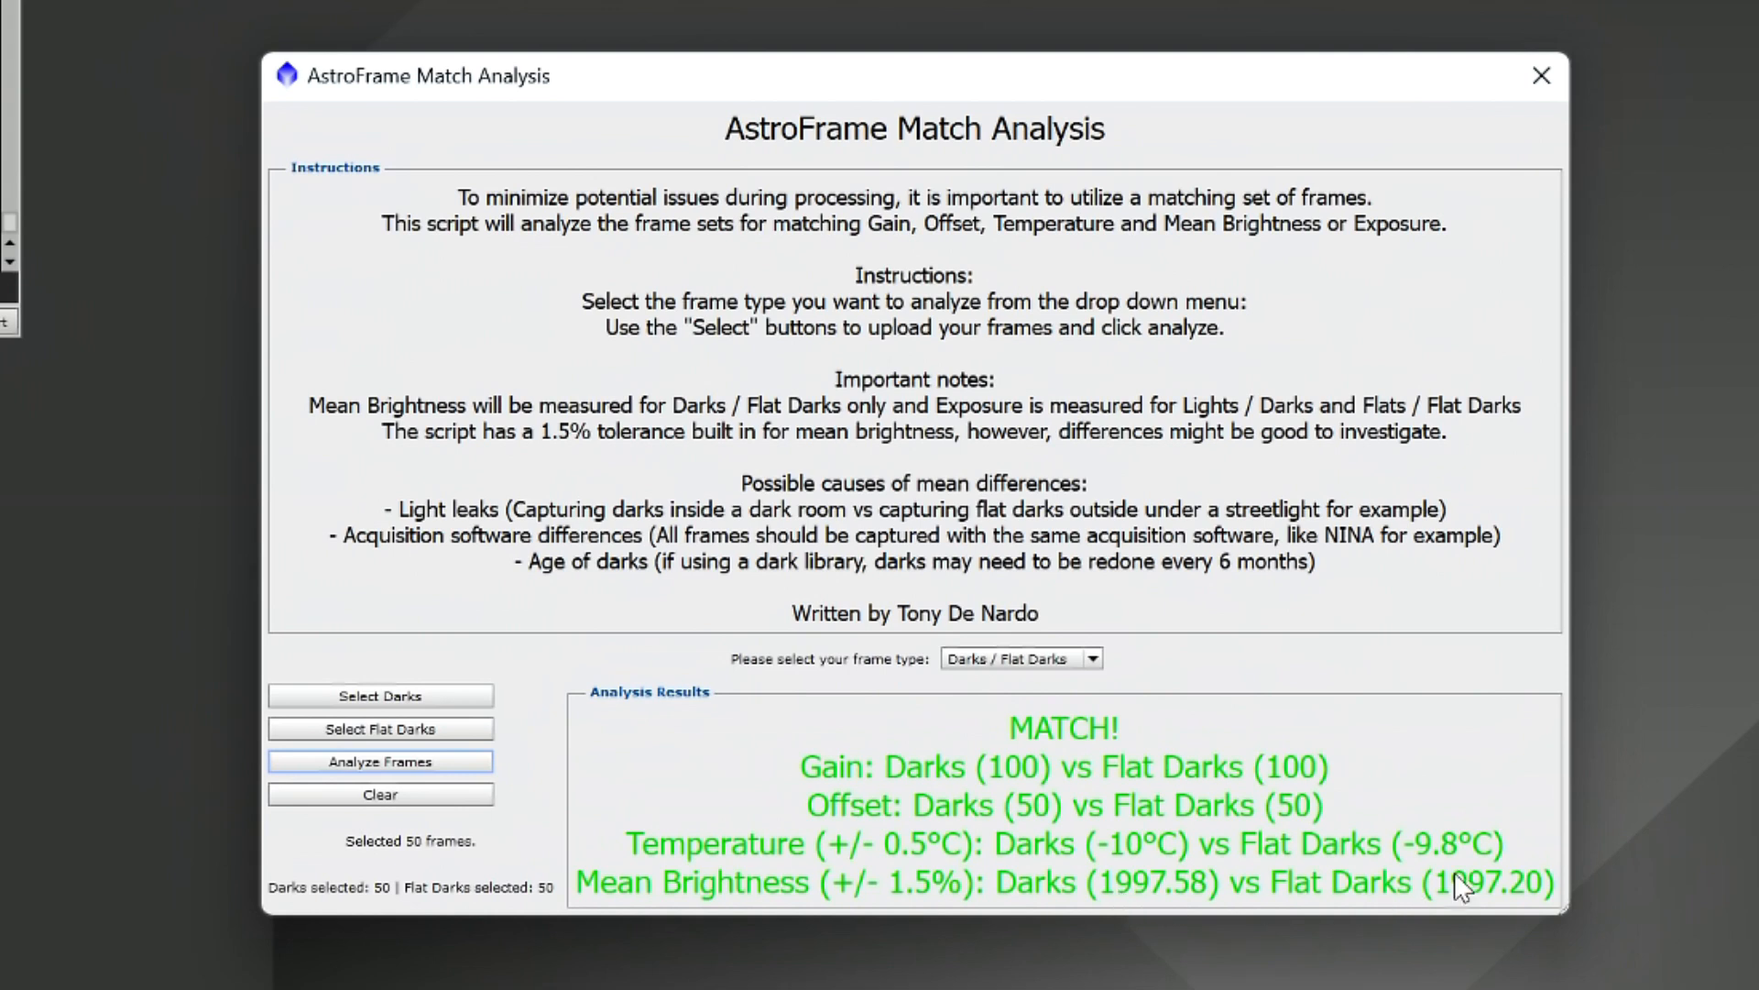
pyautogui.moveTo(1064, 909)
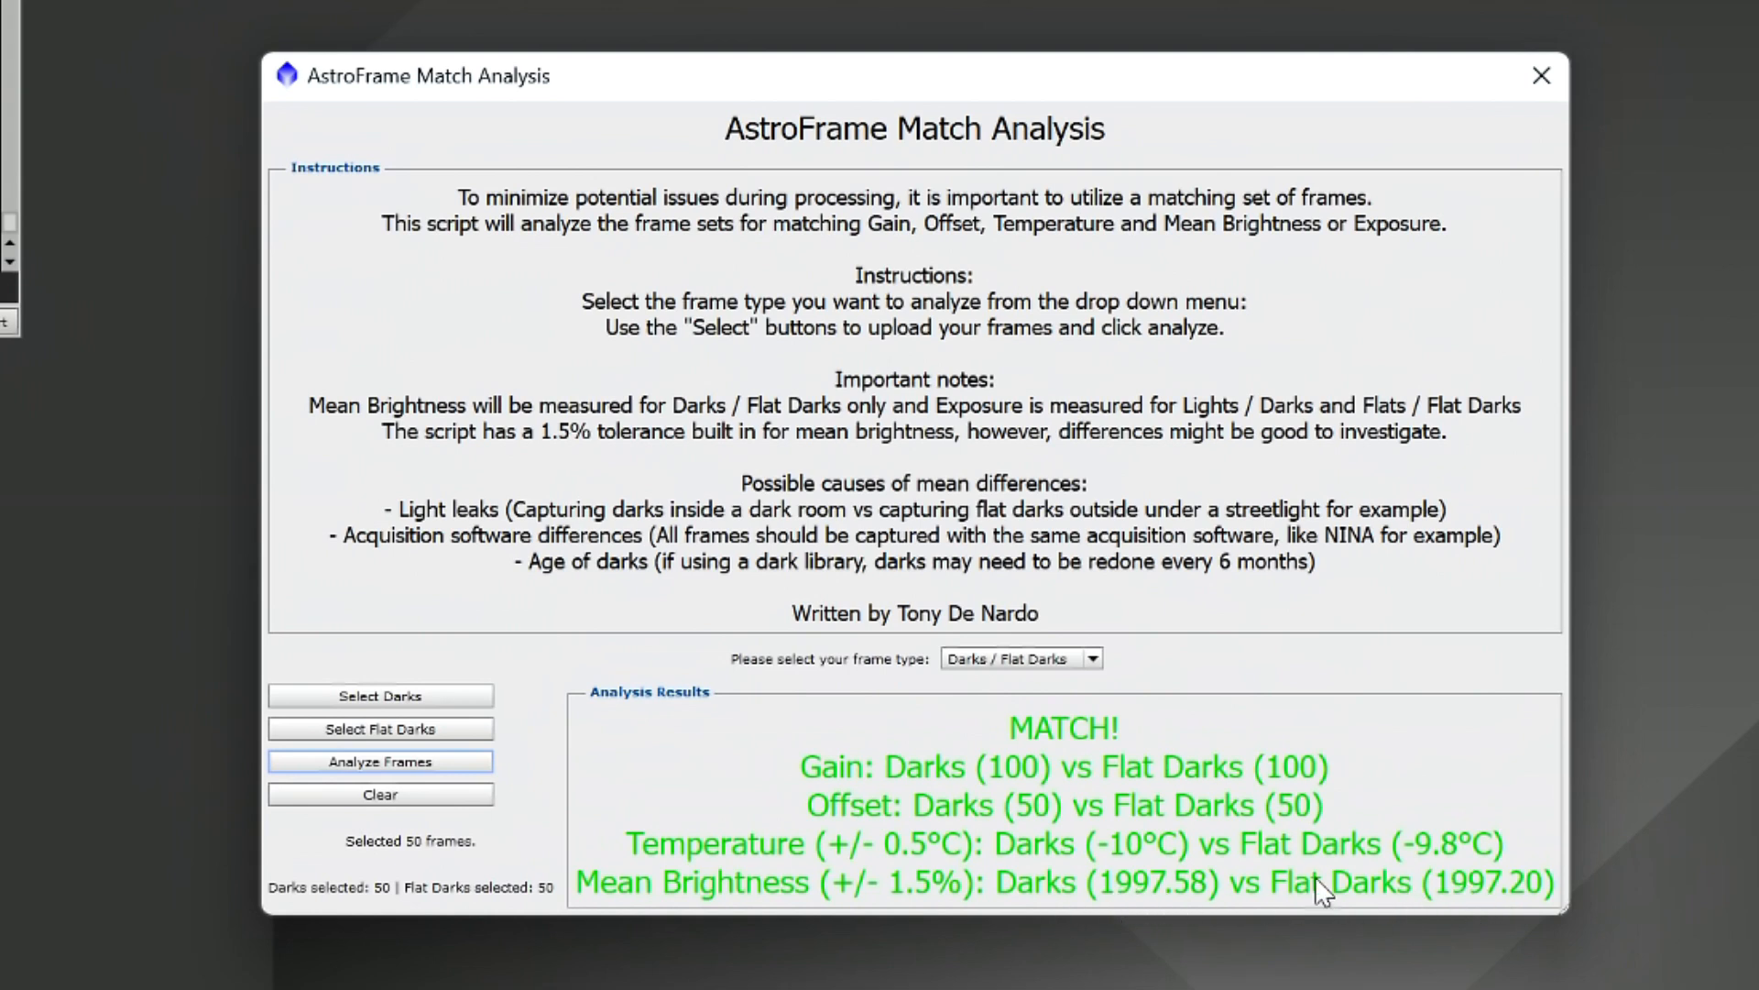
pyautogui.moveTo(920, 915)
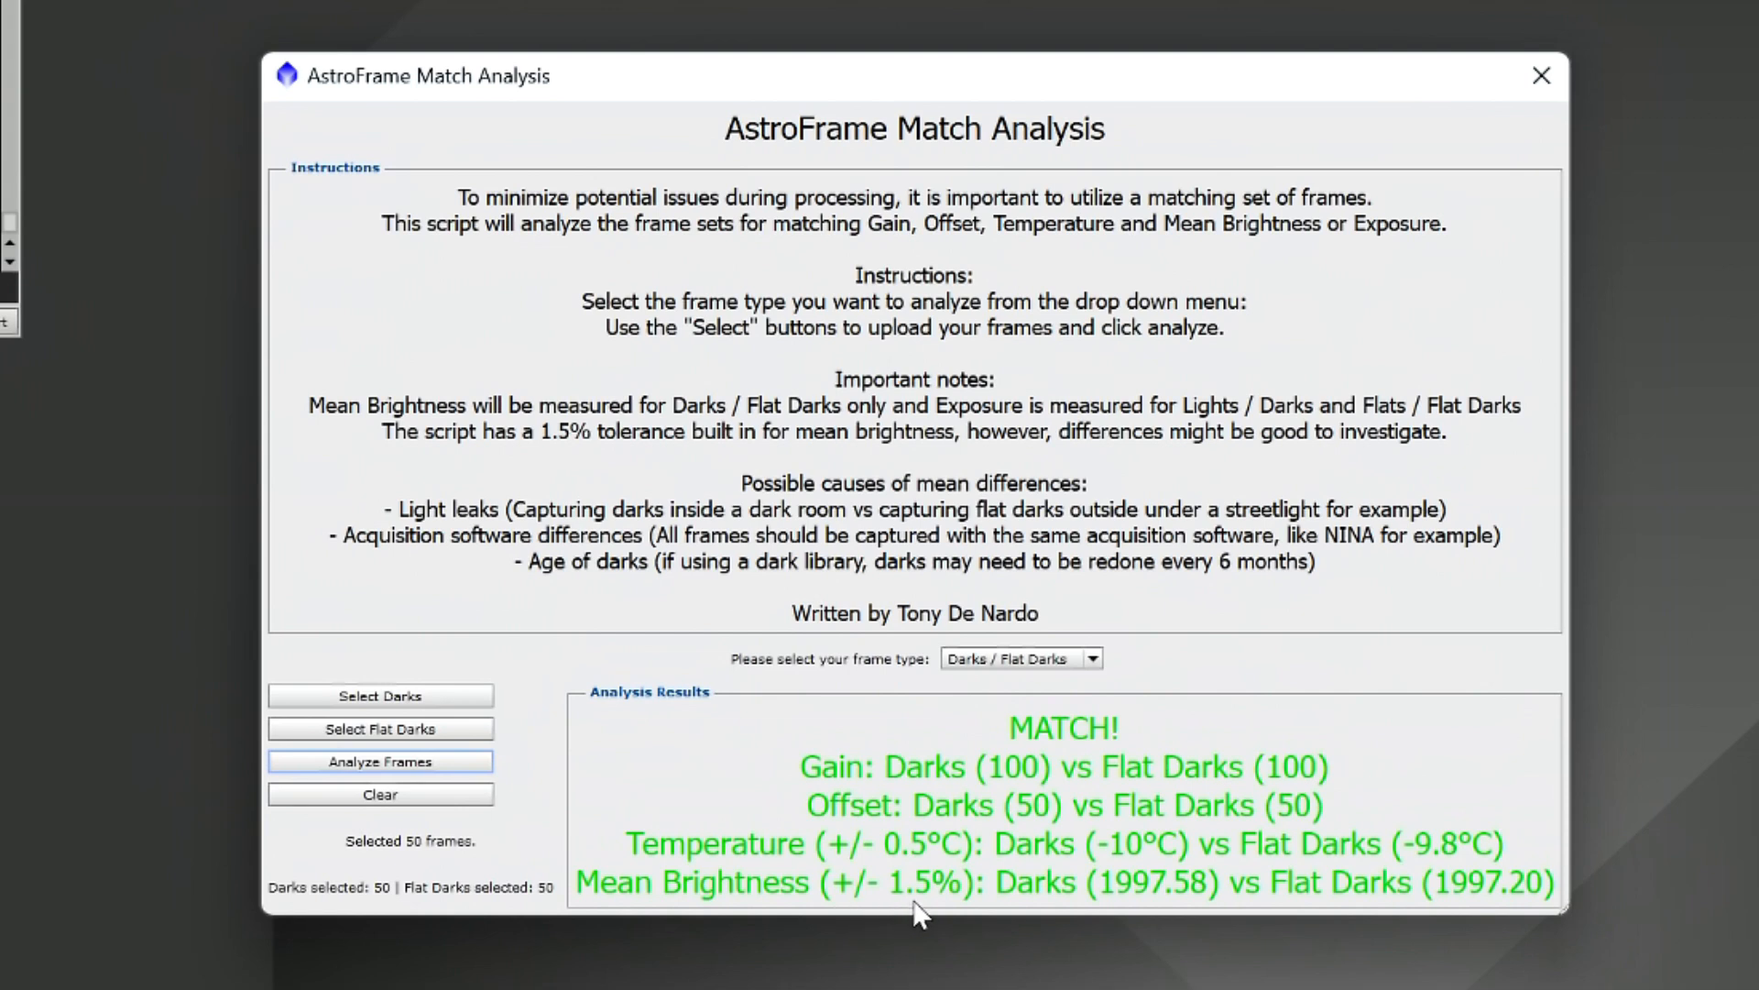
pyautogui.moveTo(1305, 689)
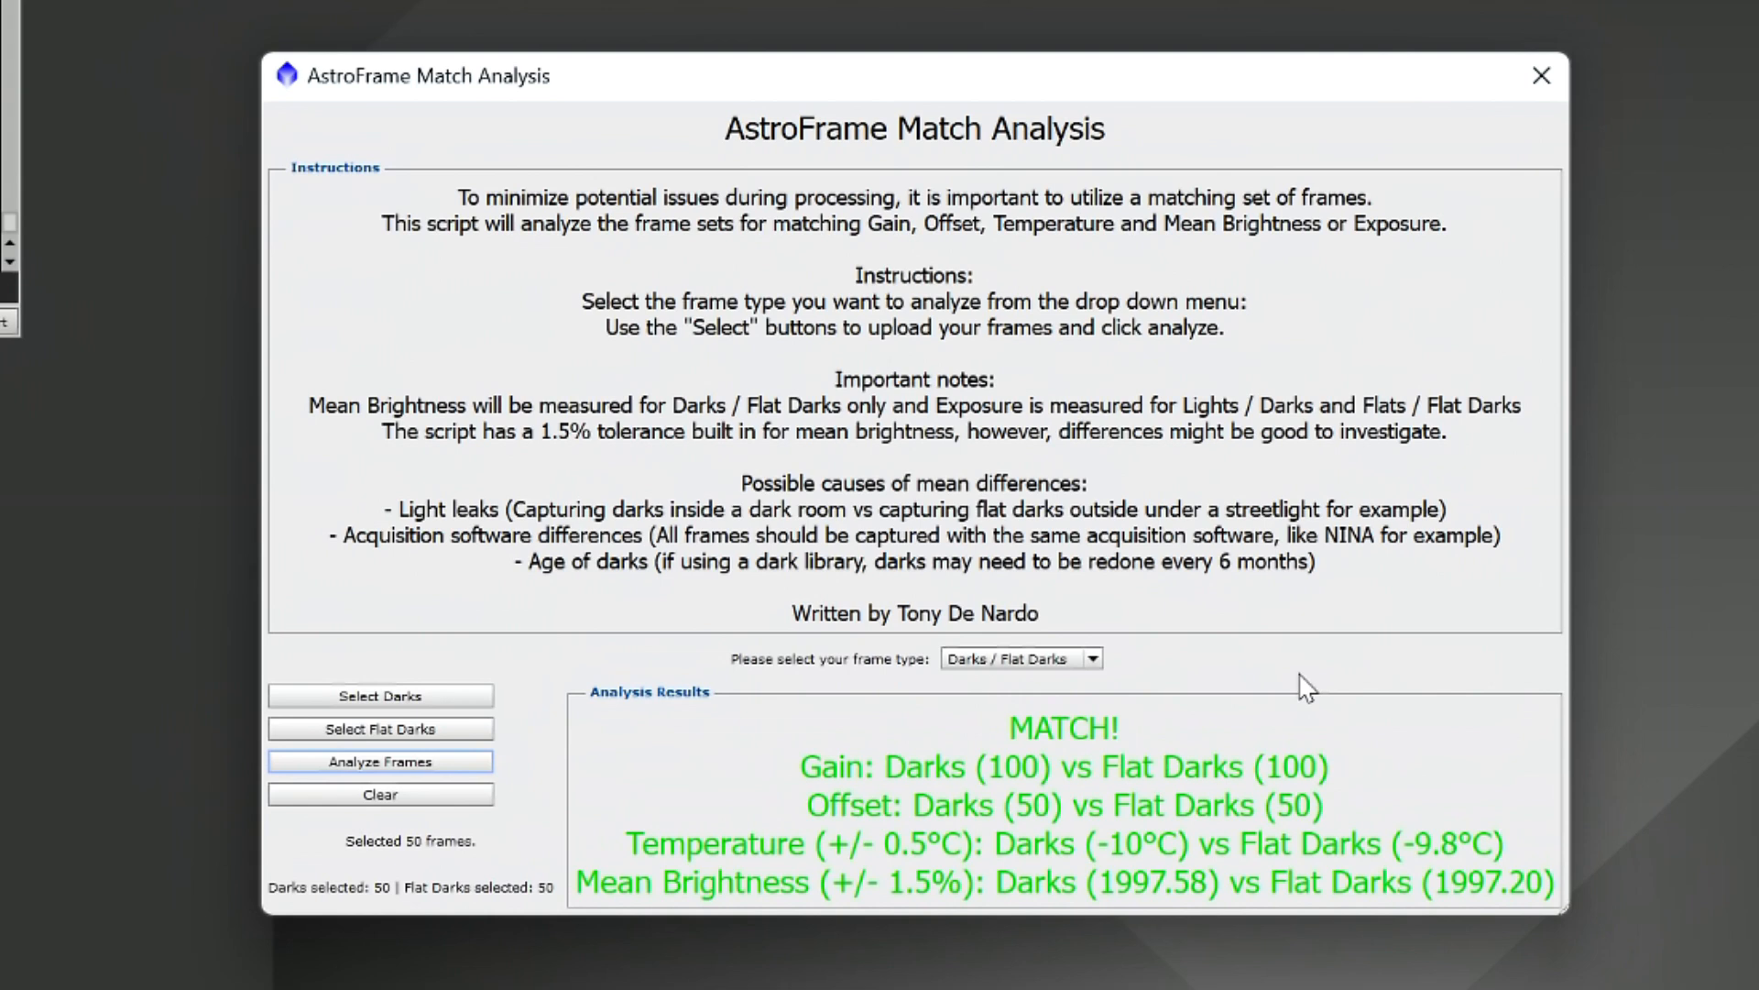
pyautogui.moveTo(1145, 909)
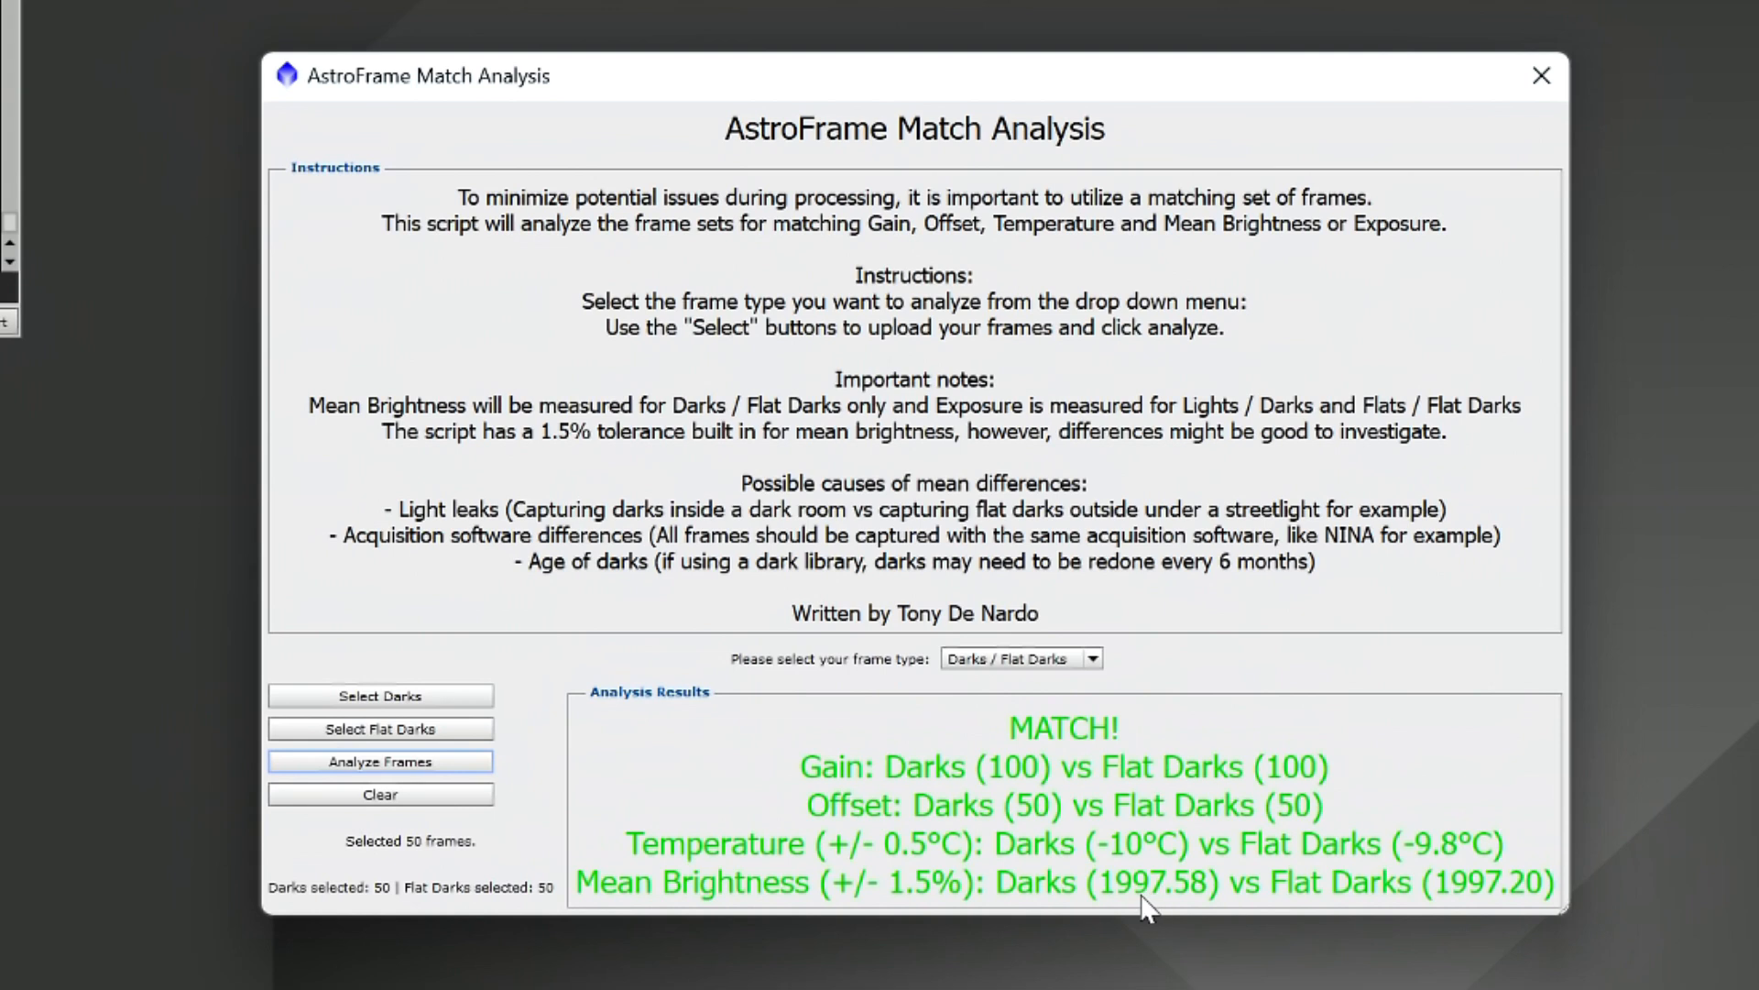
pyautogui.moveTo(1472, 911)
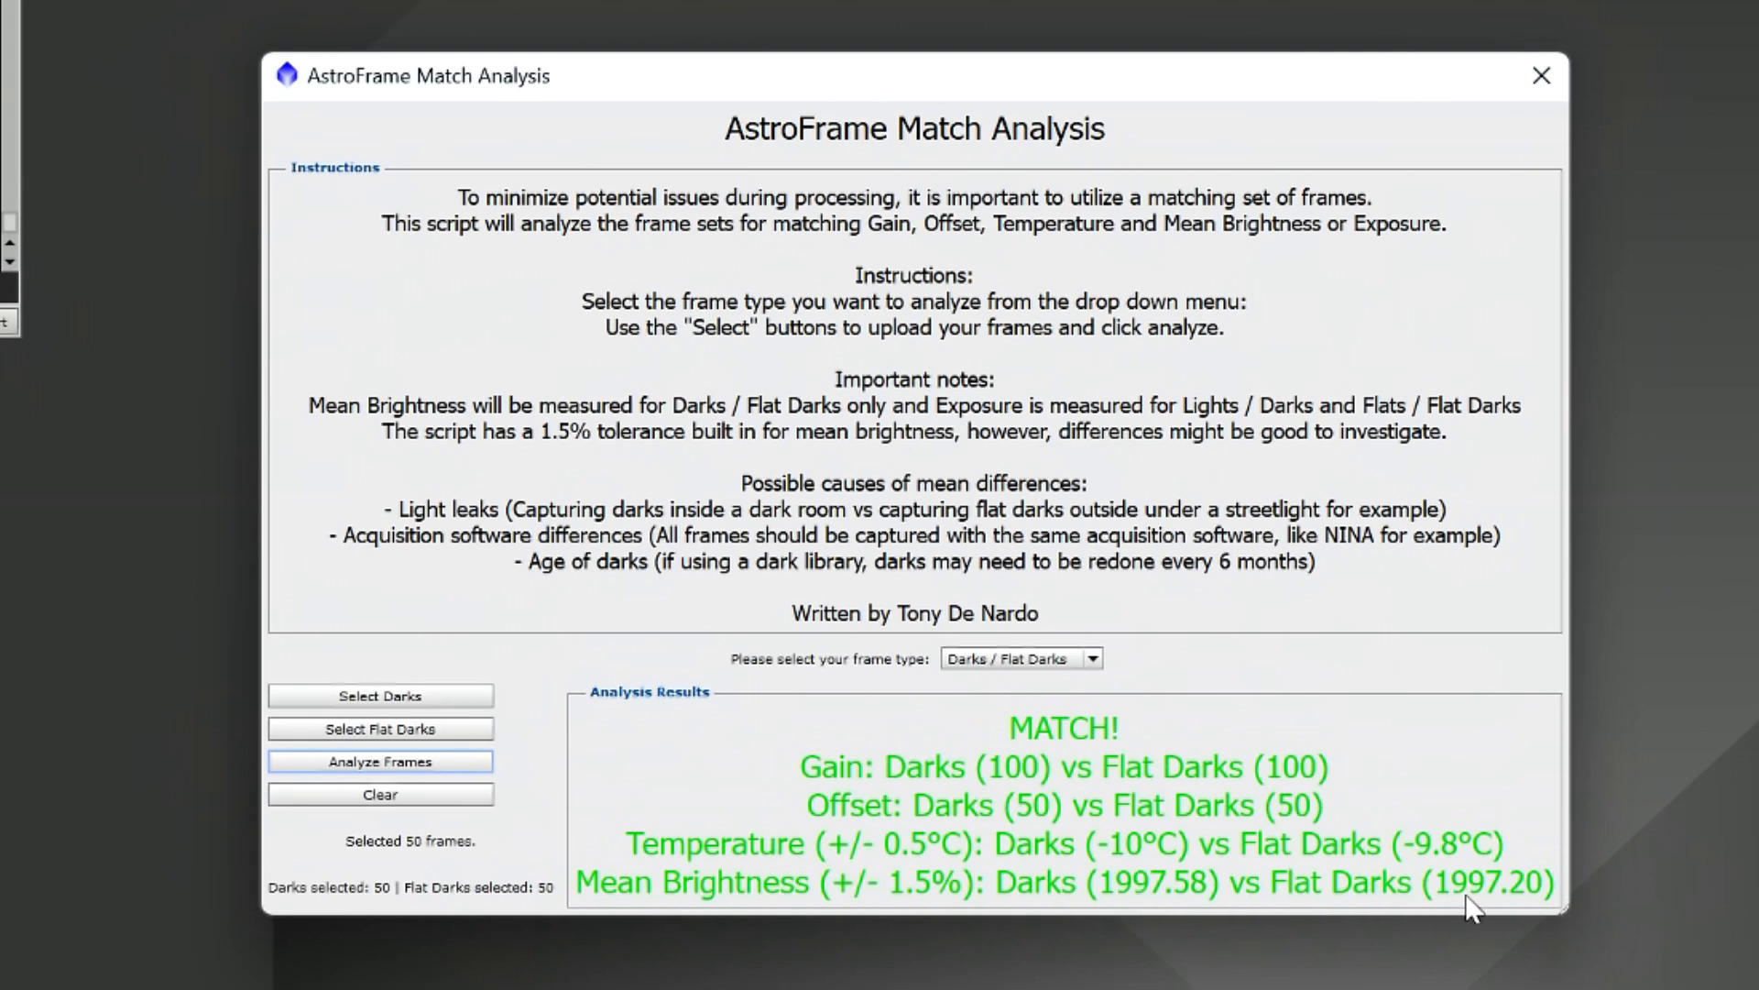
pyautogui.moveTo(1491, 911)
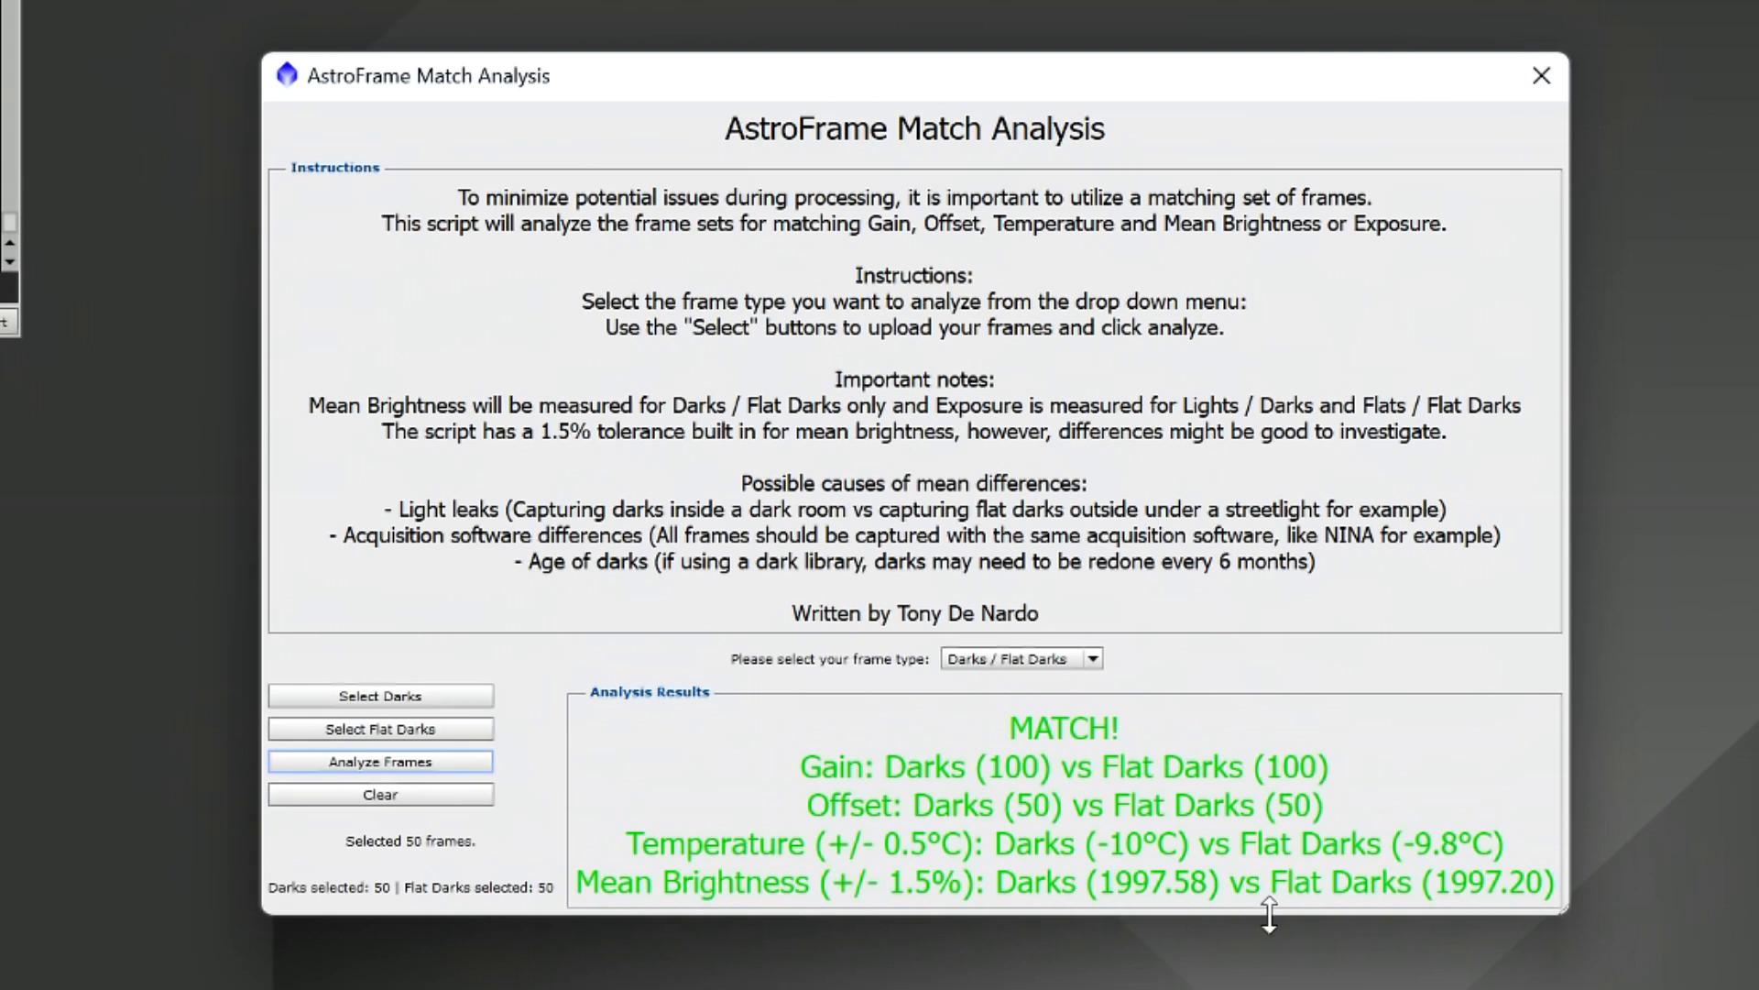
pyautogui.moveTo(1321, 886)
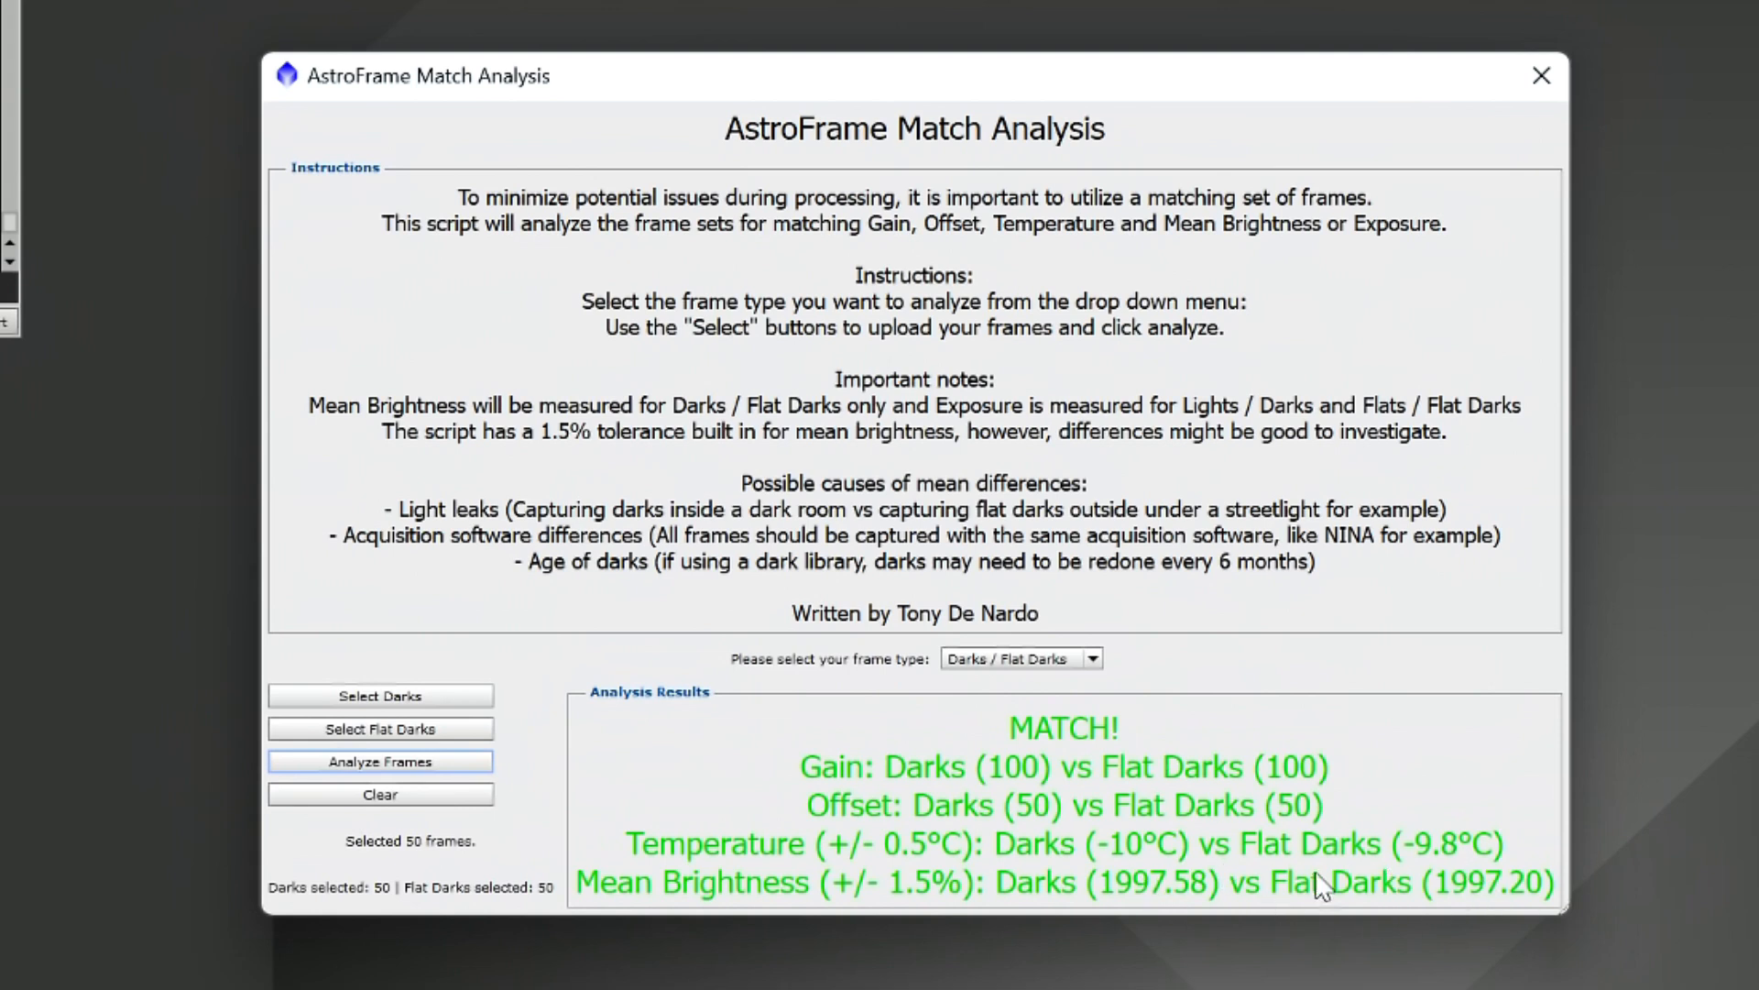
pyautogui.moveTo(1430, 910)
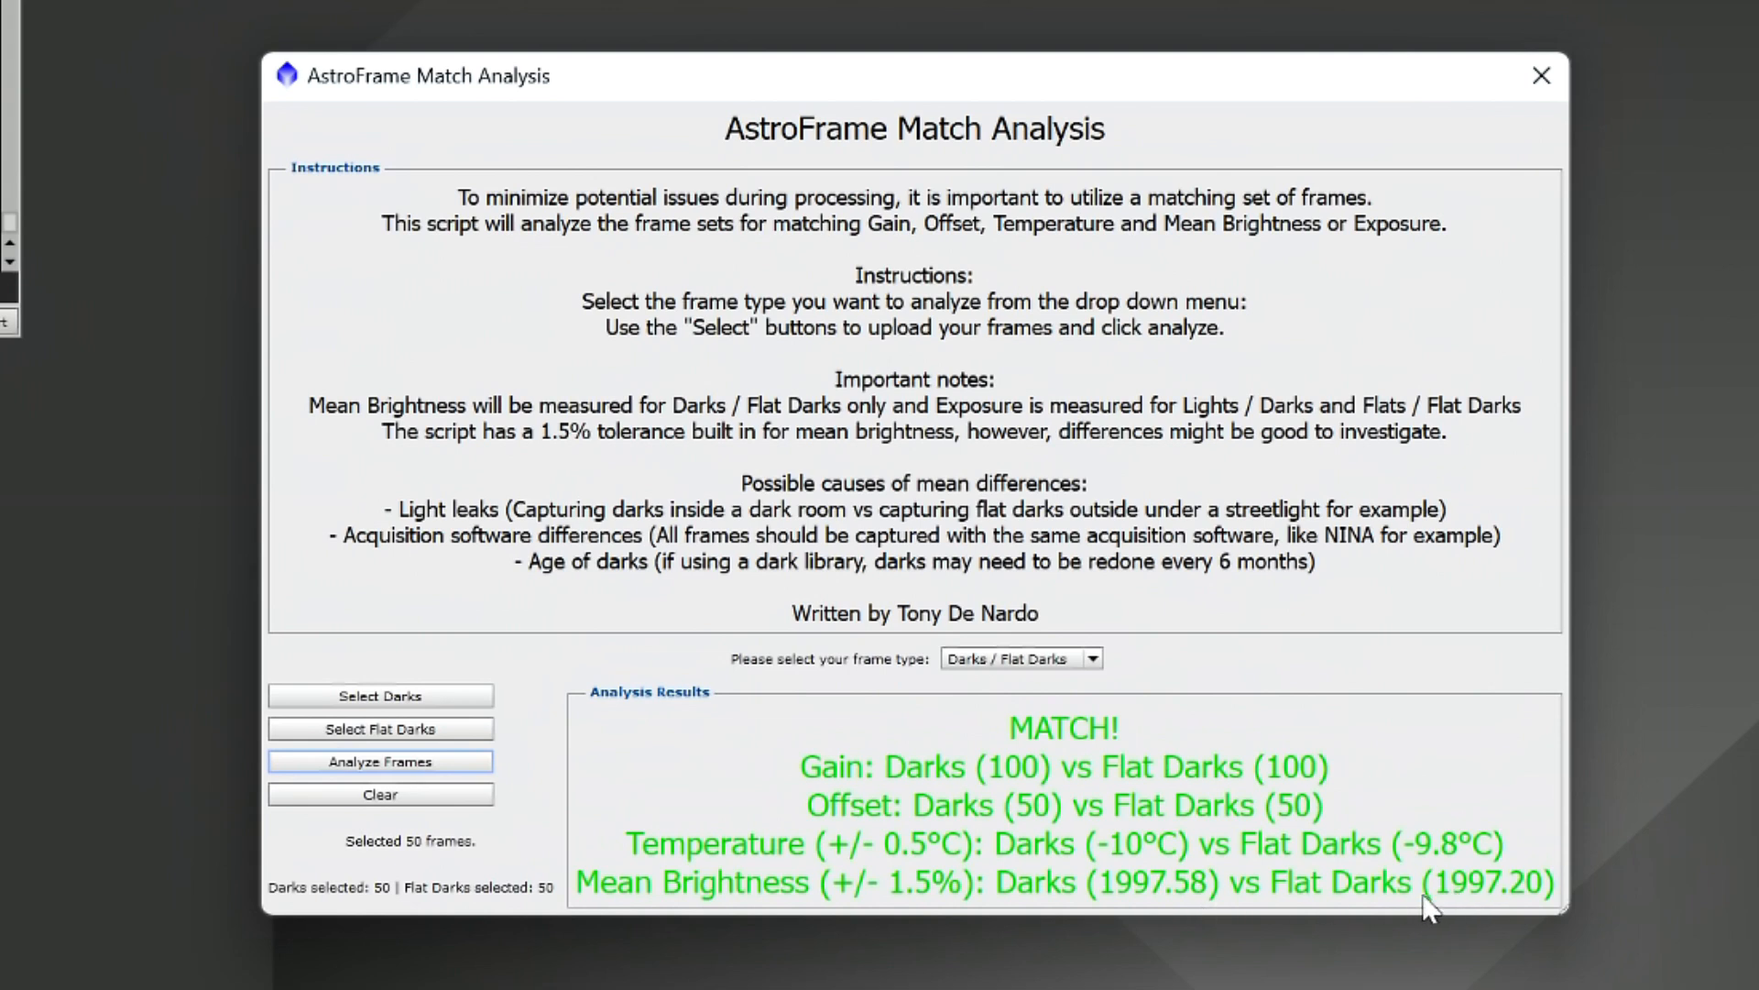
pyautogui.moveTo(963, 918)
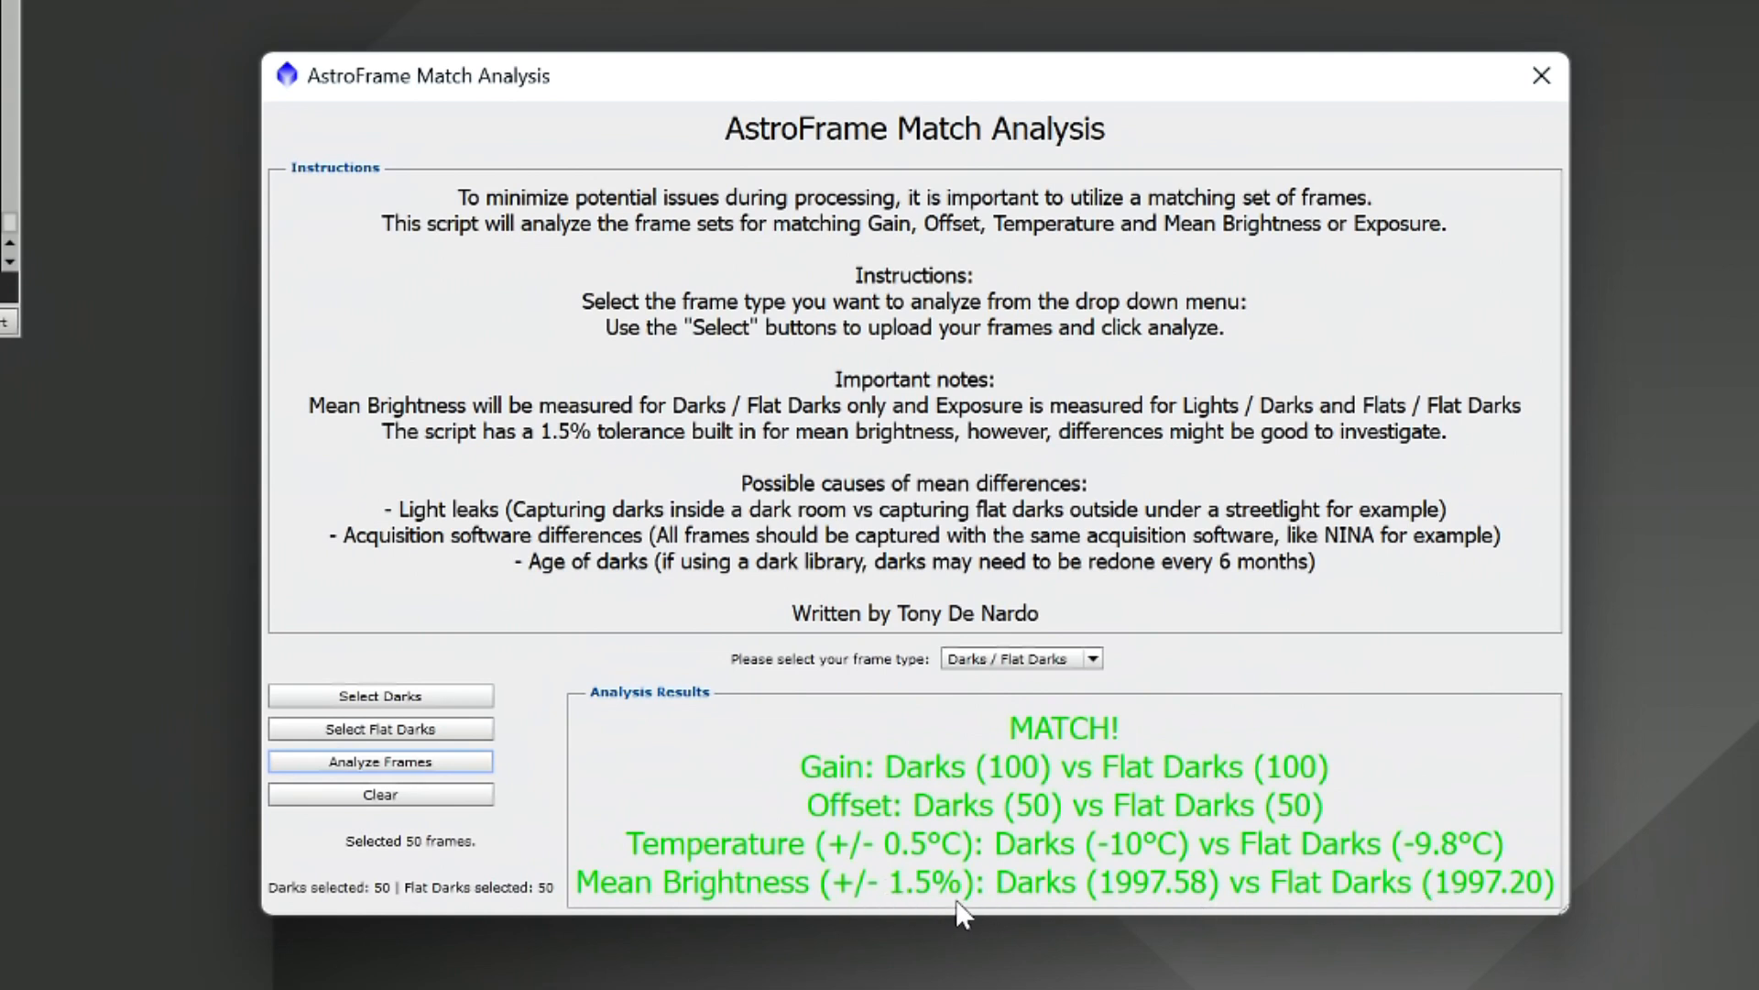
pyautogui.moveTo(1322, 904)
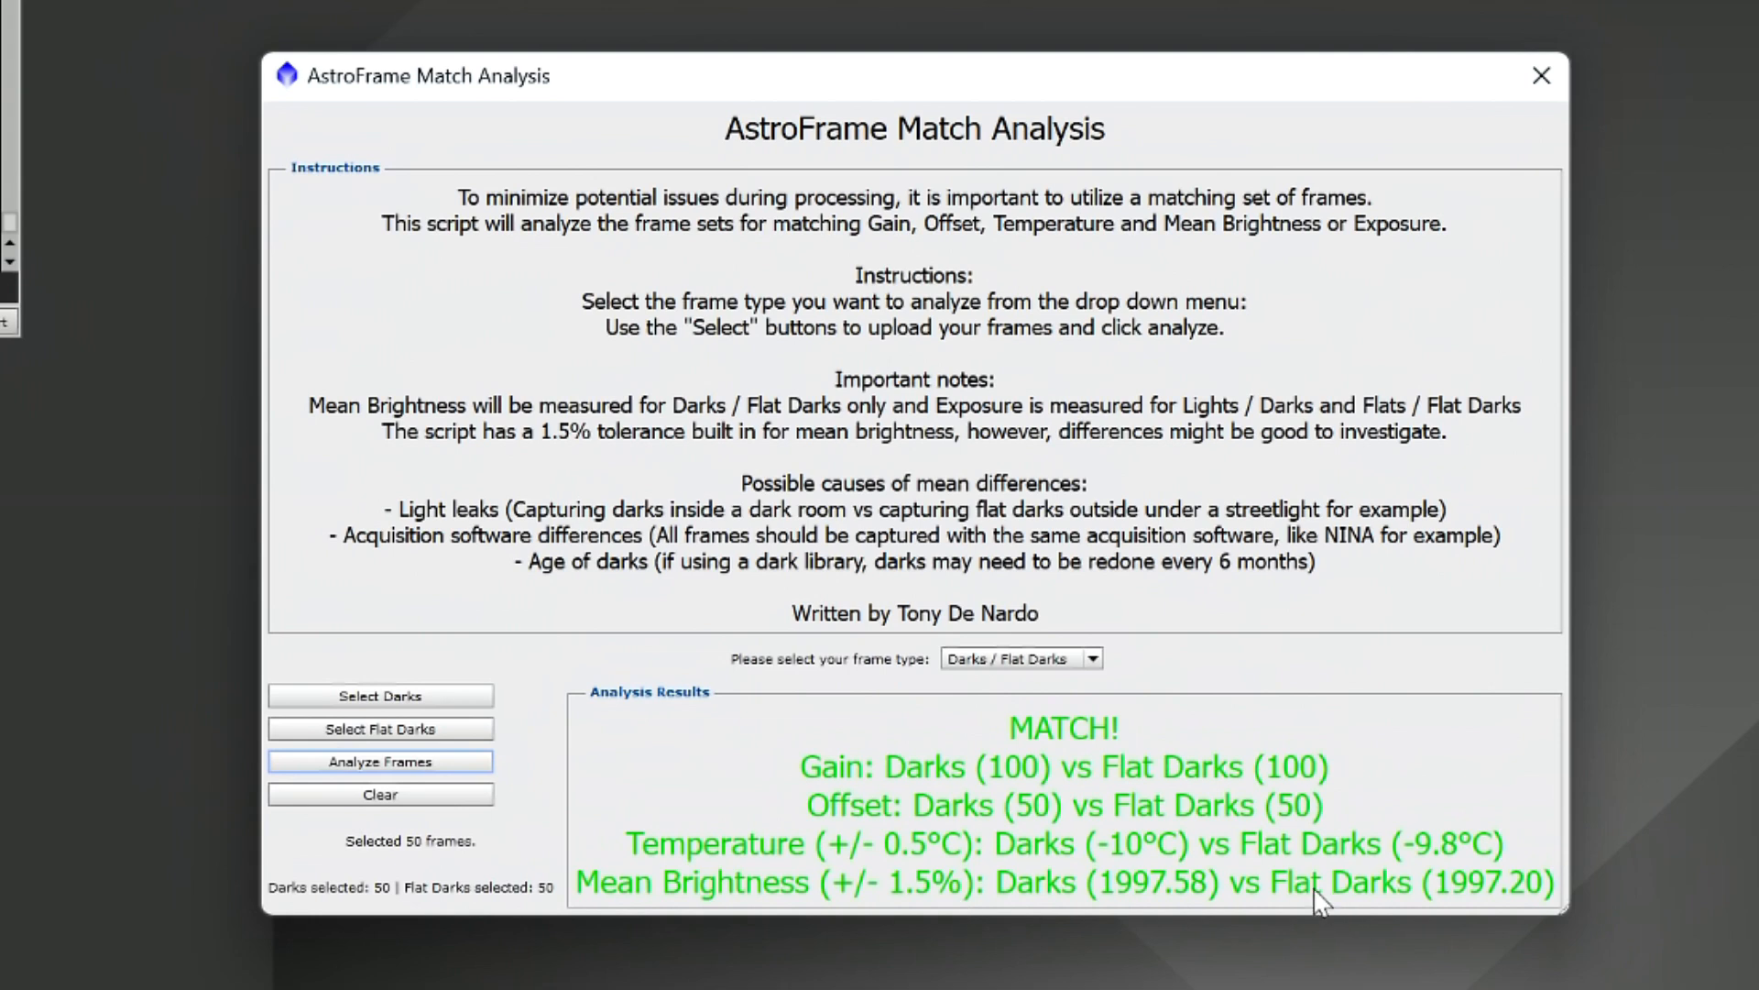
pyautogui.moveTo(1346, 889)
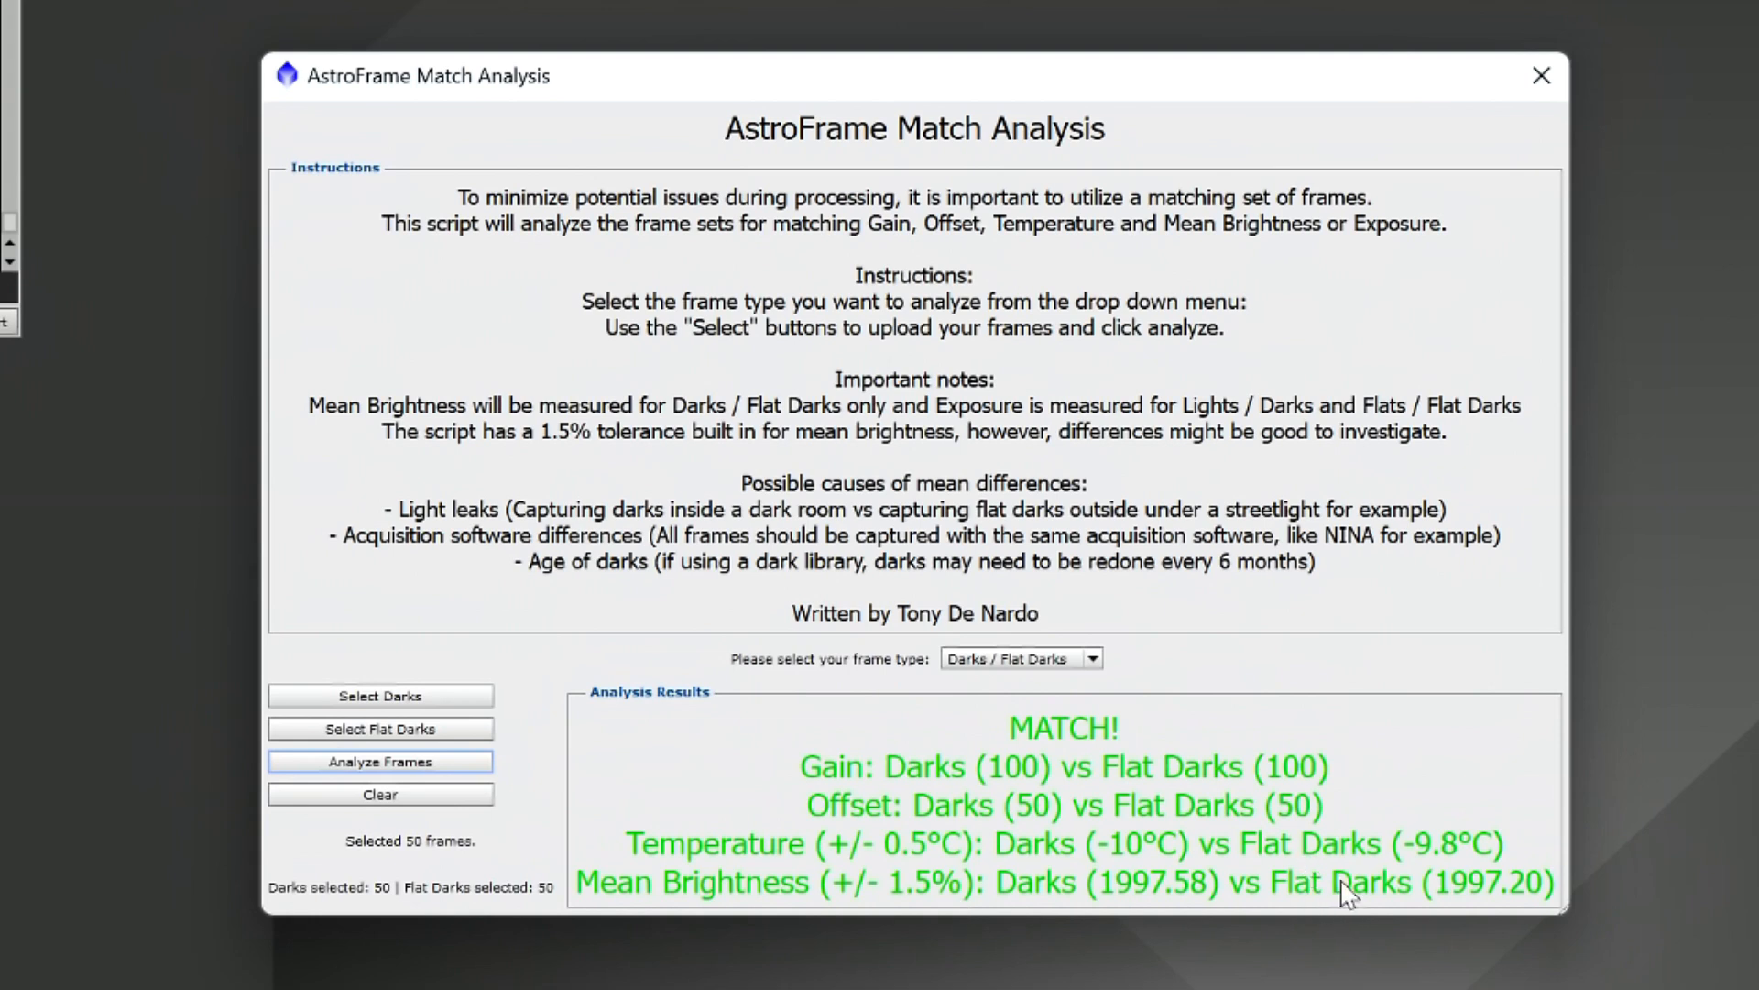
pyautogui.moveTo(1034, 840)
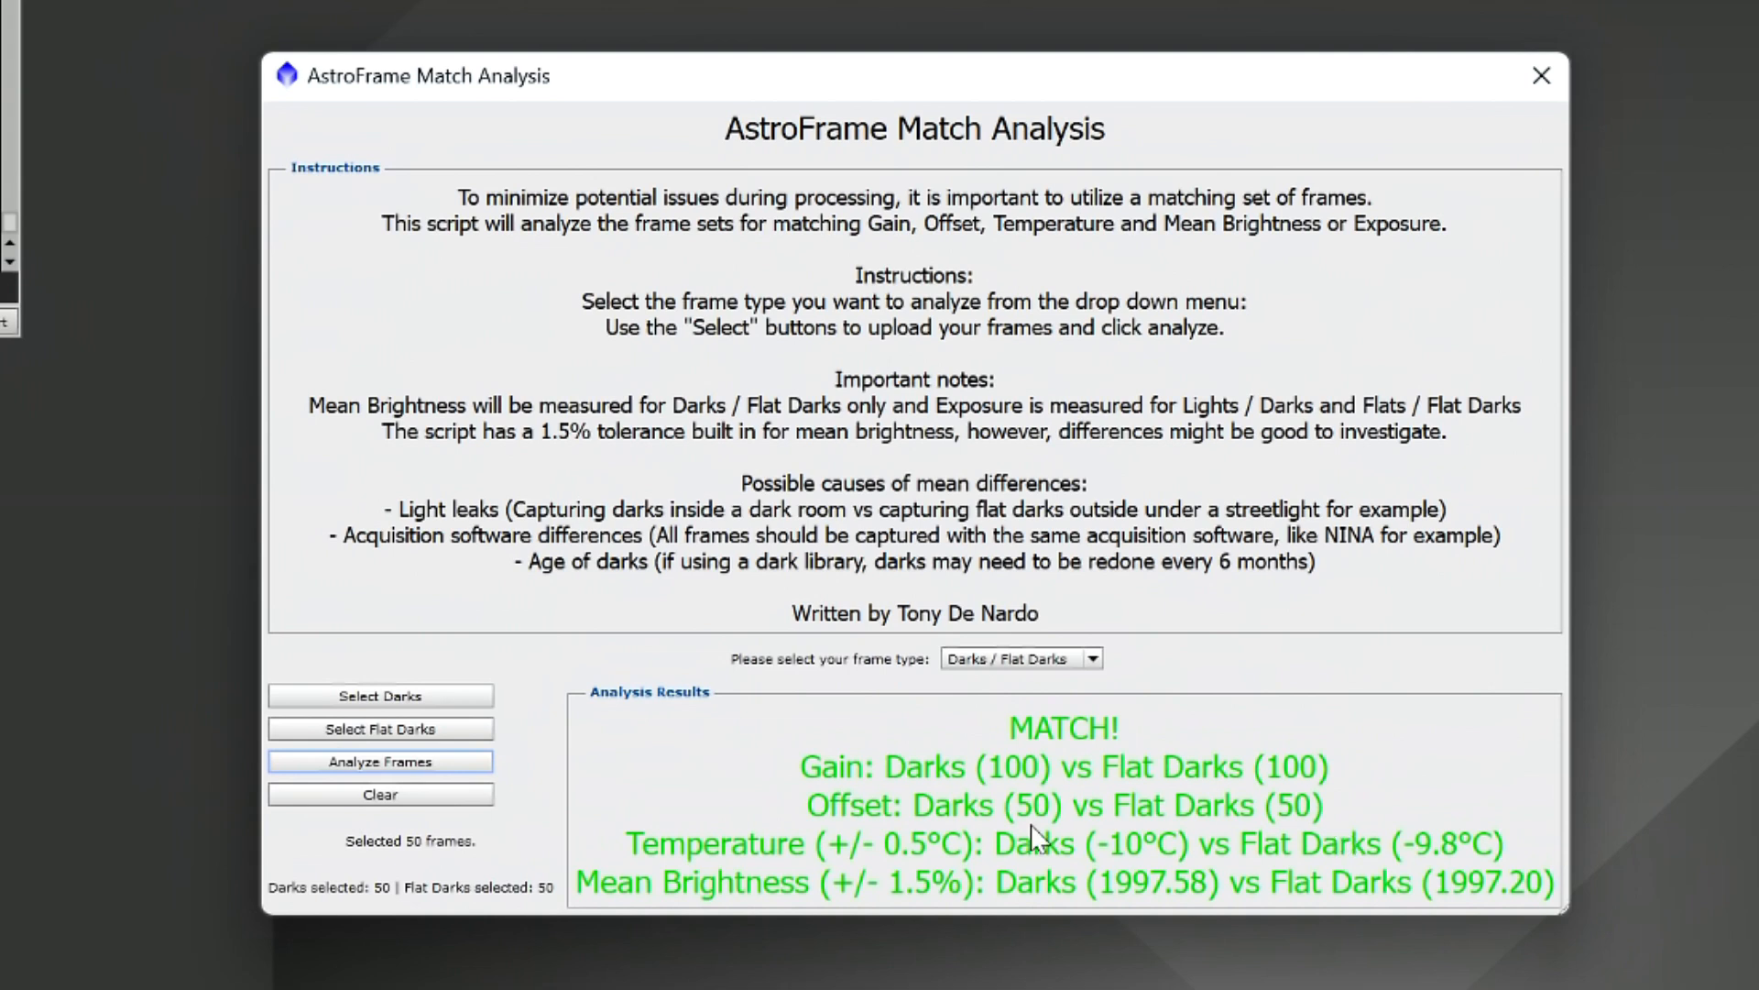
pyautogui.moveTo(1015, 813)
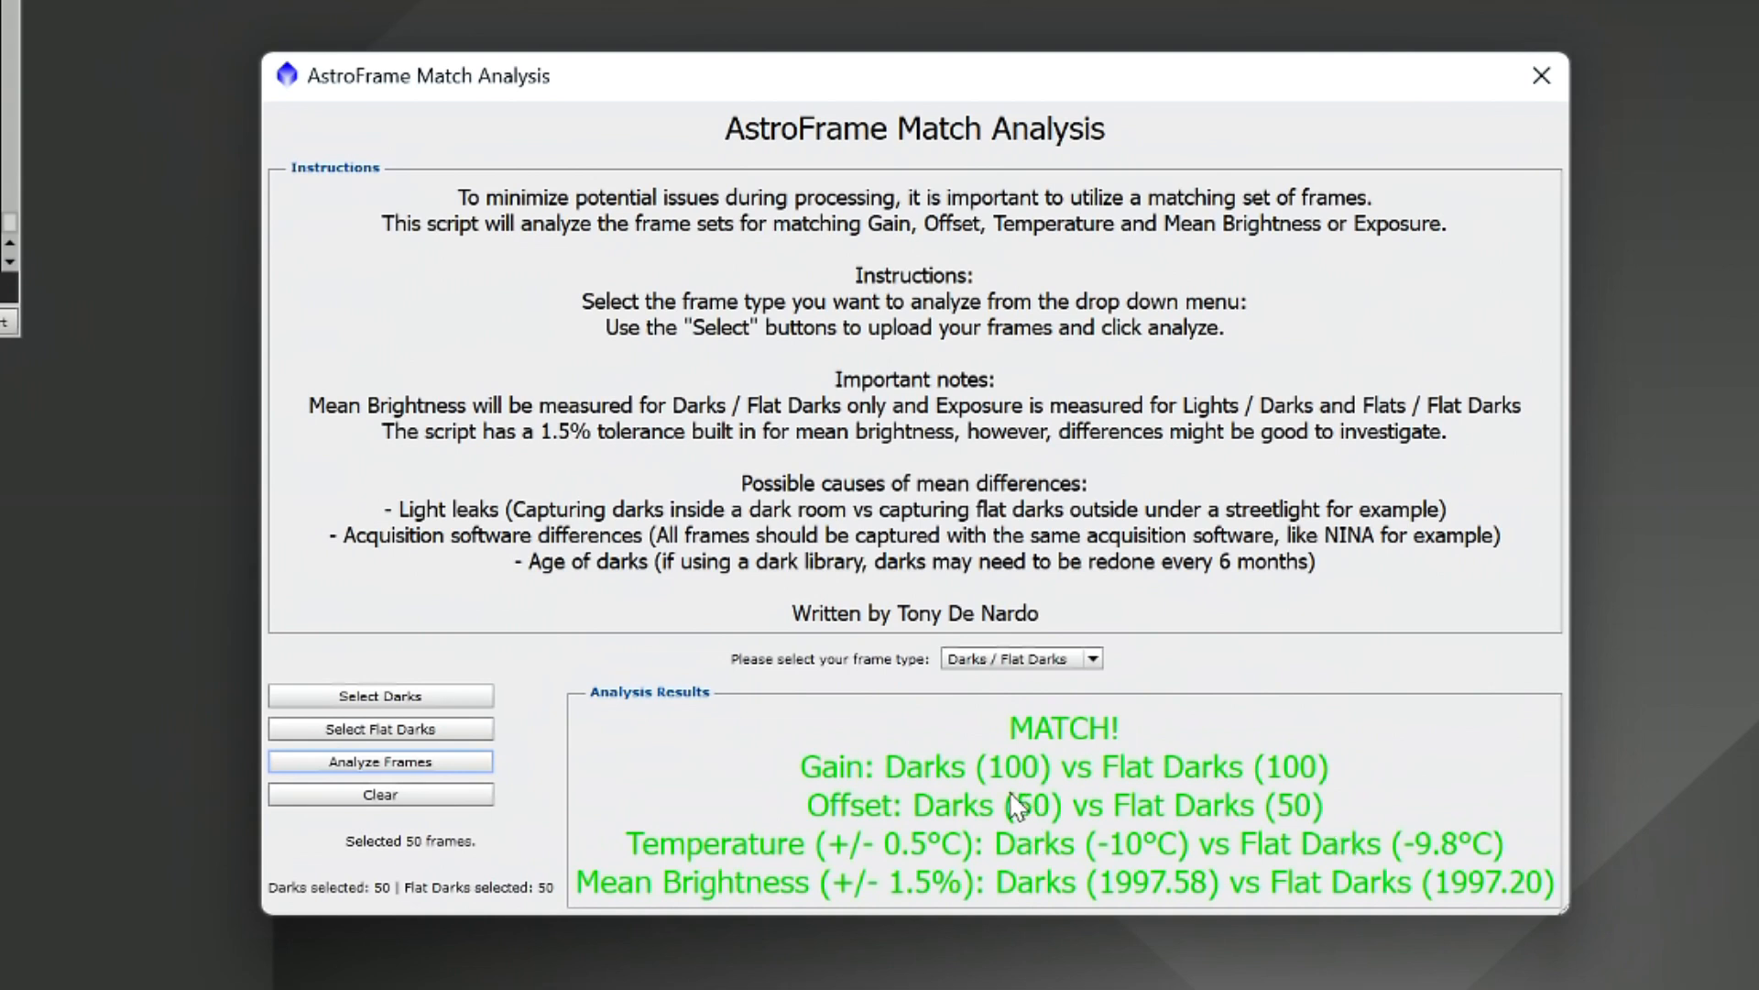
pyautogui.moveTo(1035, 751)
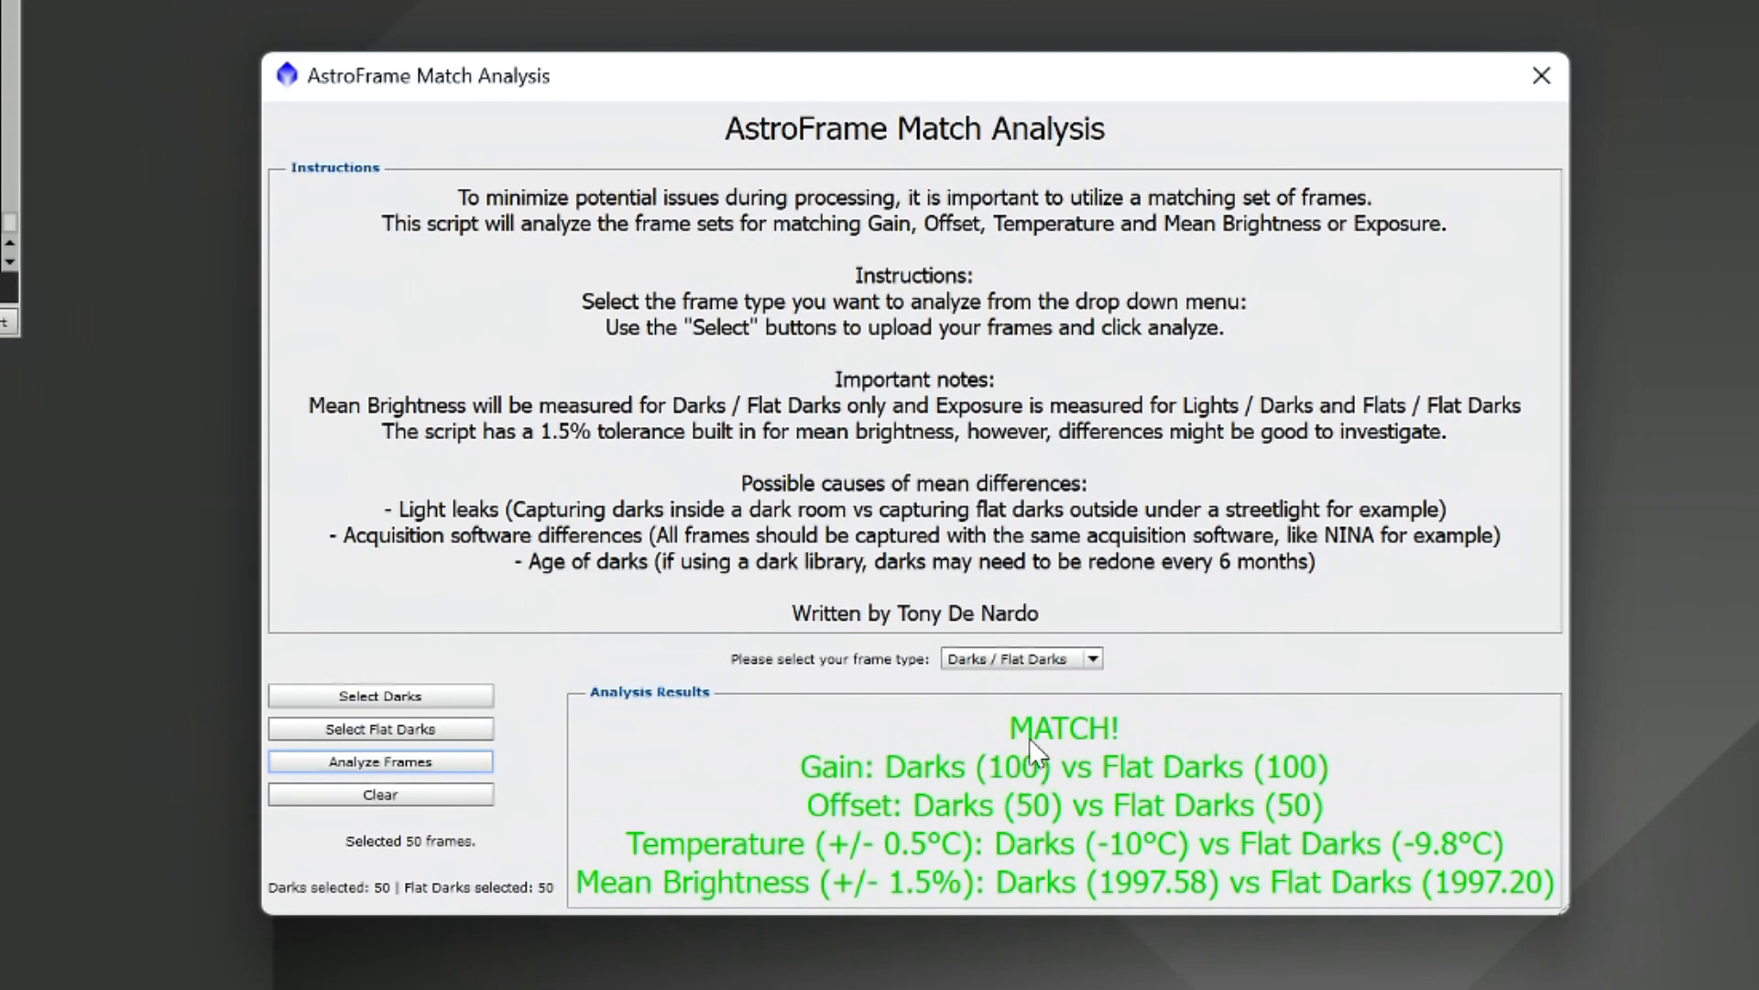
pyautogui.moveTo(763, 754)
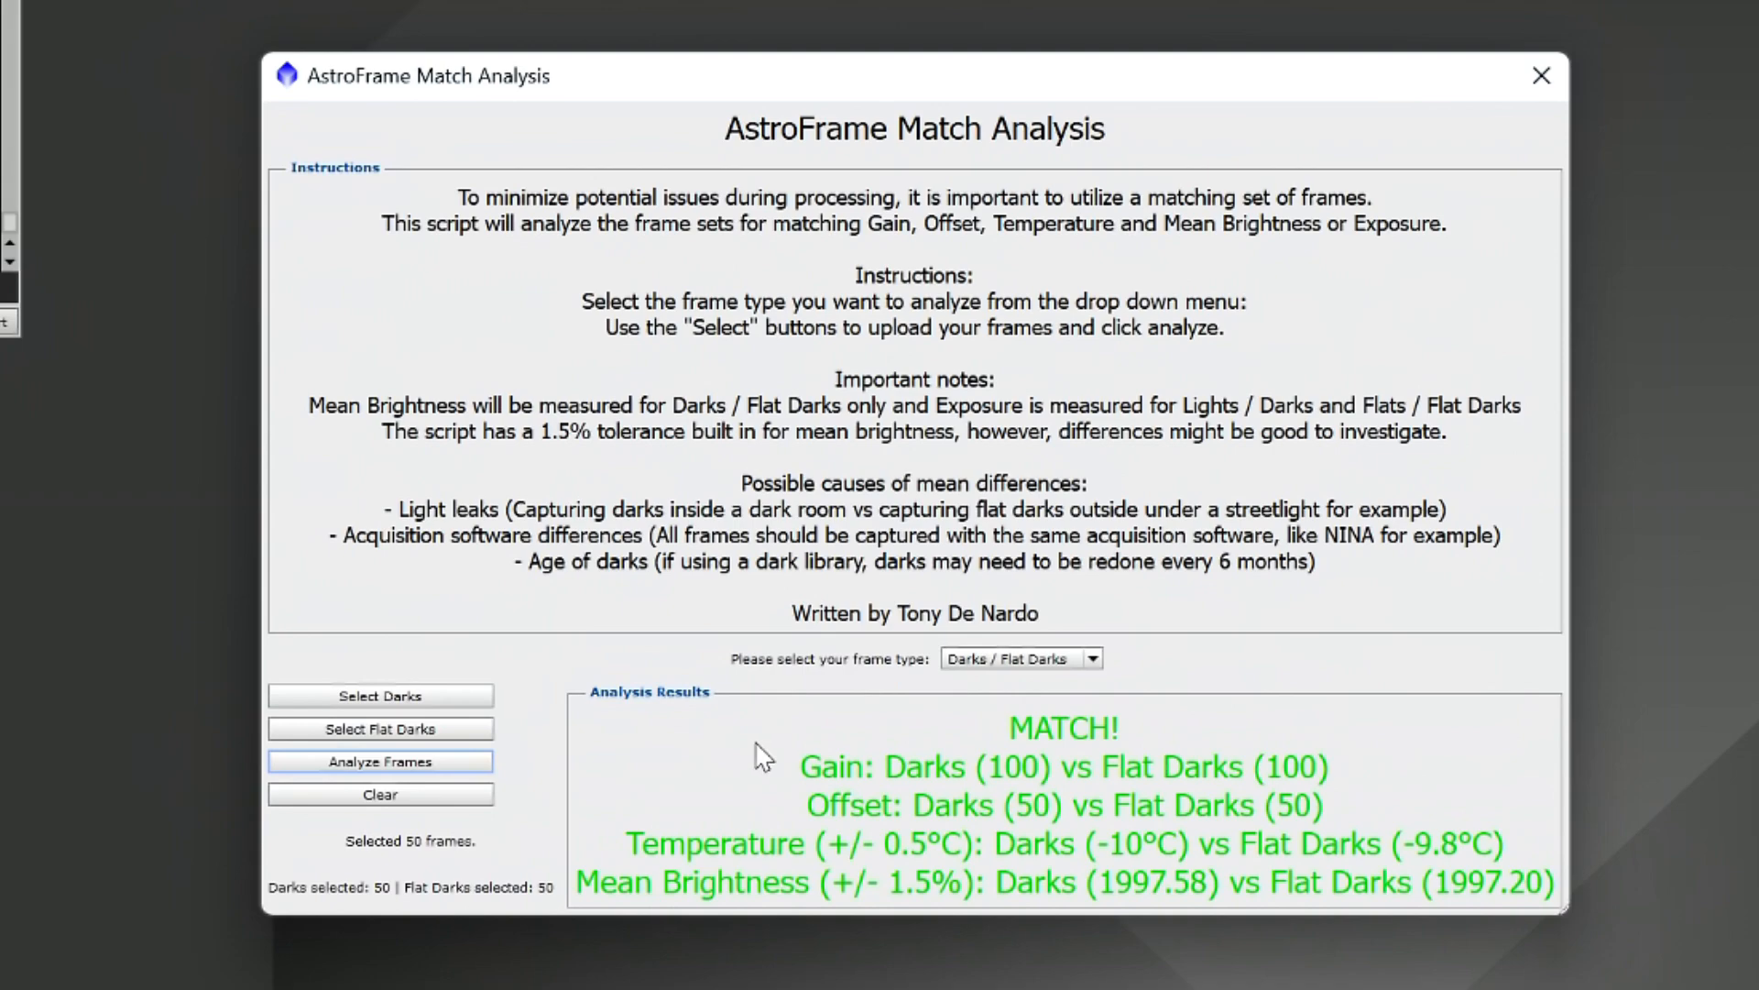
# Step: Set Lights / Darks, load 45 lights and 50 flat darks as darks, and analyse for the 4s vs 180s MISMATCH
pyautogui.click(1094, 711)
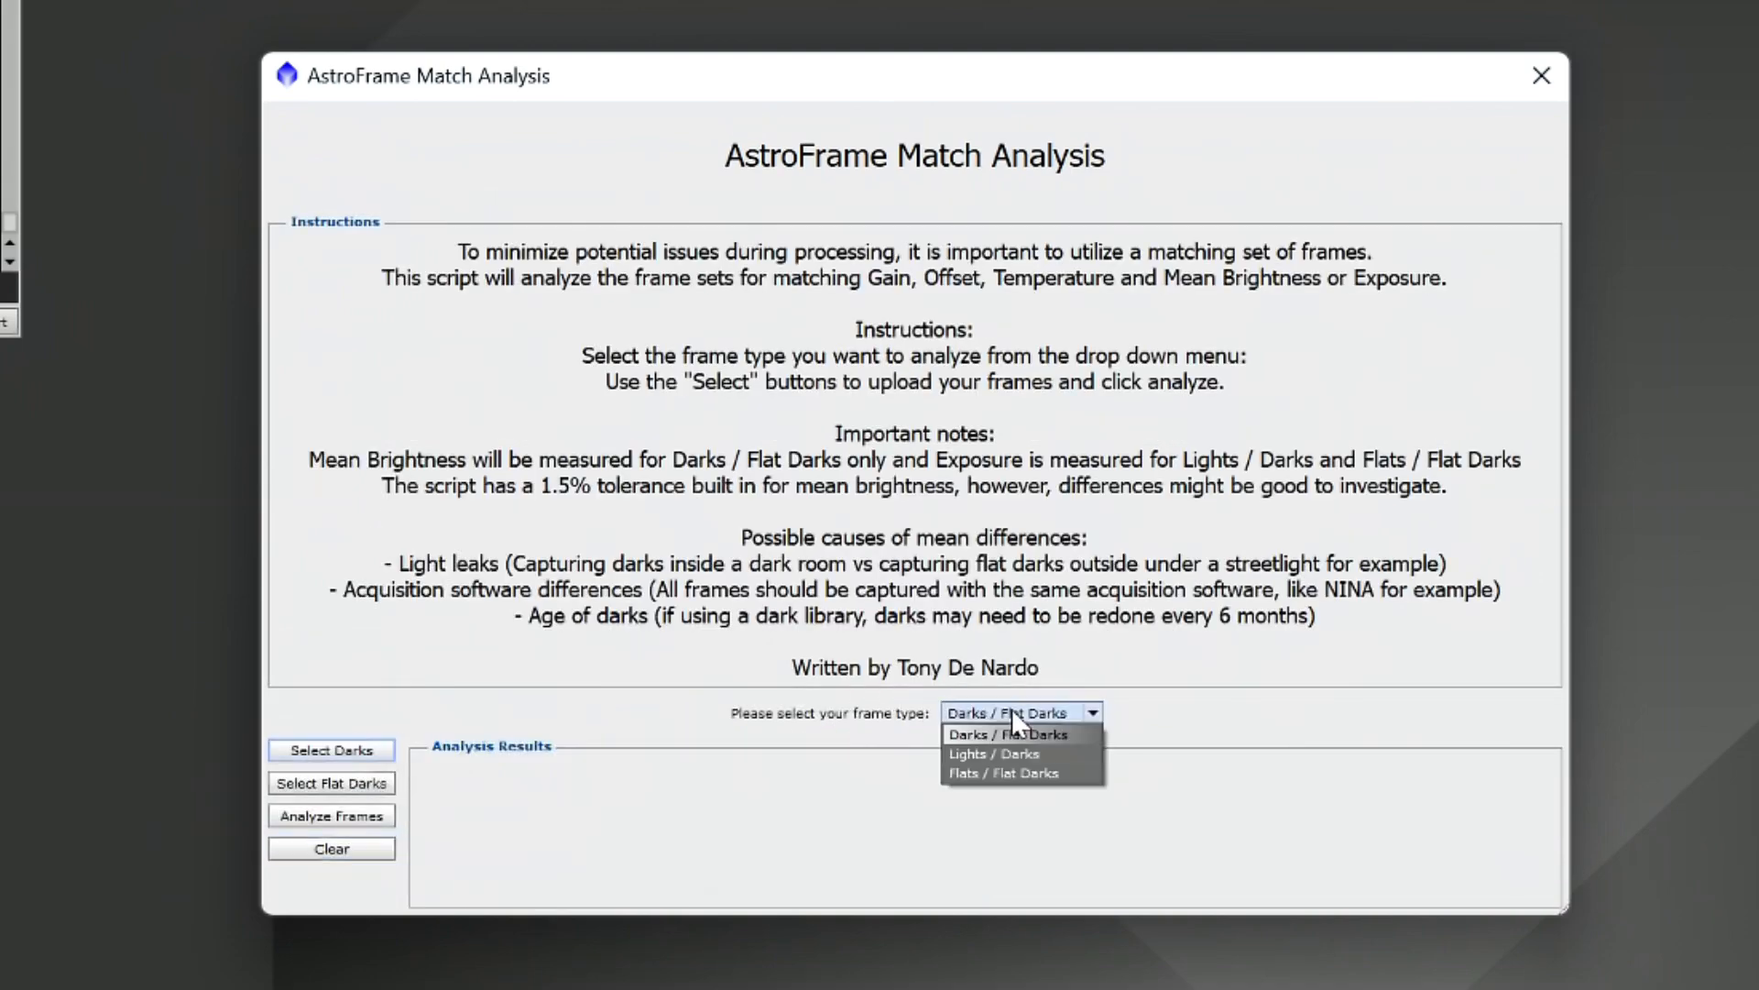
pyautogui.click(992, 753)
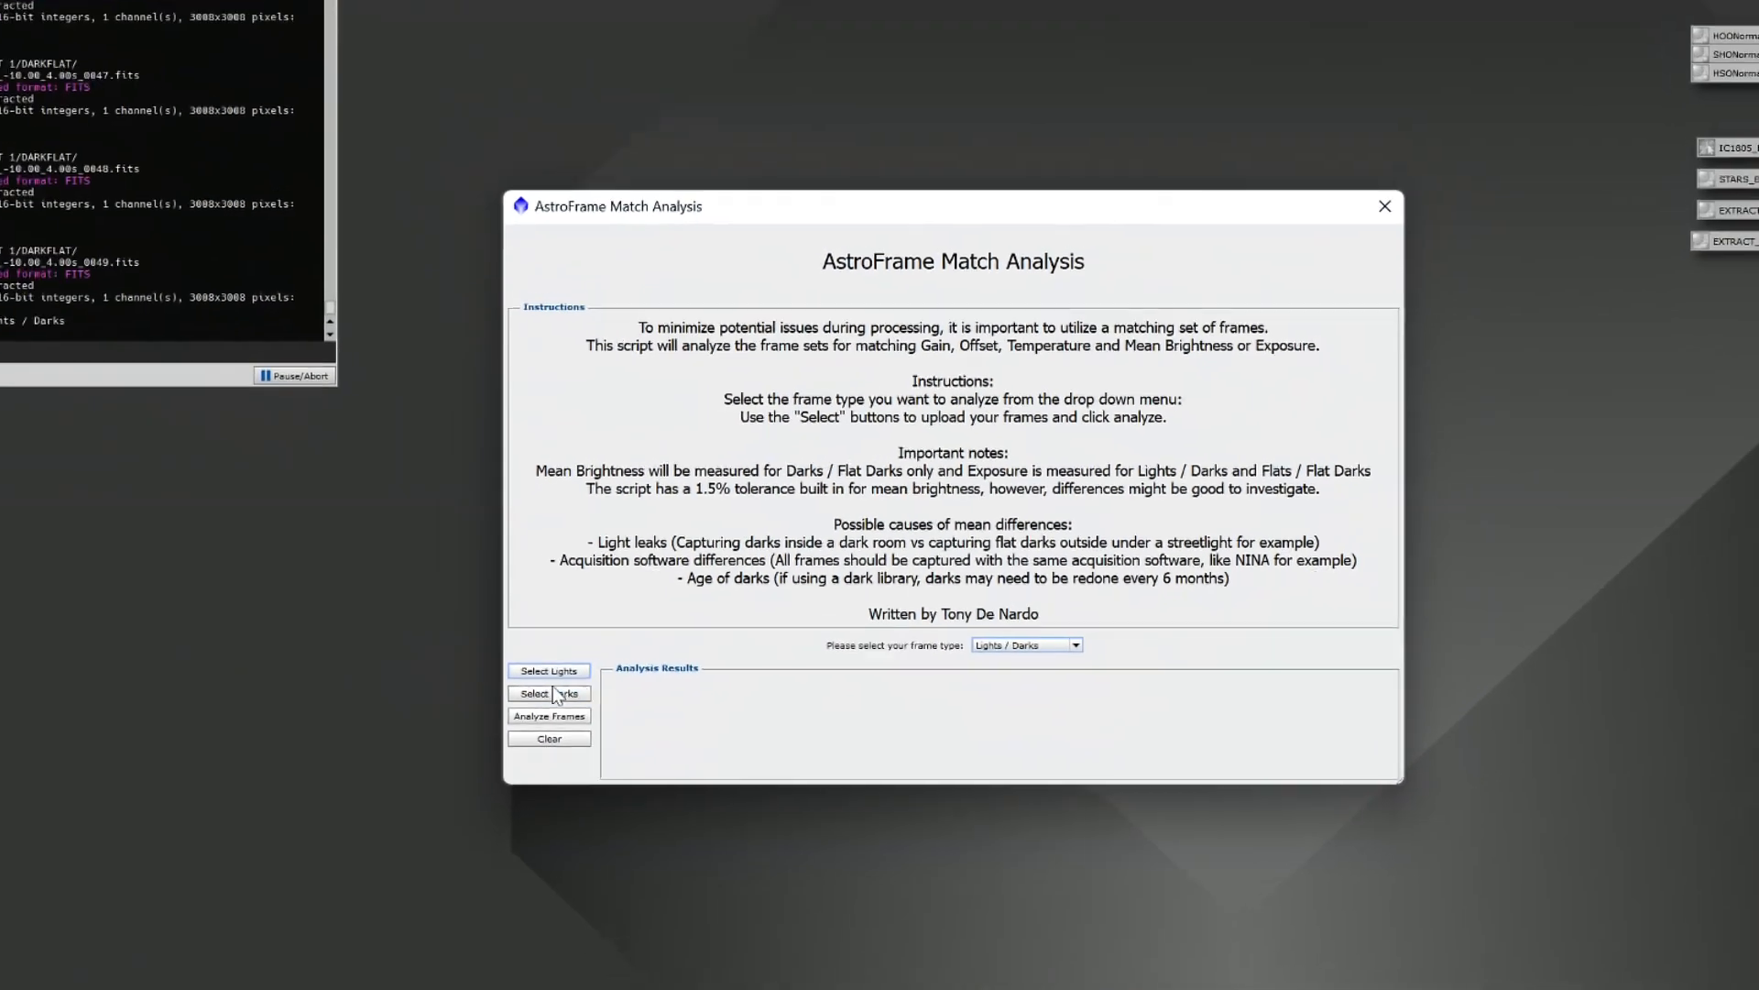
pyautogui.click(549, 692)
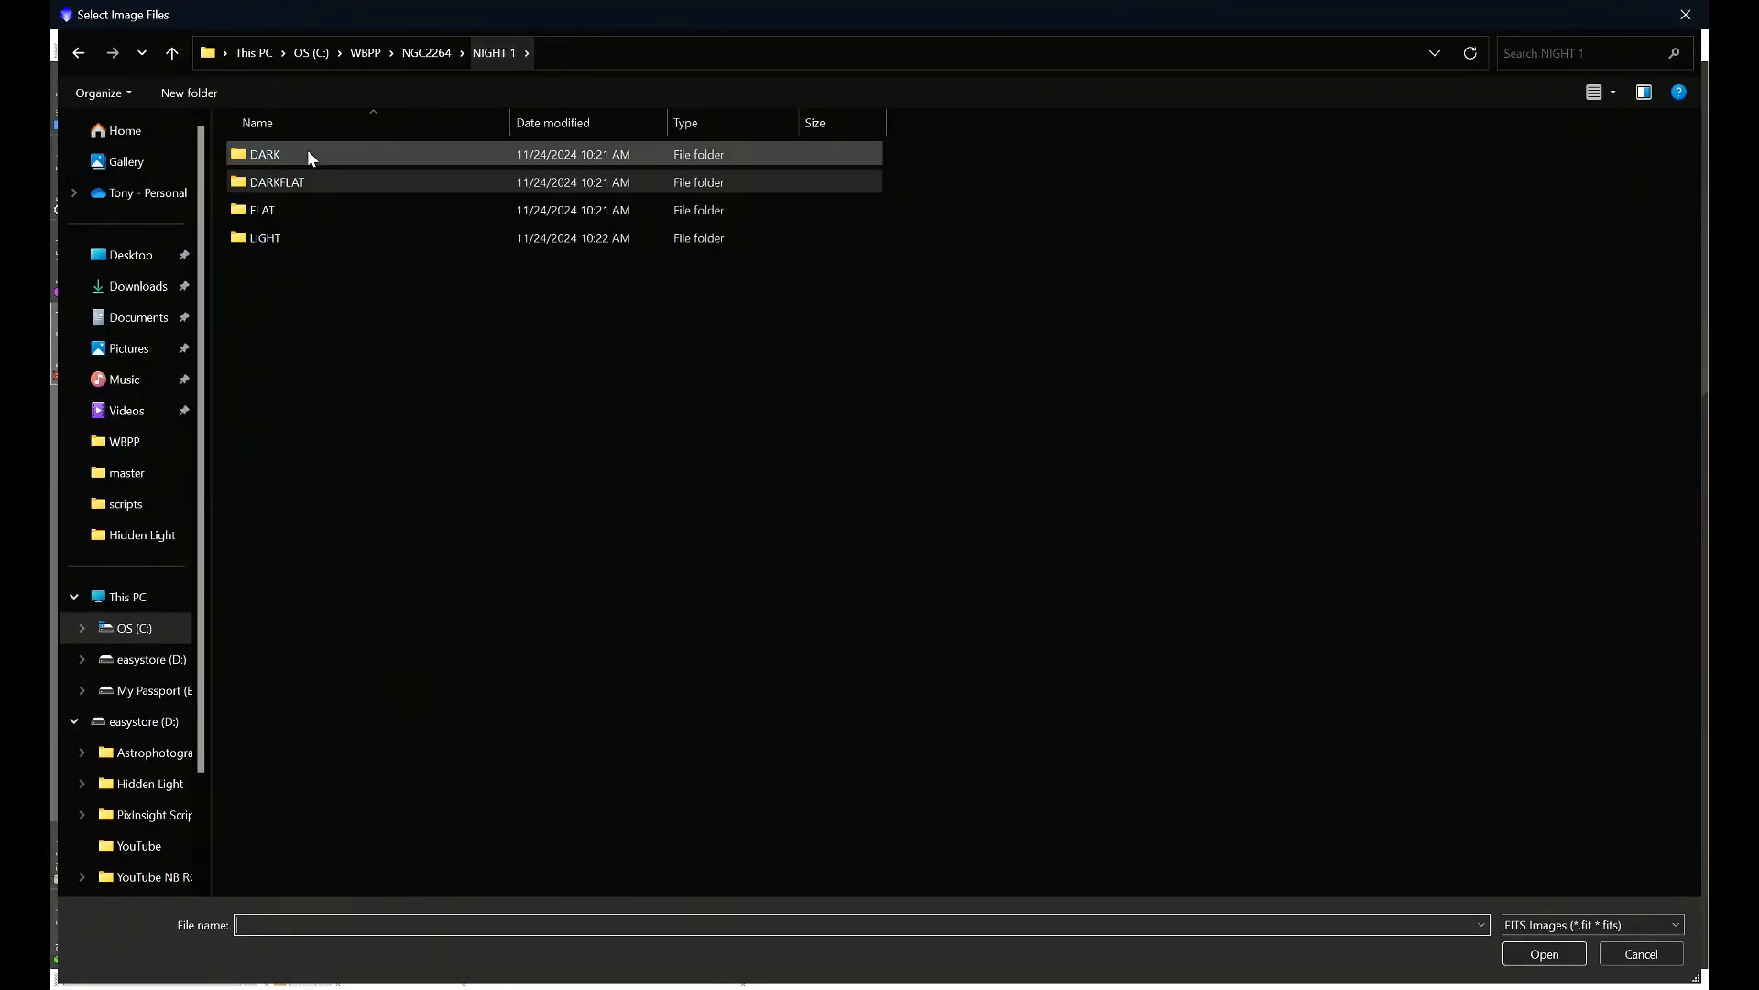
pyautogui.doubleClick(266, 236)
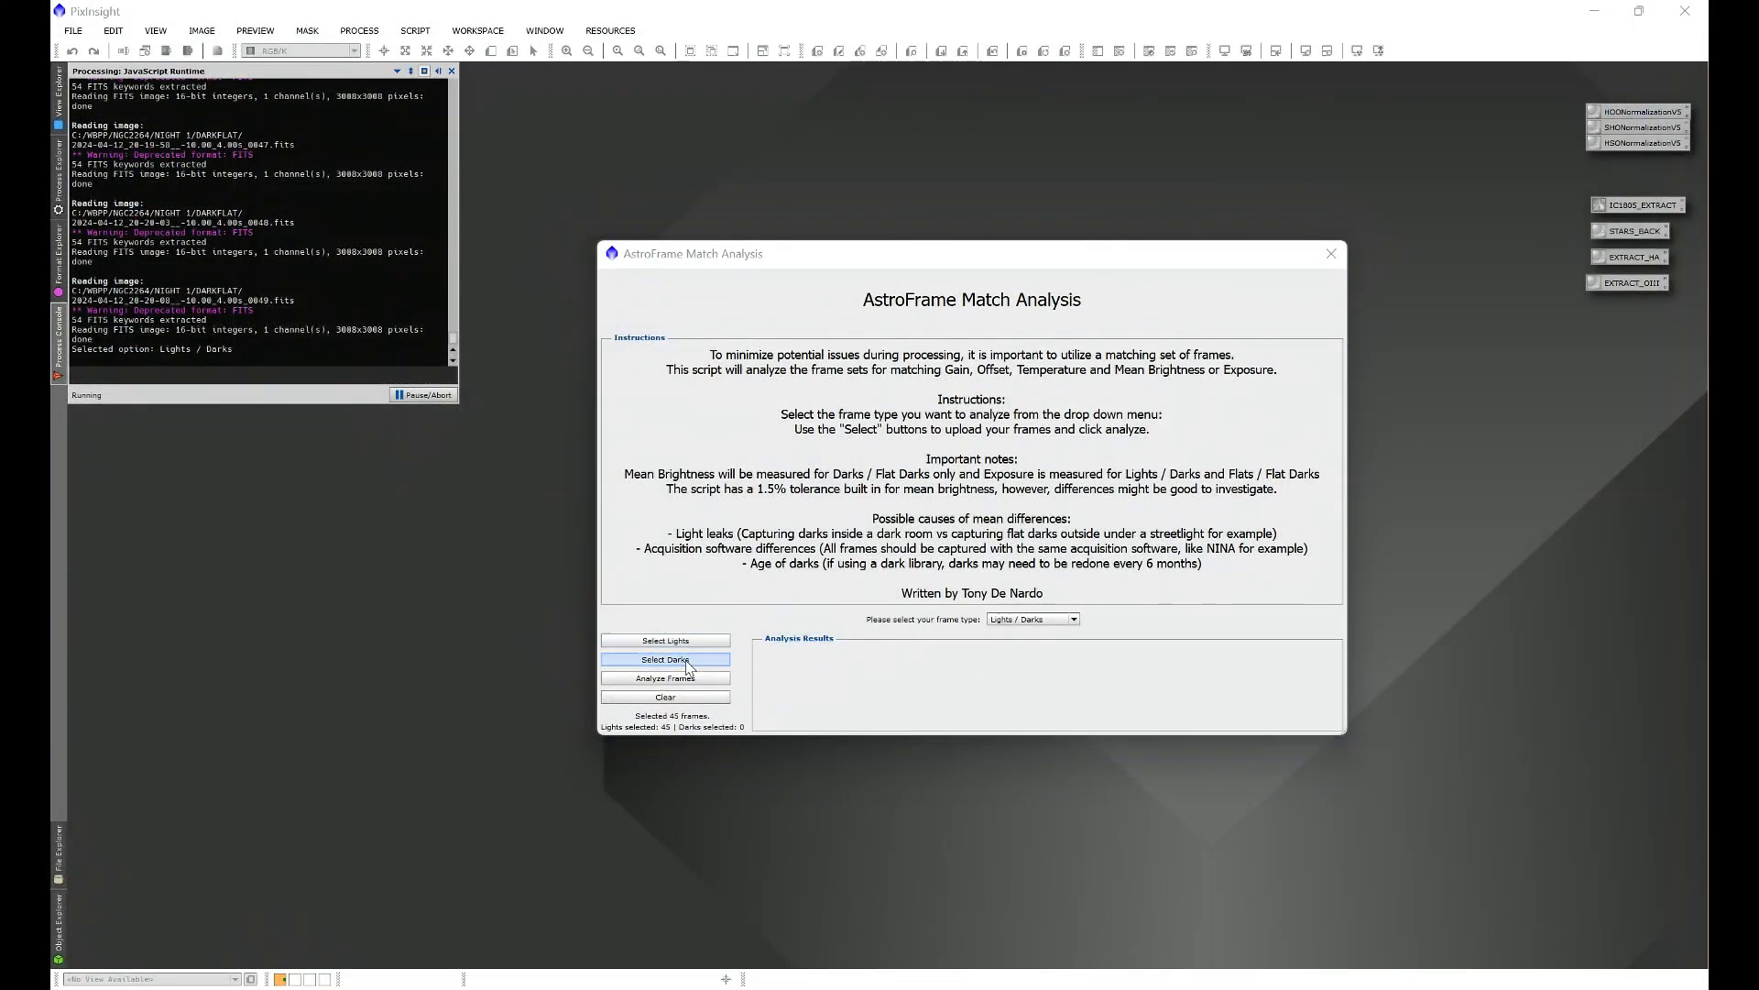
pyautogui.click(664, 659)
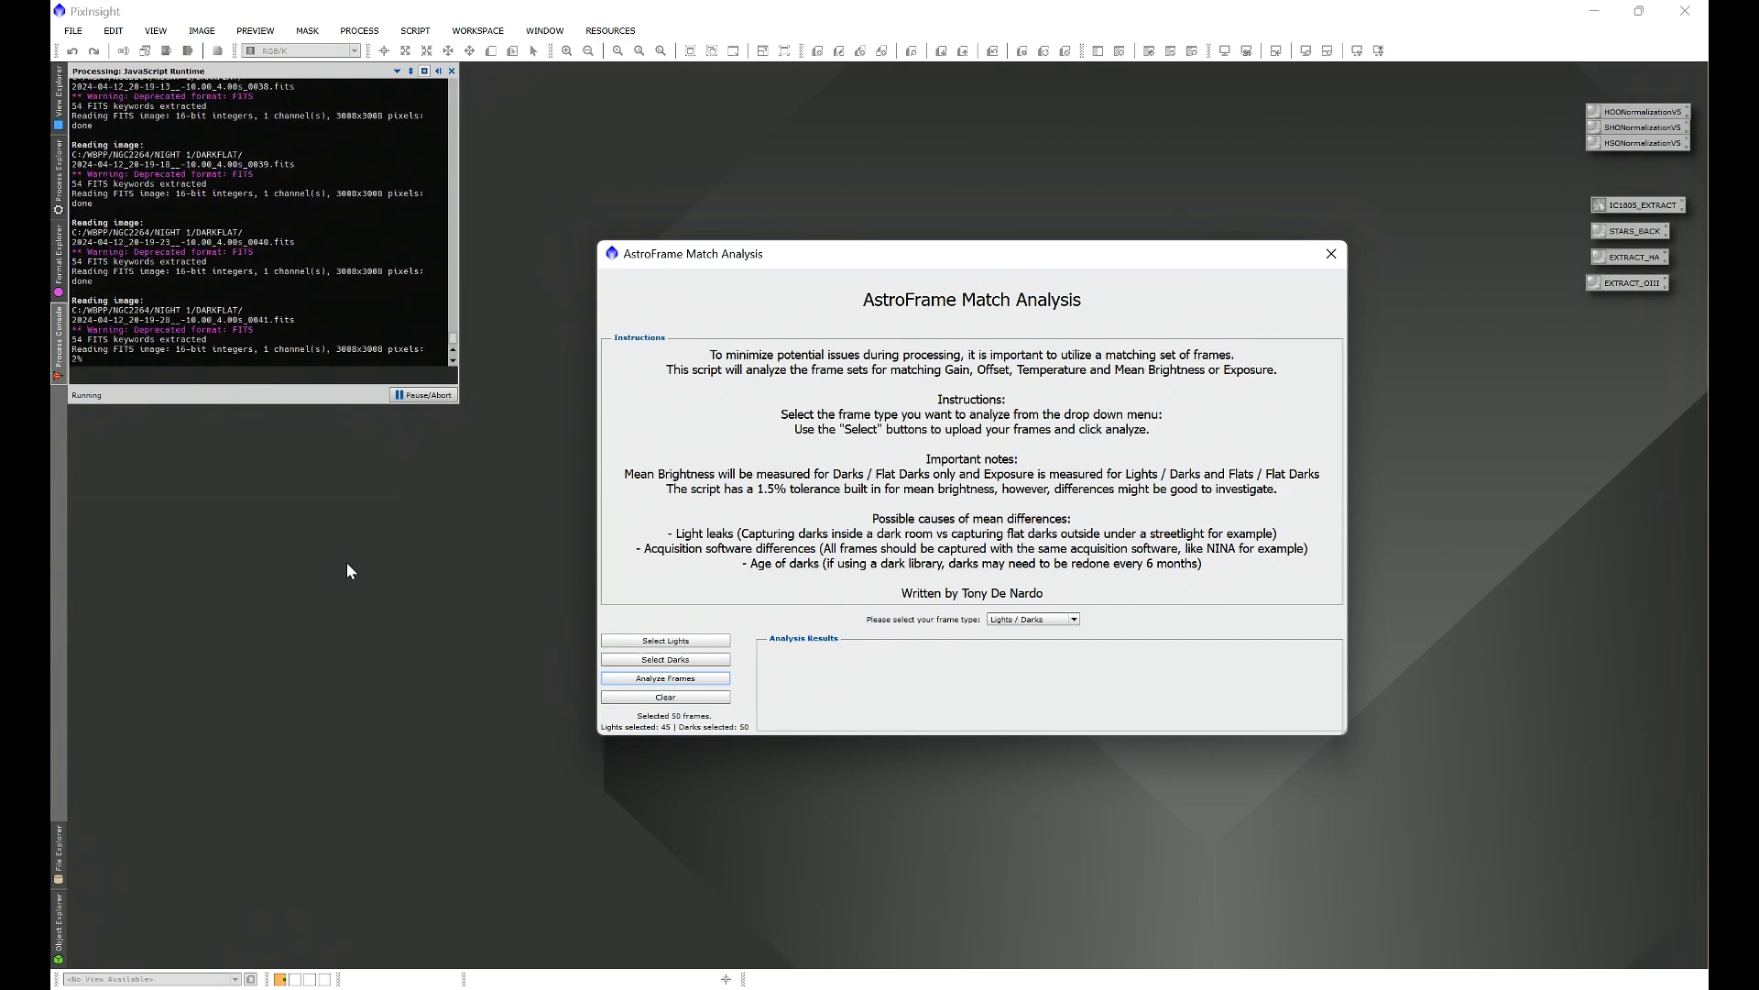
pyautogui.click(664, 678)
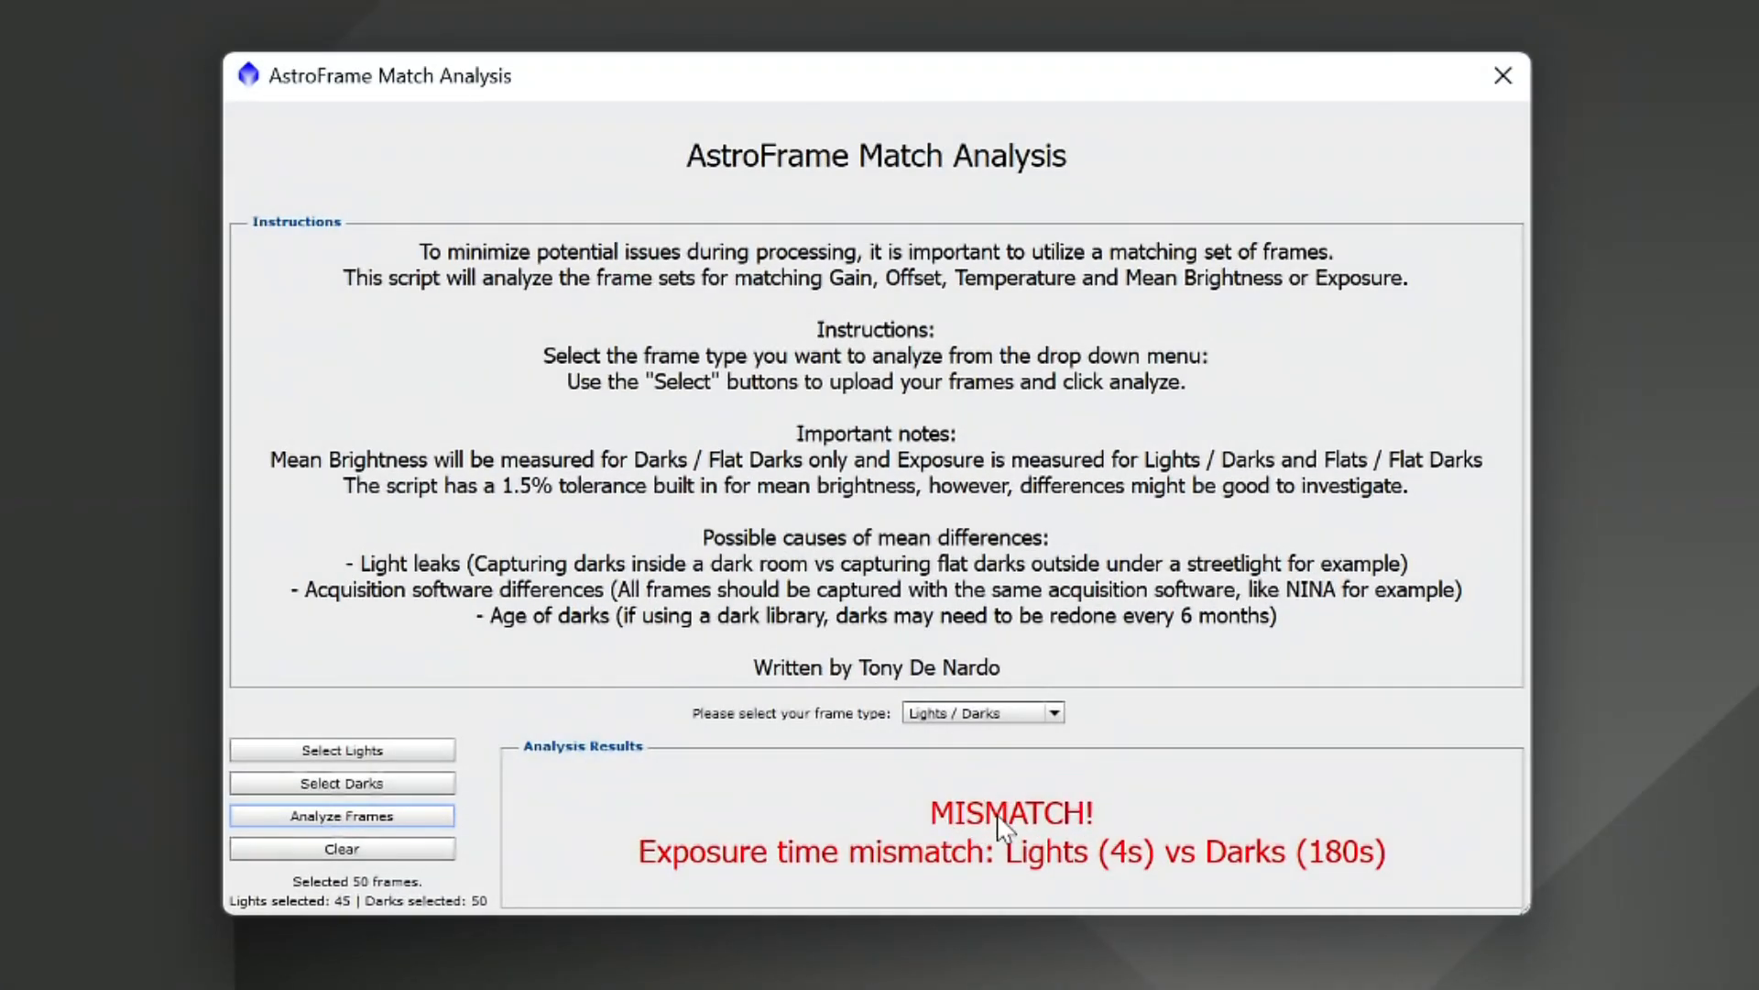
pyautogui.moveTo(1186, 826)
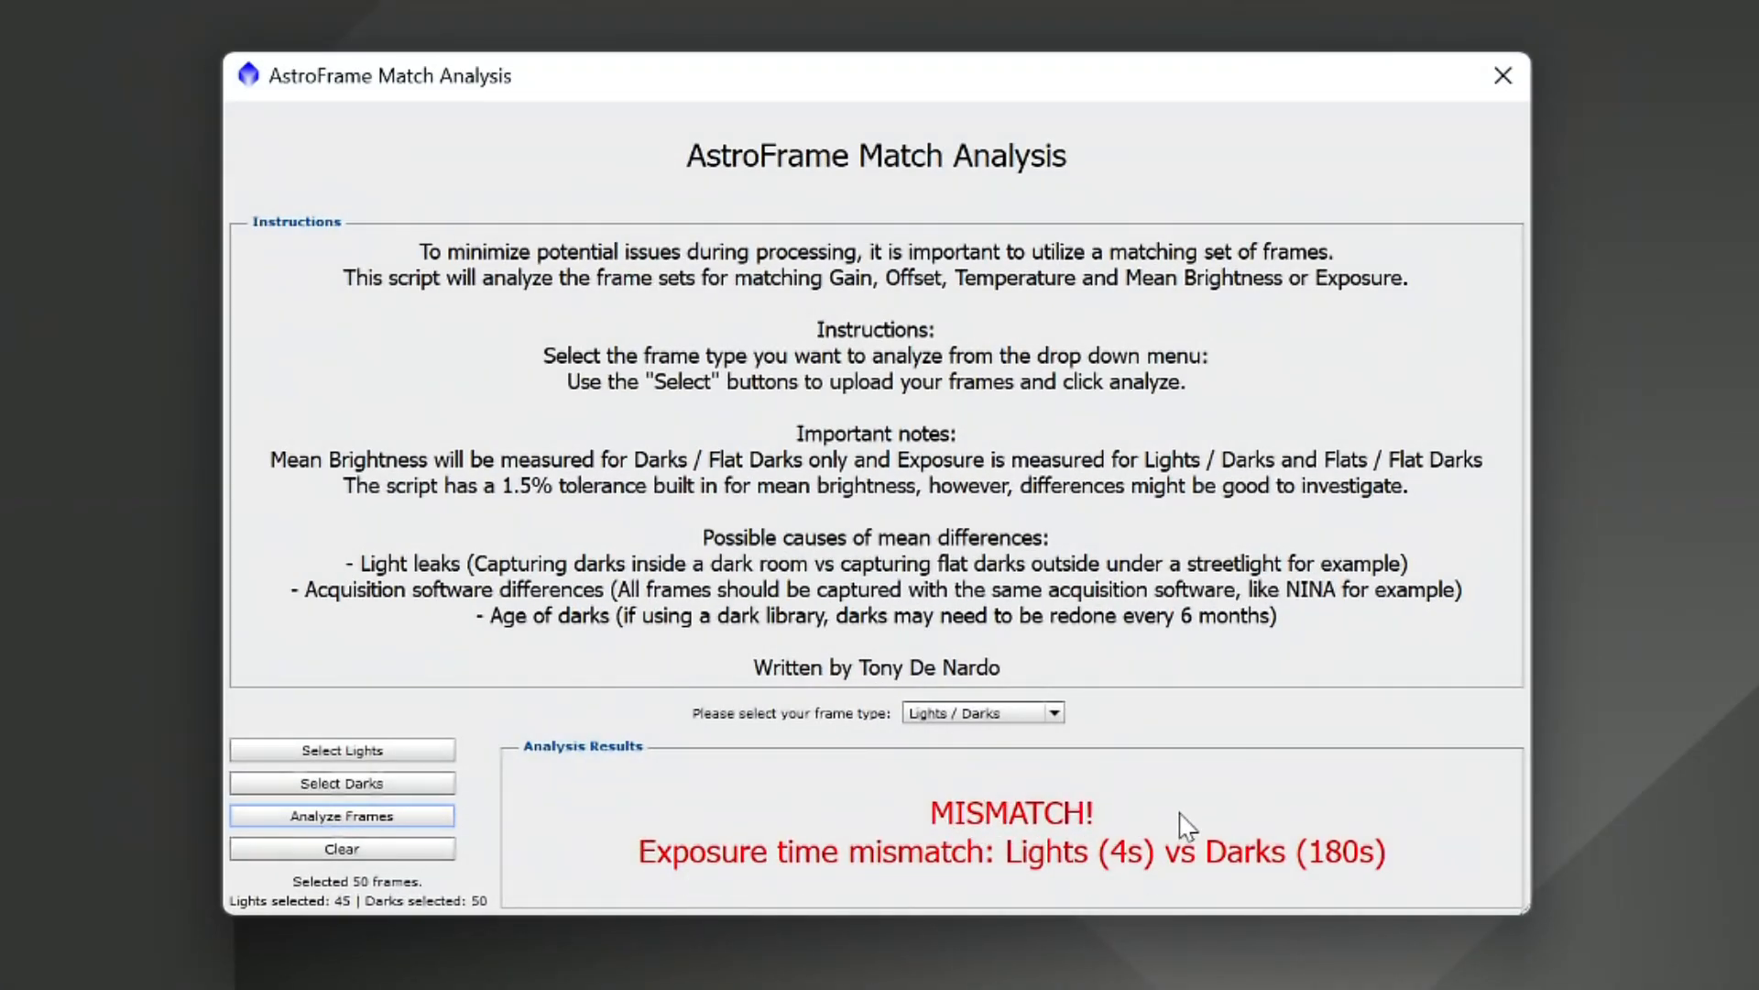
pyautogui.moveTo(1333, 900)
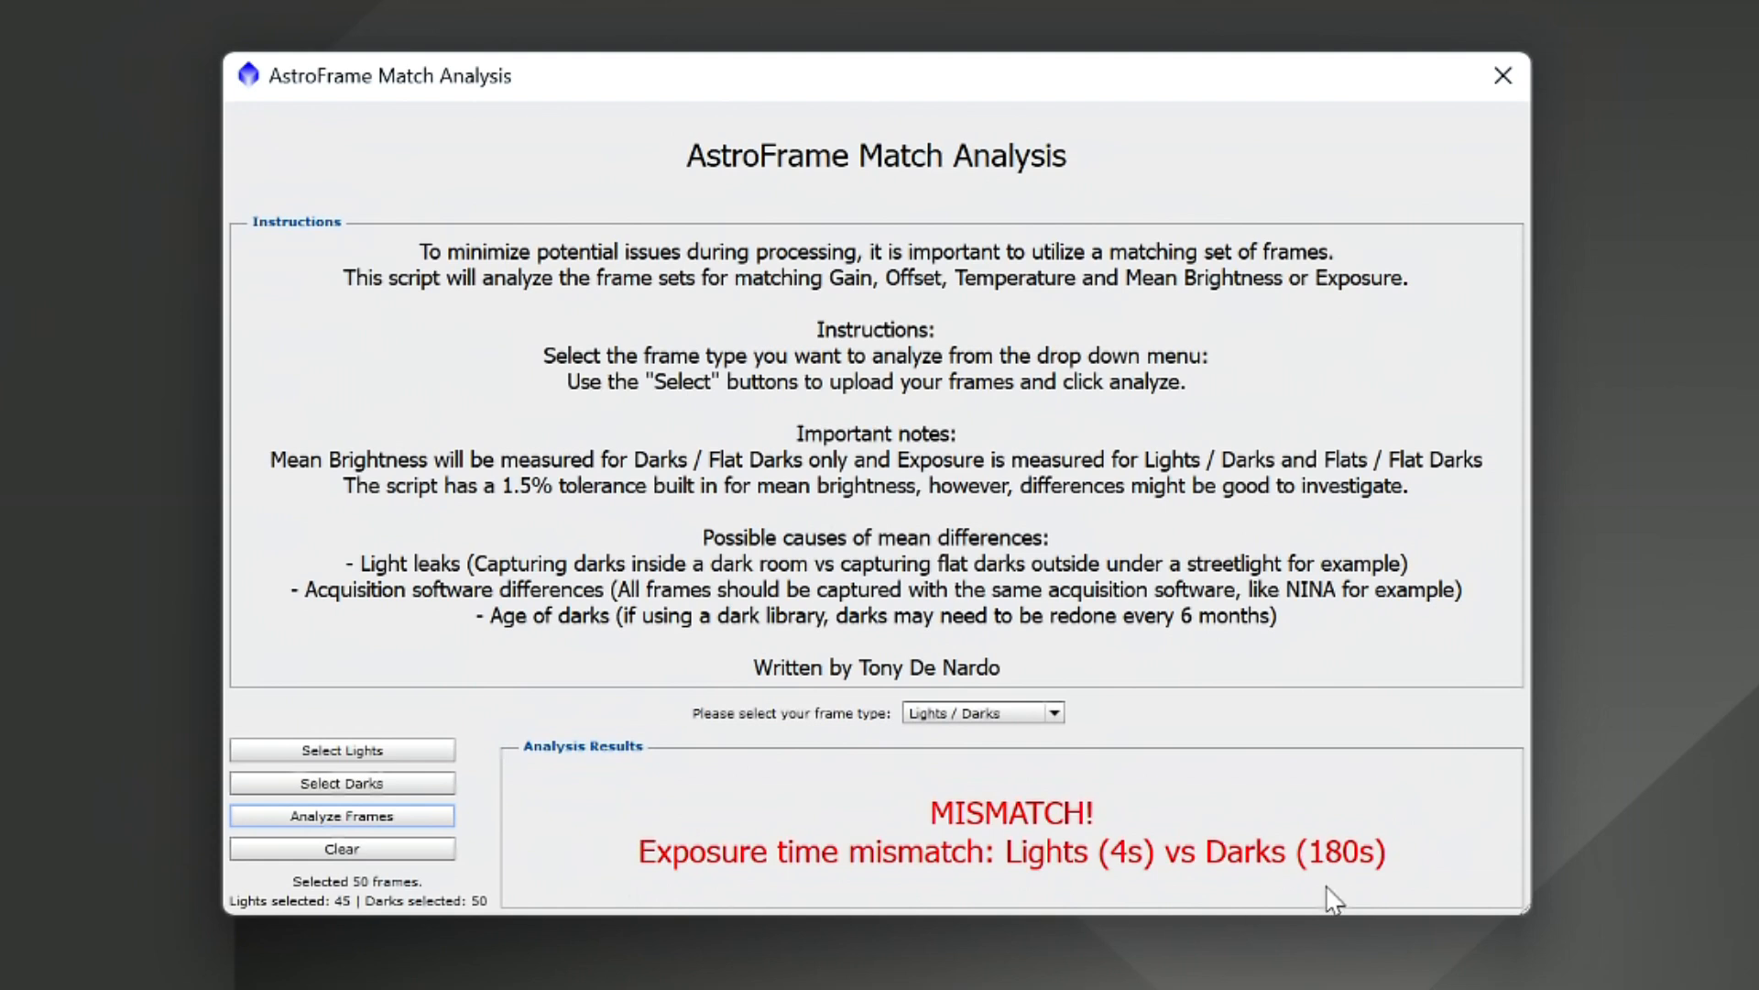
pyautogui.moveTo(1438, 806)
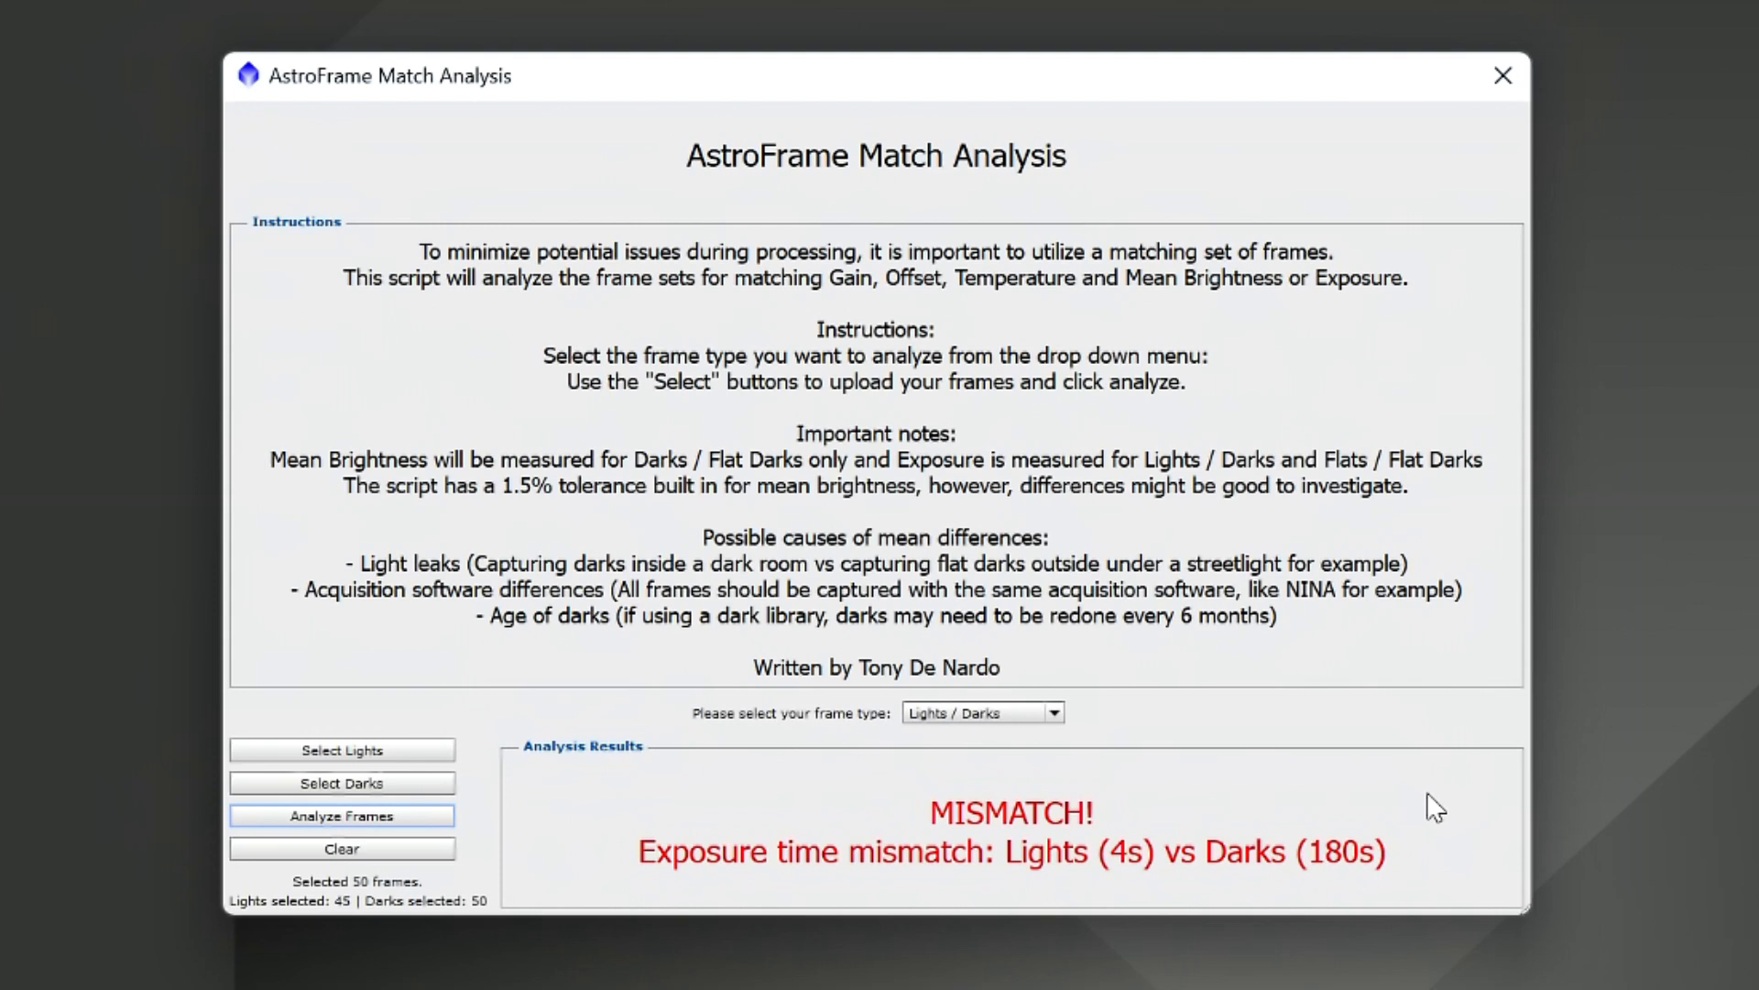
pyautogui.moveTo(744, 861)
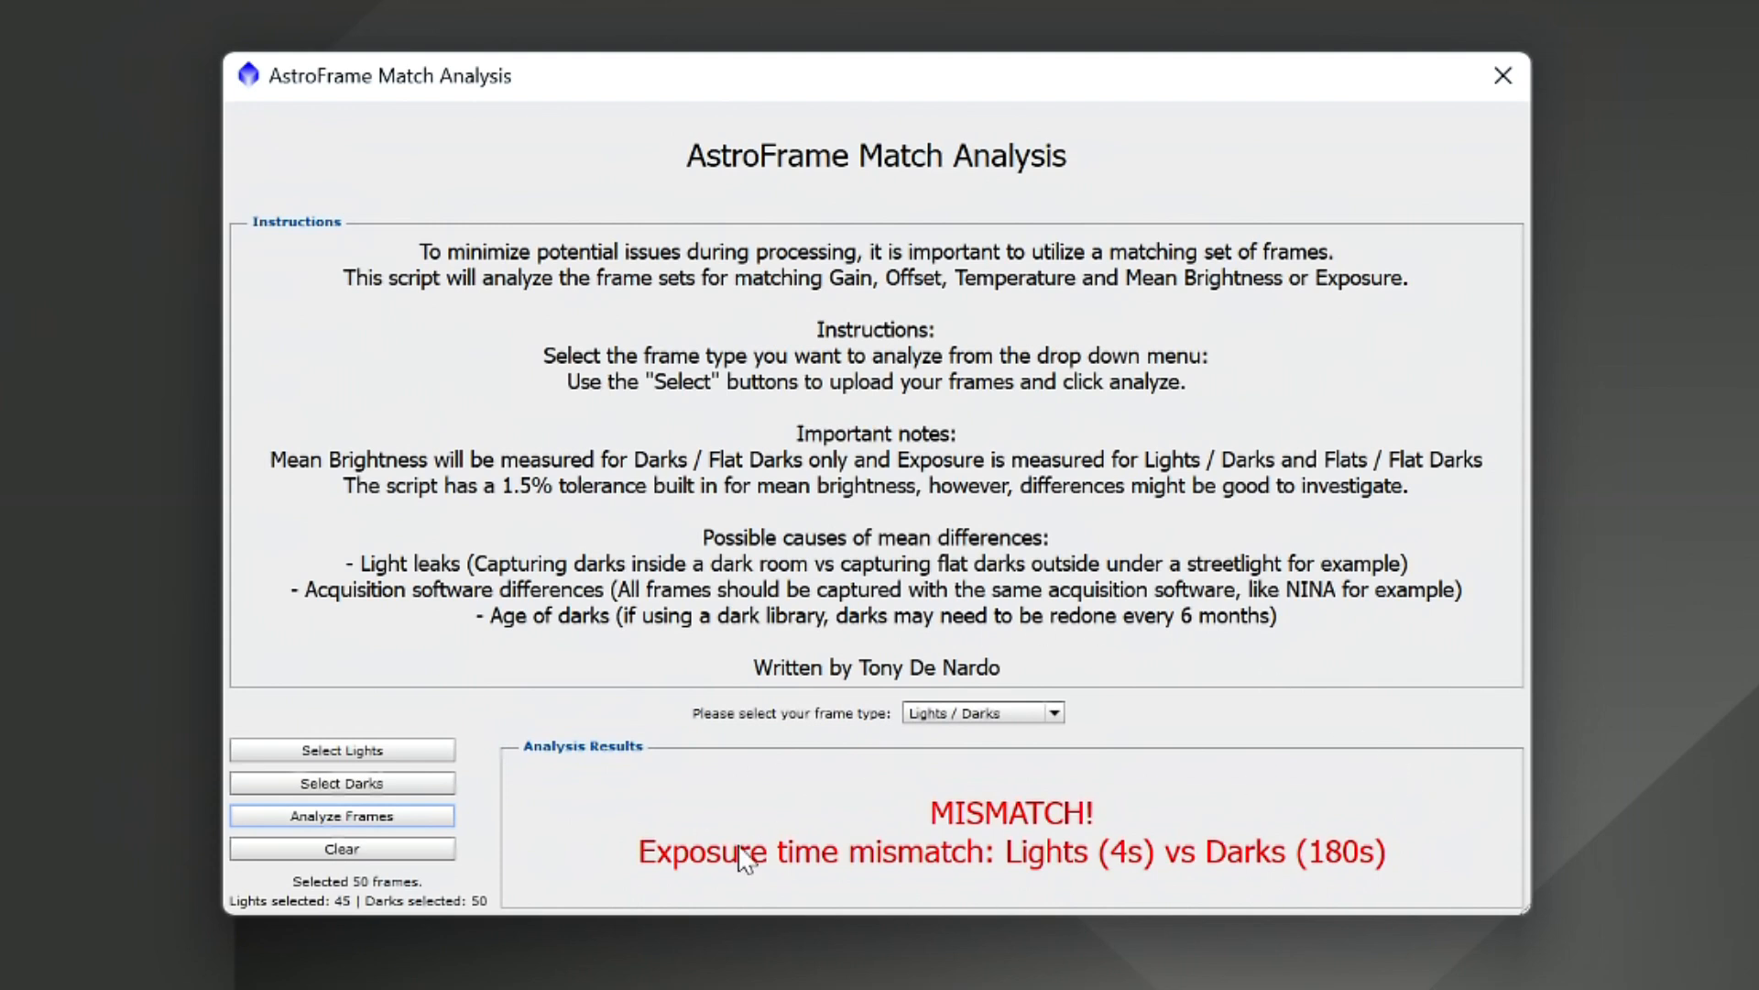
pyautogui.moveTo(1313, 816)
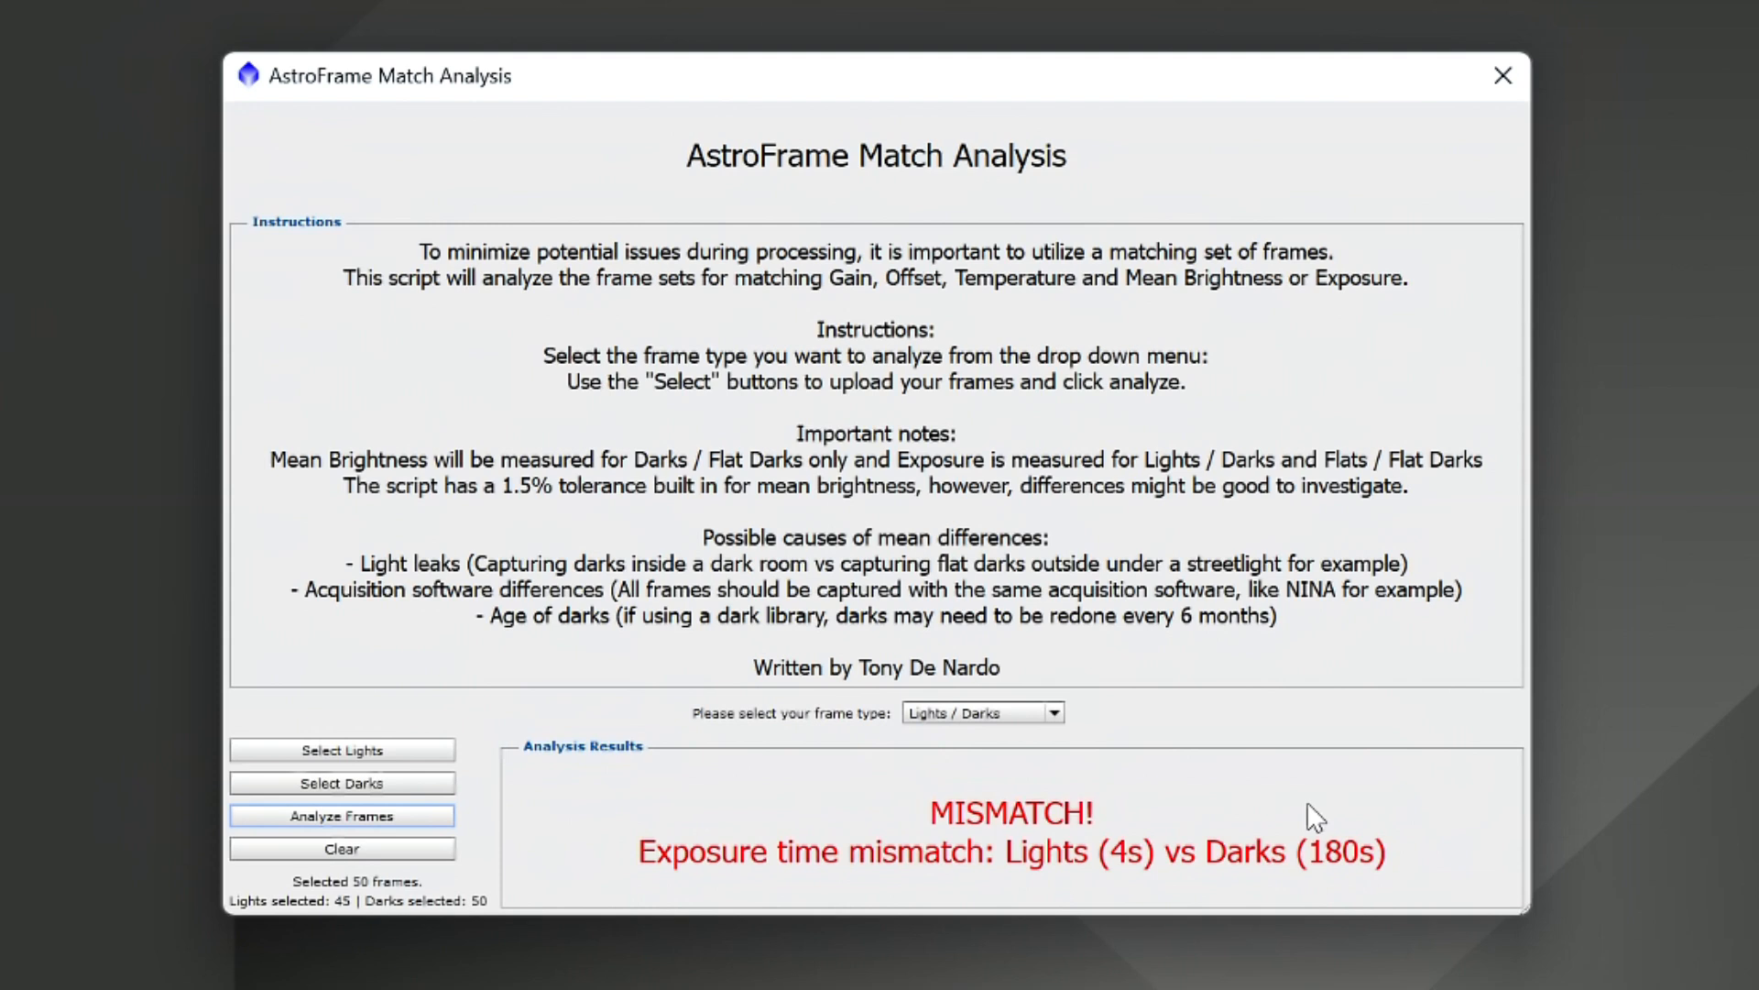
pyautogui.moveTo(1103, 719)
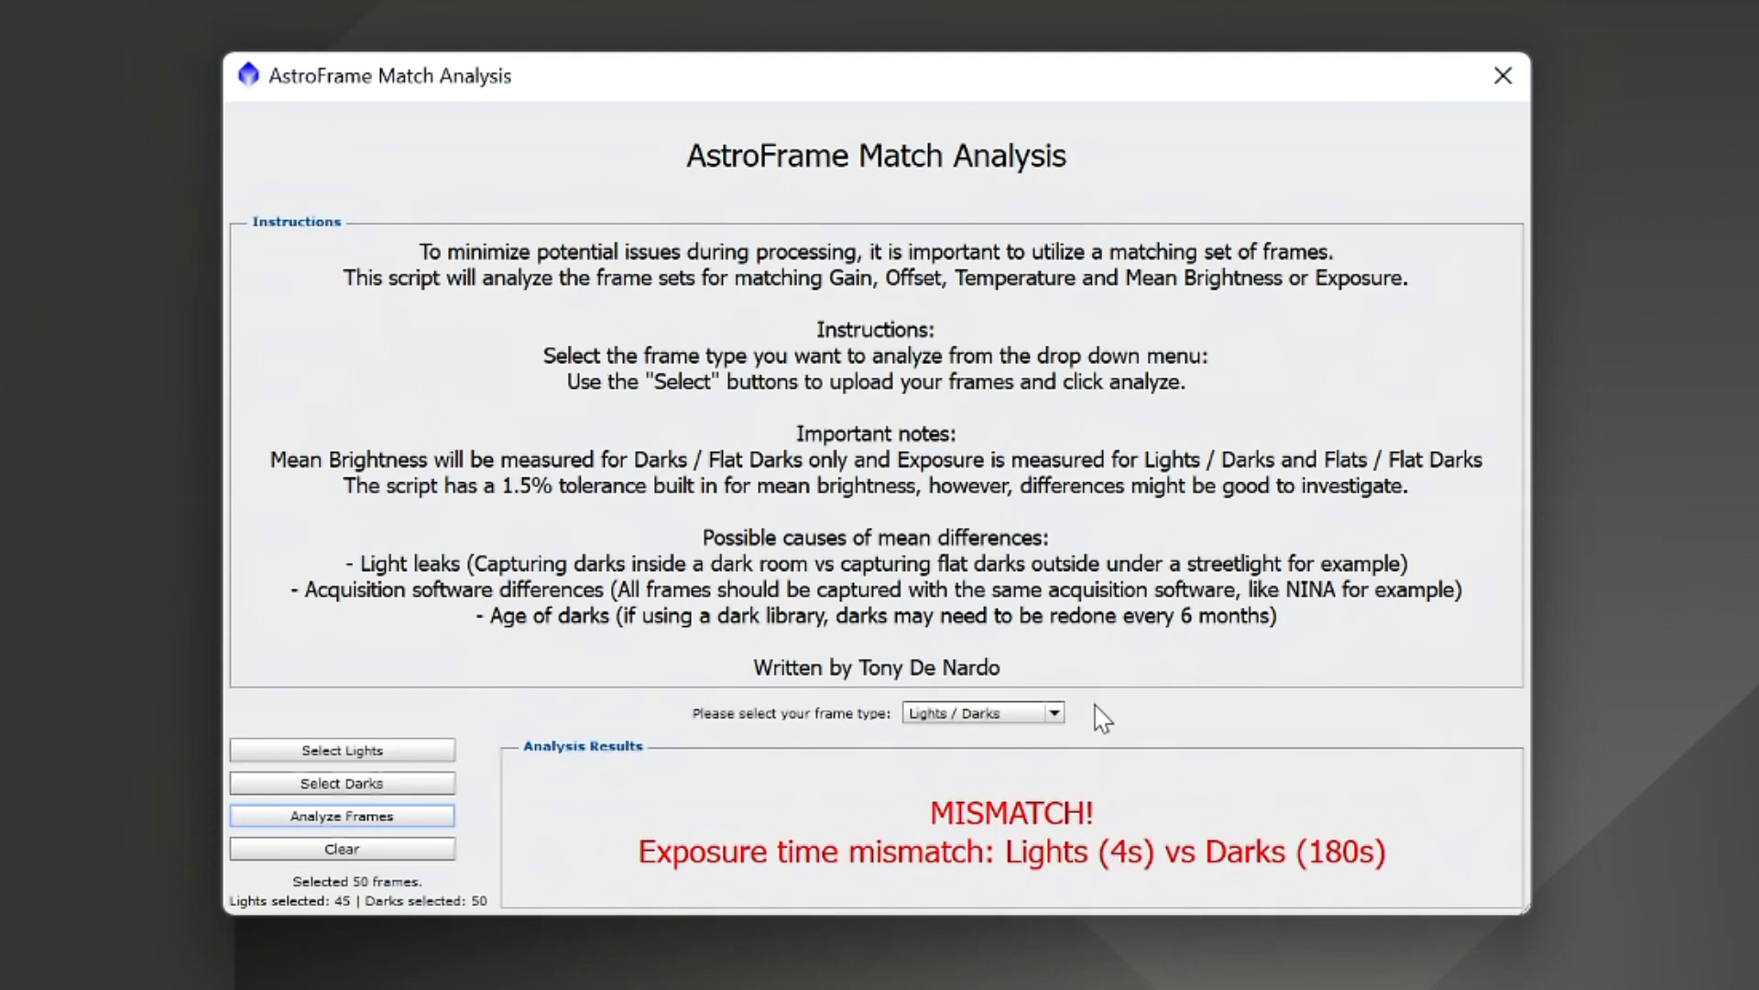